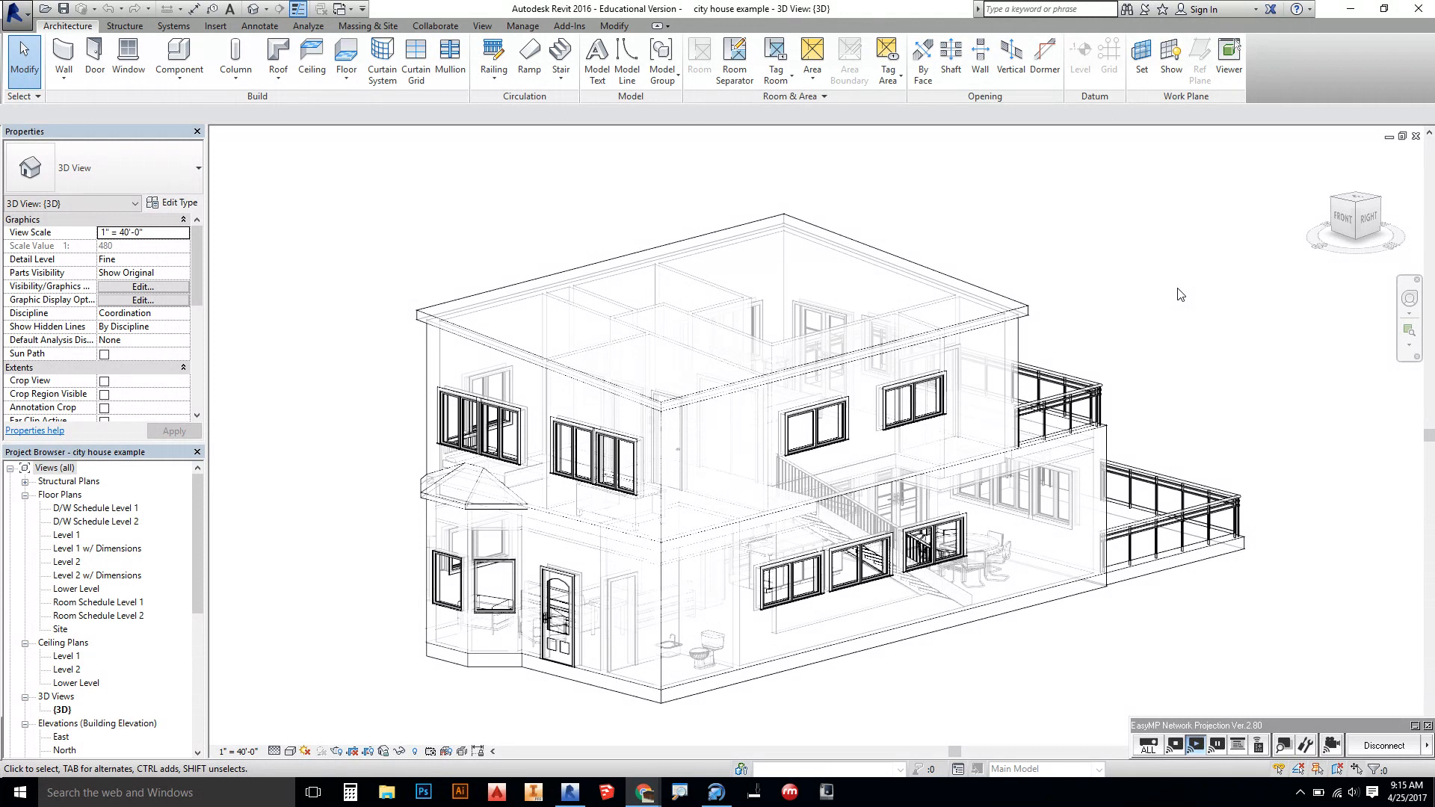
pyautogui.moveTo(1118, 311)
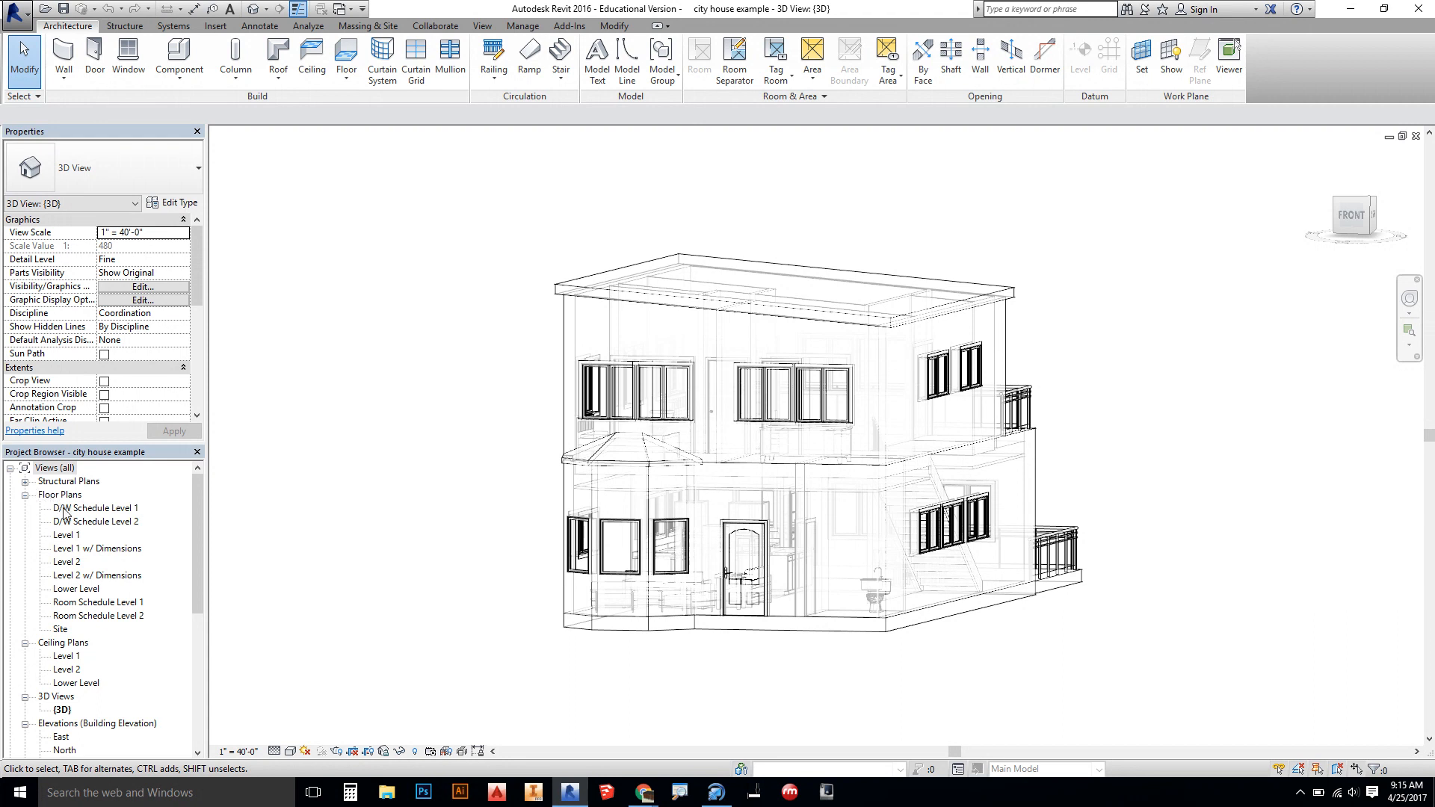
# - Open the Level 1 floor plan from the Project Browser and briefly select the dining table
pyautogui.doubleClick(96, 508)
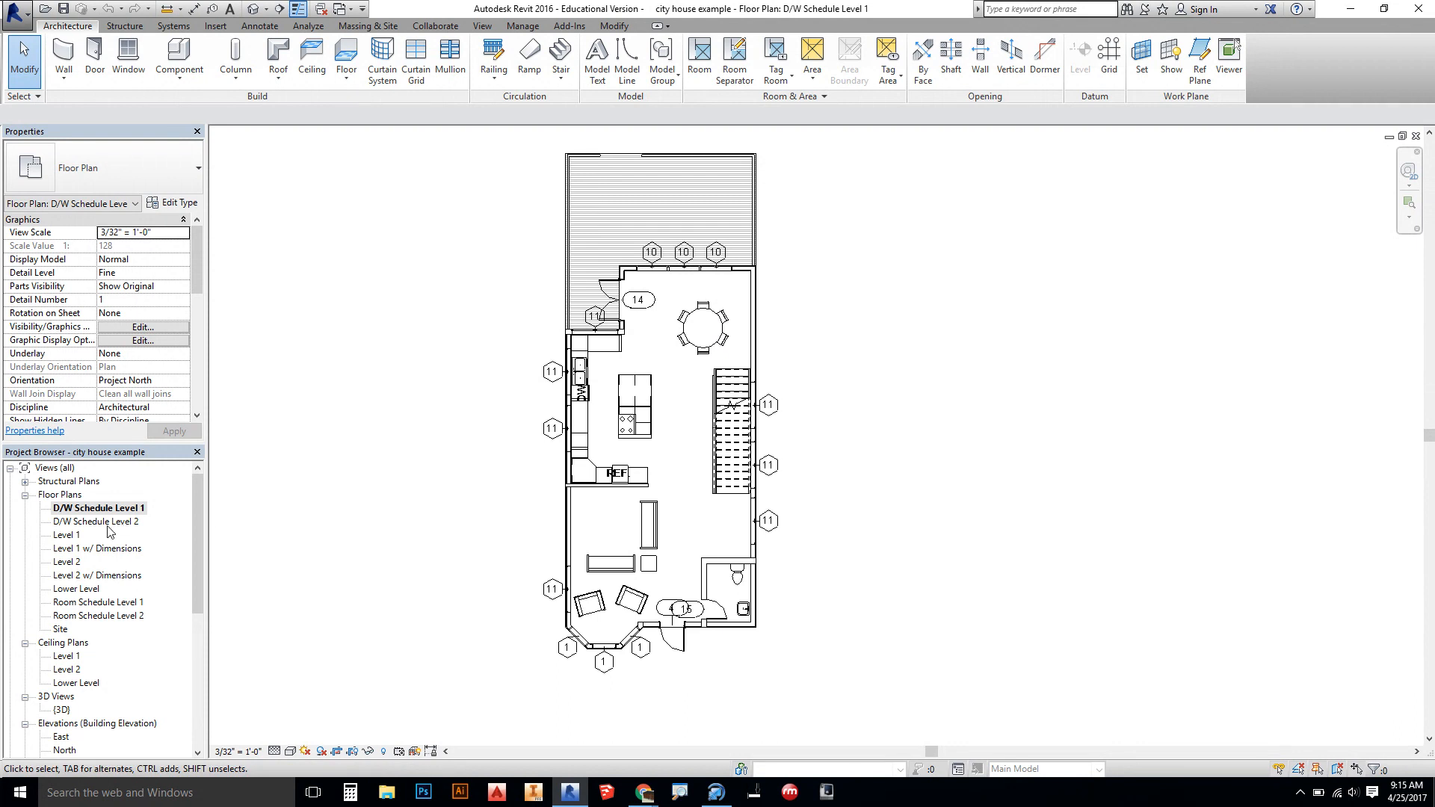
pyautogui.doubleClick(67, 536)
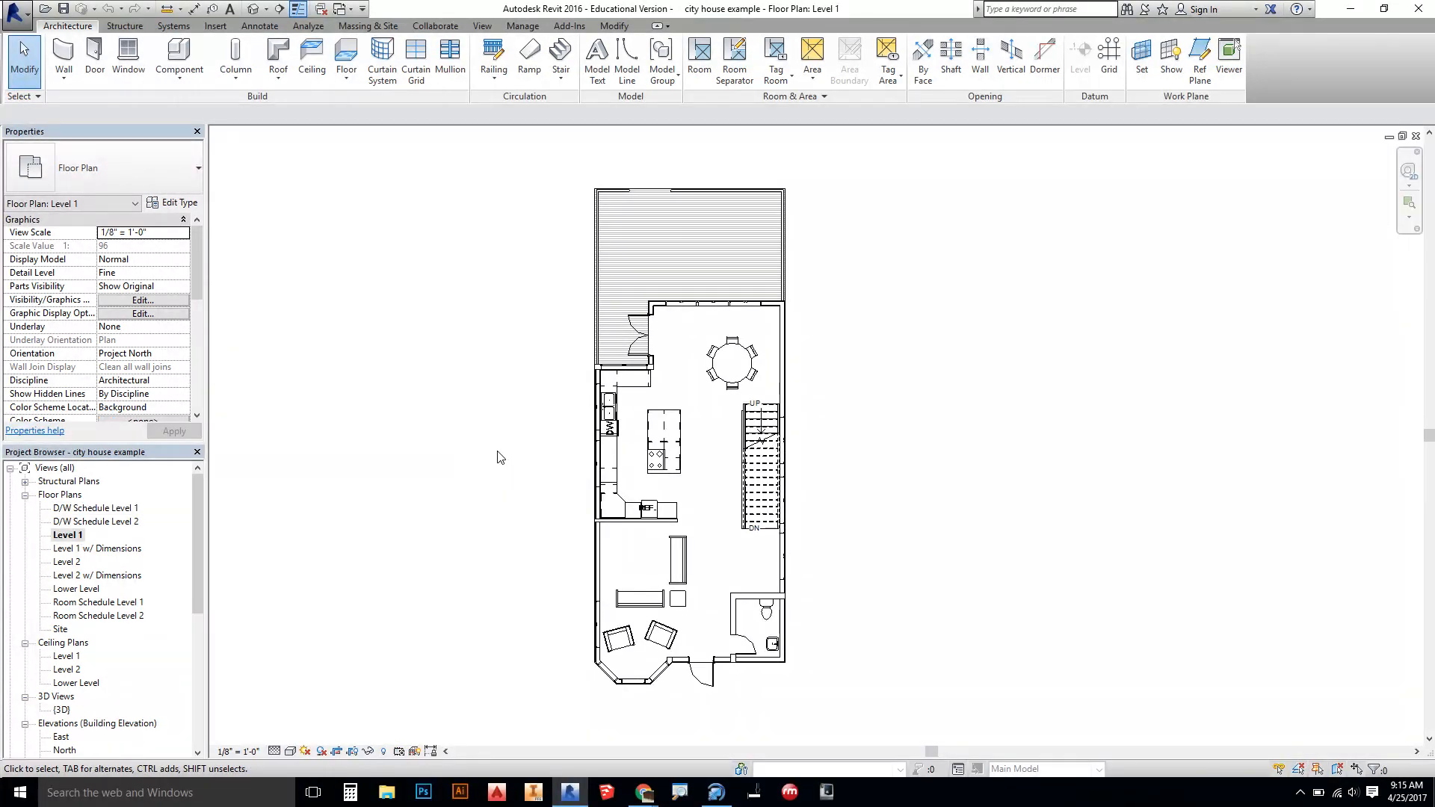
pyautogui.moveTo(507, 454)
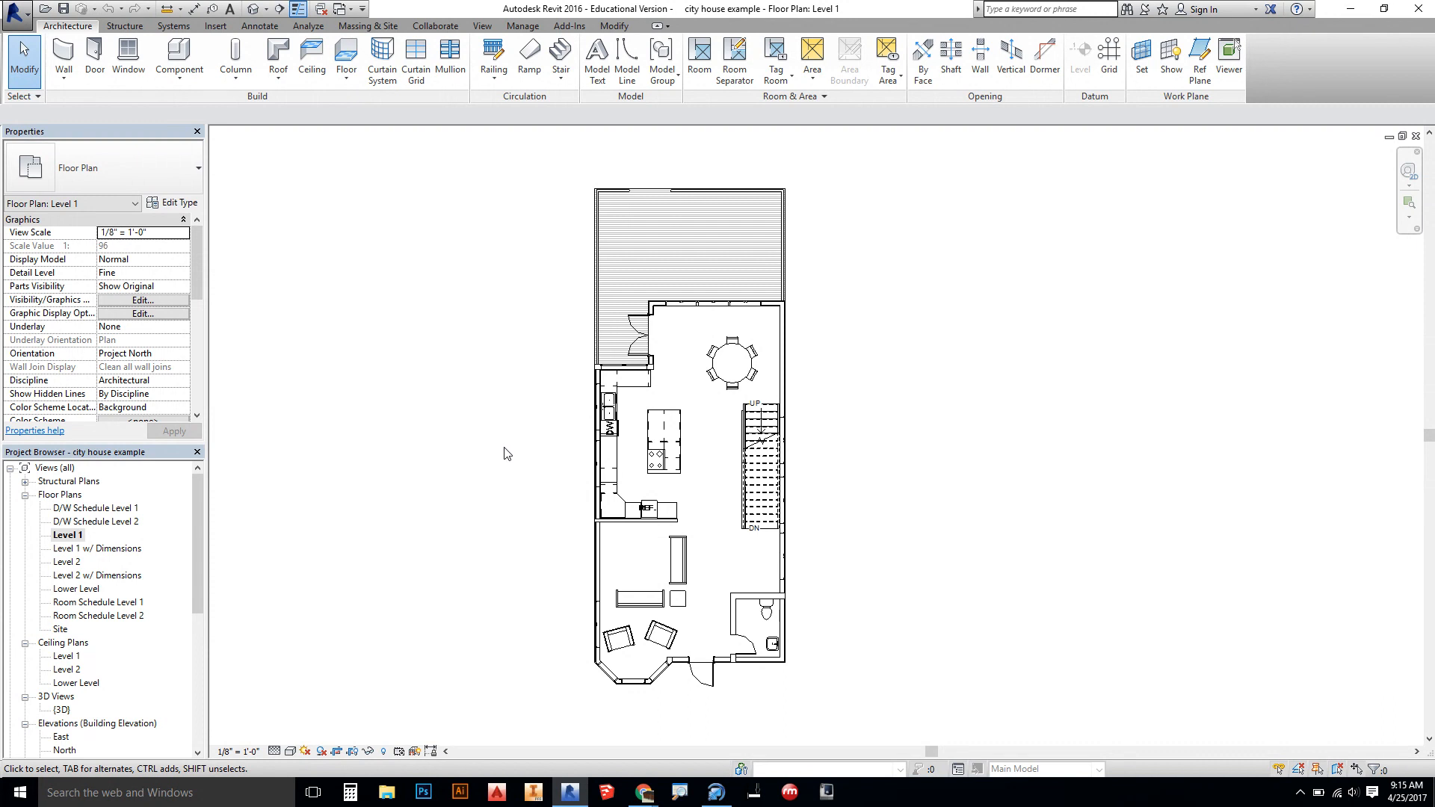
pyautogui.moveTo(498, 444)
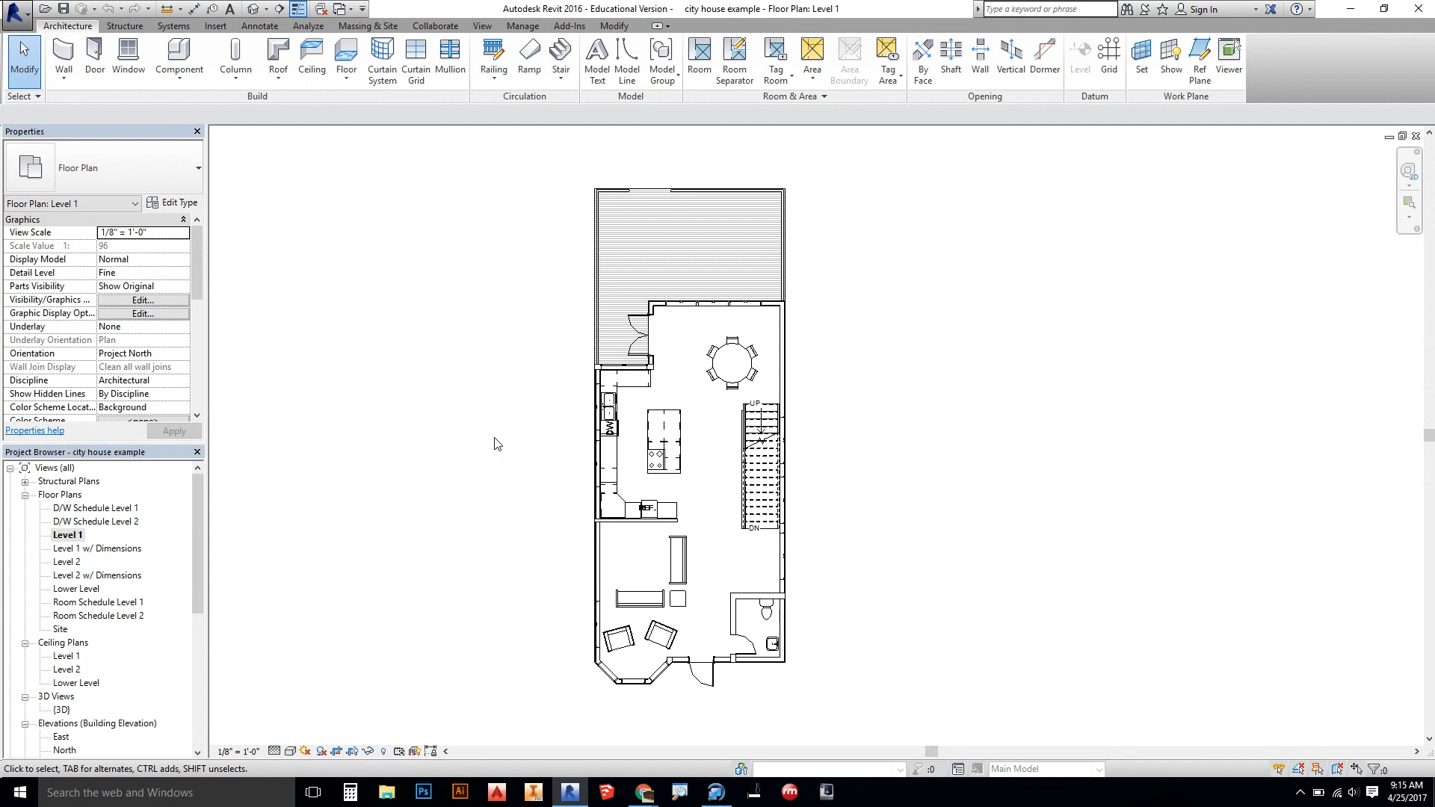
pyautogui.click(732, 362)
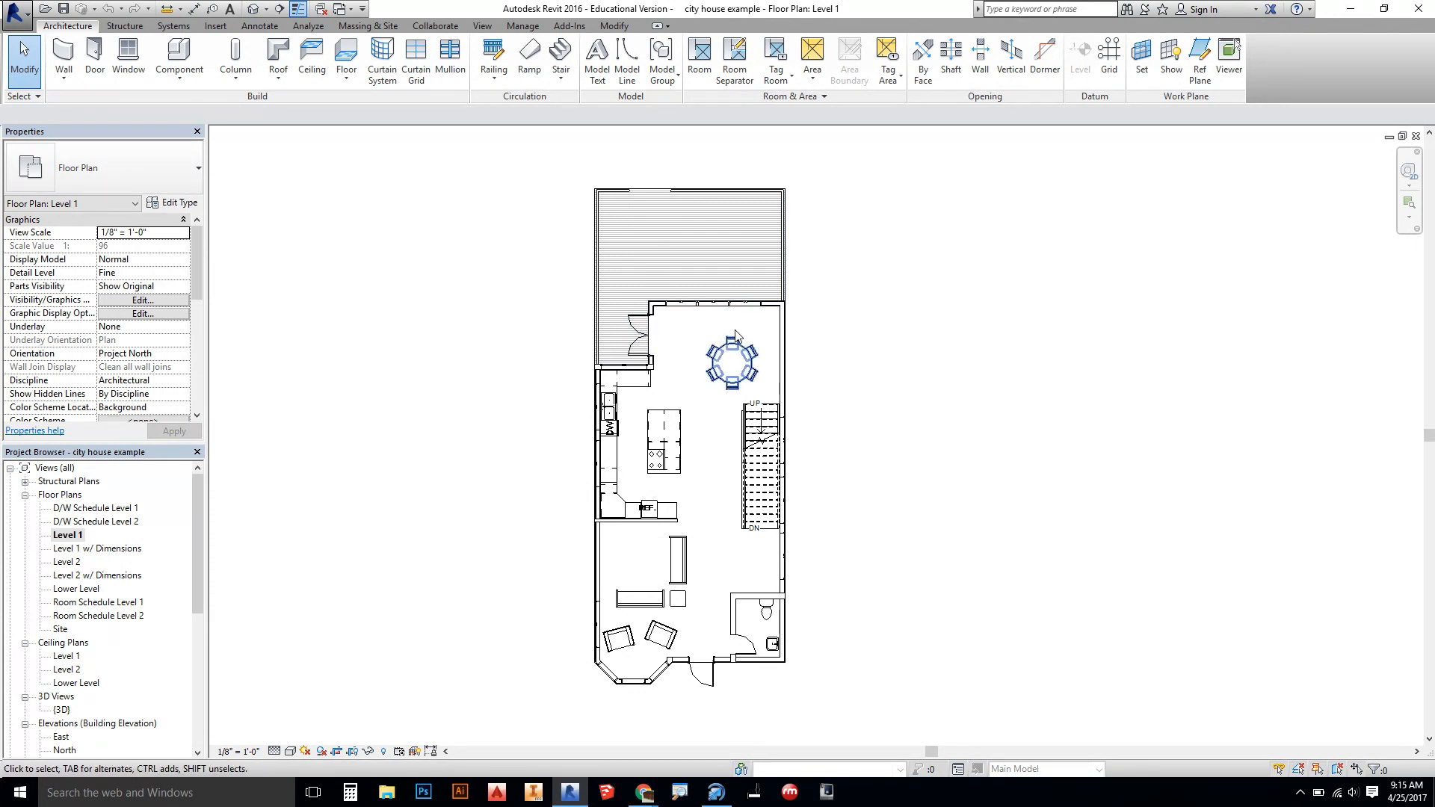
pyautogui.click(490, 501)
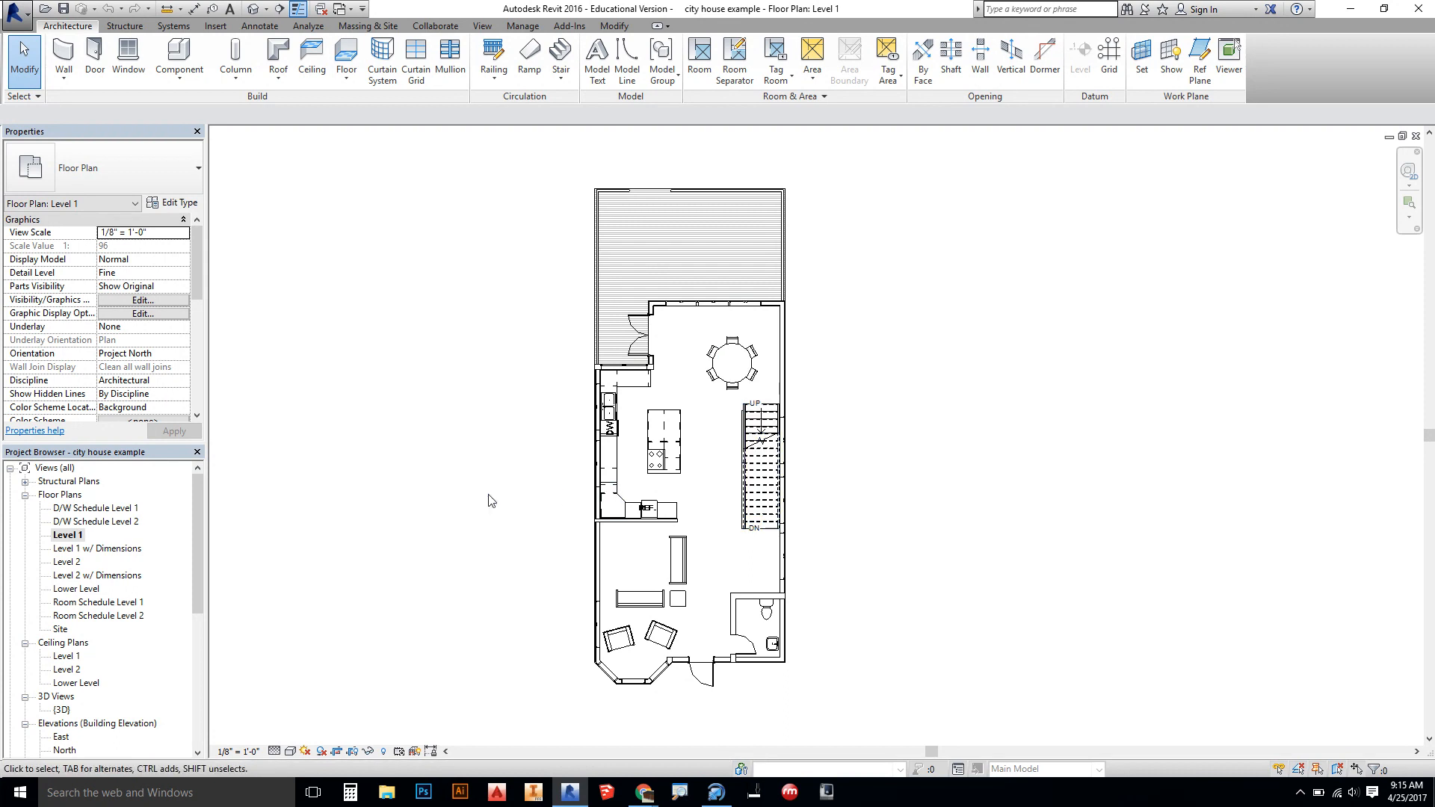
pyautogui.moveTo(63, 535)
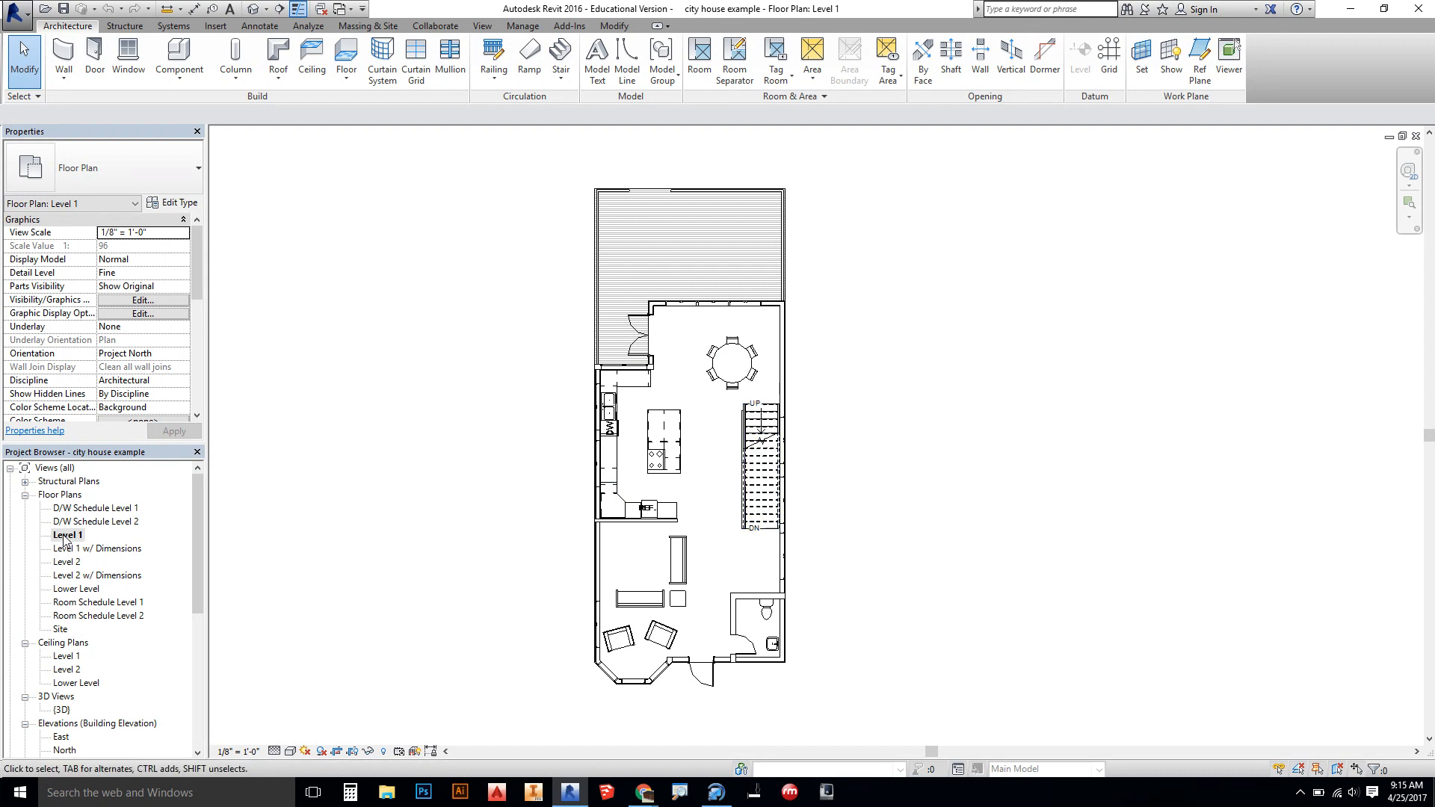
# - Duplicate the Level 1 plan and rename the copy 'Level 1 Model'
pyautogui.rightClick(68, 535)
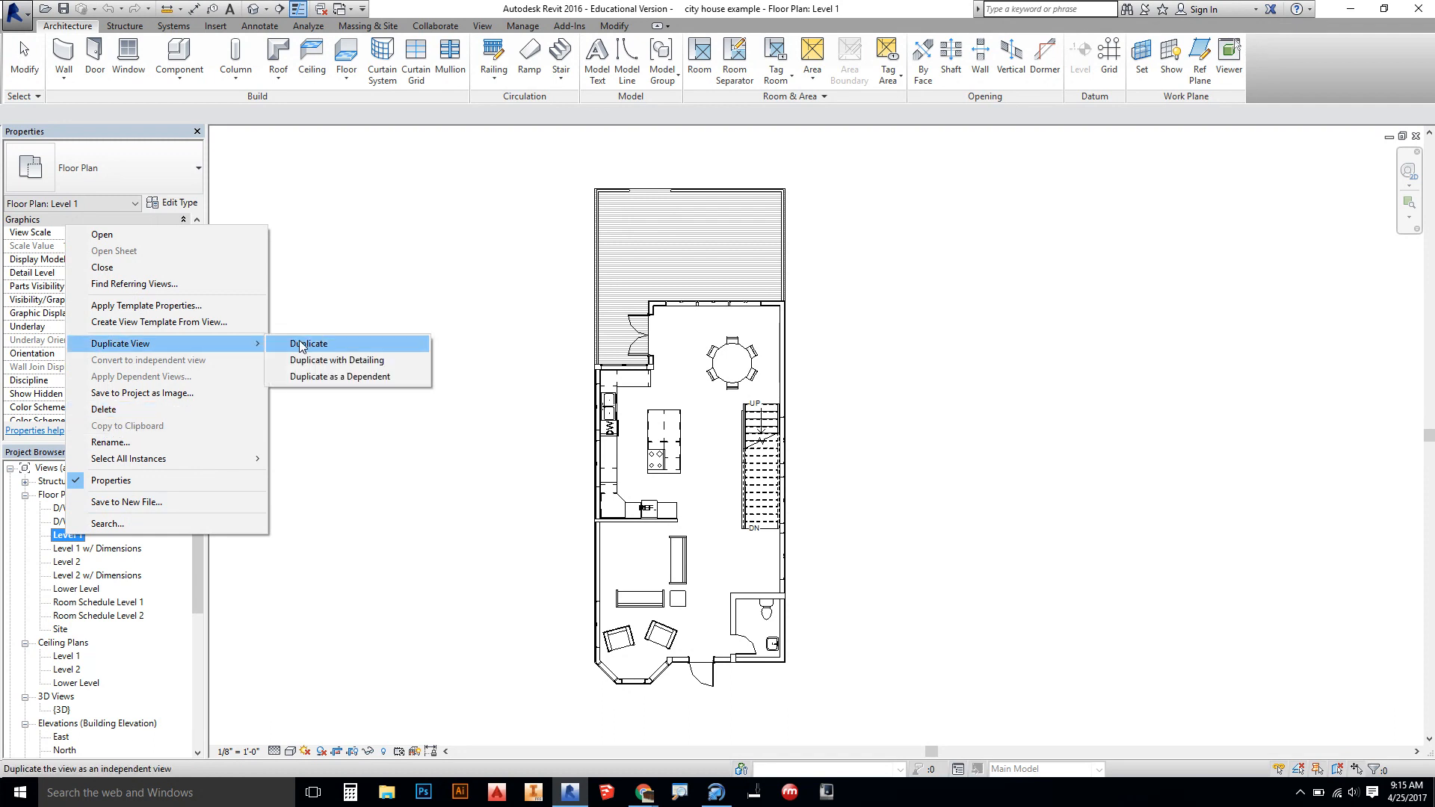
pyautogui.moveTo(356, 360)
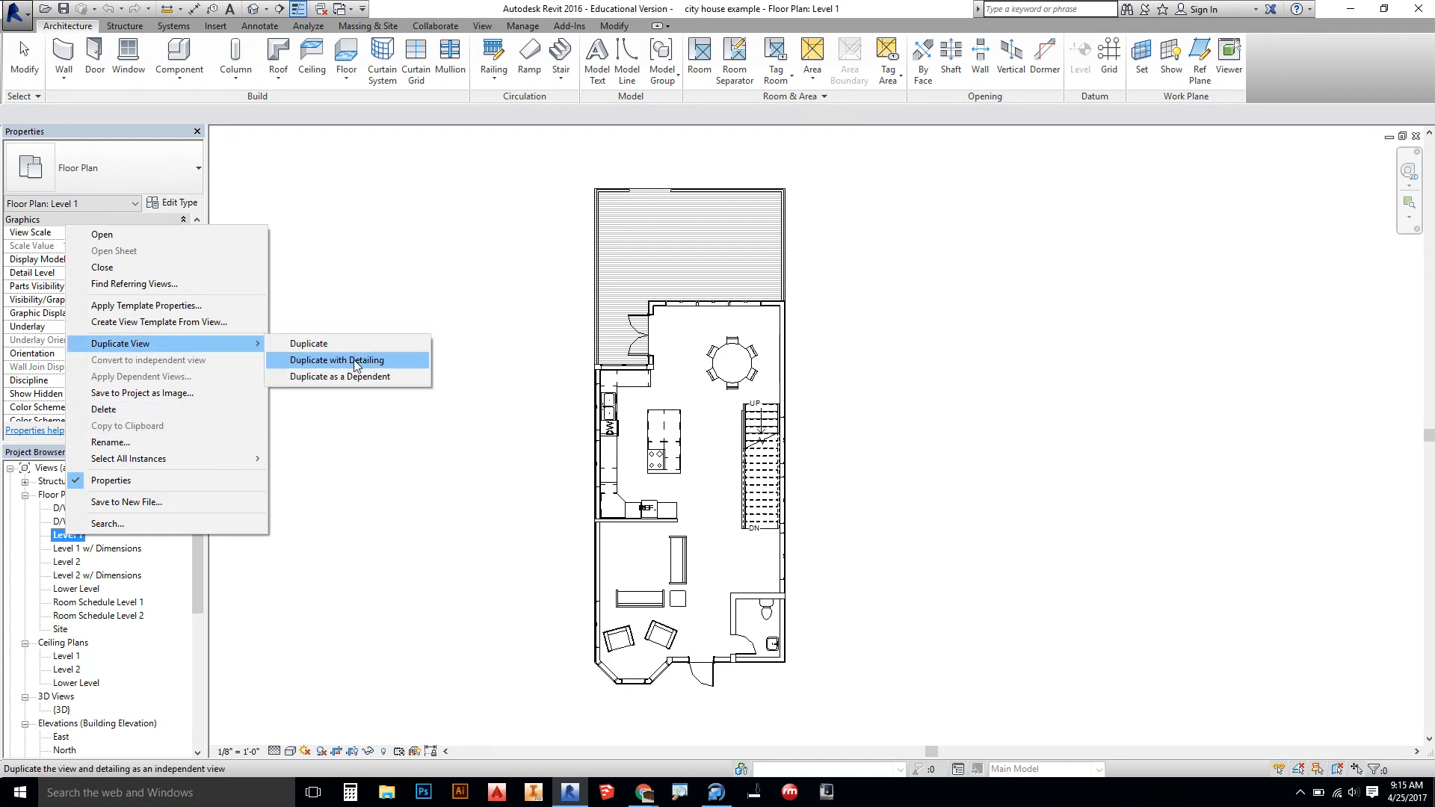
pyautogui.moveTo(323, 363)
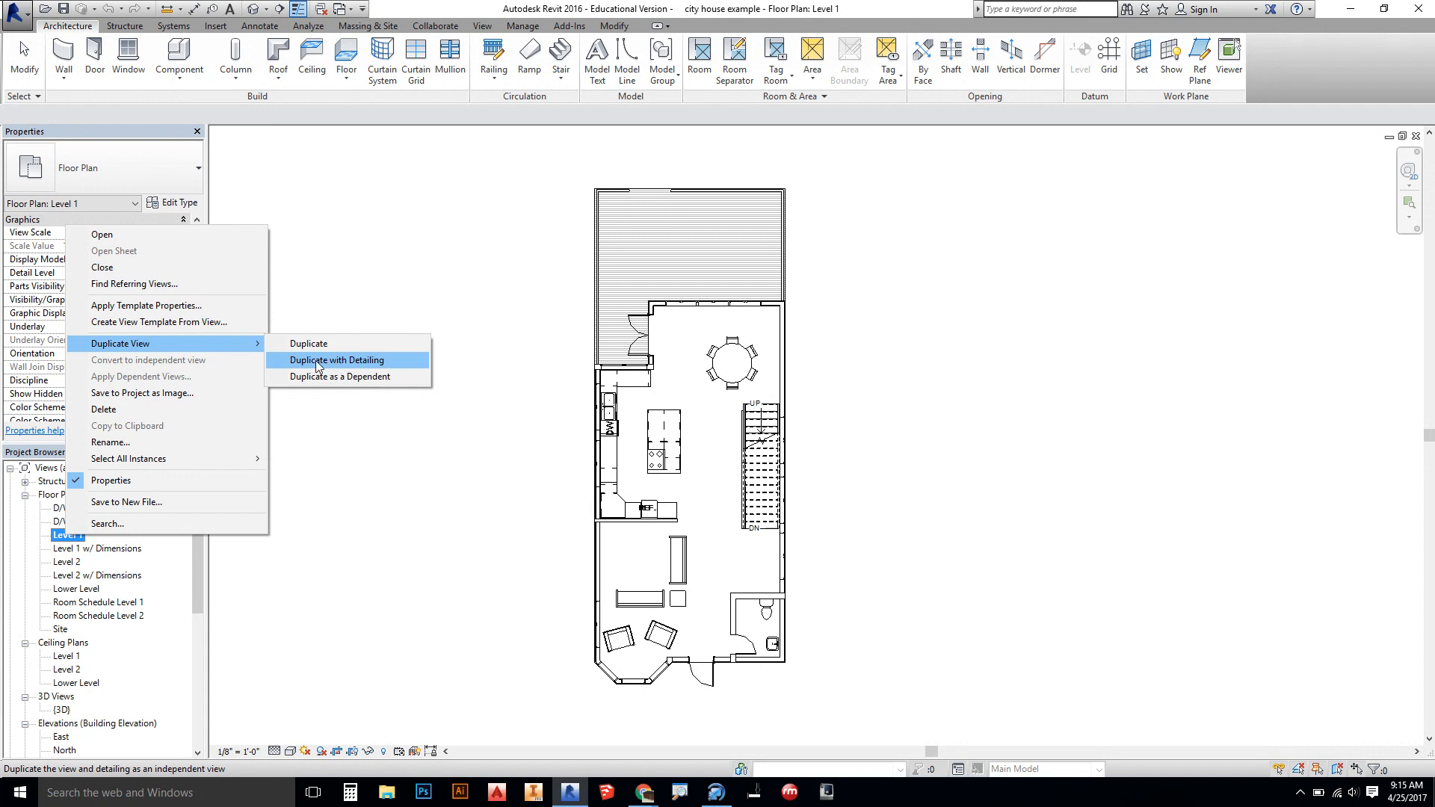
pyautogui.moveTo(306, 375)
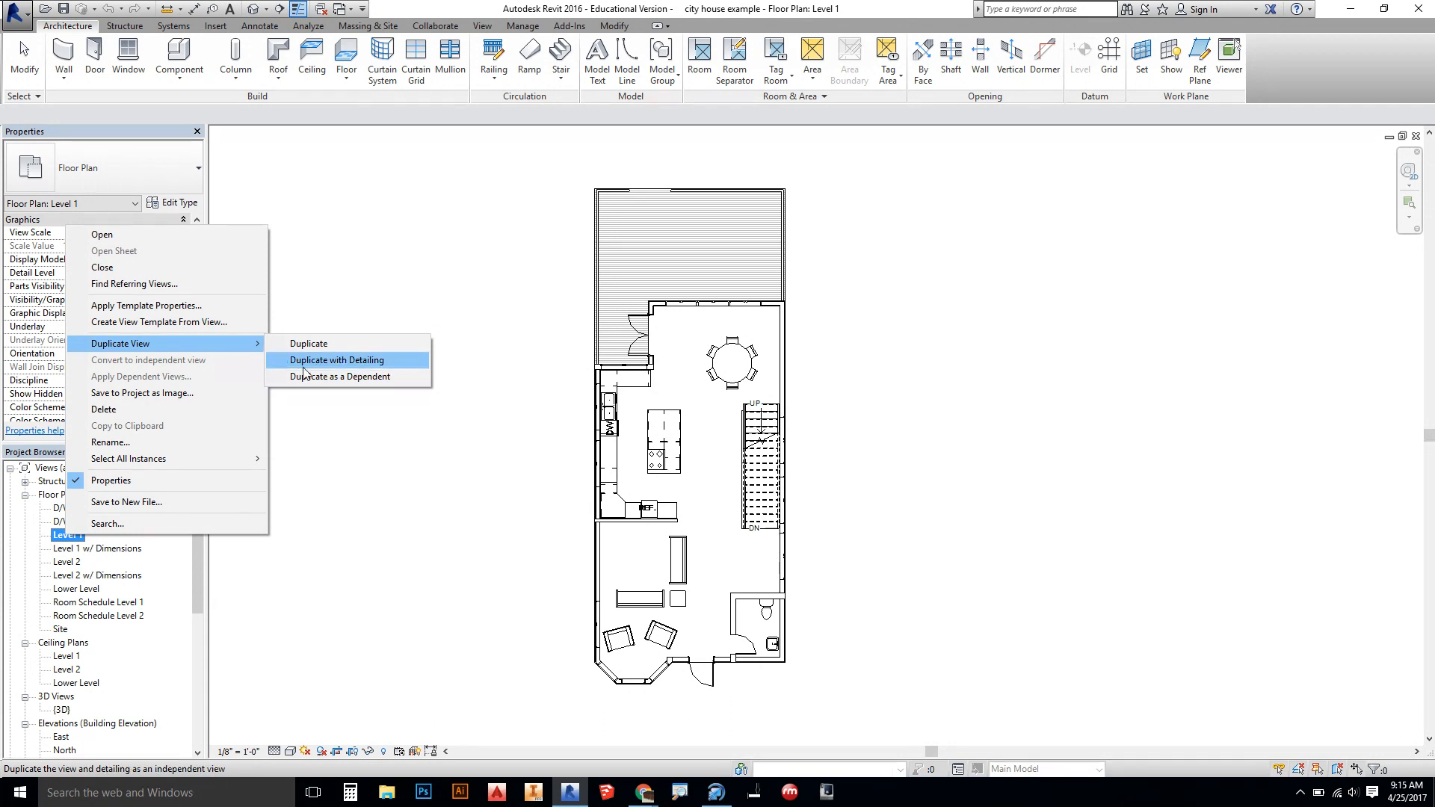
pyautogui.moveTo(308, 344)
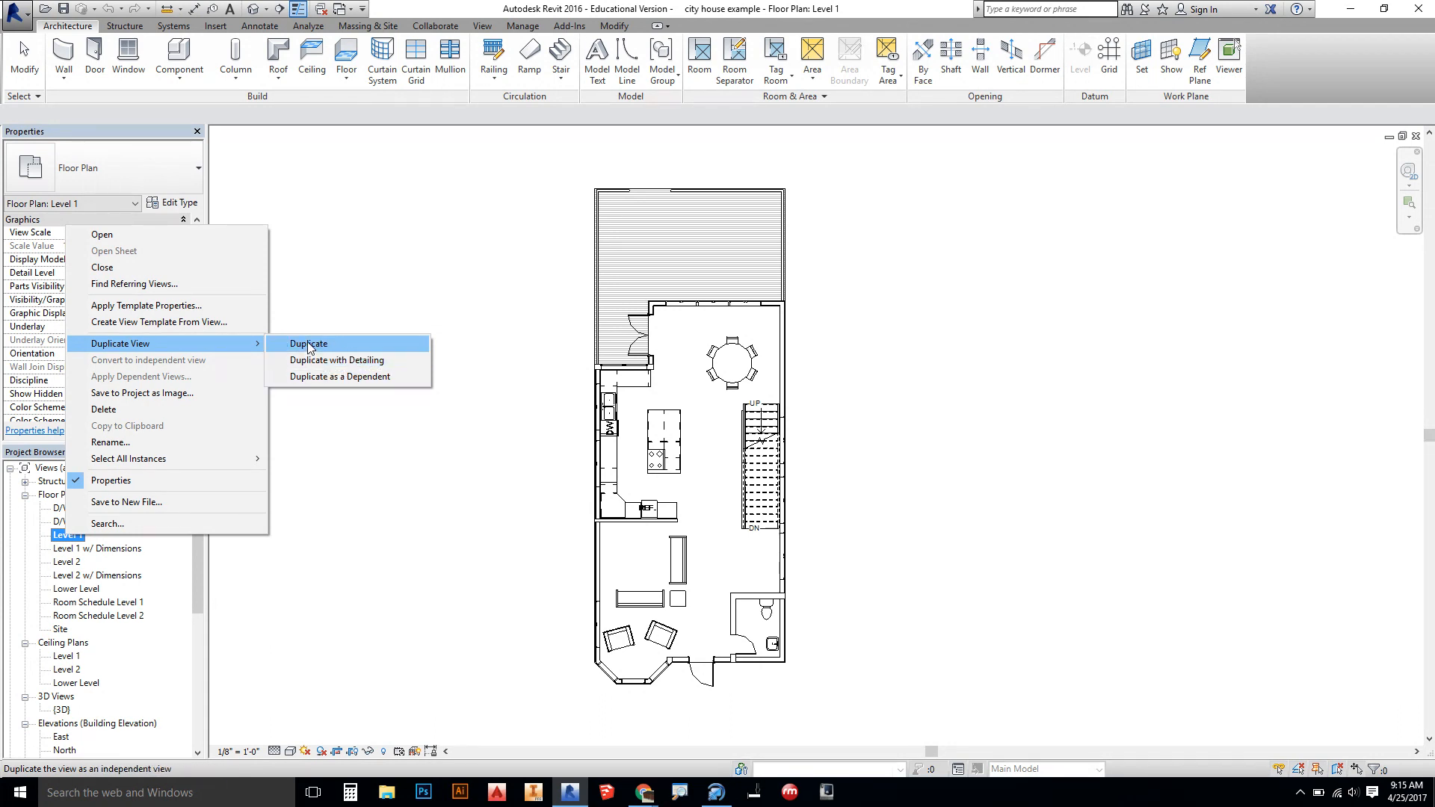
pyautogui.click(308, 344)
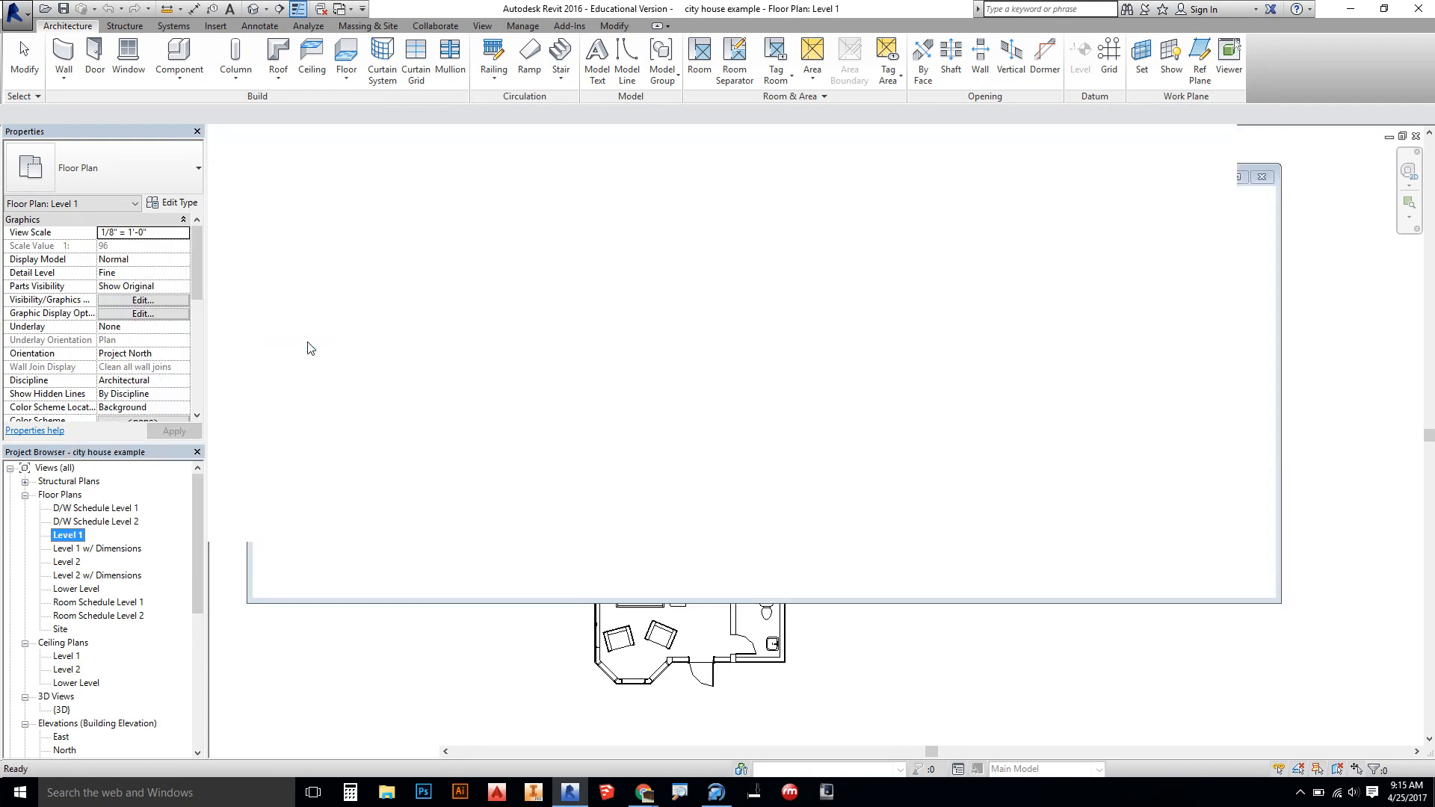
pyautogui.doubleClick(82, 547)
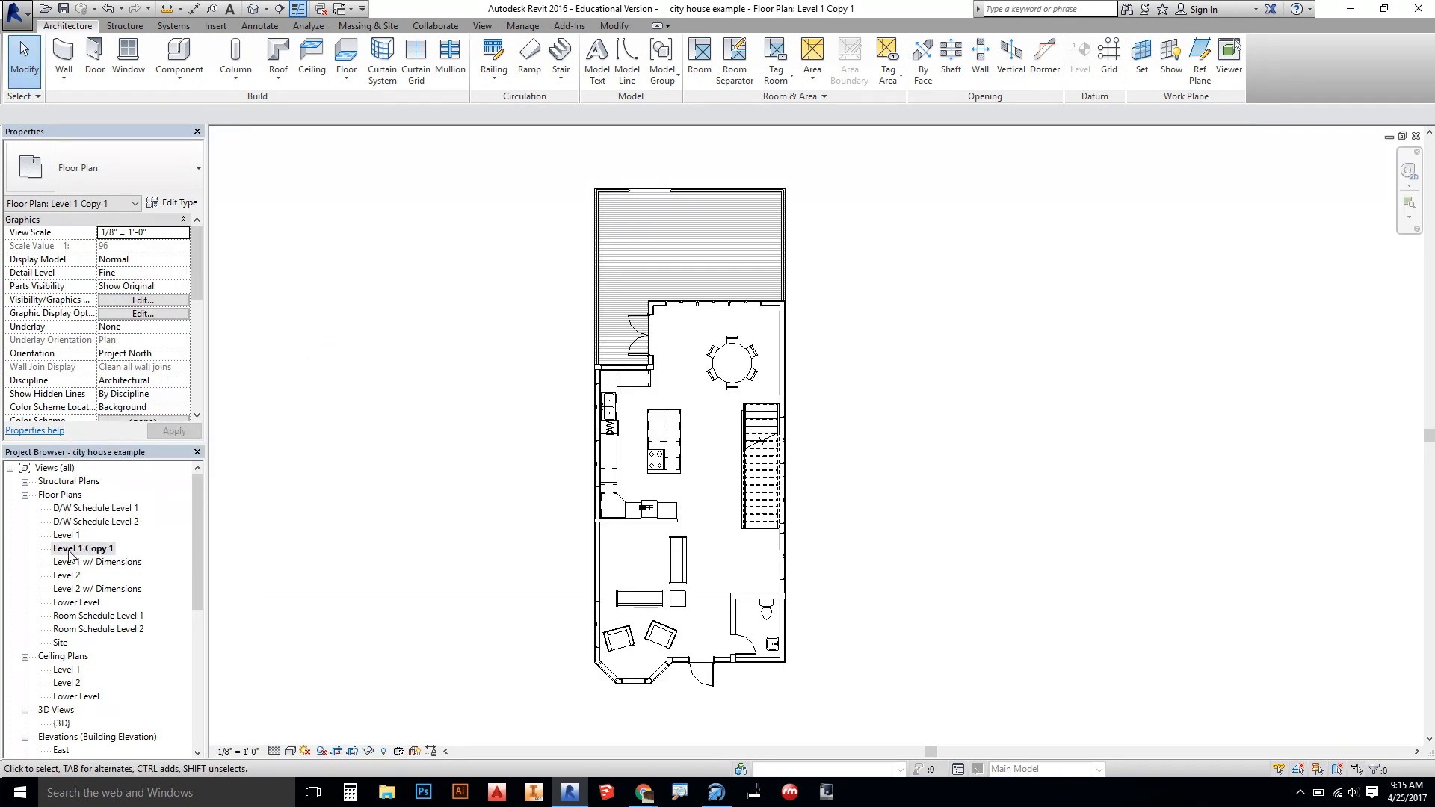
pyautogui.rightClick(82, 547)
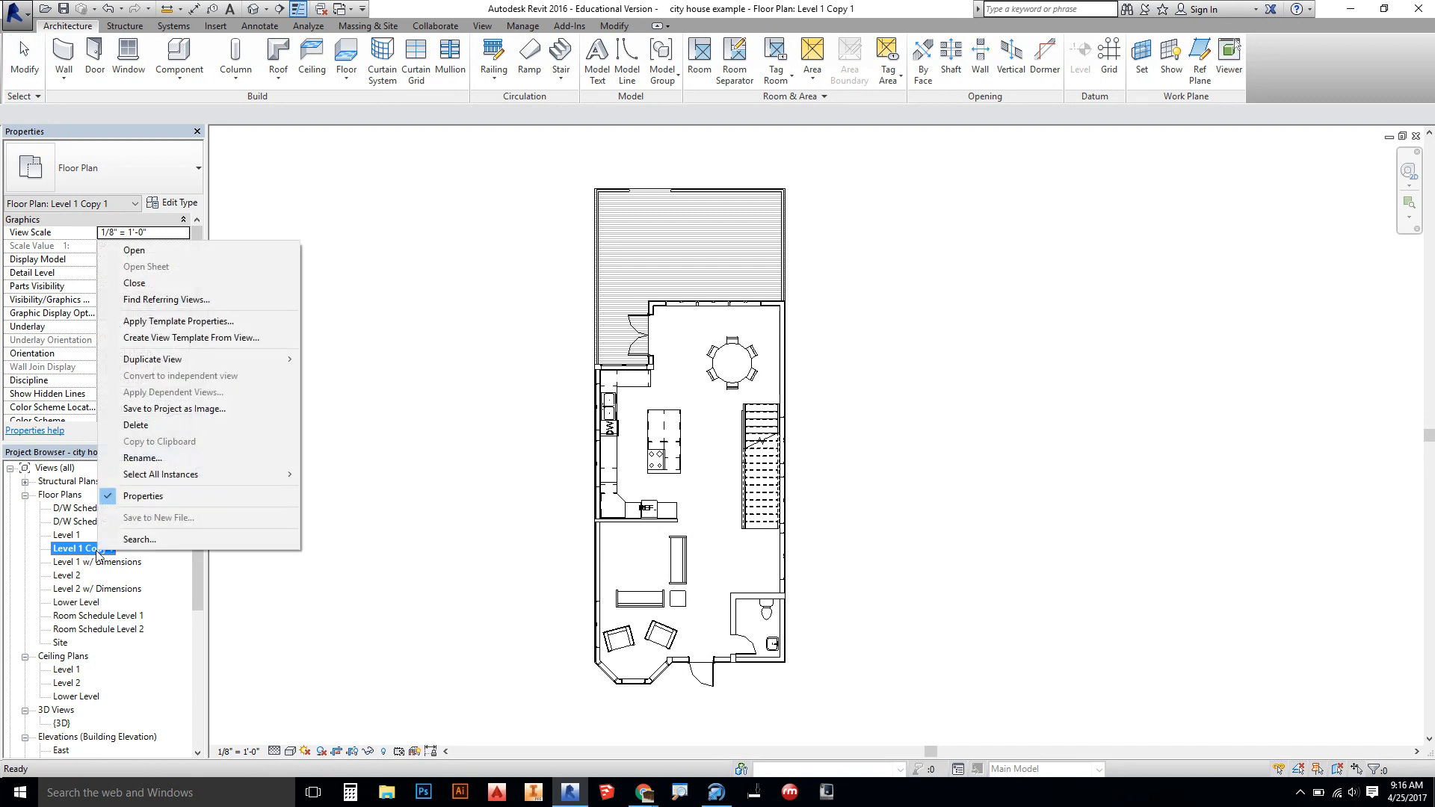
pyautogui.click(144, 458)
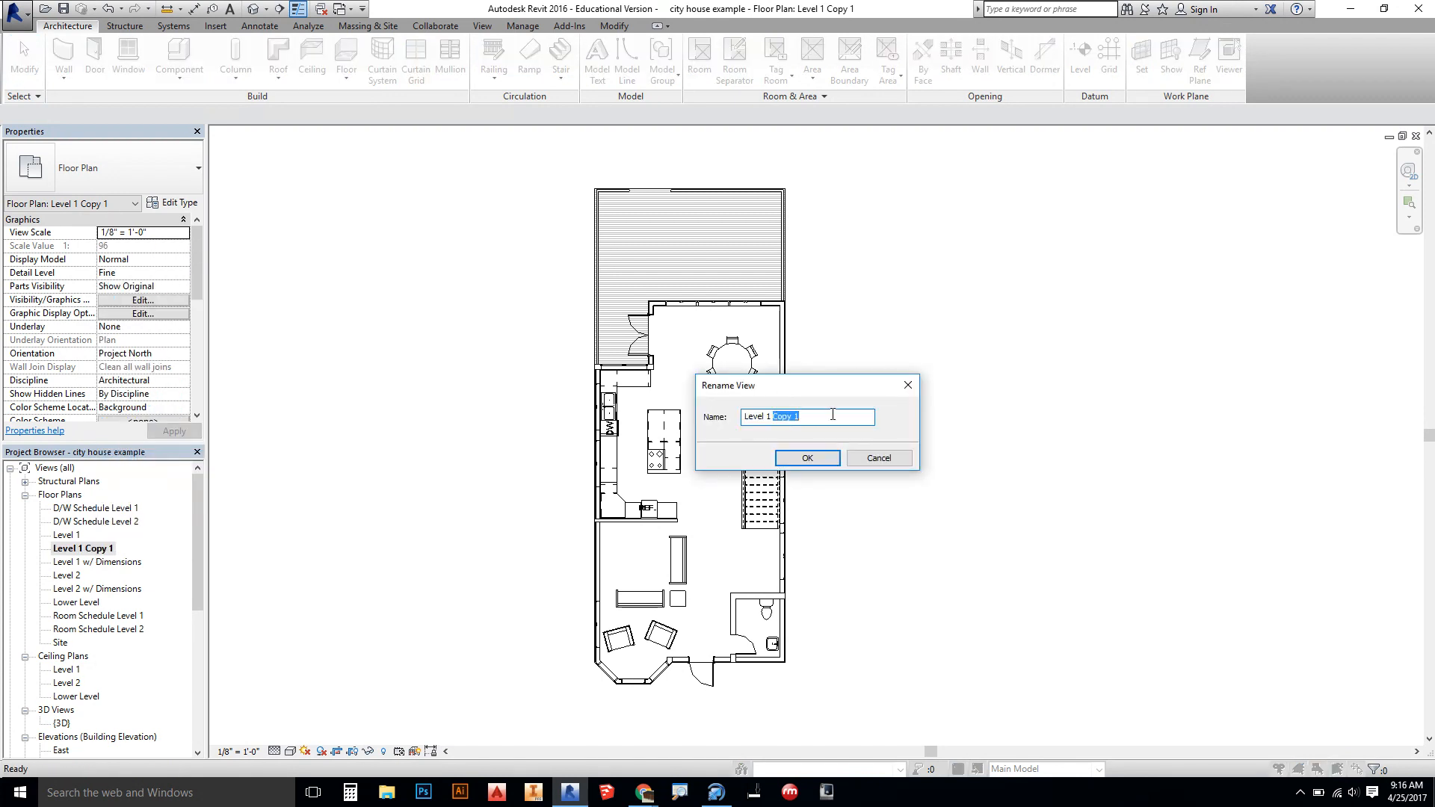
pyautogui.write('Level 1 Model')
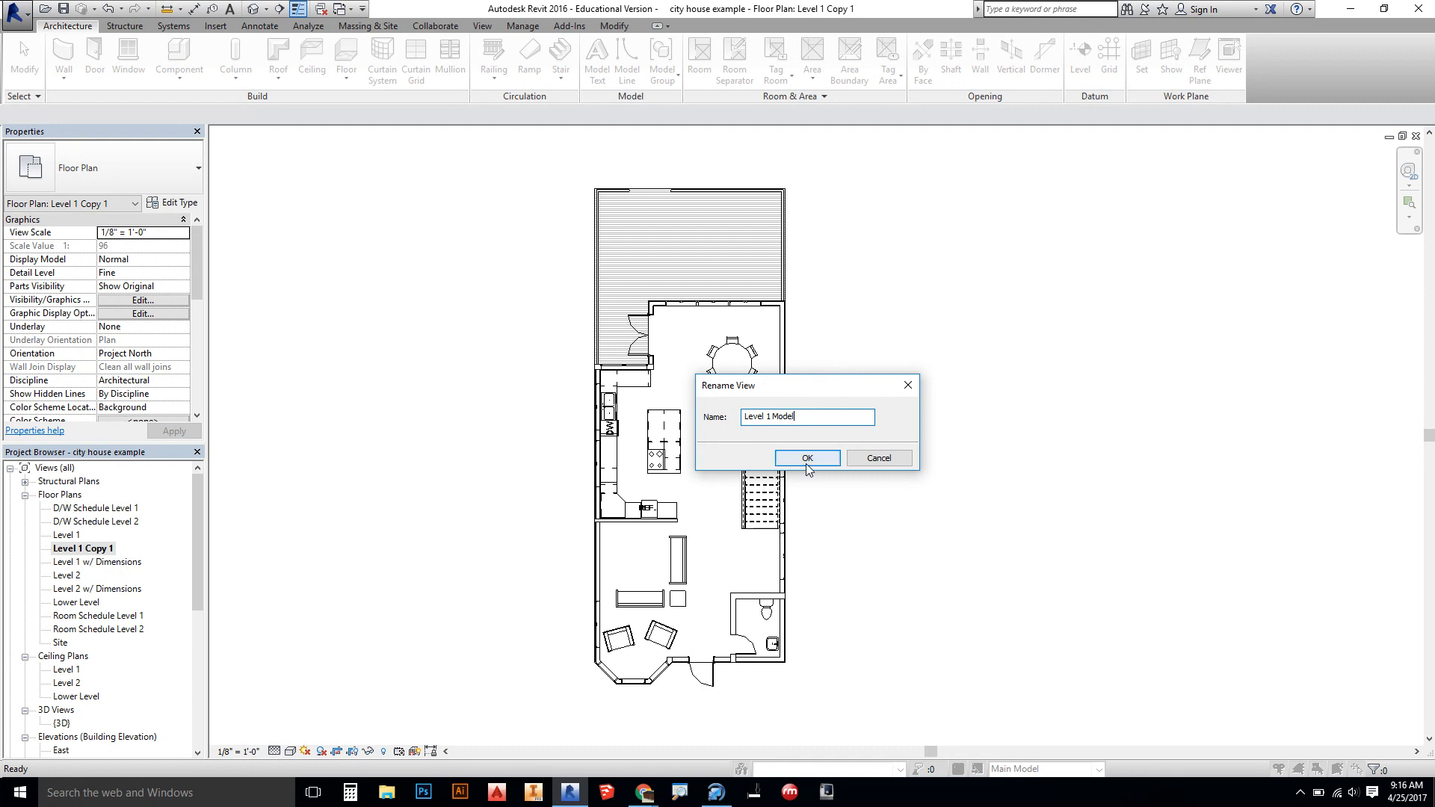
pyautogui.click(806, 458)
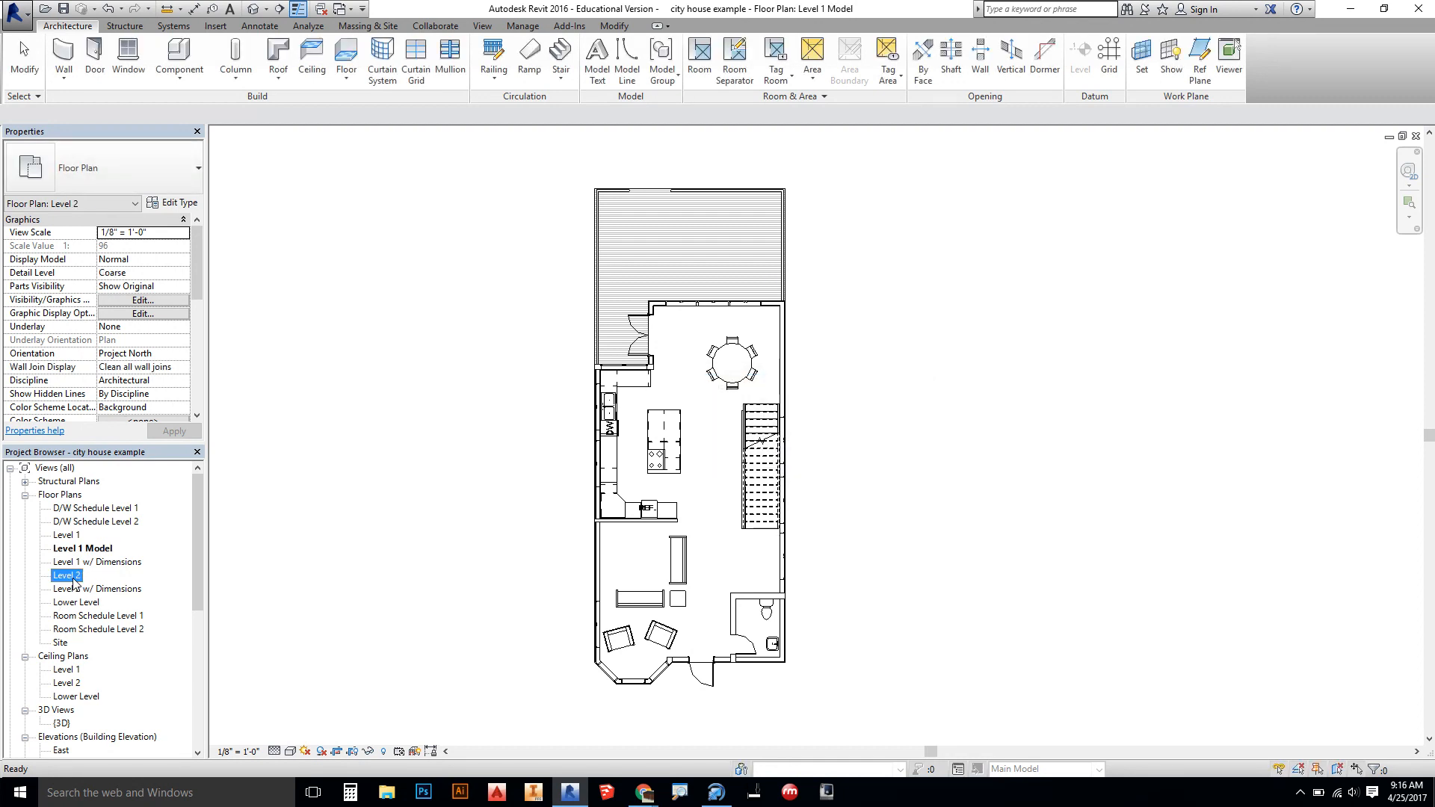
# - Duplicate the Level 2 plan and rename the copy 'Level 2 Model'
pyautogui.doubleClick(66, 574)
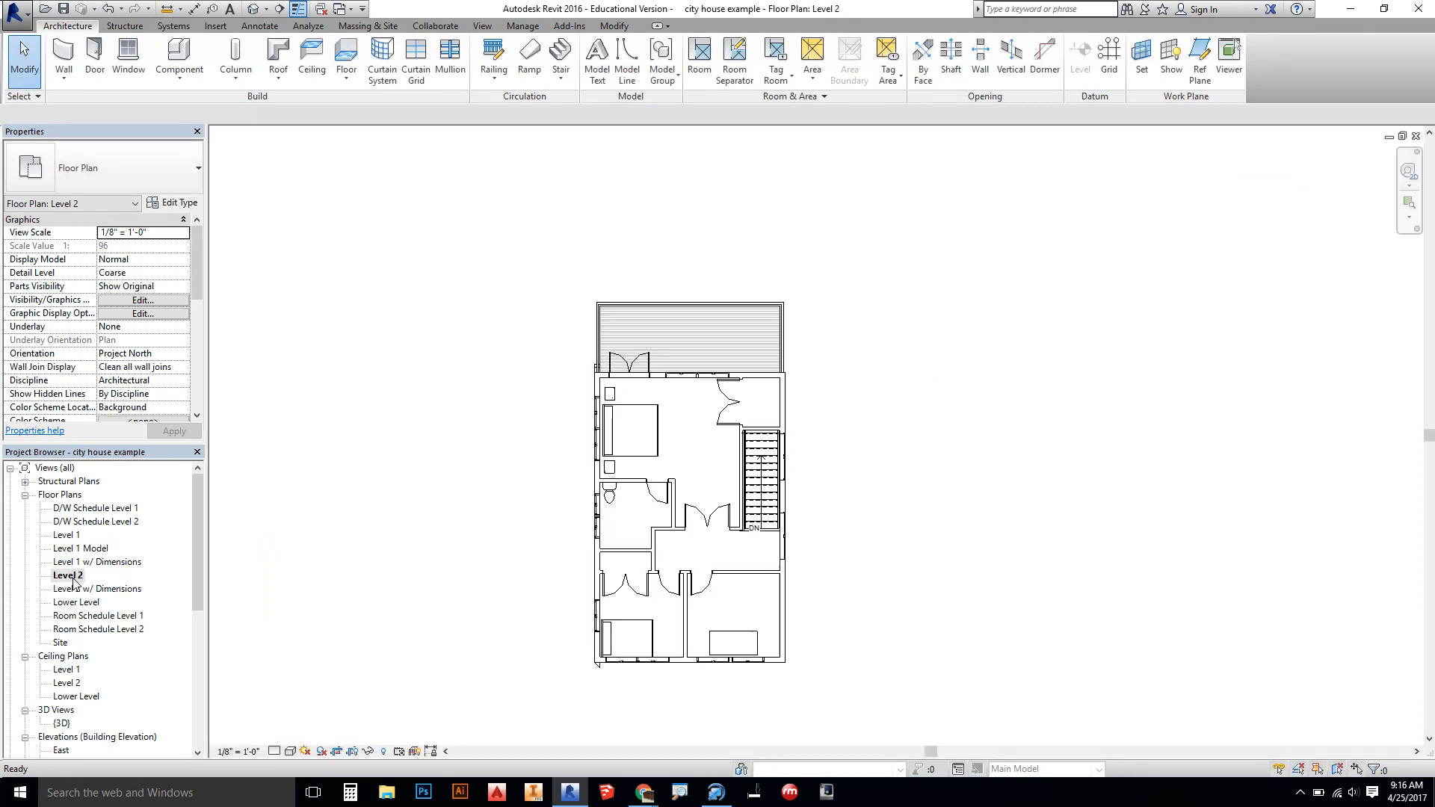
pyautogui.rightClick(67, 574)
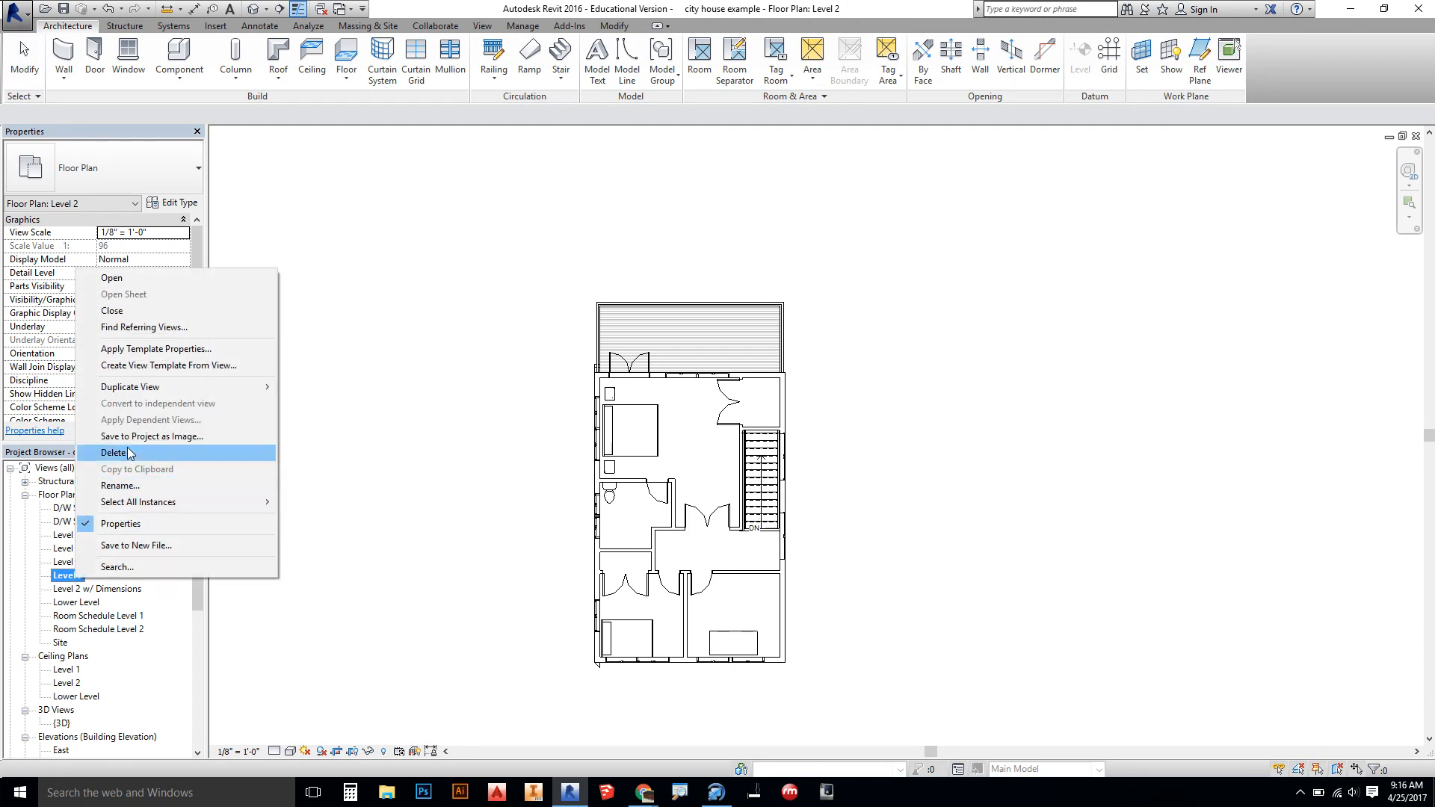
pyautogui.click(130, 386)
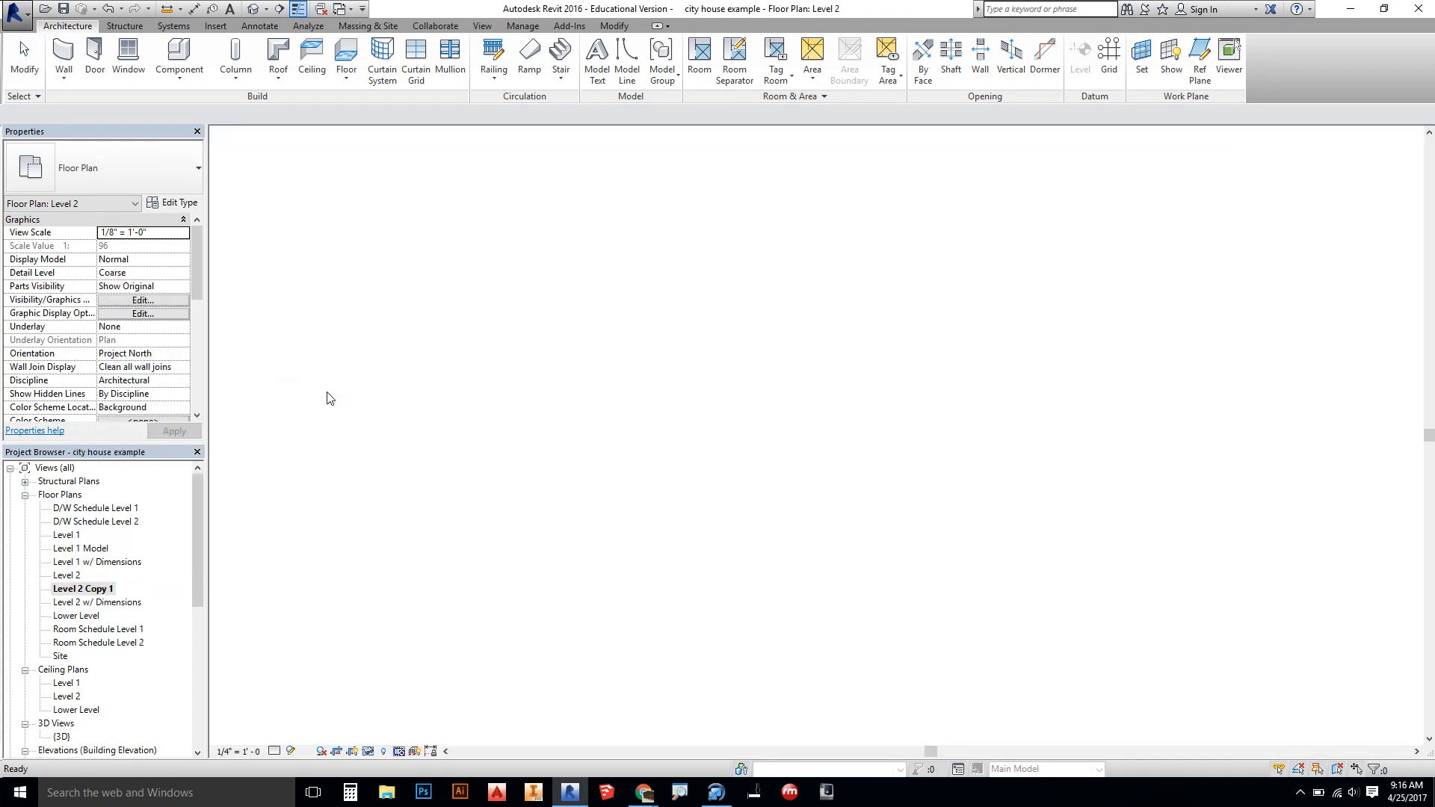
pyautogui.rightClick(82, 589)
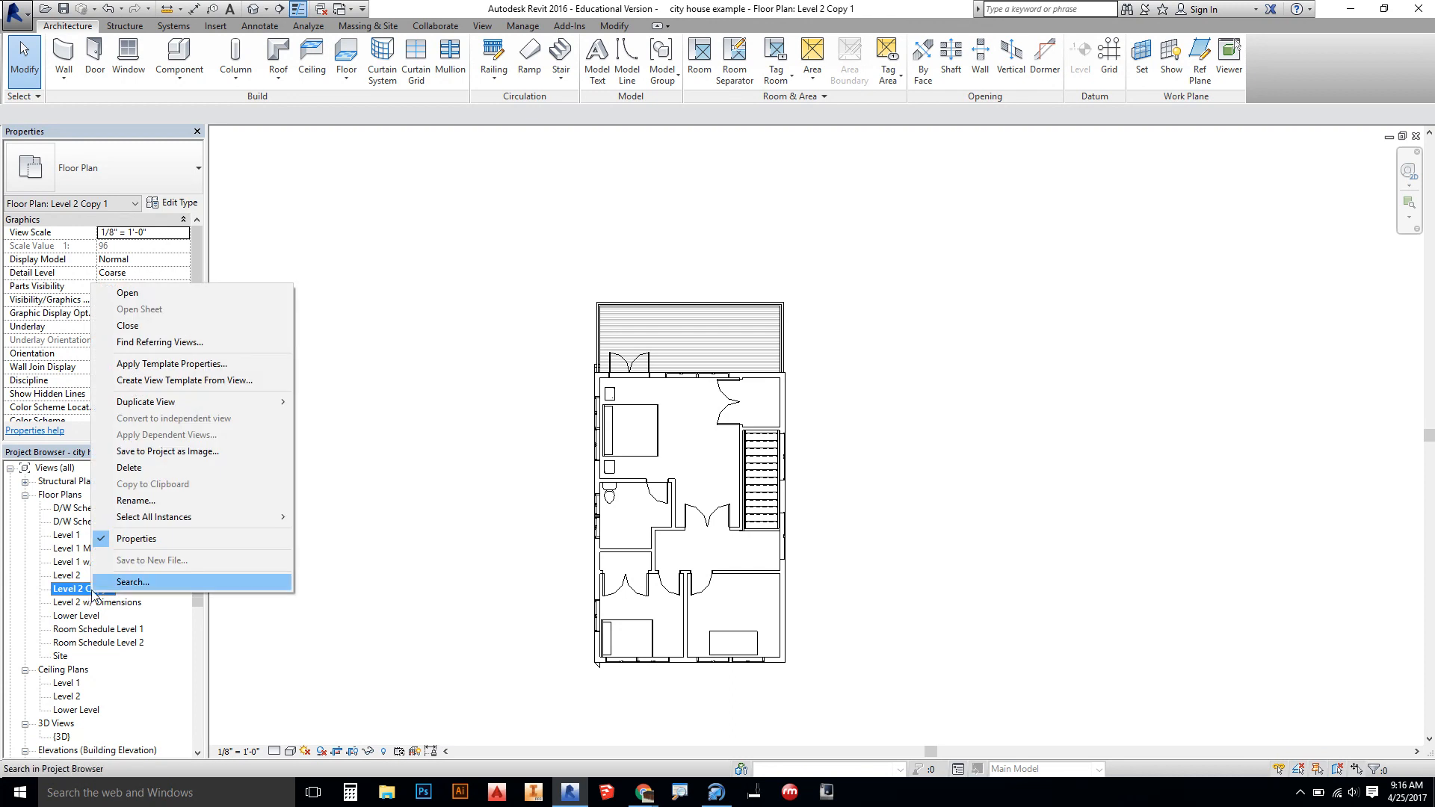
pyautogui.click(136, 500)
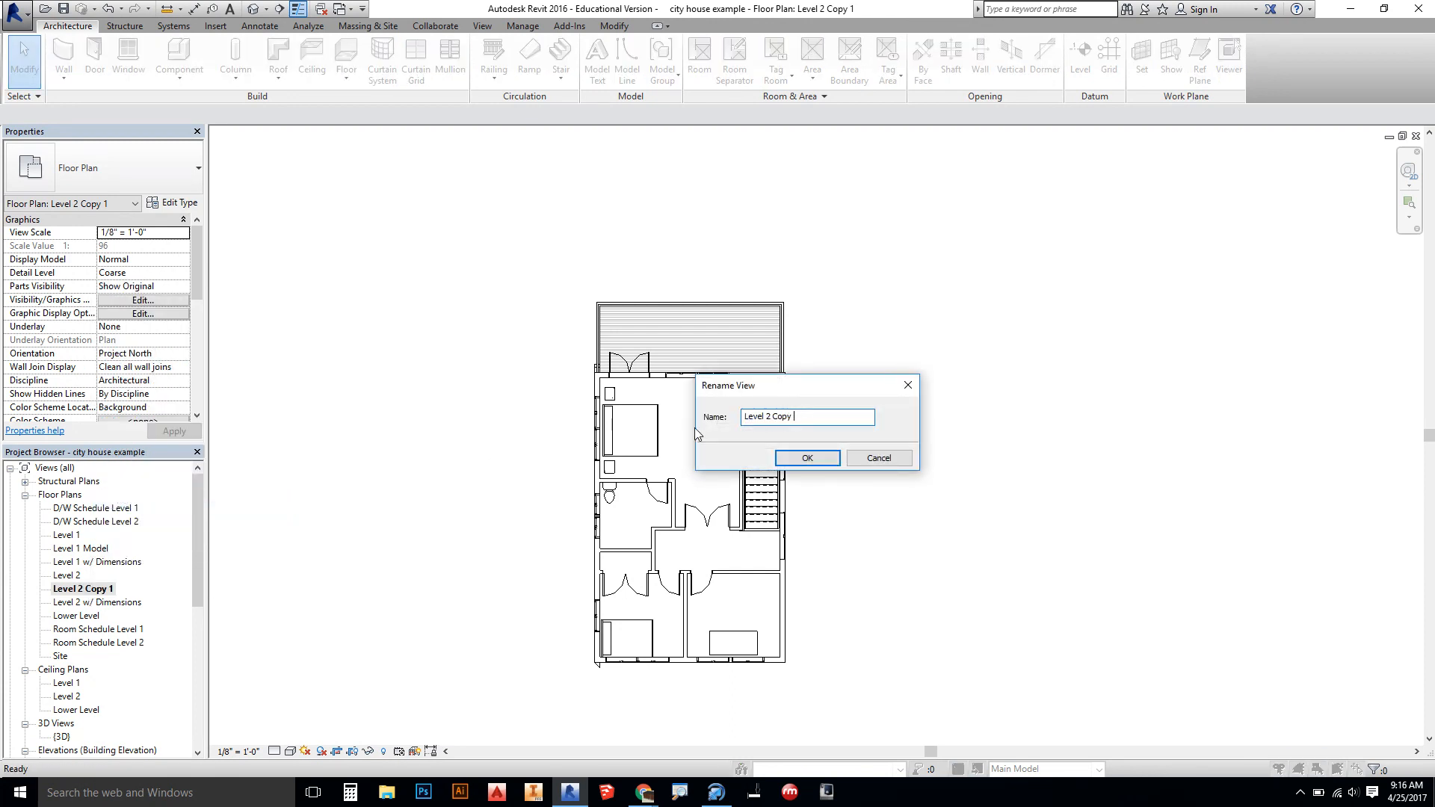
pyautogui.write('Level 2 Model')
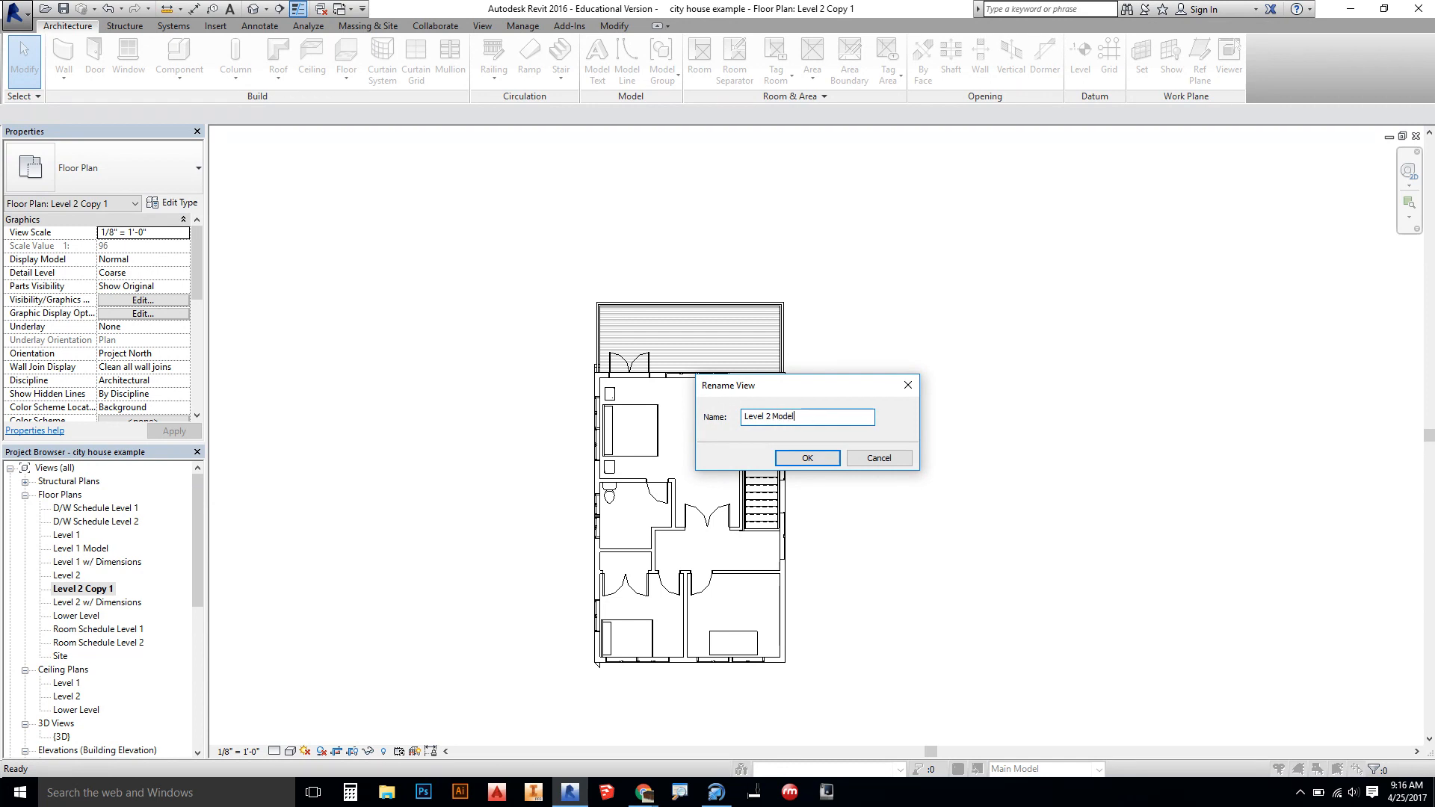
pyautogui.click(804, 458)
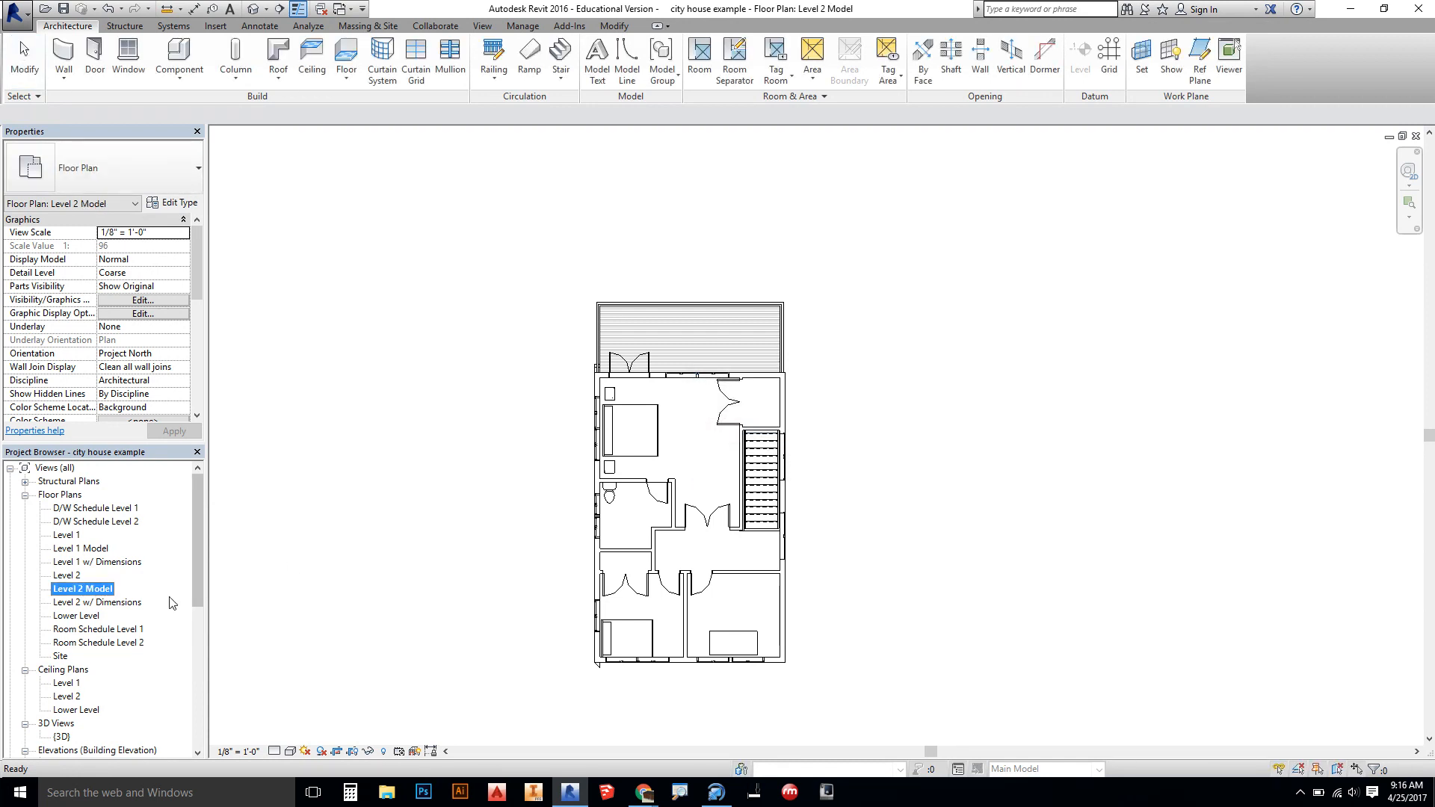
pyautogui.moveTo(76, 573)
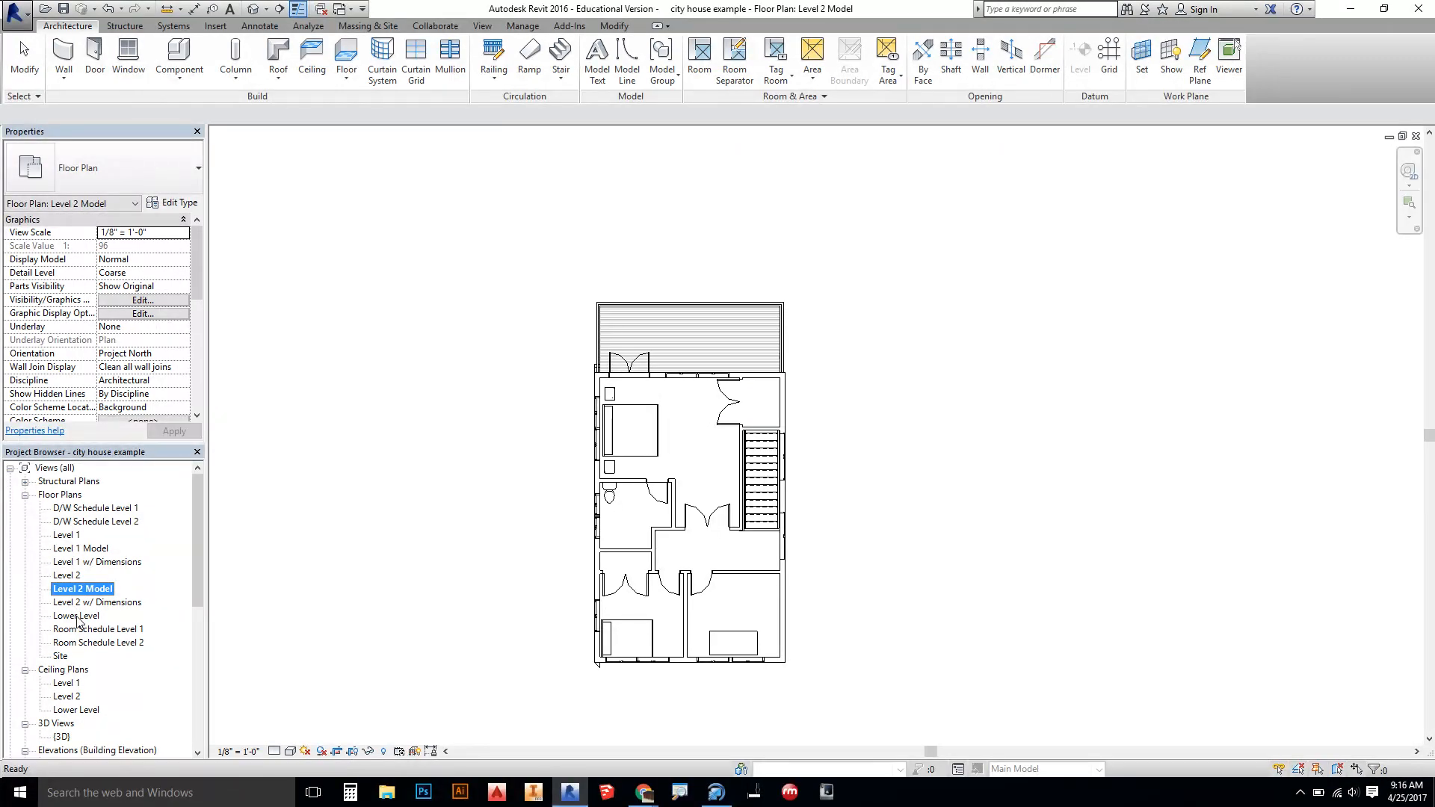
pyautogui.moveTo(82, 593)
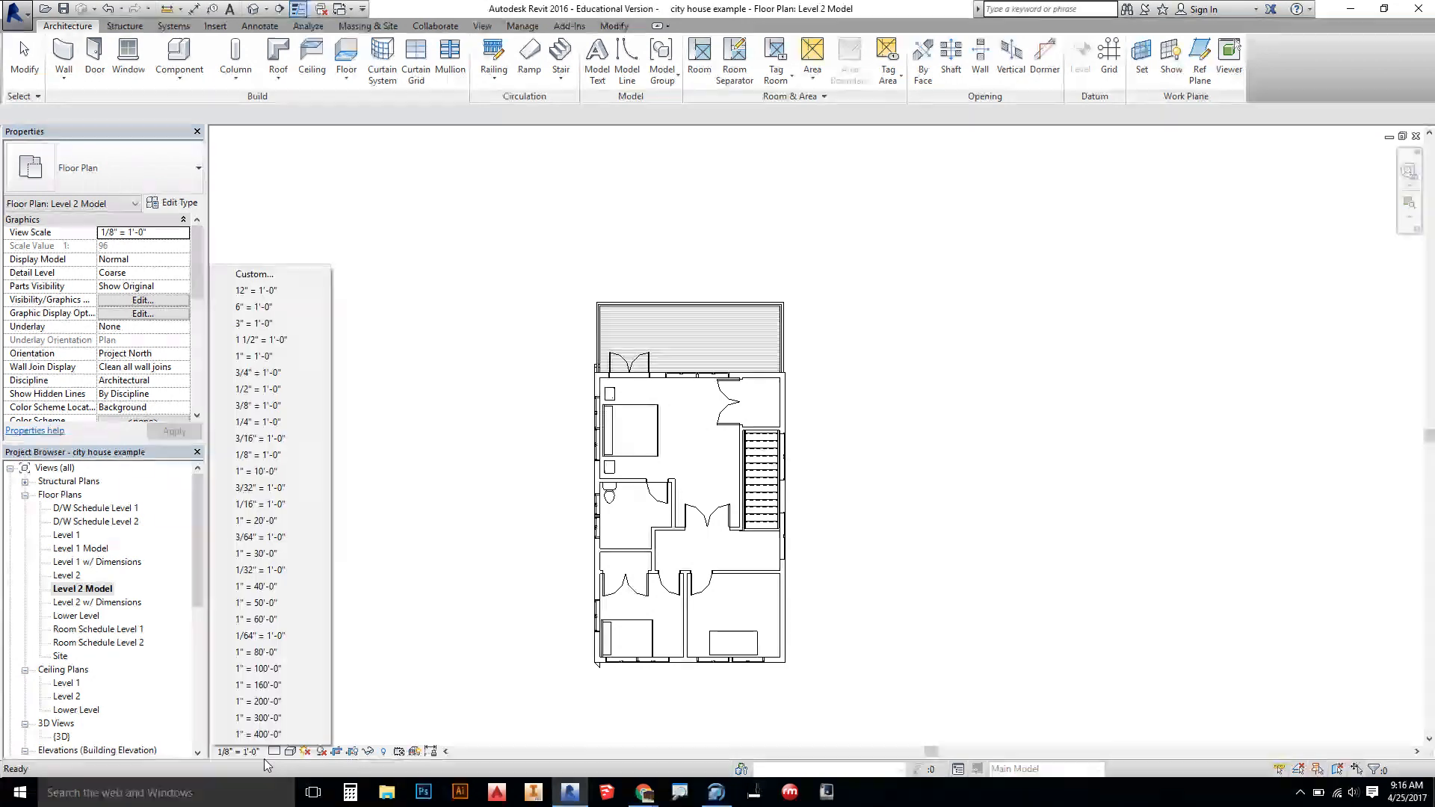
pyautogui.moveTo(270, 372)
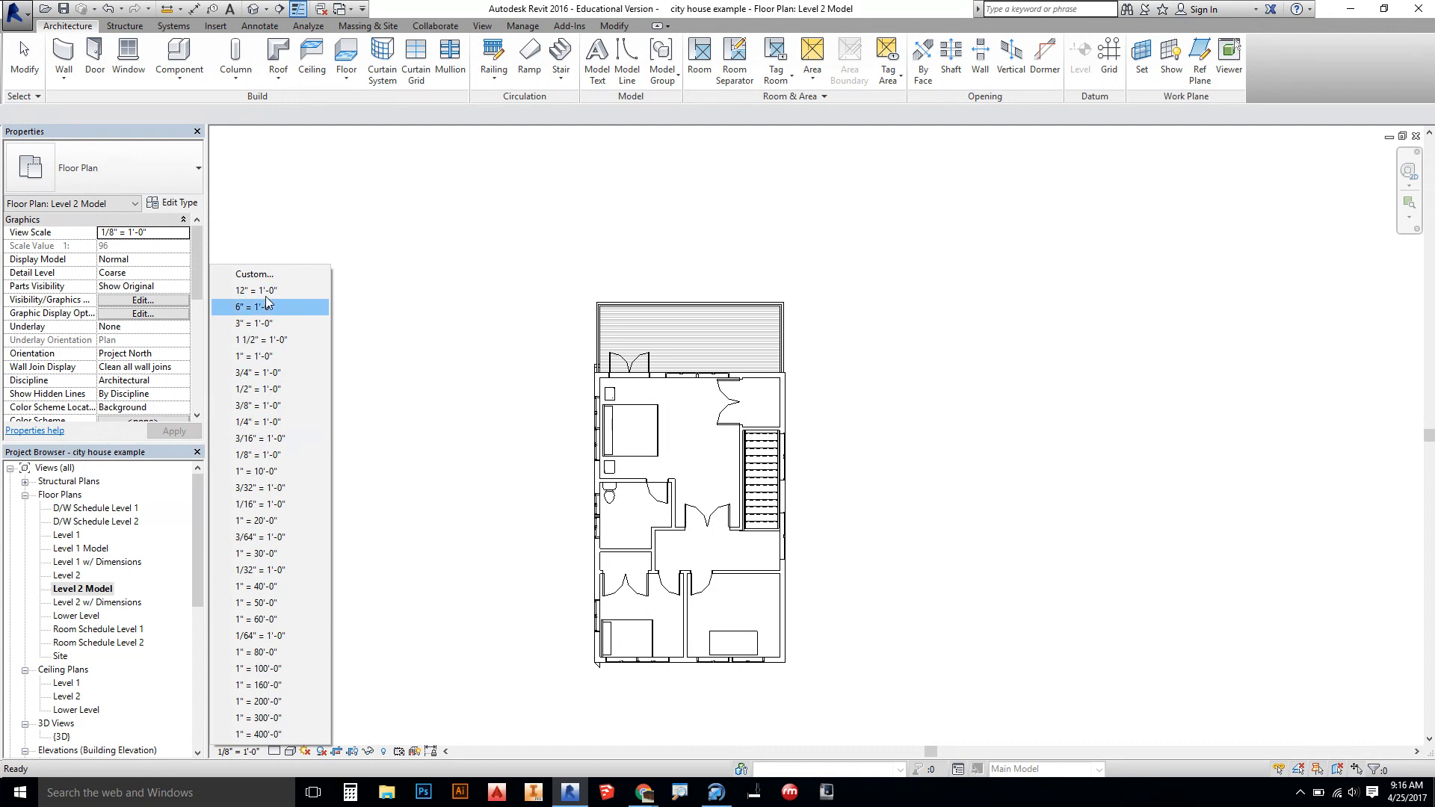
pyautogui.moveTo(266, 422)
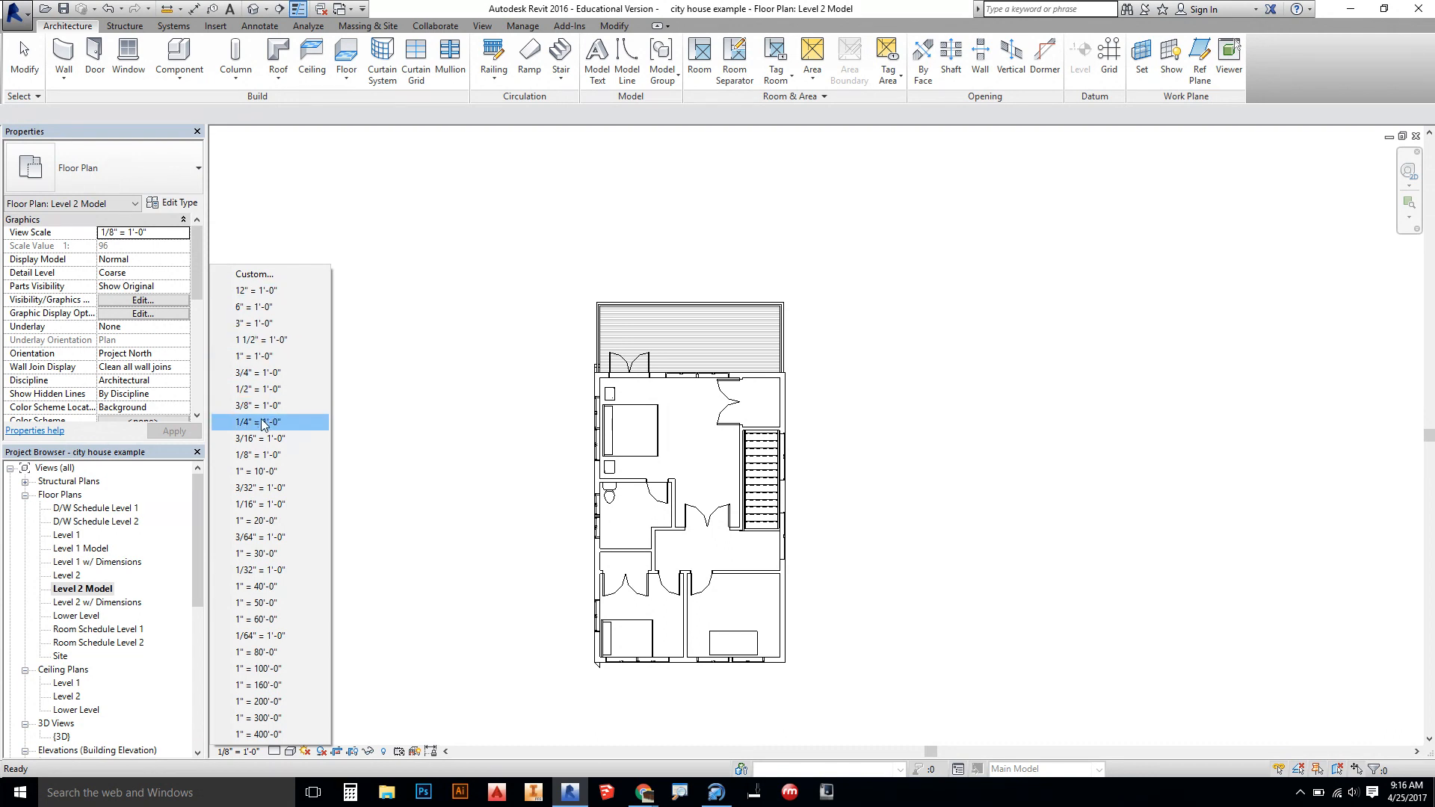
# - Set both Level 2 Model and Level 1 Model plans to 1/4" = 1'-0" scale
pyautogui.click(261, 421)
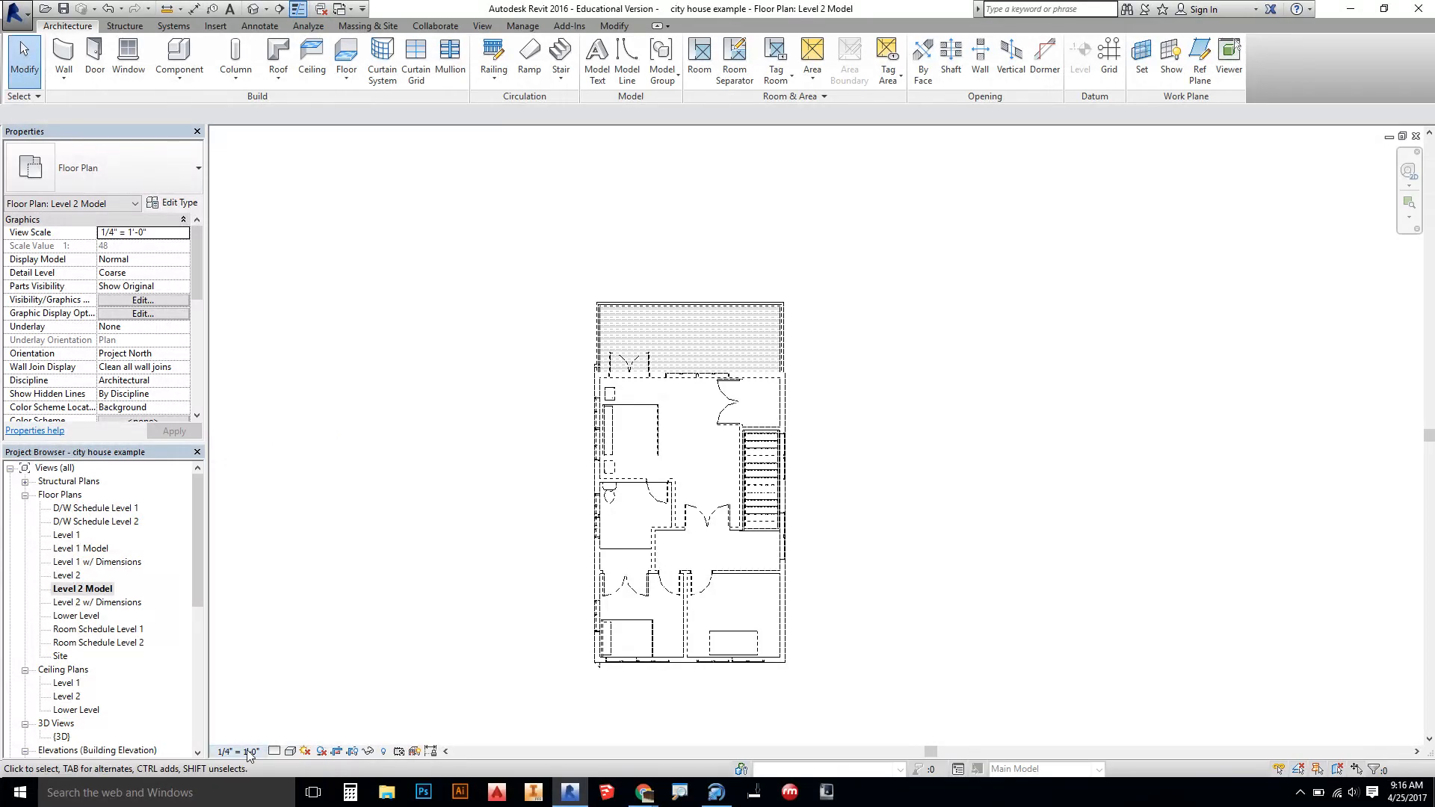
pyautogui.moveTo(76, 538)
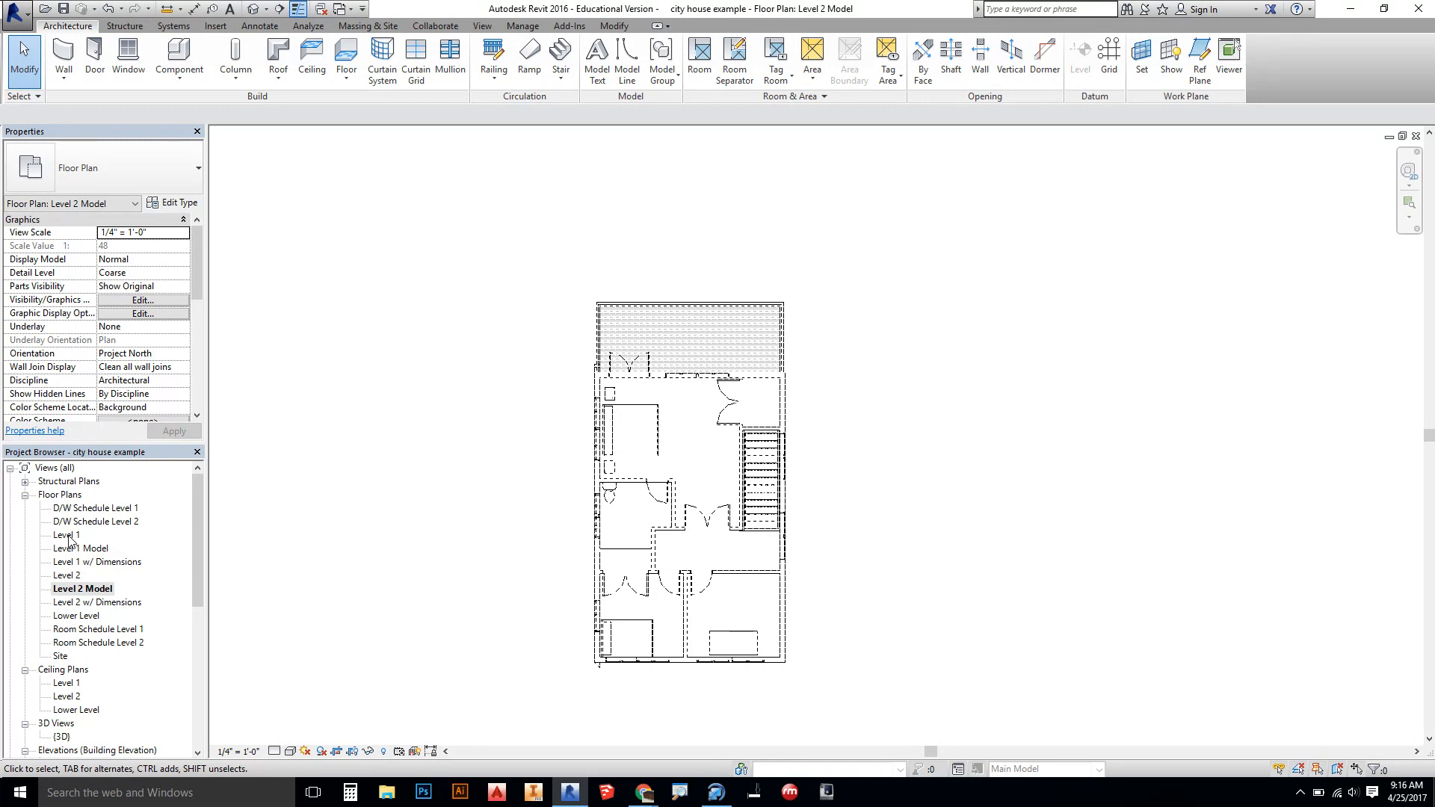
pyautogui.doubleClick(70, 549)
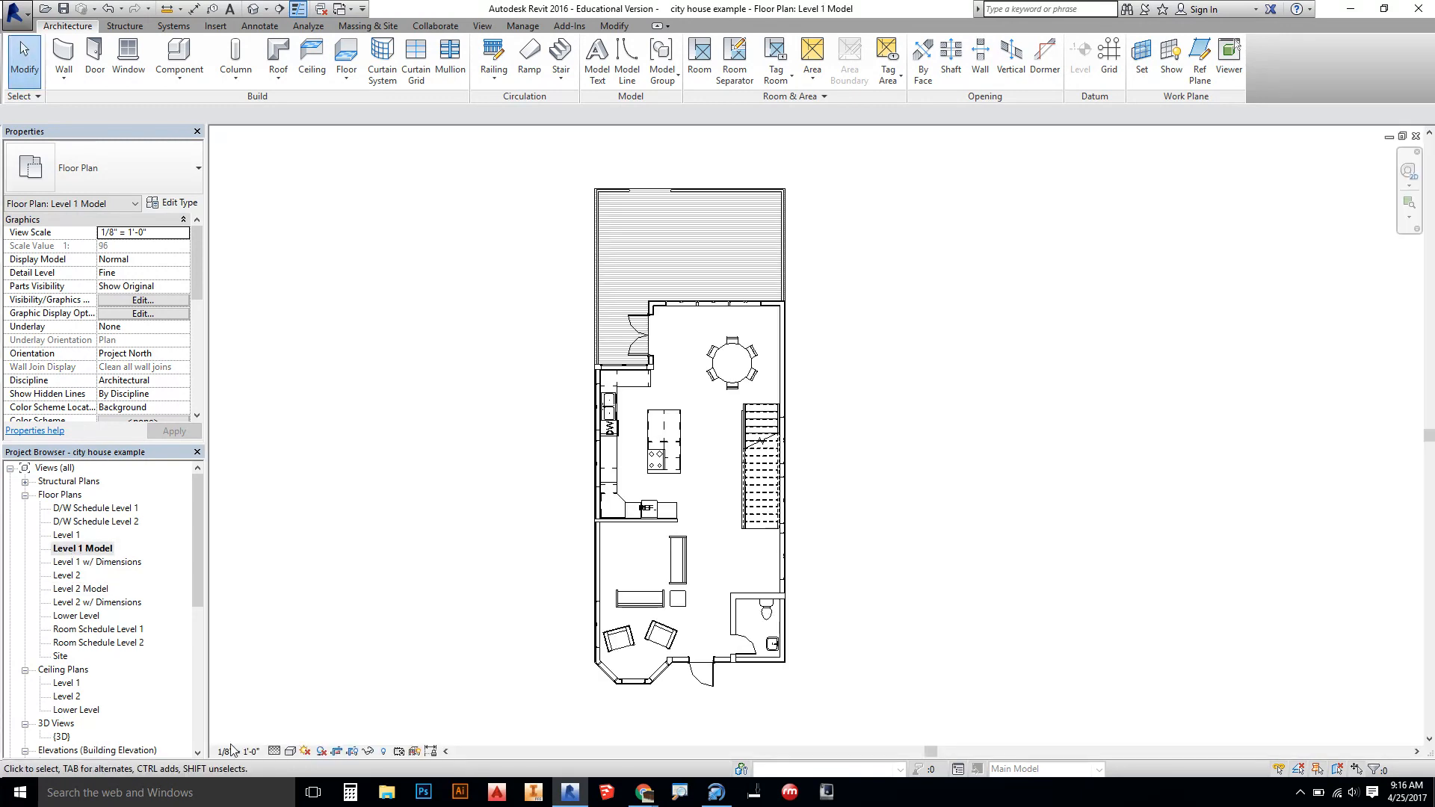
pyautogui.click(142, 232)
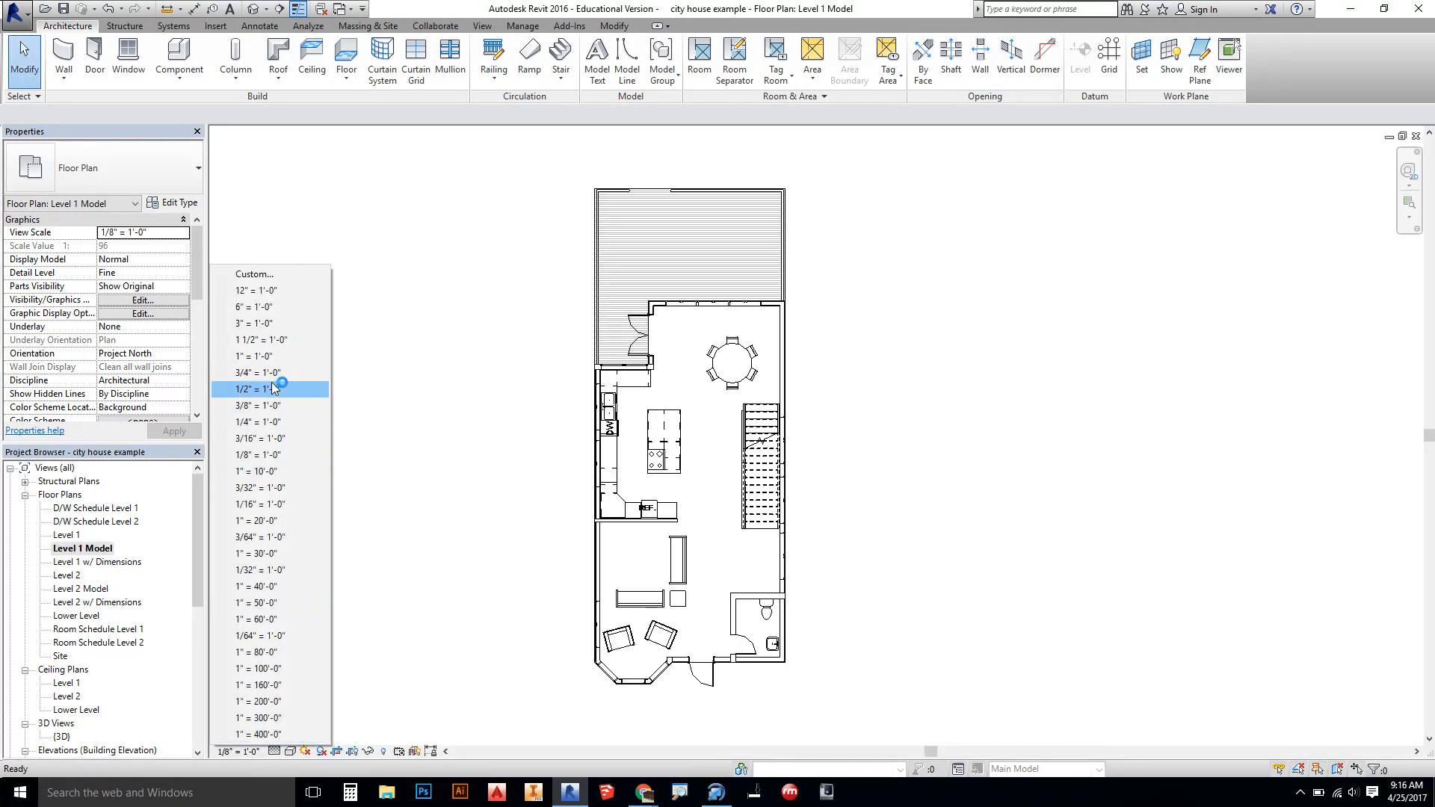
pyautogui.click(257, 422)
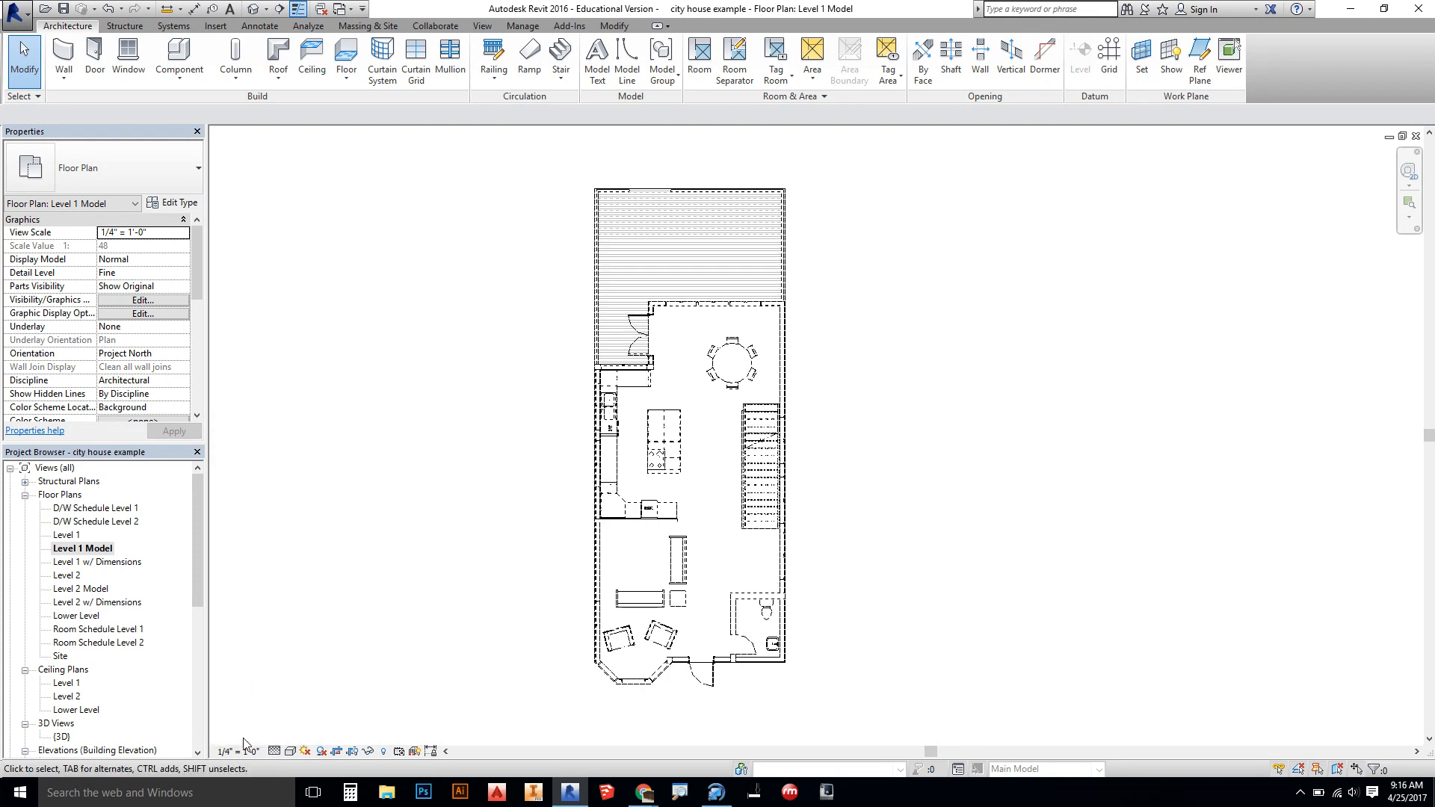
pyautogui.click(181, 233)
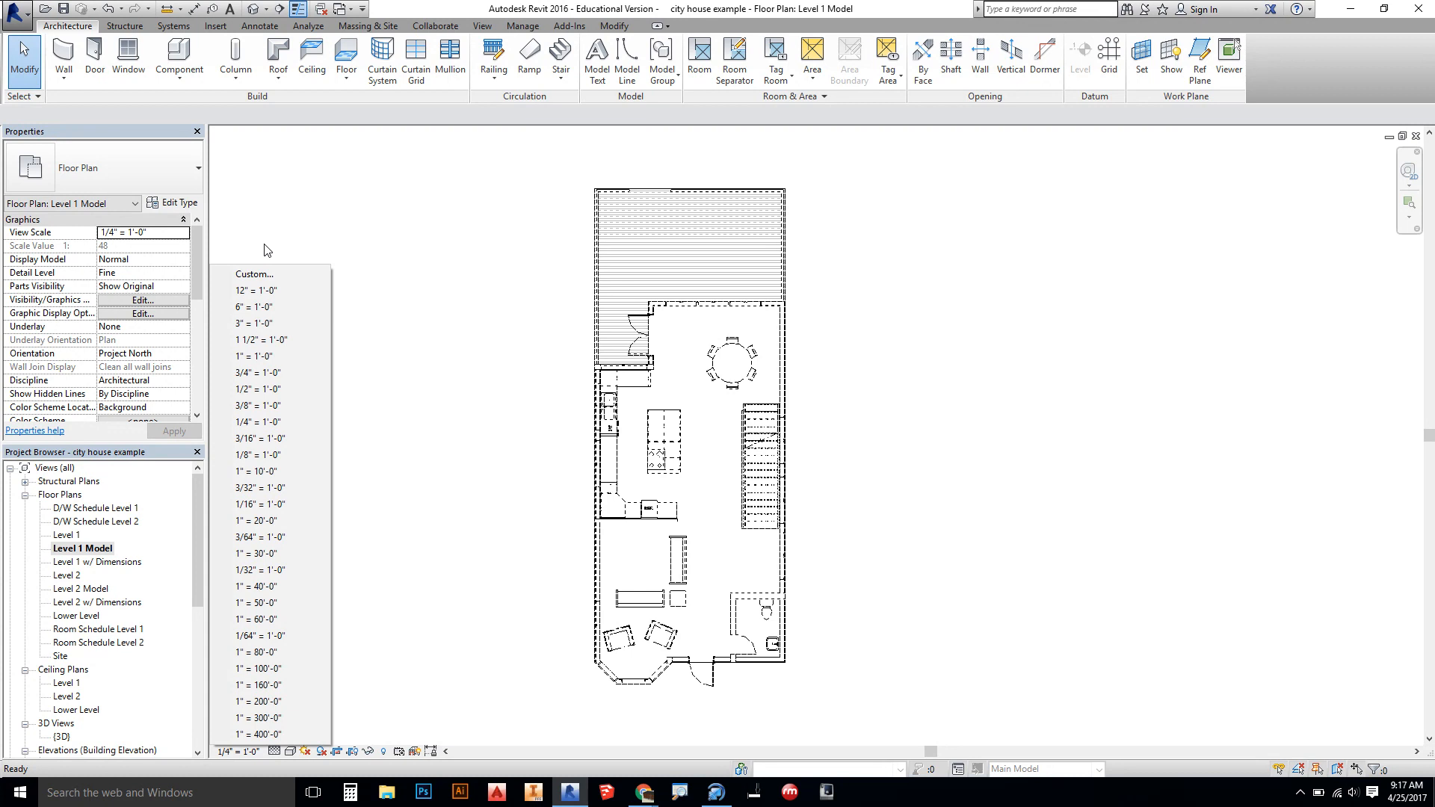
pyautogui.moveTo(264, 264)
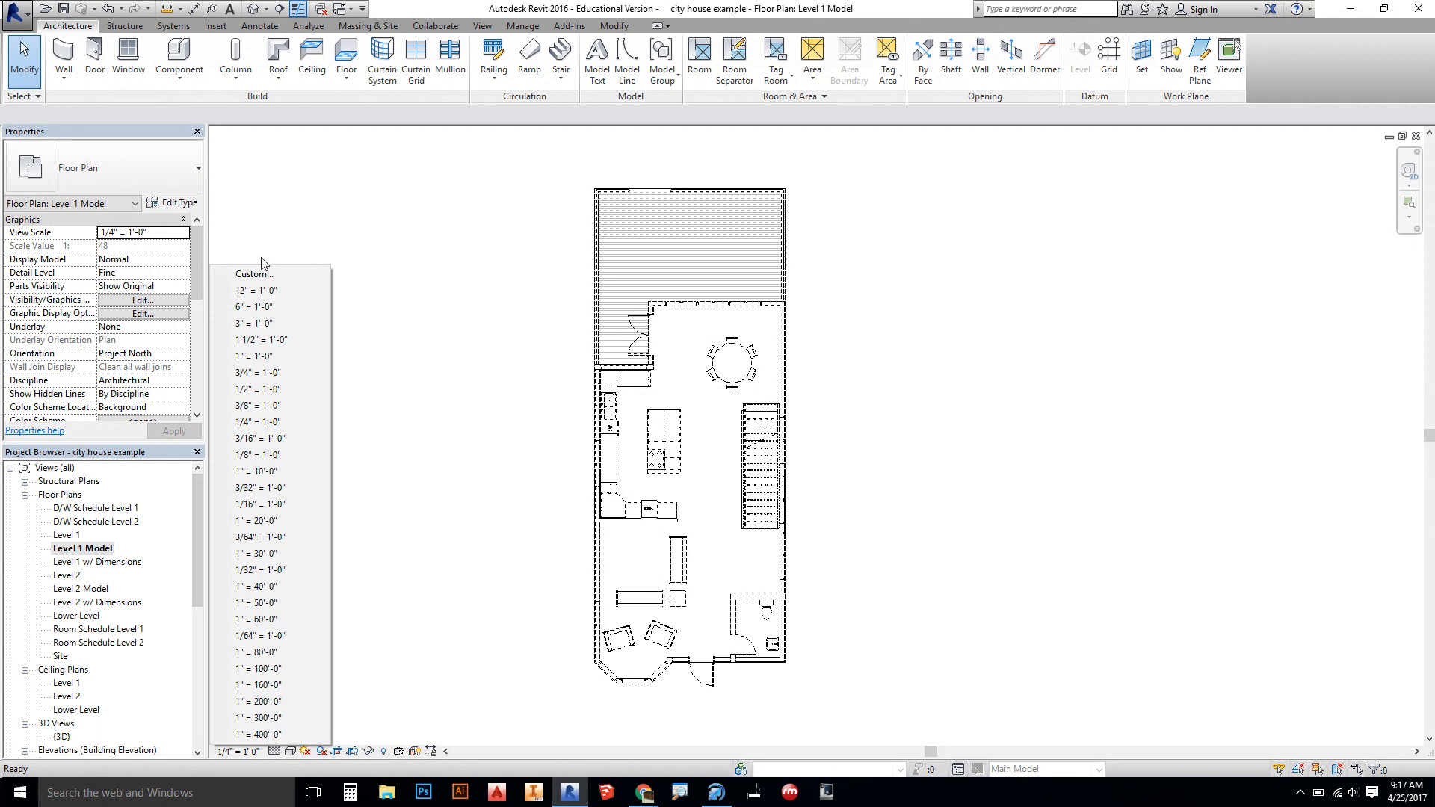
pyautogui.moveTo(266, 275)
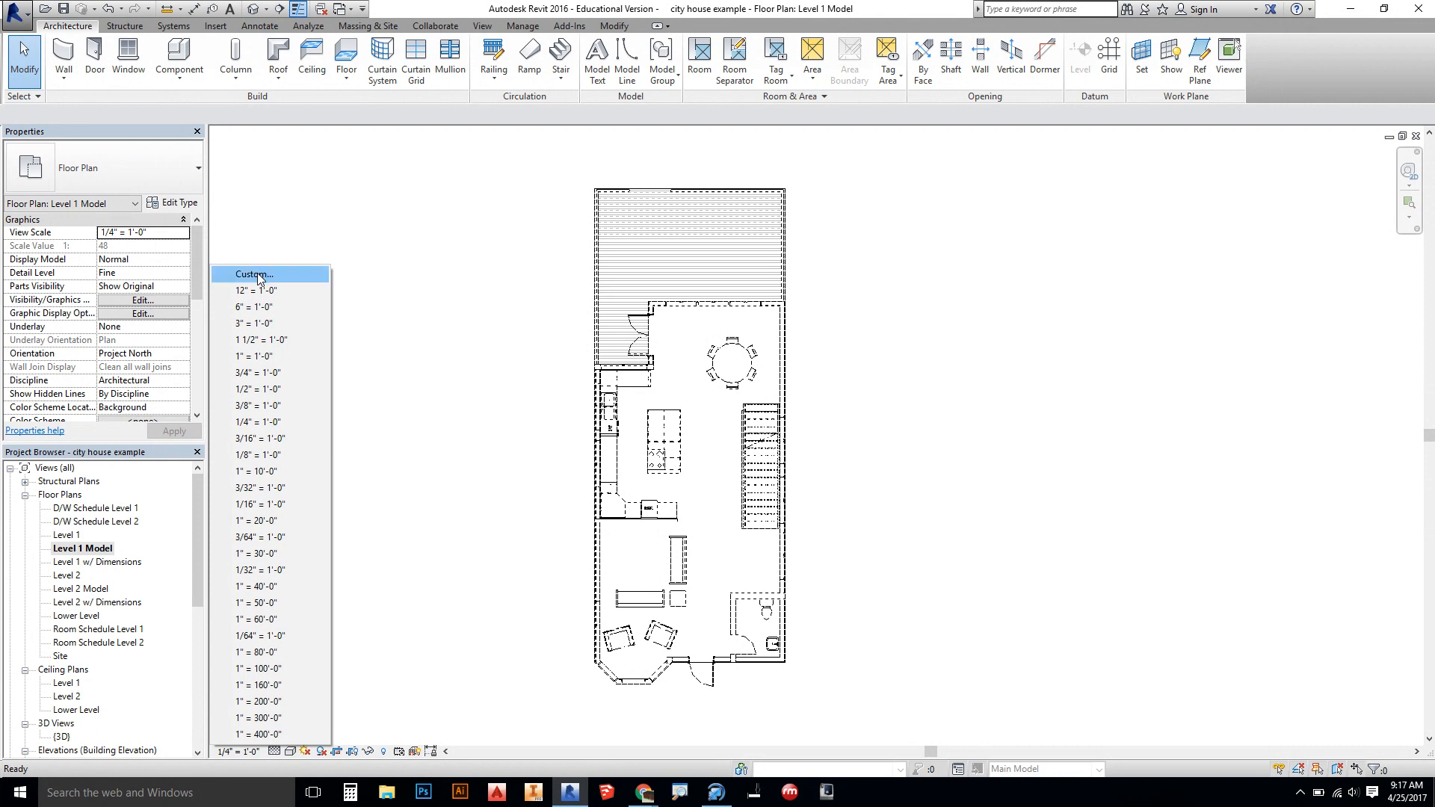
pyautogui.click(461, 464)
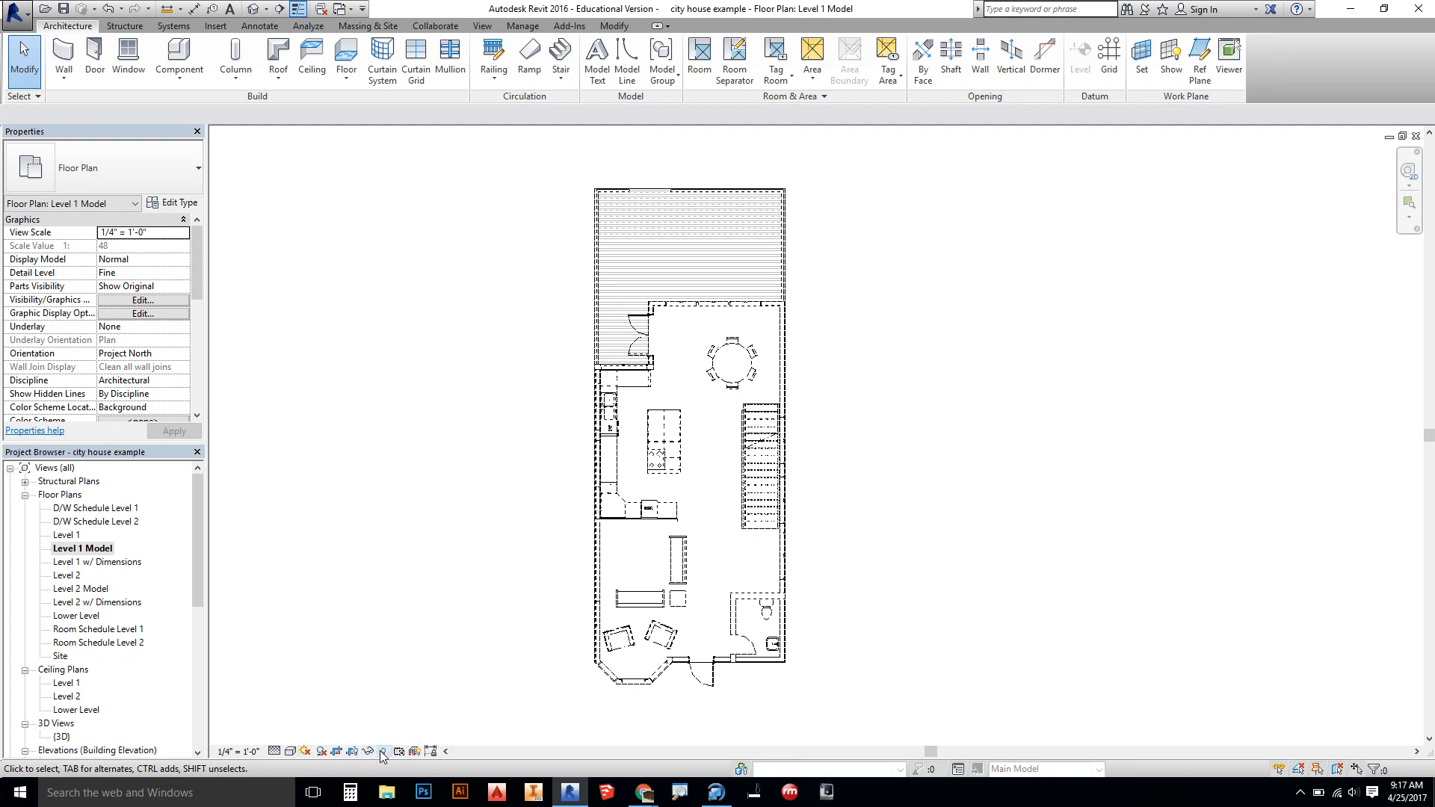
pyautogui.click(383, 751)
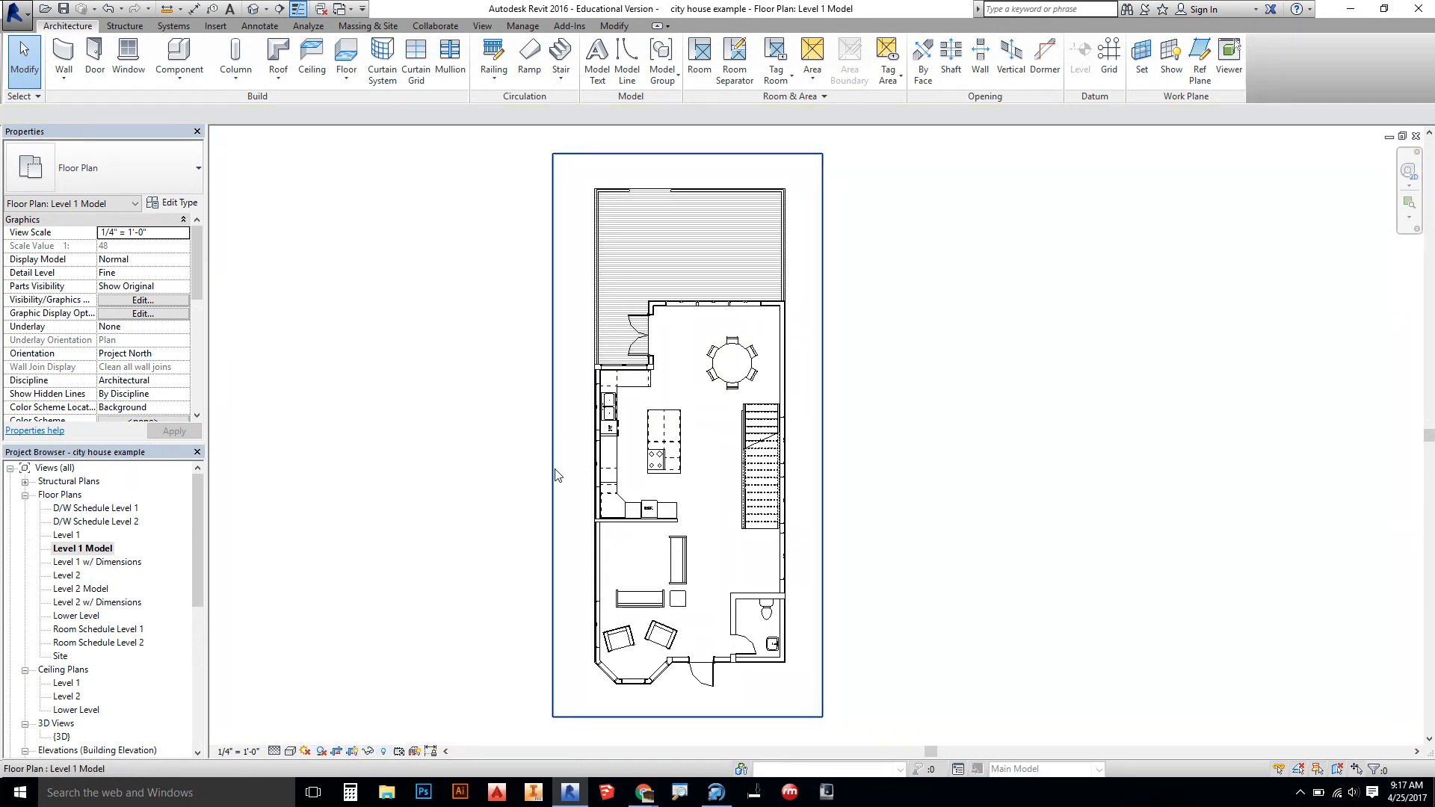
pyautogui.moveTo(556, 476)
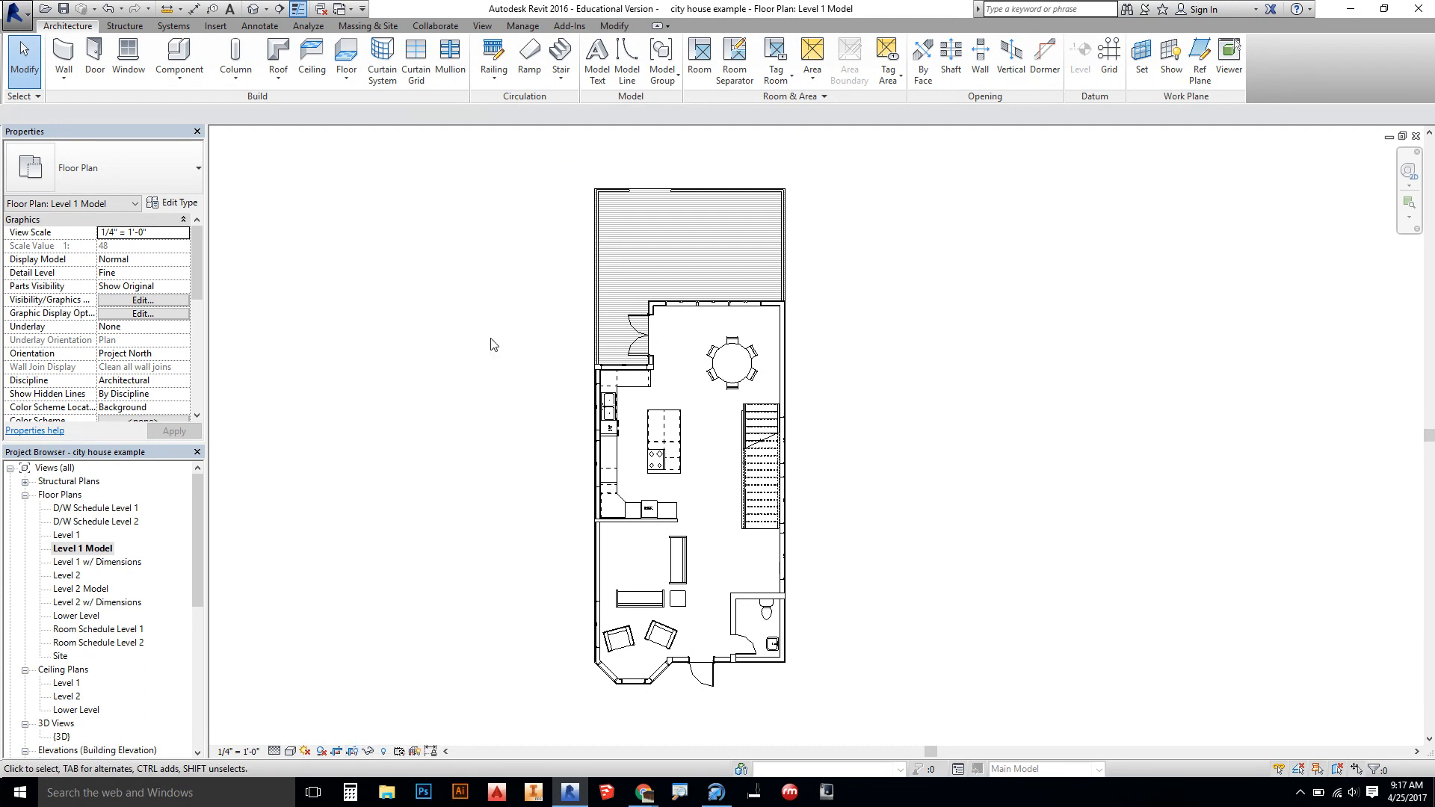
pyautogui.moveTo(75, 570)
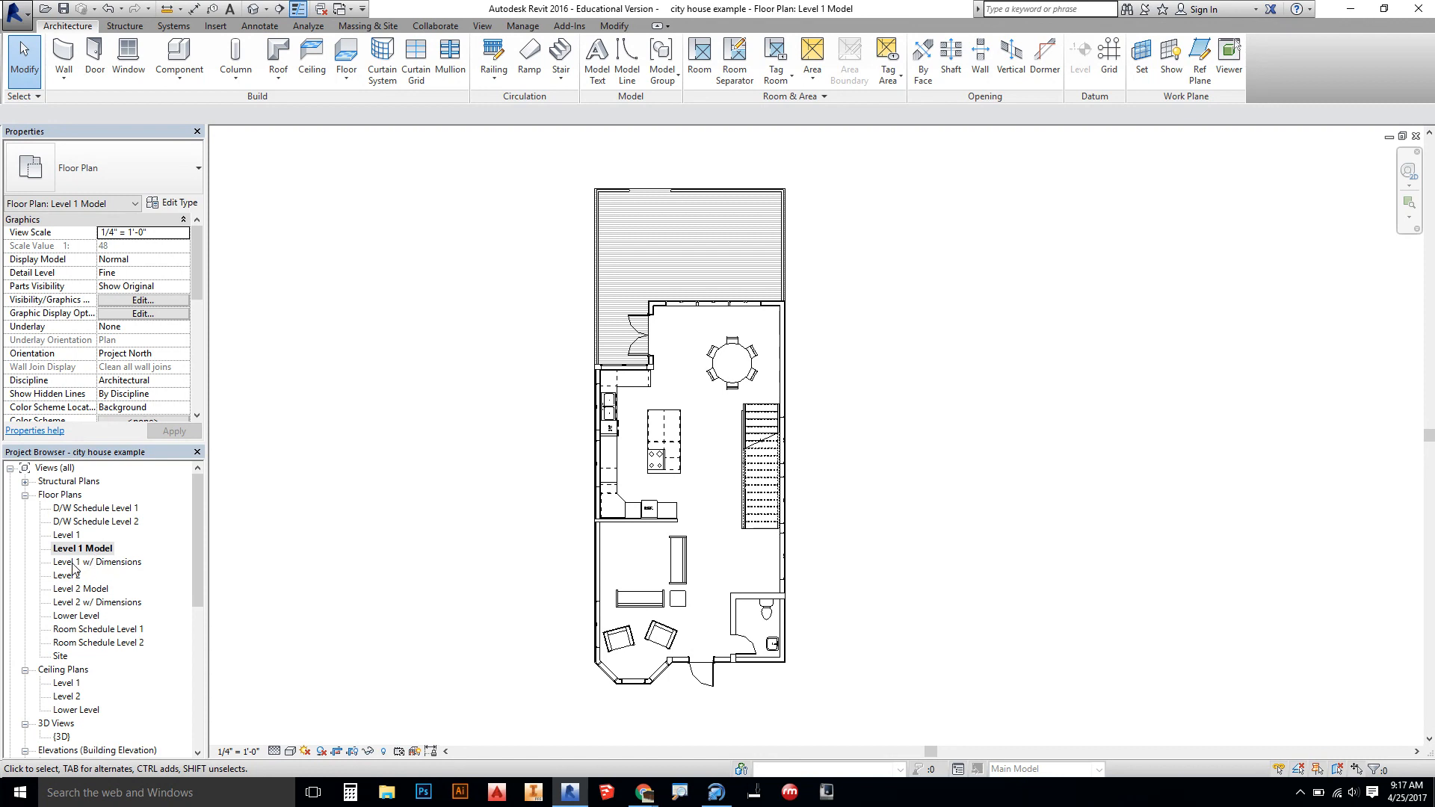
pyautogui.click(81, 589)
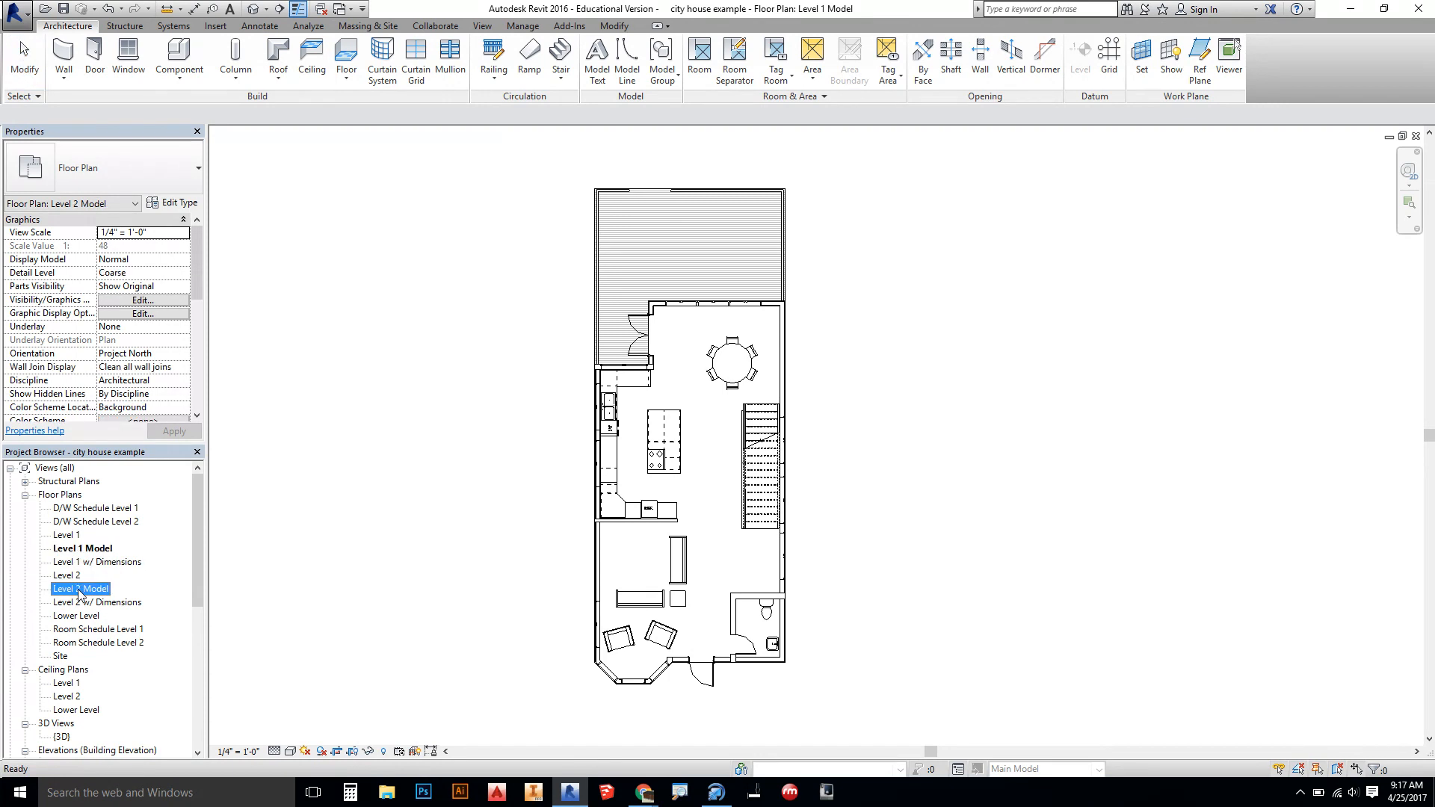
pyautogui.scroll(-3)
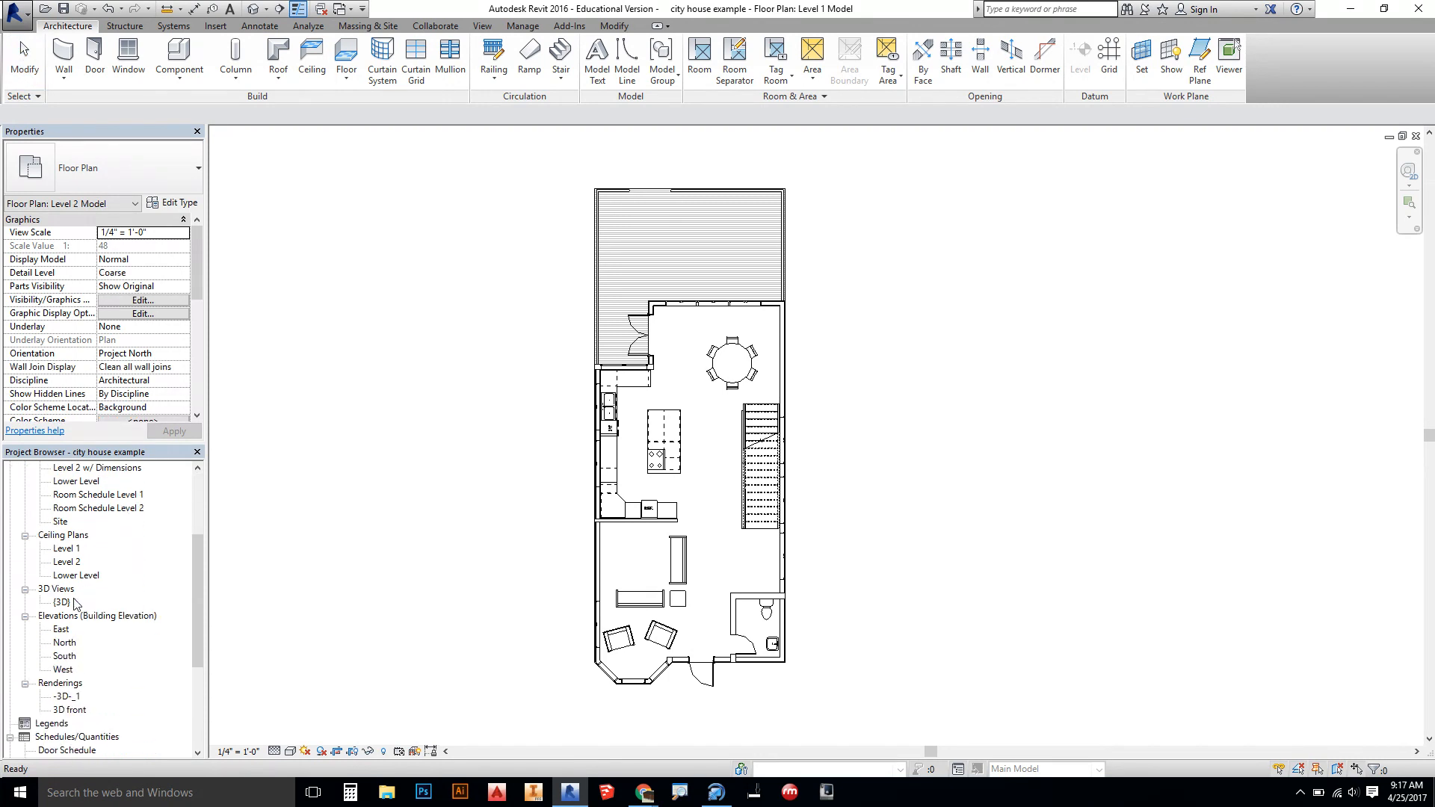
# - Duplicate the East elevation to create East Copy 1
pyautogui.doubleClick(61, 630)
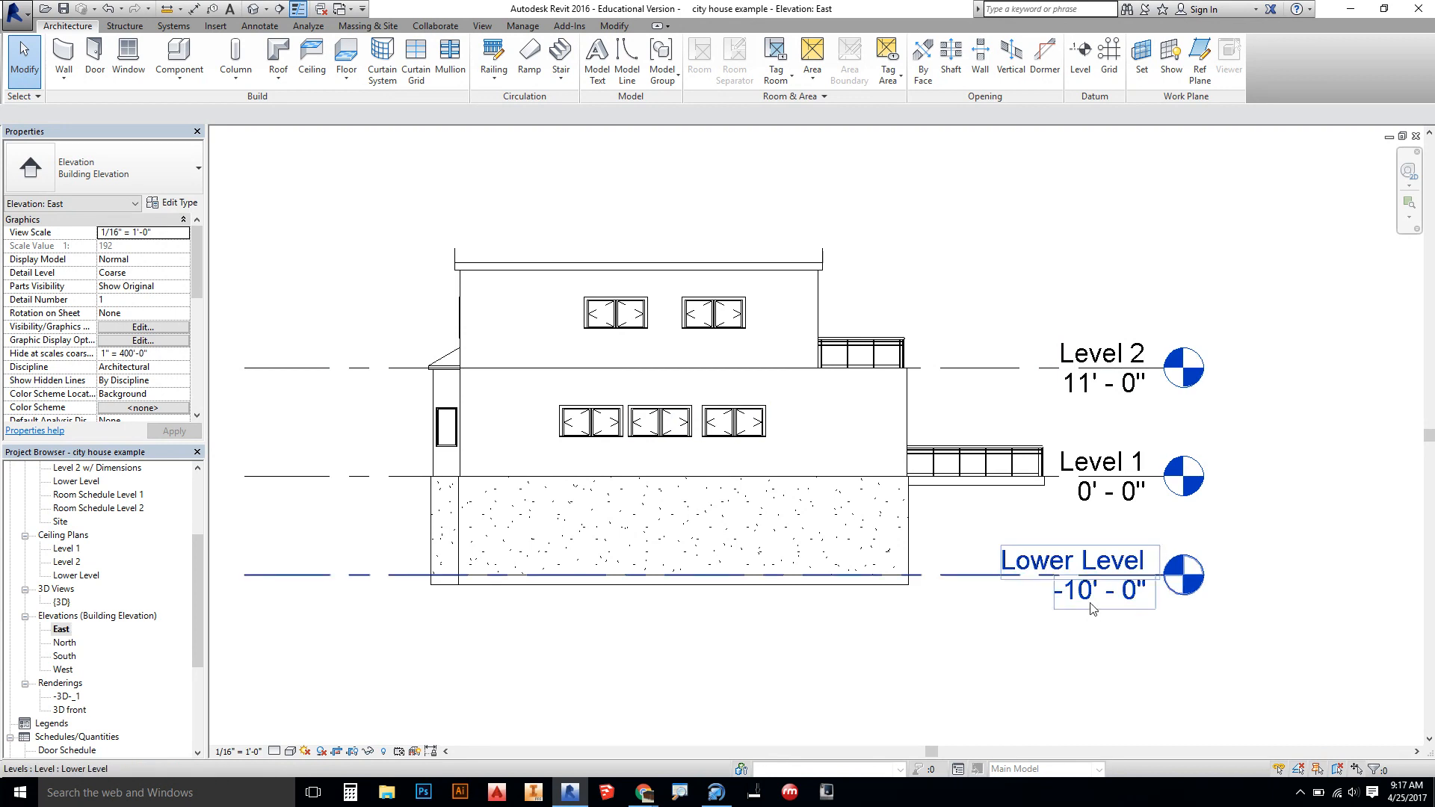
pyautogui.rightClick(61, 629)
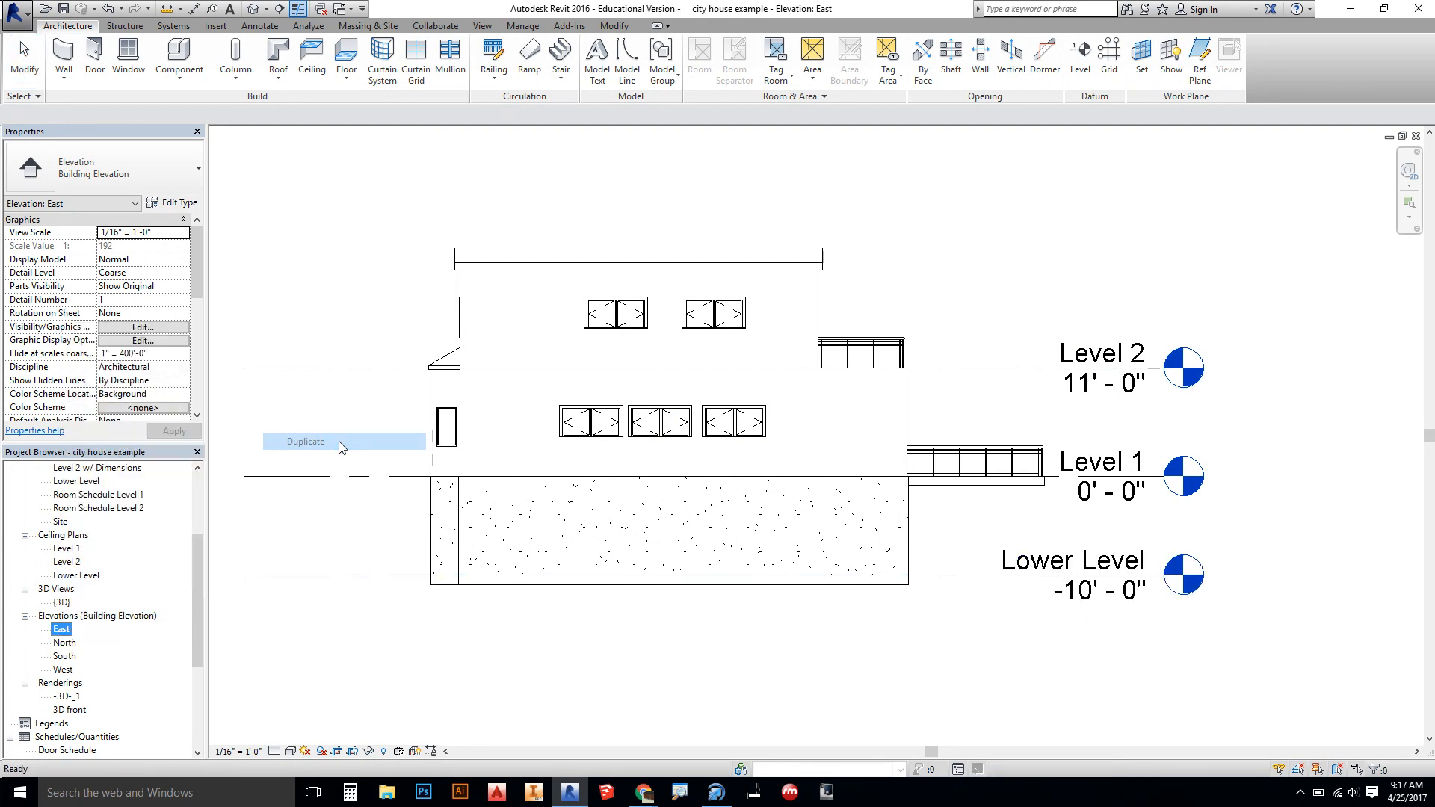
pyautogui.click(305, 441)
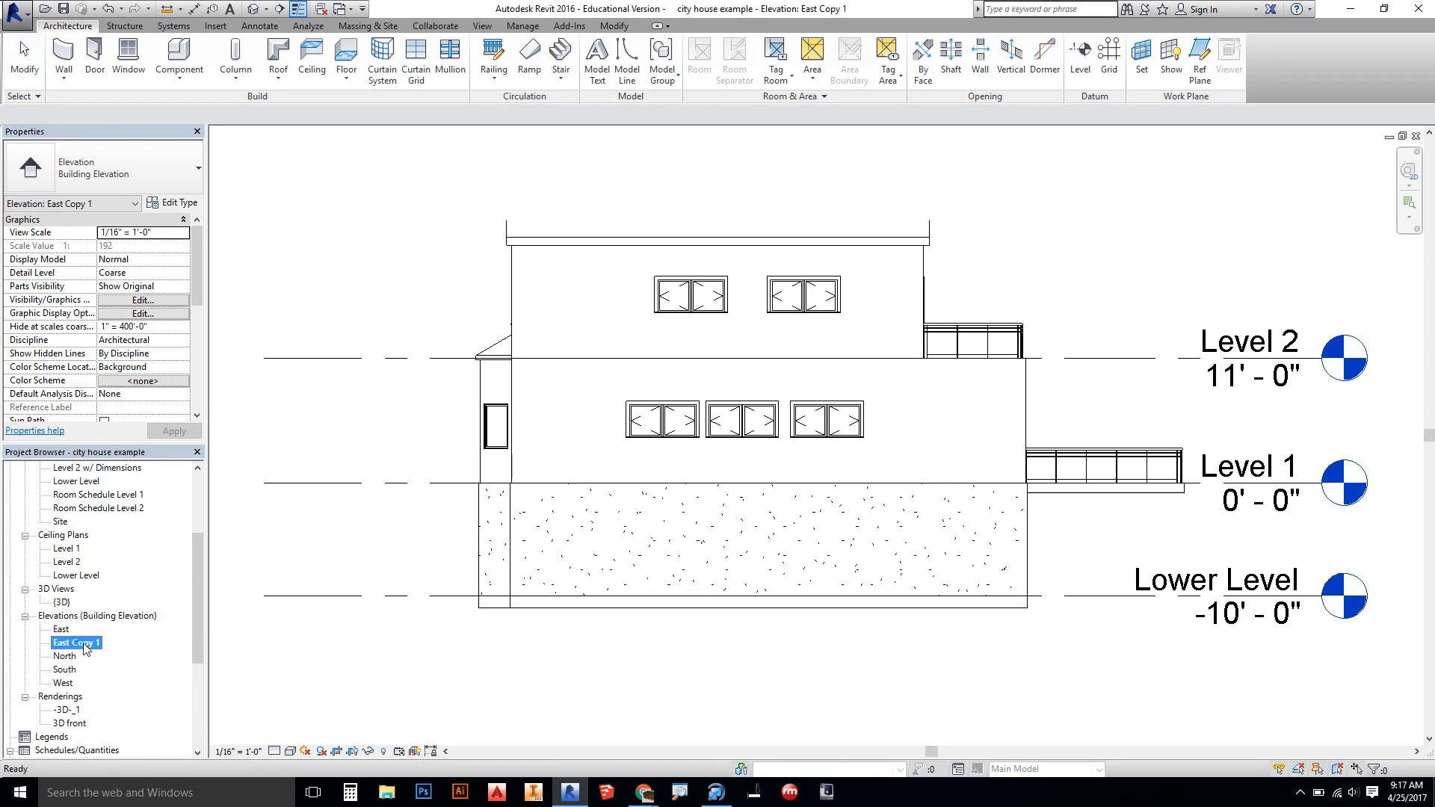
pyautogui.rightClick(76, 643)
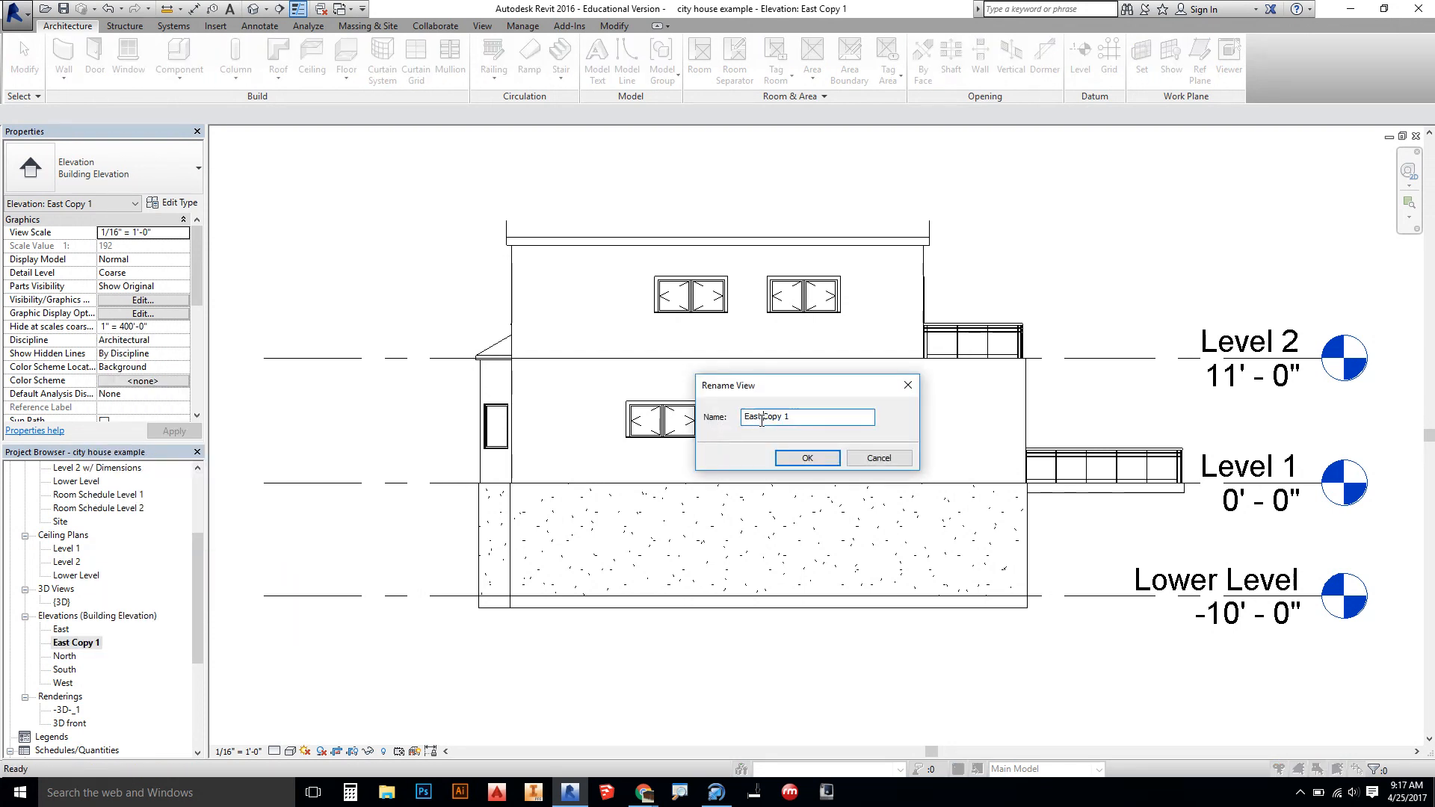
# - Name the copied elevation 'East Model'
pyautogui.write('East M')
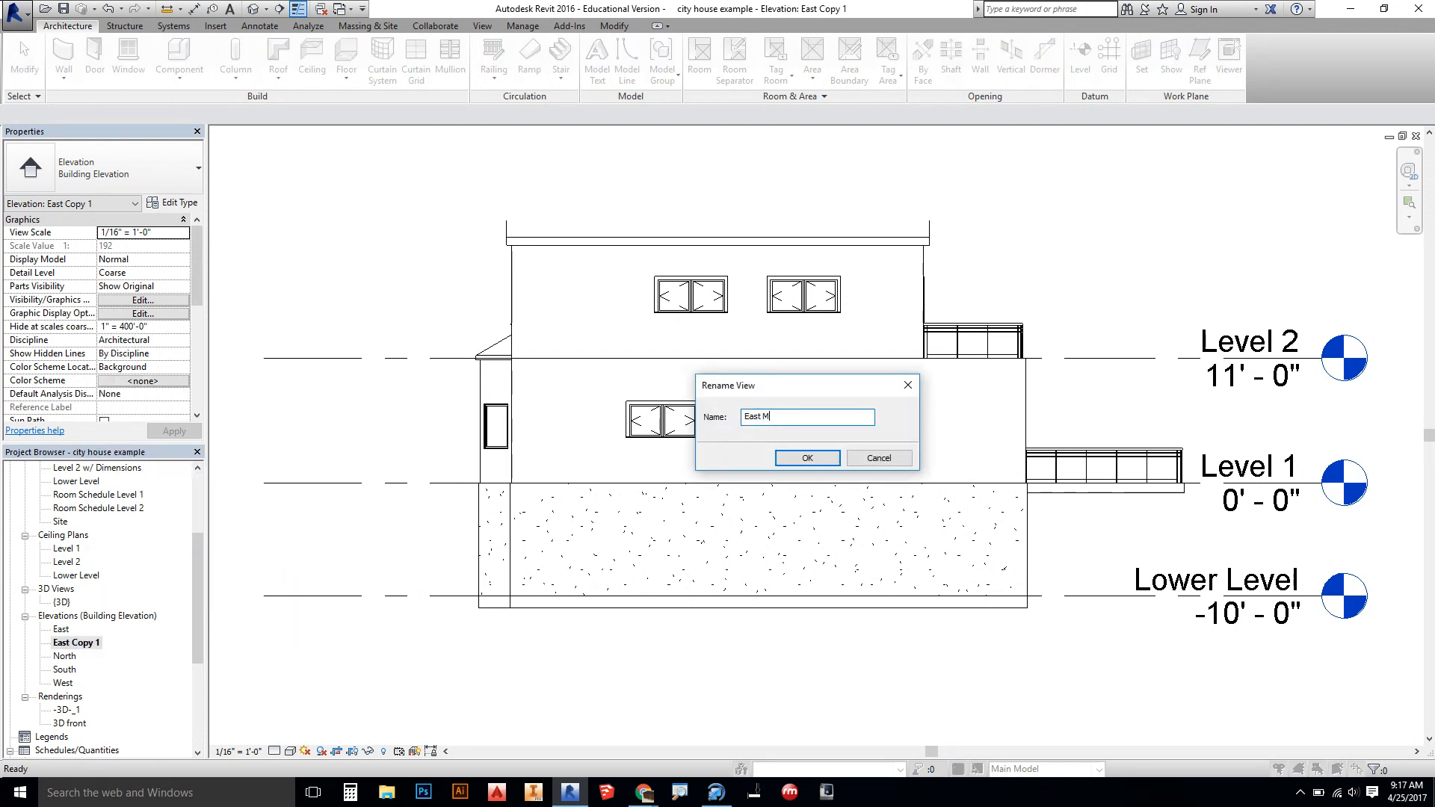
pyautogui.write('odel')
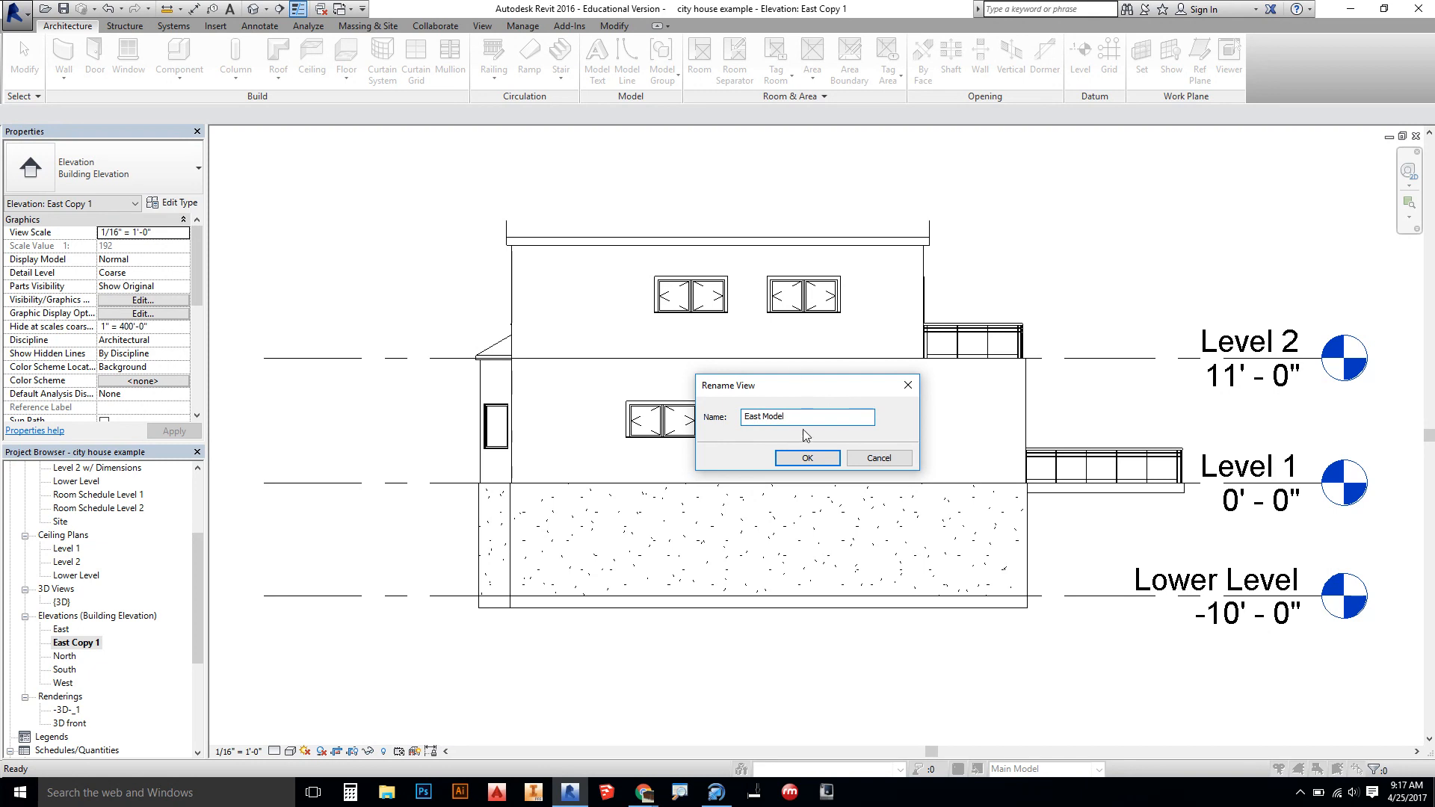
pyautogui.click(805, 457)
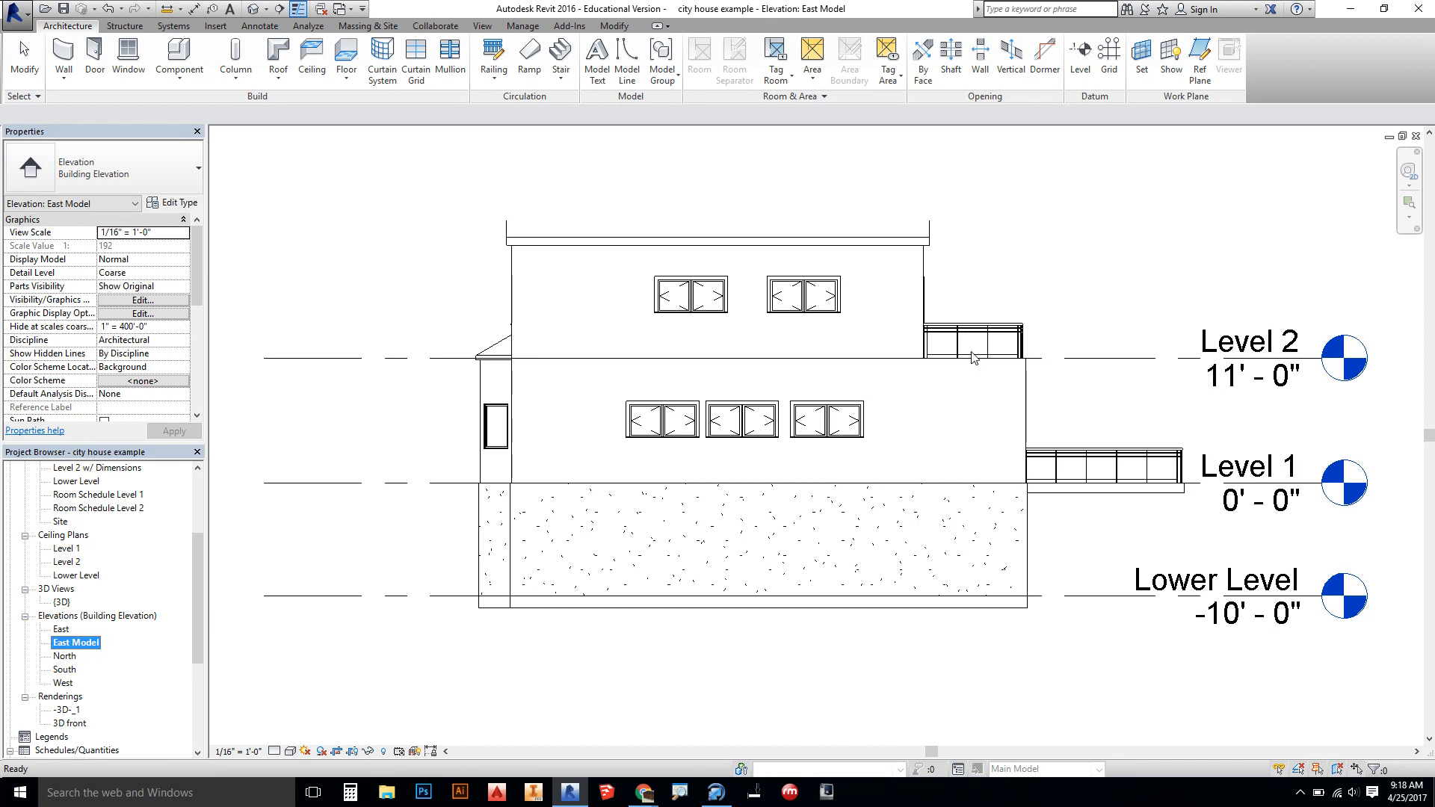
# - Hide the level line category and the crop boundary in East Model
pyautogui.click(1220, 580)
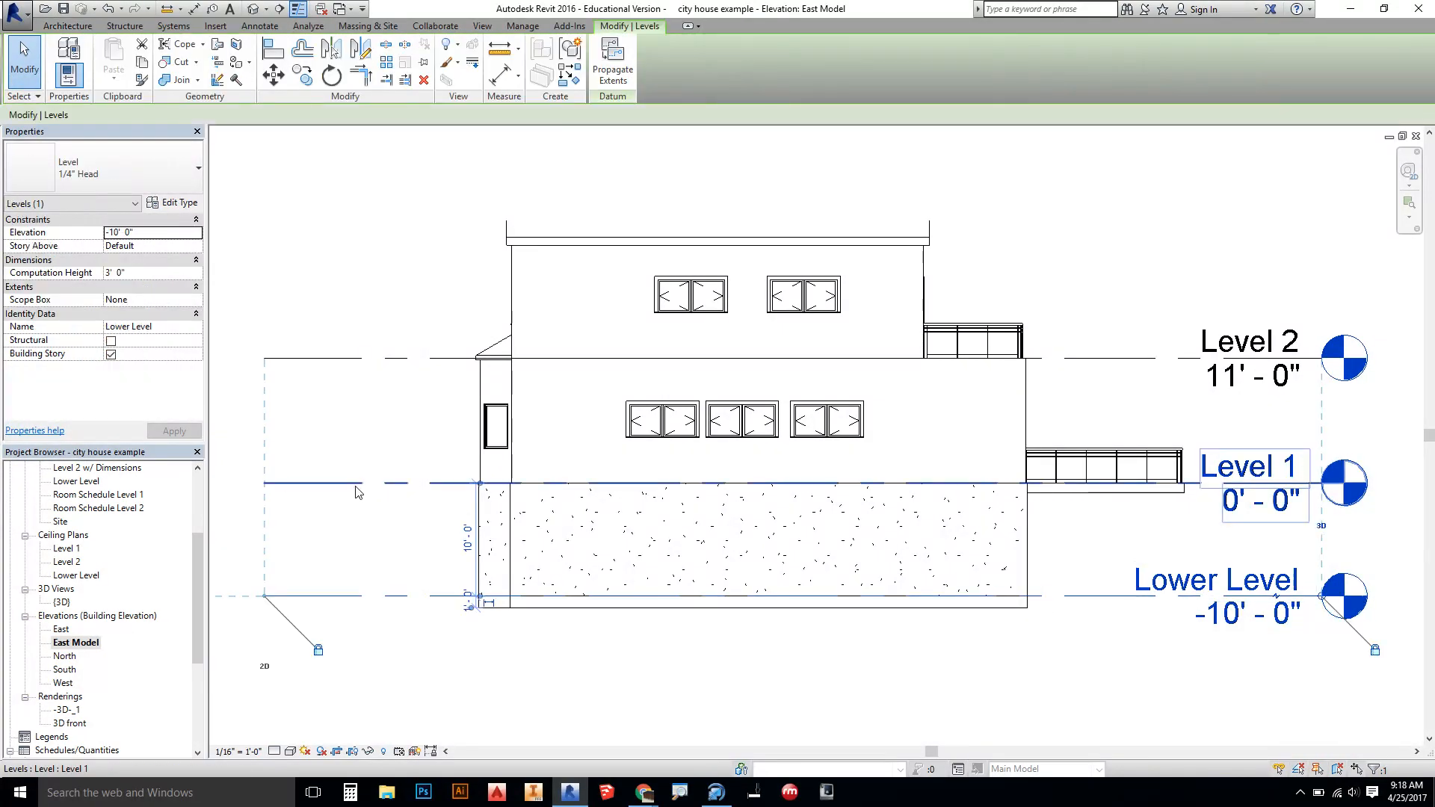
pyautogui.click(353, 599)
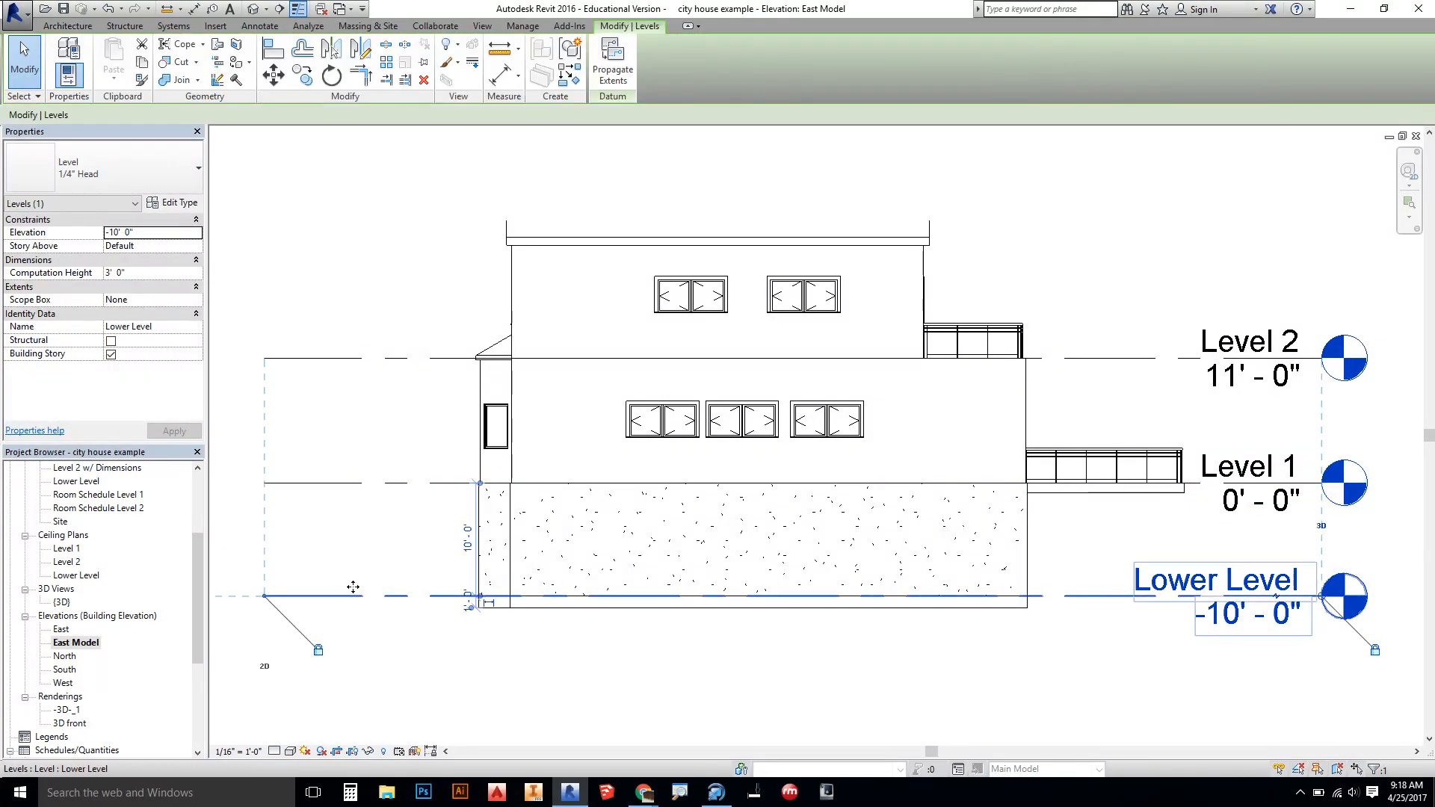
pyautogui.rightClick(353, 586)
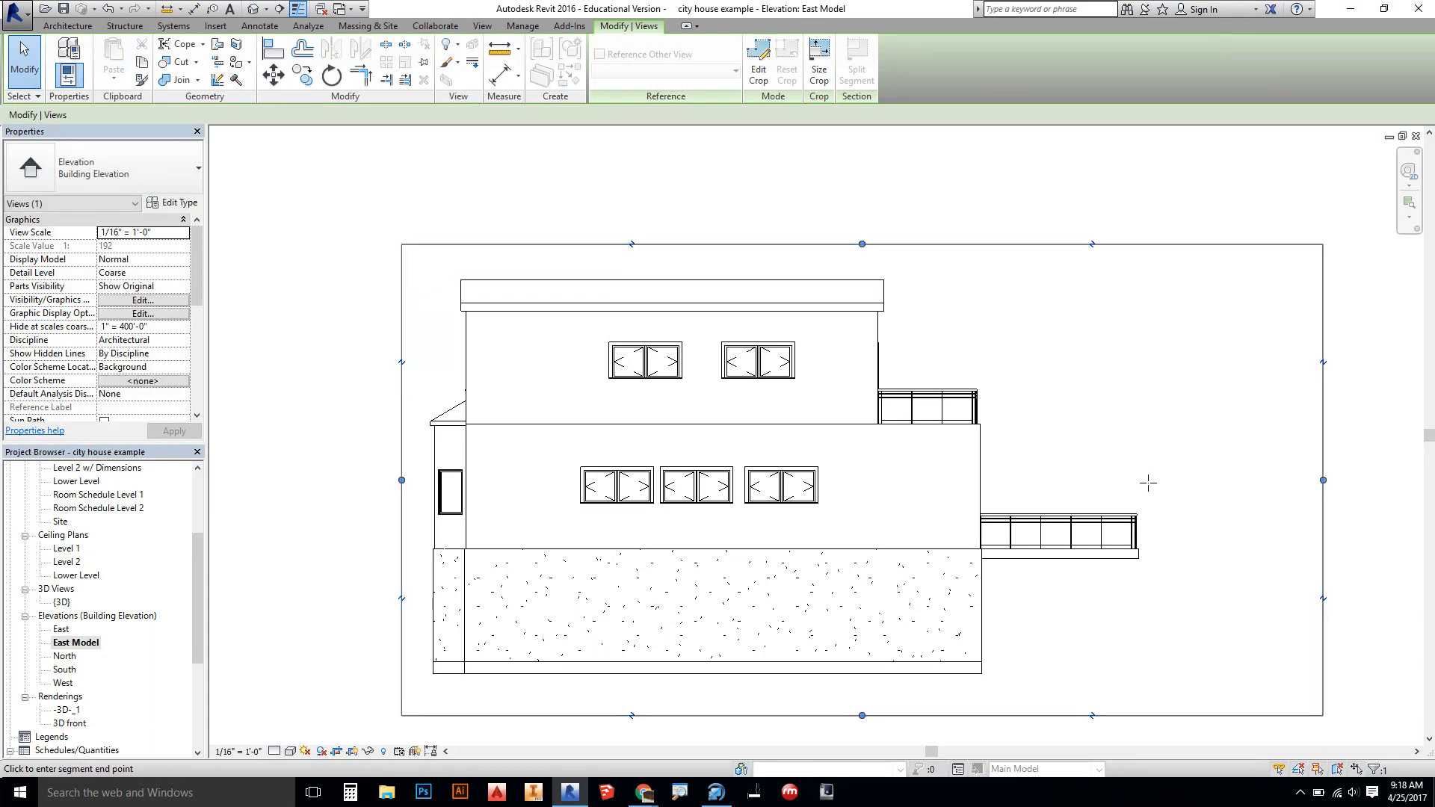
pyautogui.click(368, 752)
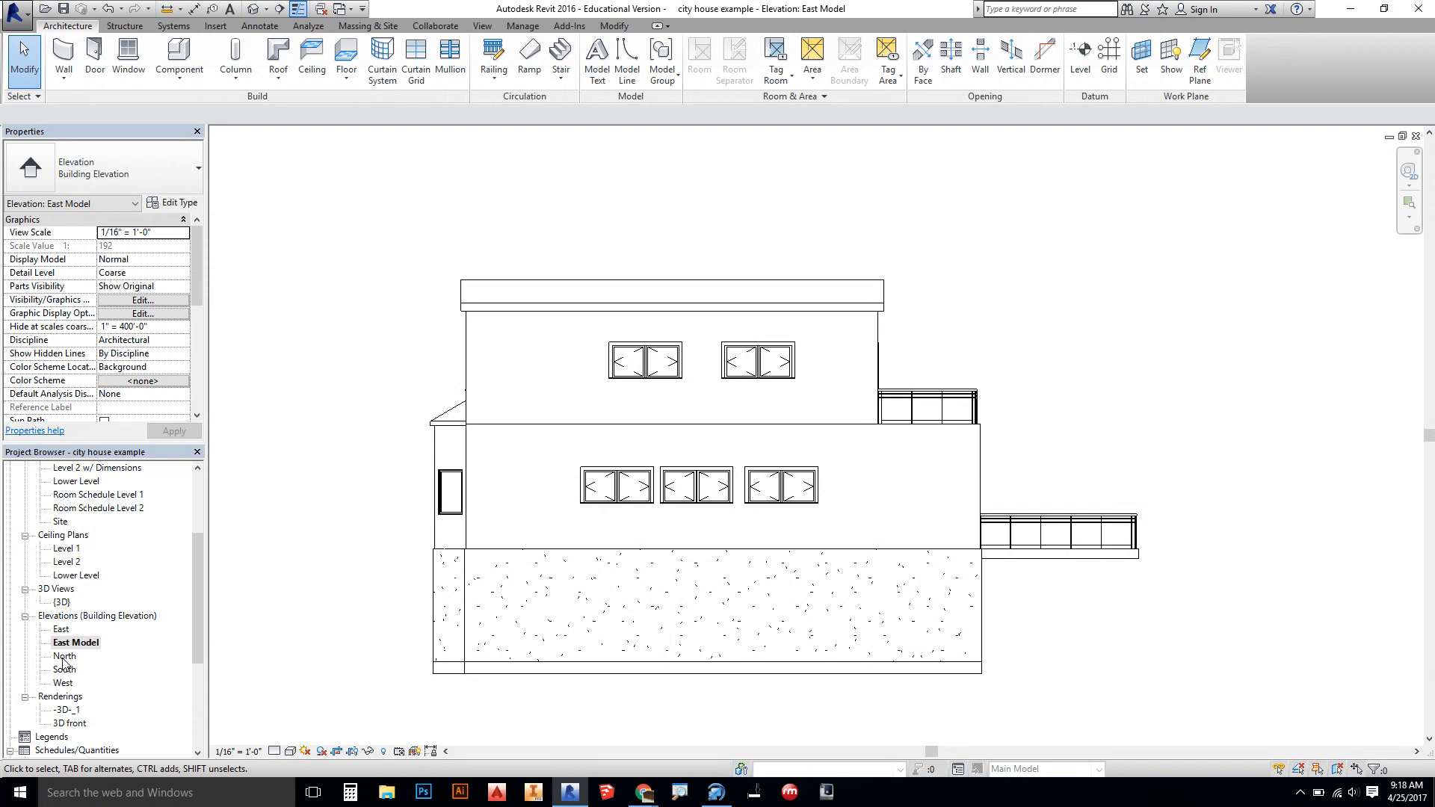
# - Duplicate the North elevation and hide all level lines in the copy
pyautogui.rightClick(64, 656)
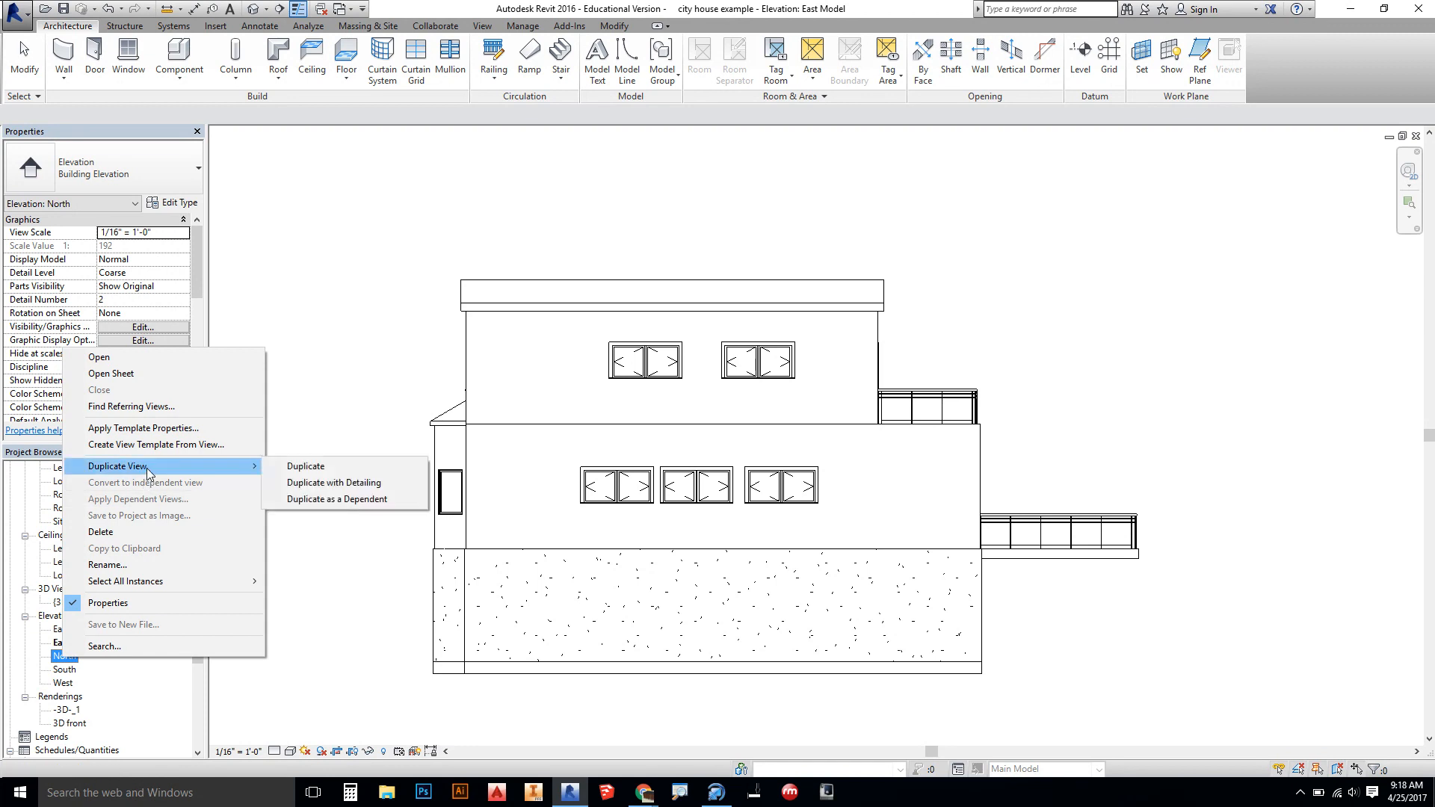
pyautogui.click(305, 467)
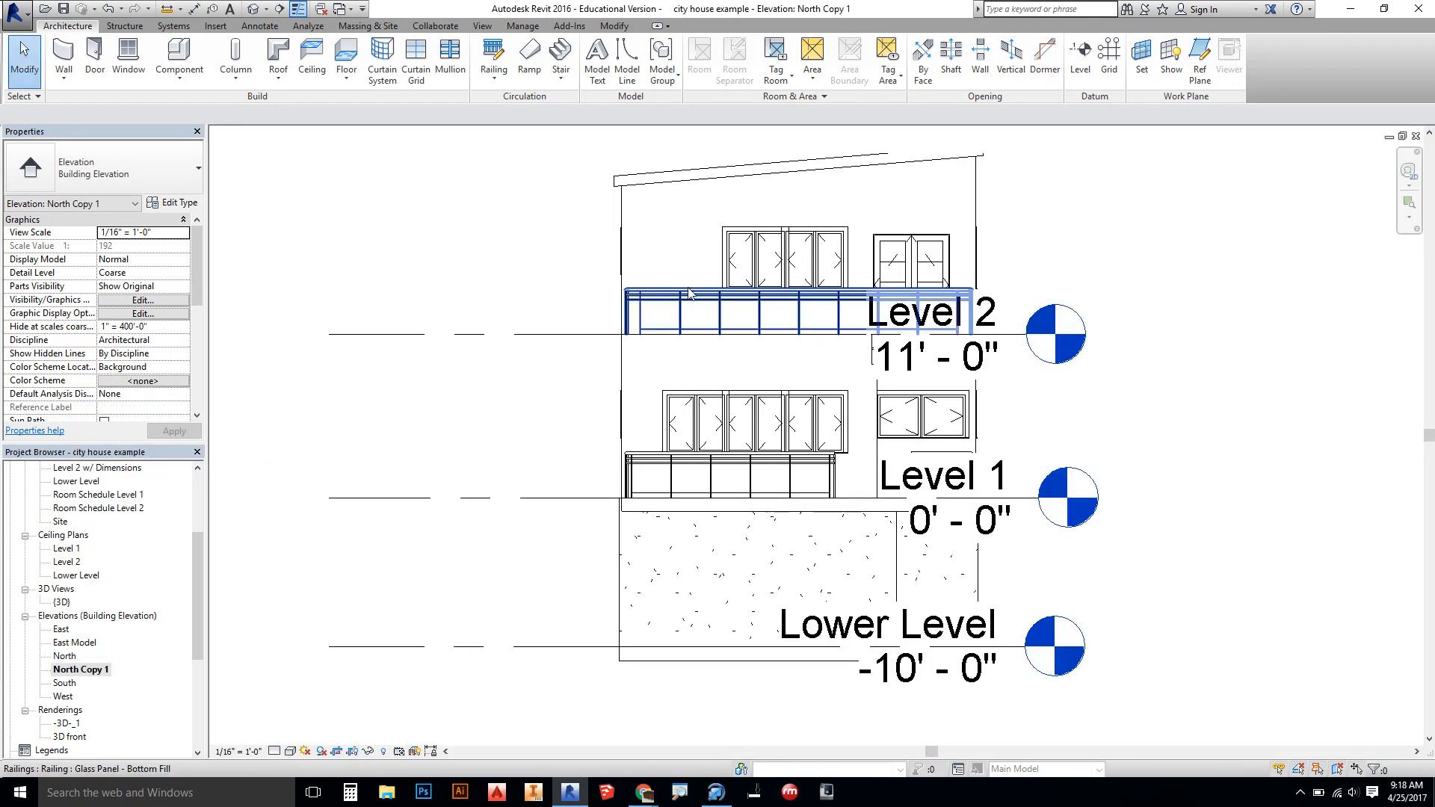
pyautogui.rightClick(691, 293)
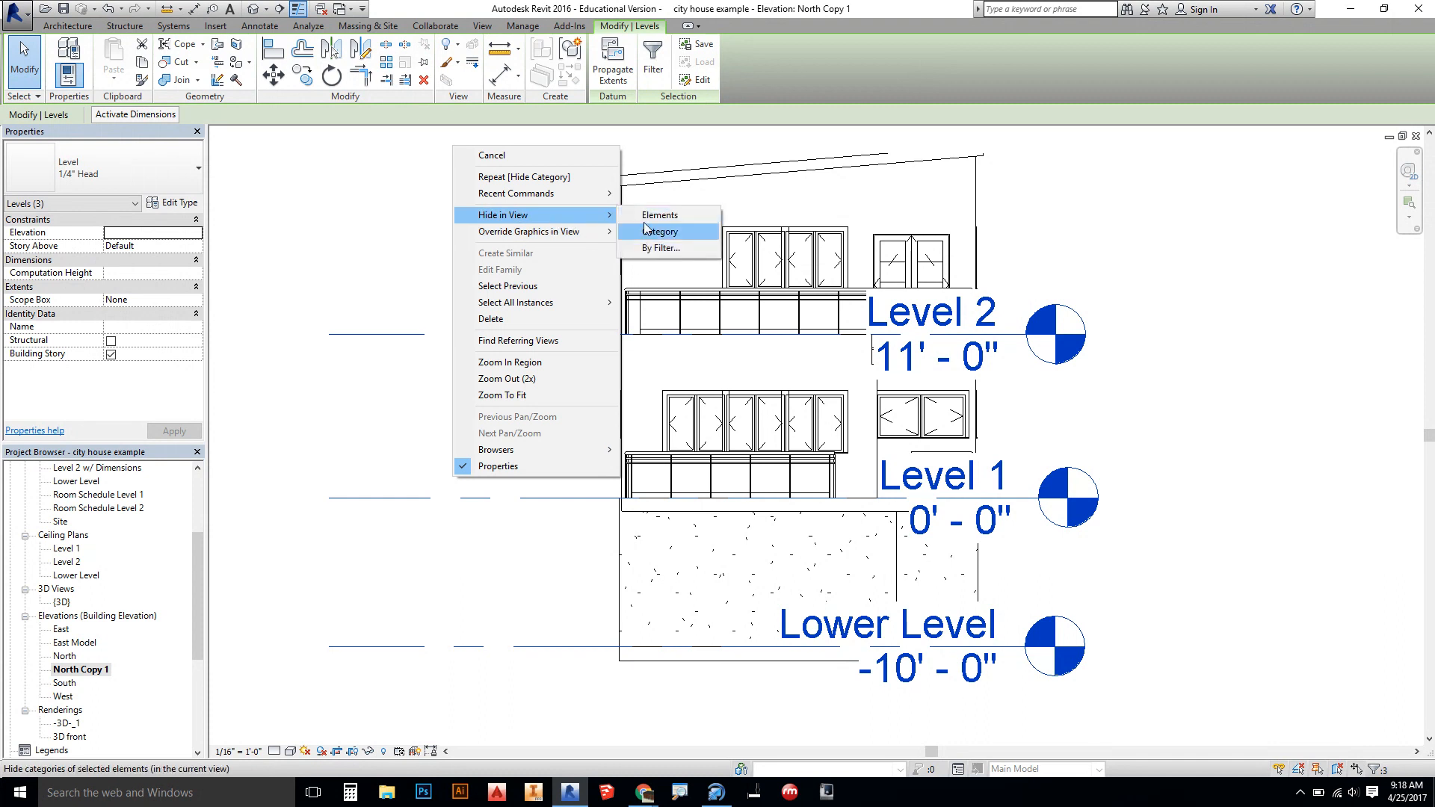
pyautogui.click(661, 230)
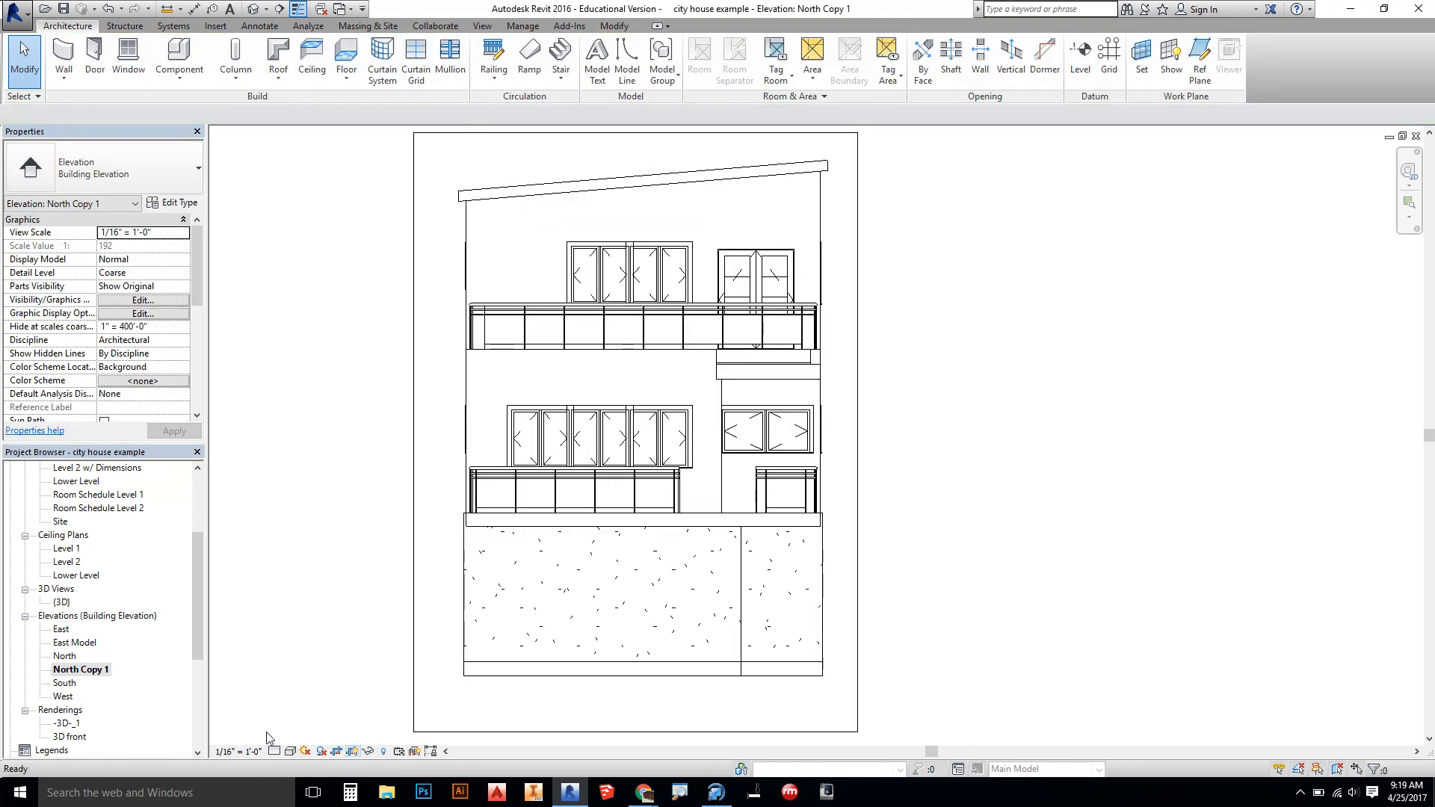
# - Rename North Copy 1 to 'North Model'
pyautogui.rightClick(80, 670)
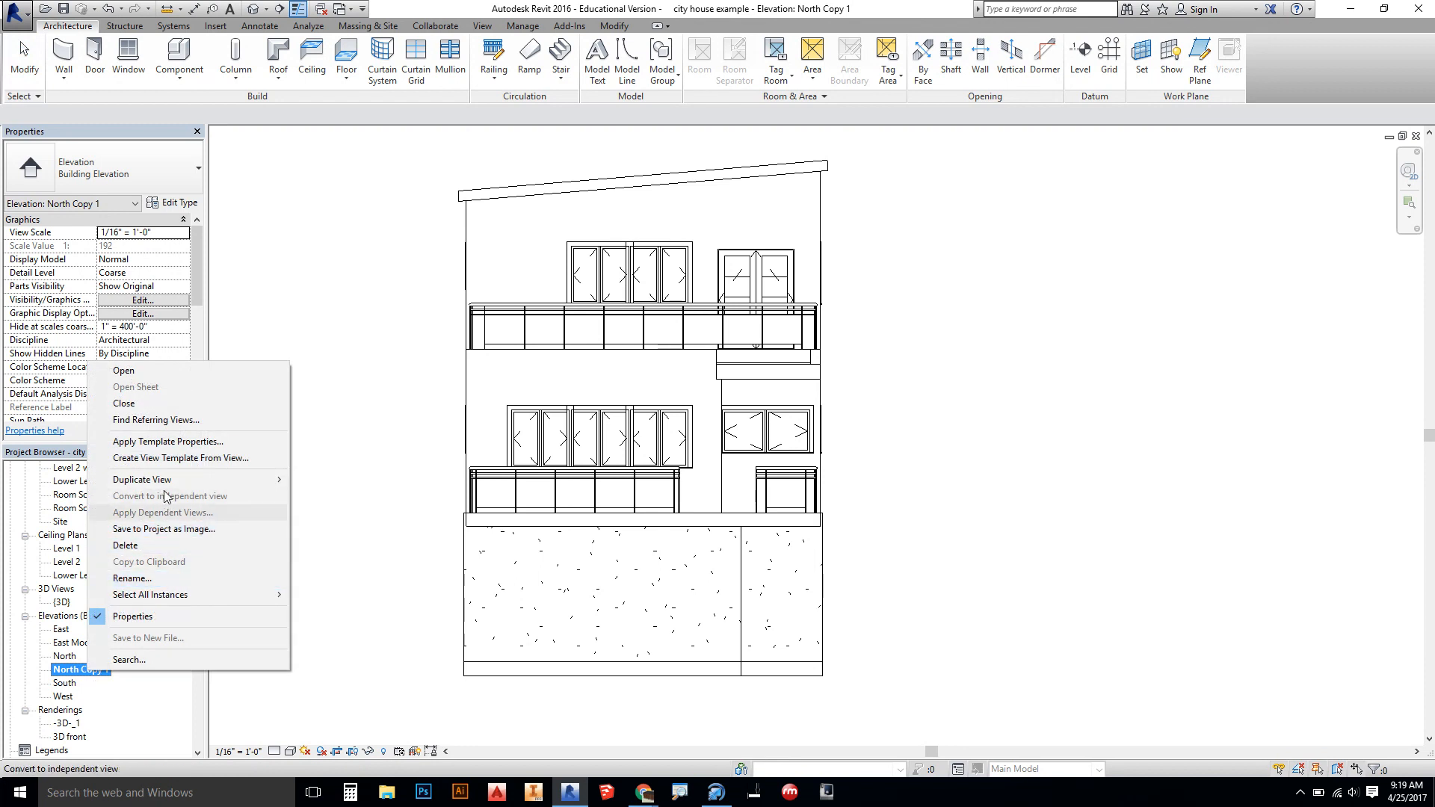
pyautogui.click(132, 577)
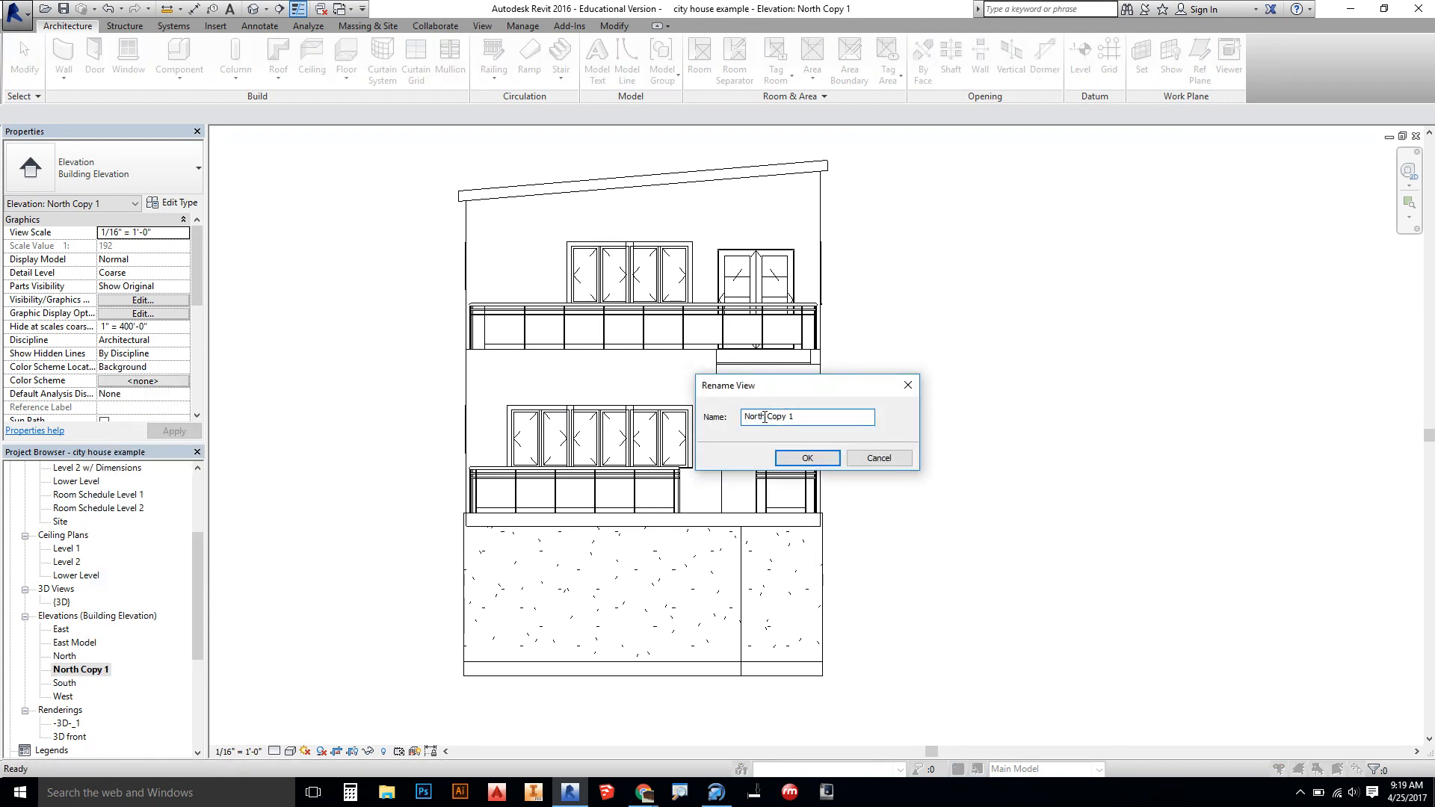
pyautogui.write('North Model')
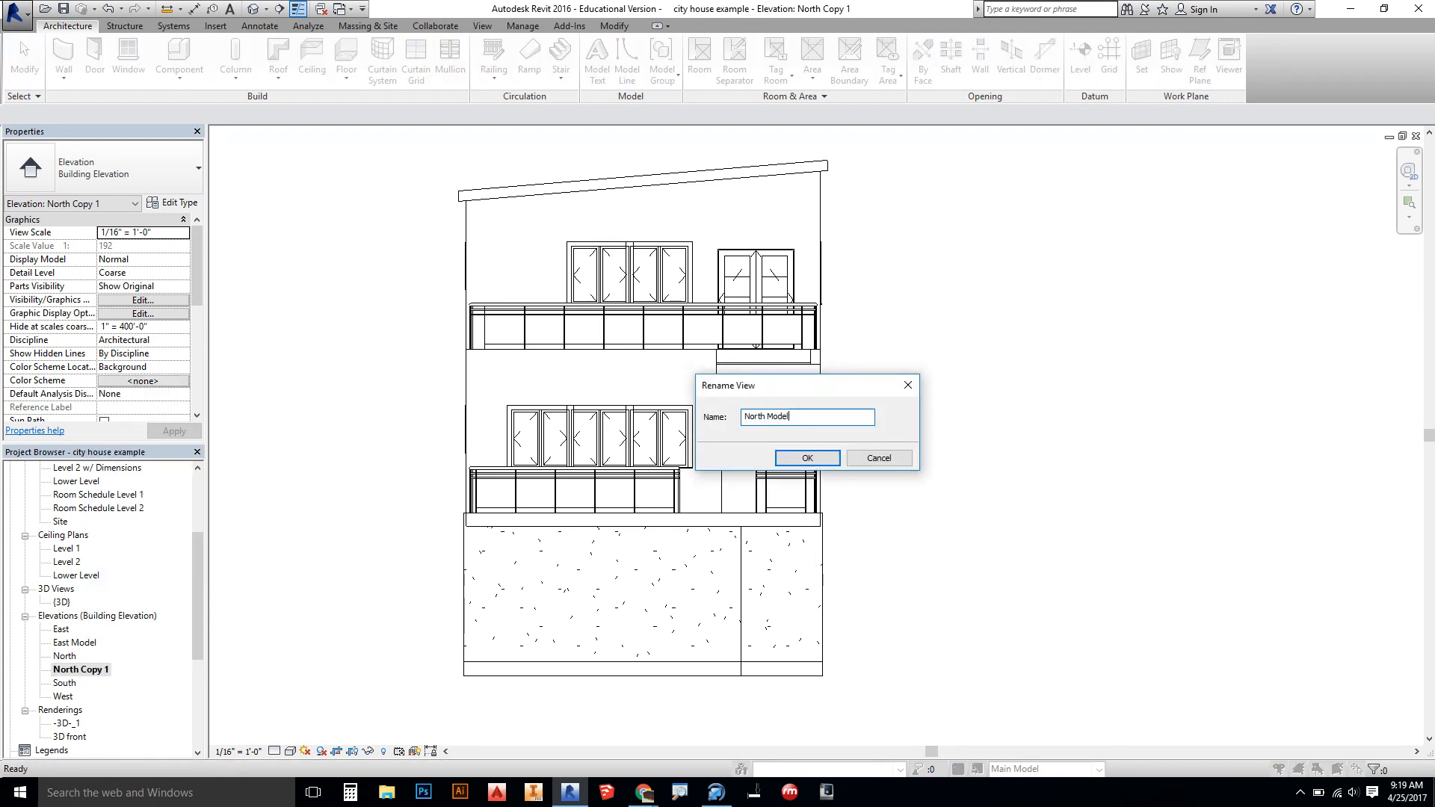
pyautogui.click(806, 458)
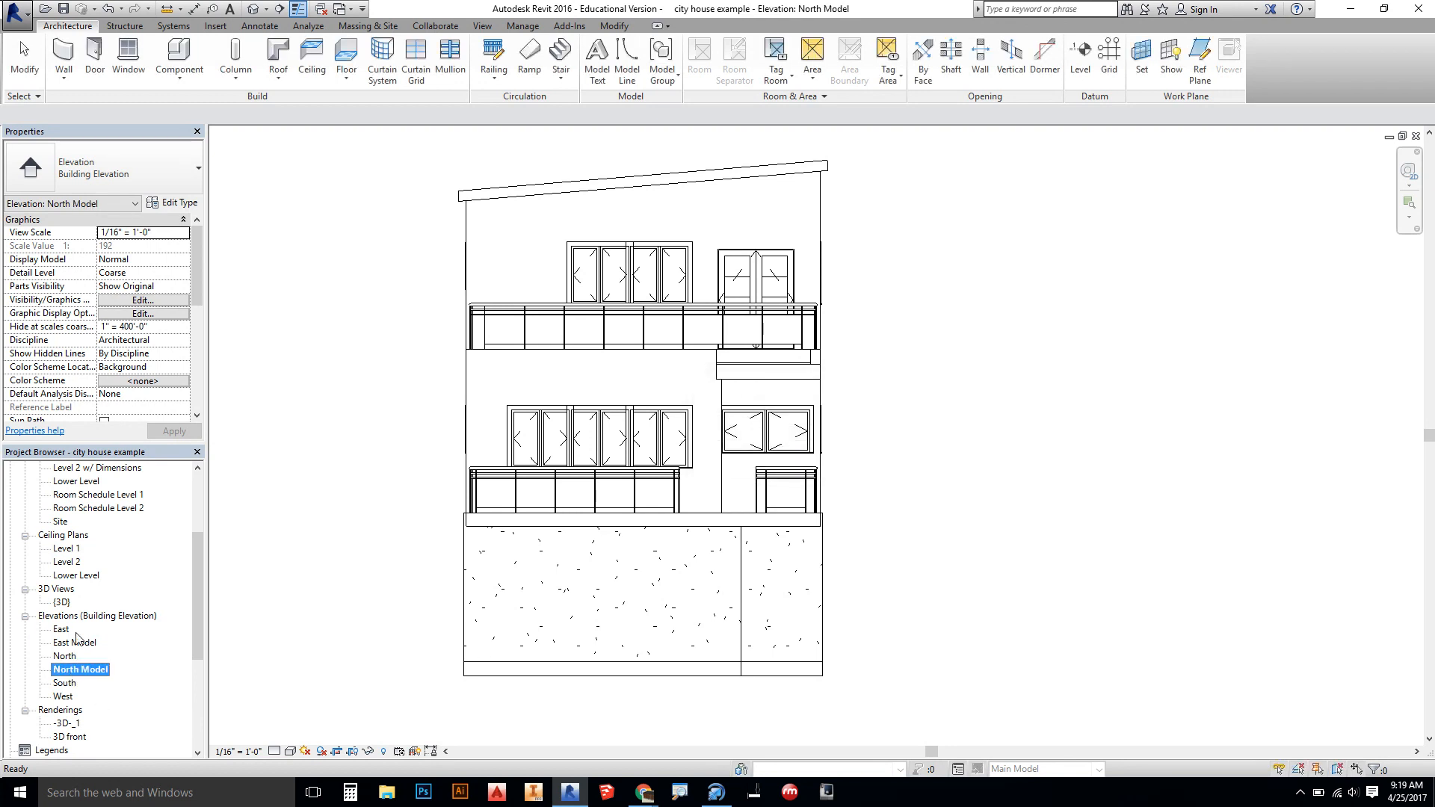
# - Duplicate the South elevation as 'South Model' and hide its level markers
pyautogui.rightClick(65, 683)
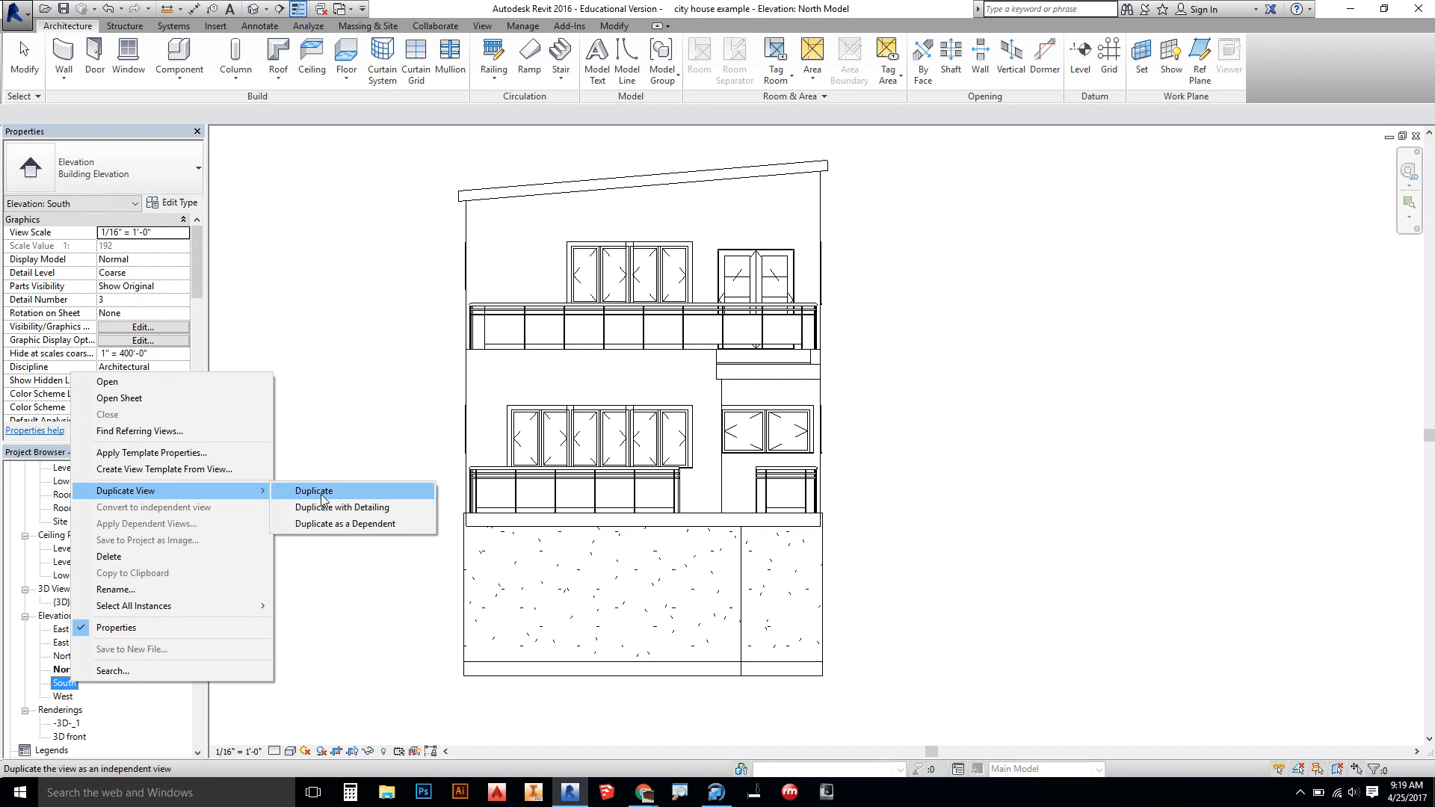
pyautogui.click(313, 491)
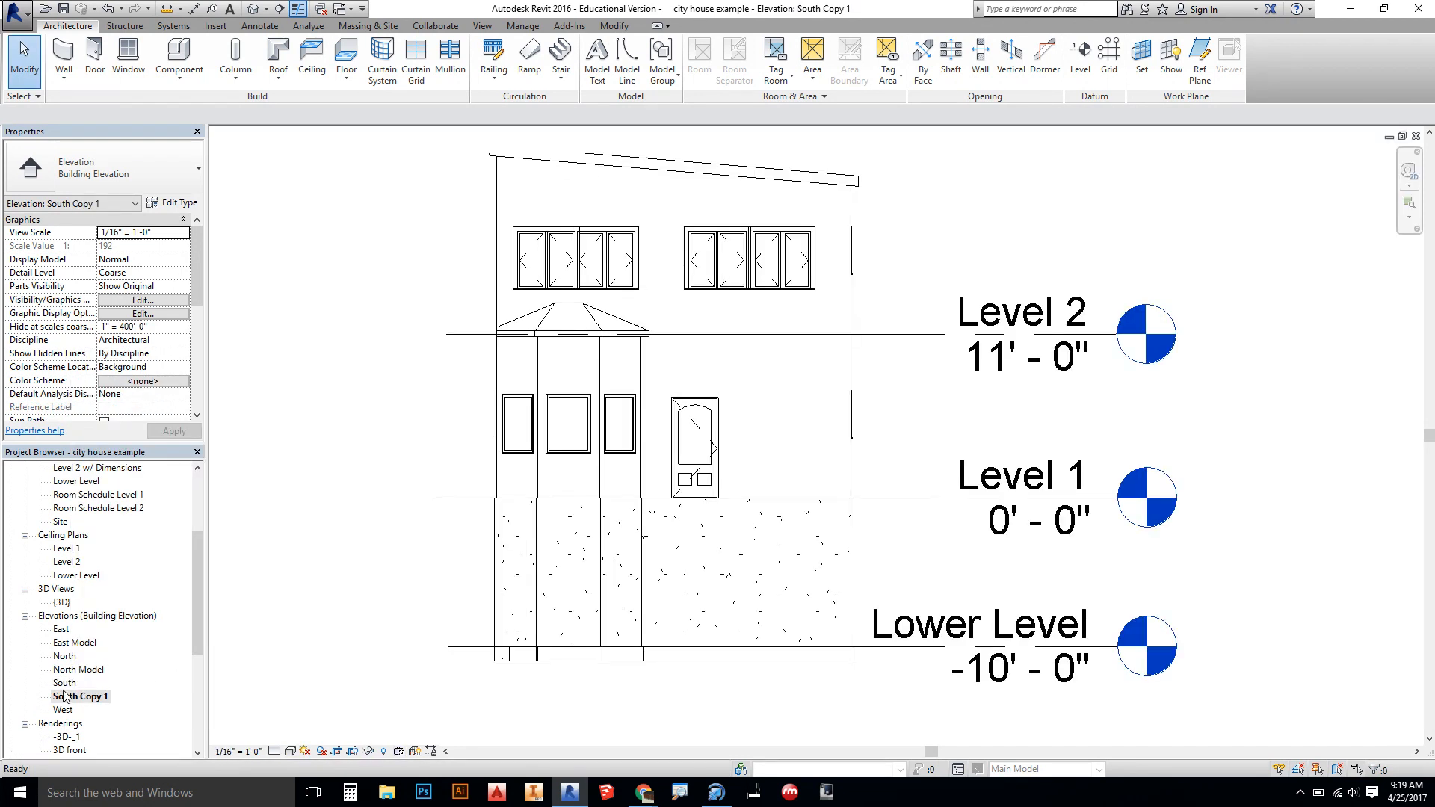
pyautogui.rightClick(79, 697)
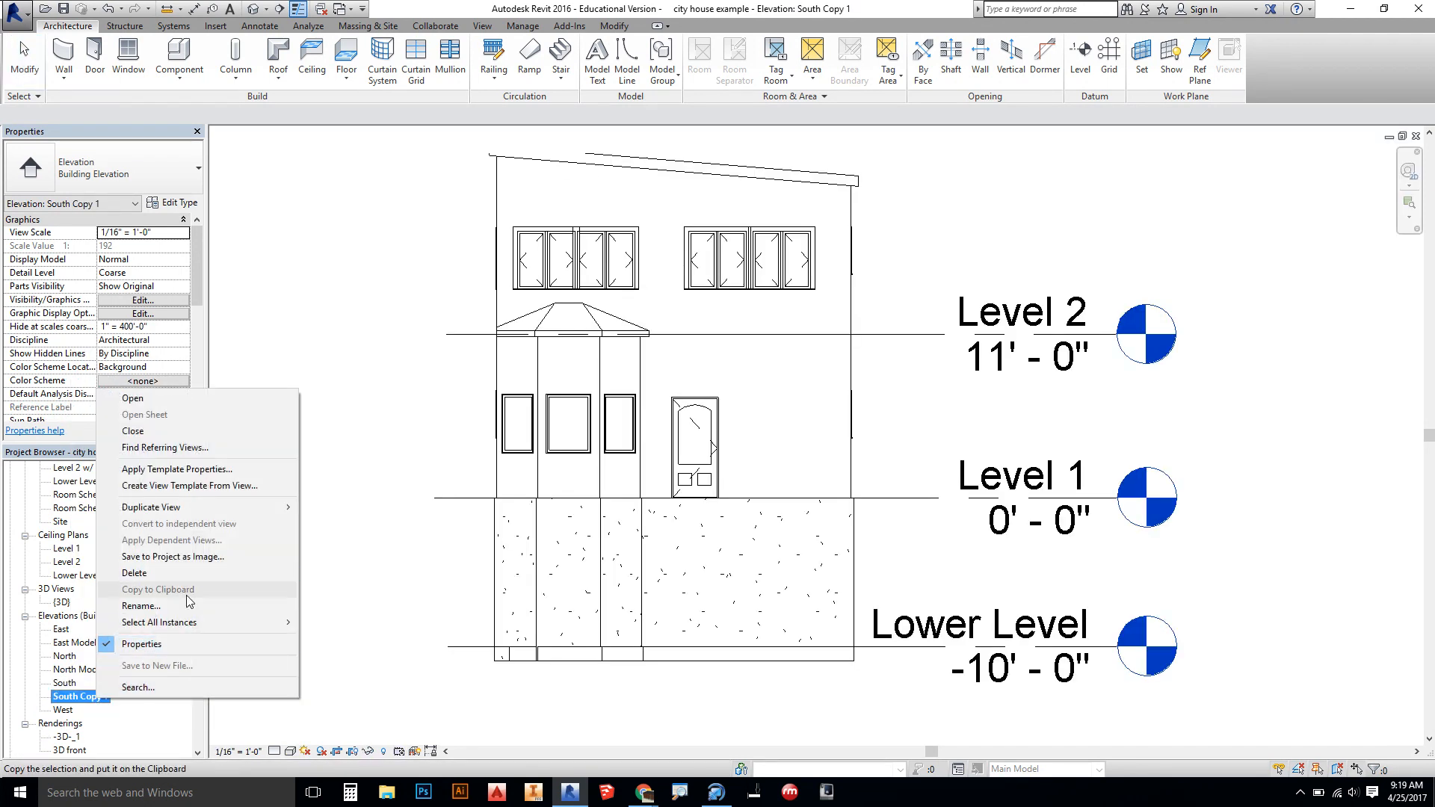
pyautogui.click(142, 605)
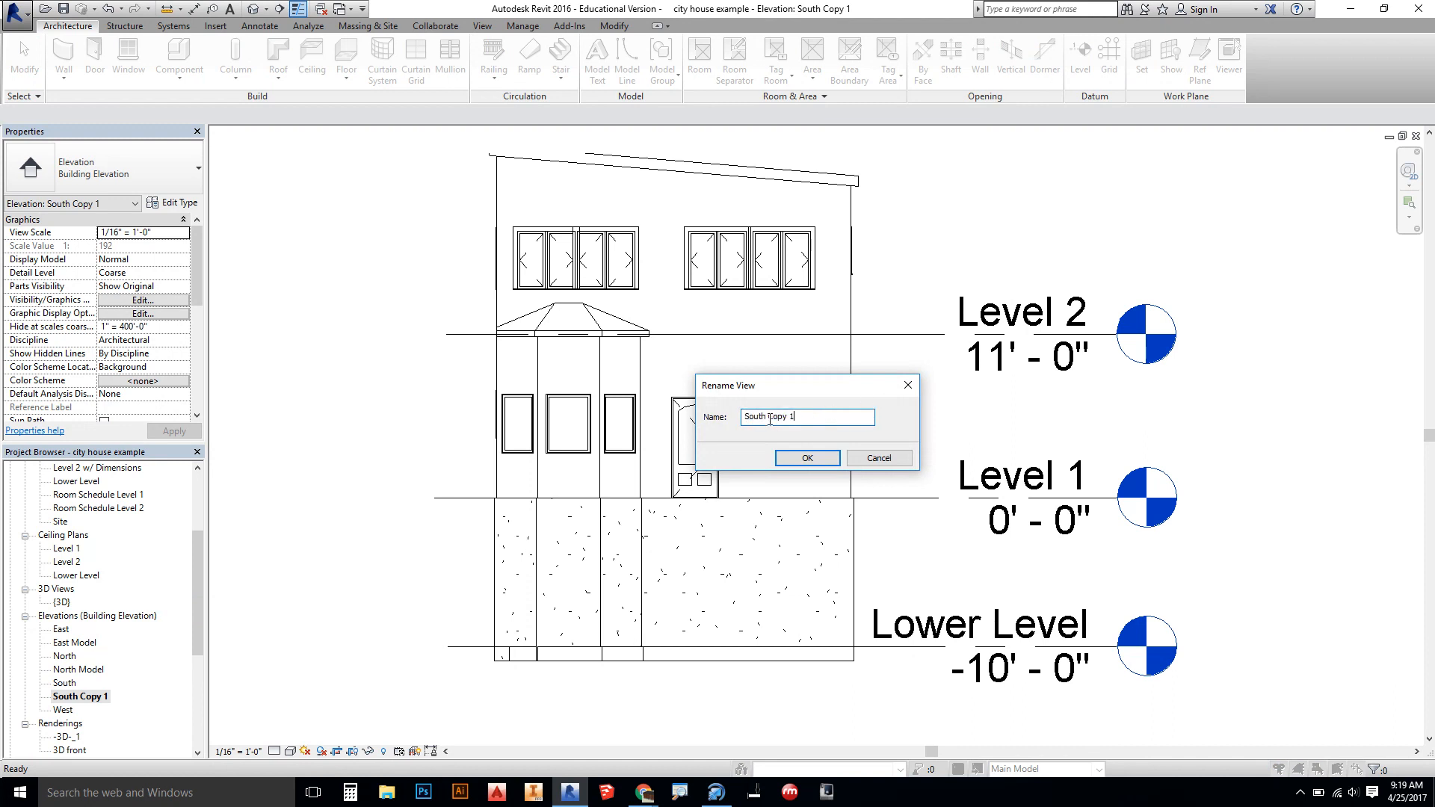
pyautogui.write('South Model')
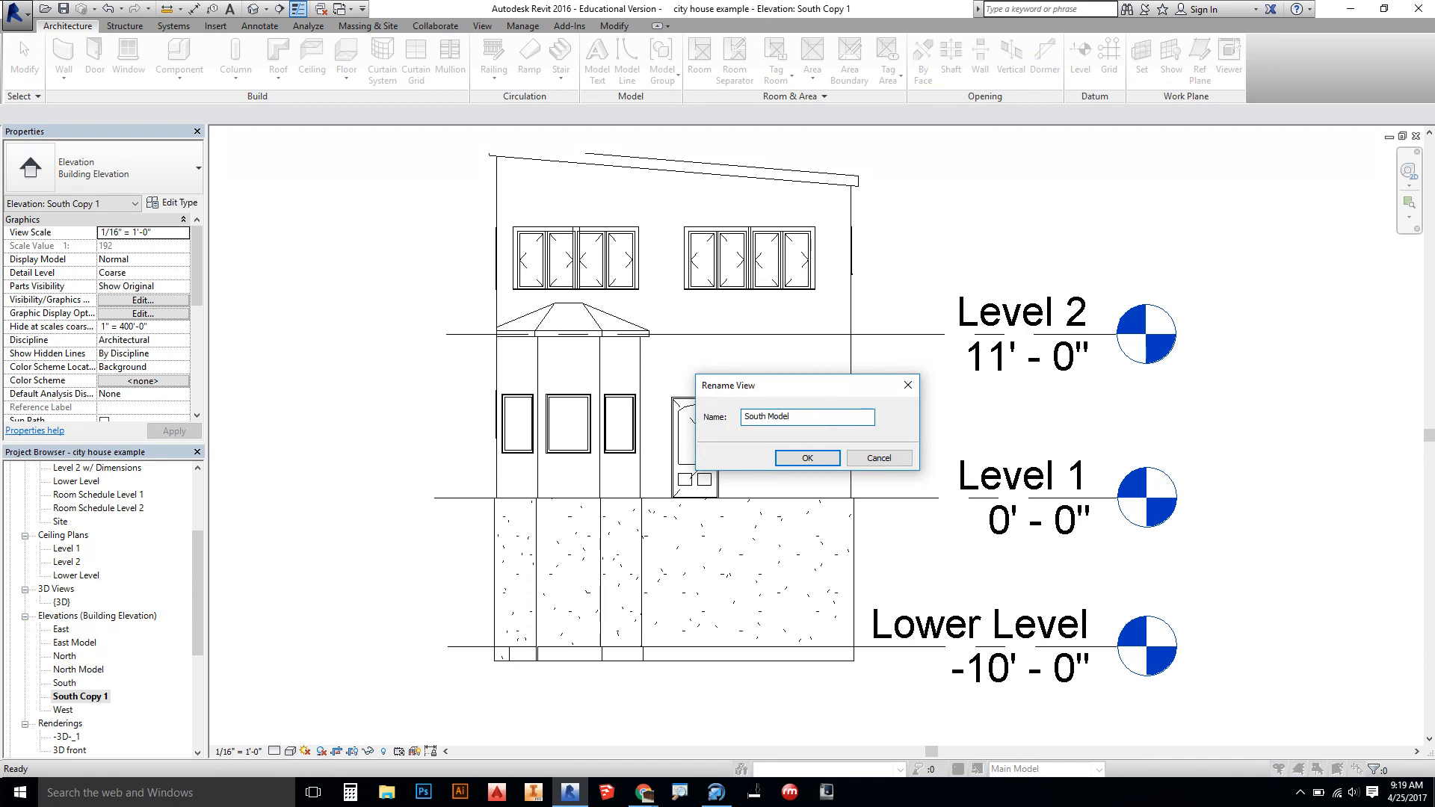
pyautogui.click(806, 457)
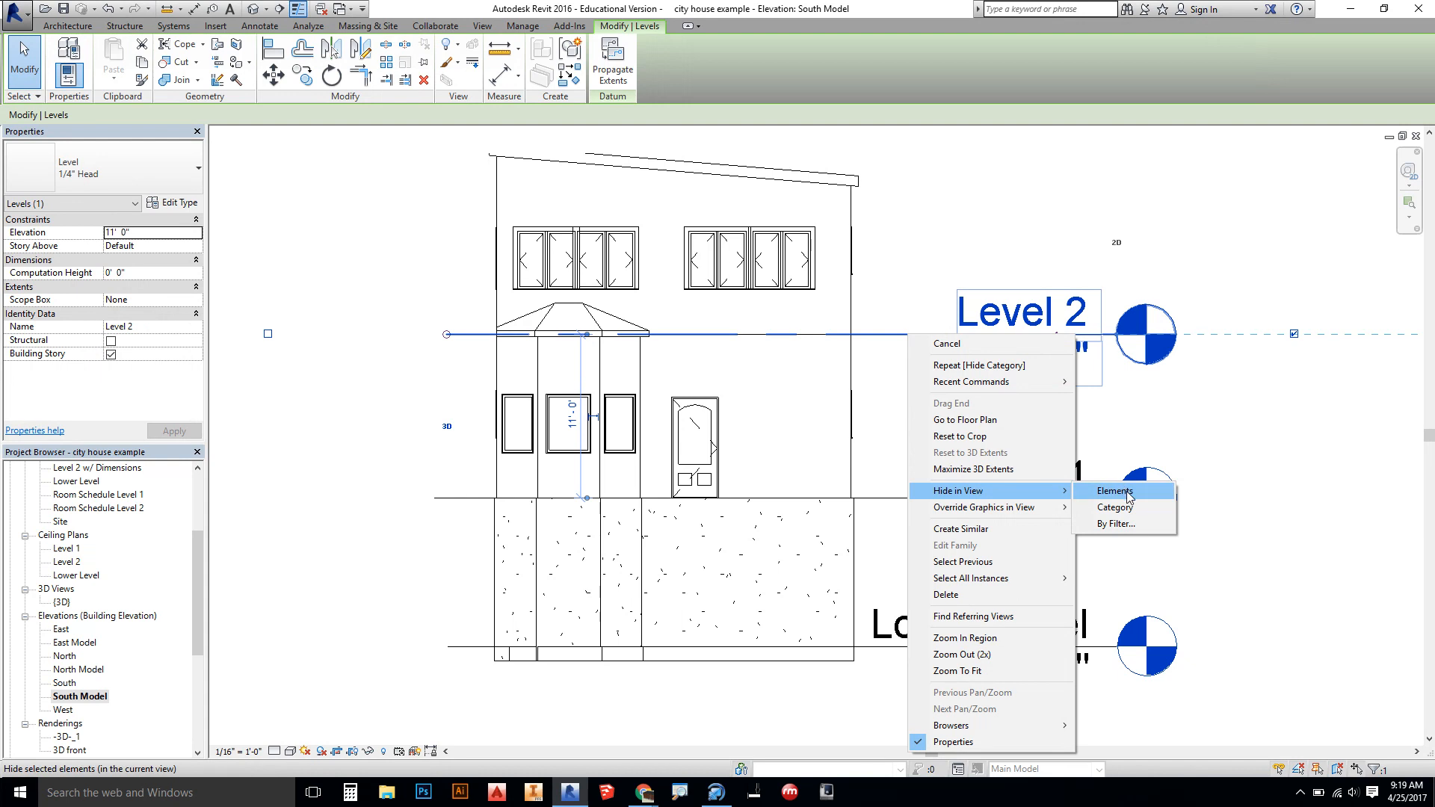
pyautogui.click(1113, 492)
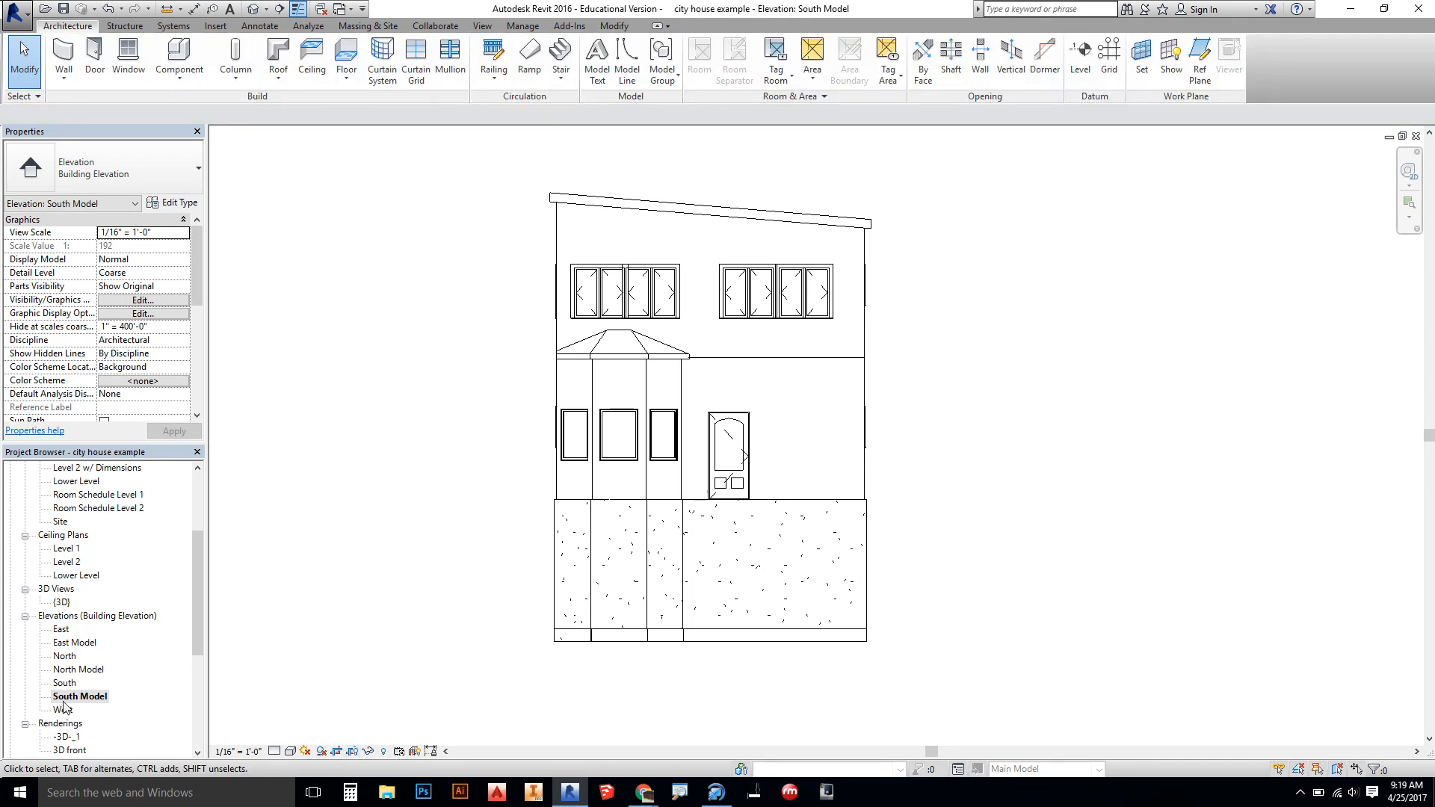
# - Duplicate the West elevation and rename the copy 'West Model'
pyautogui.doubleClick(63, 709)
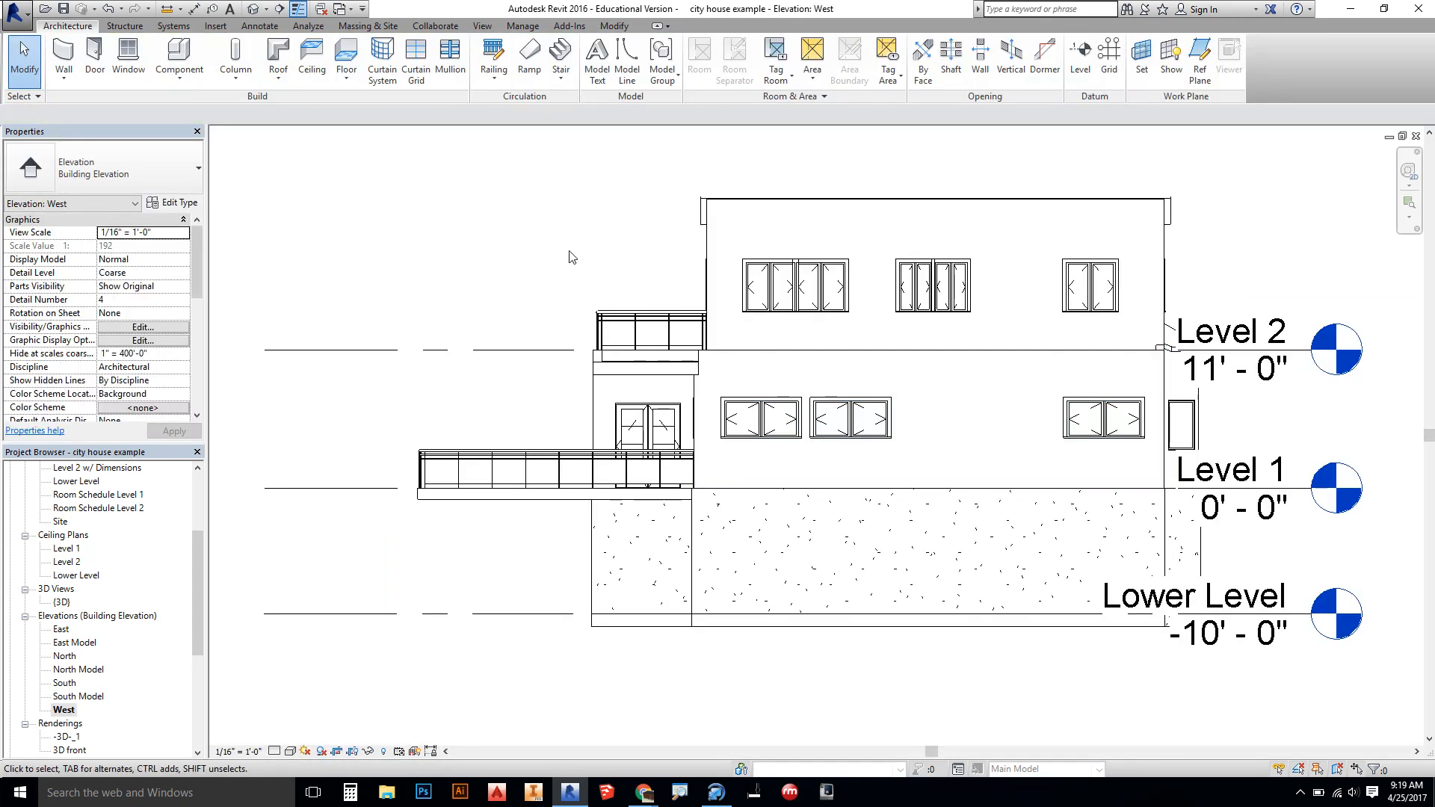
pyautogui.rightClick(63, 708)
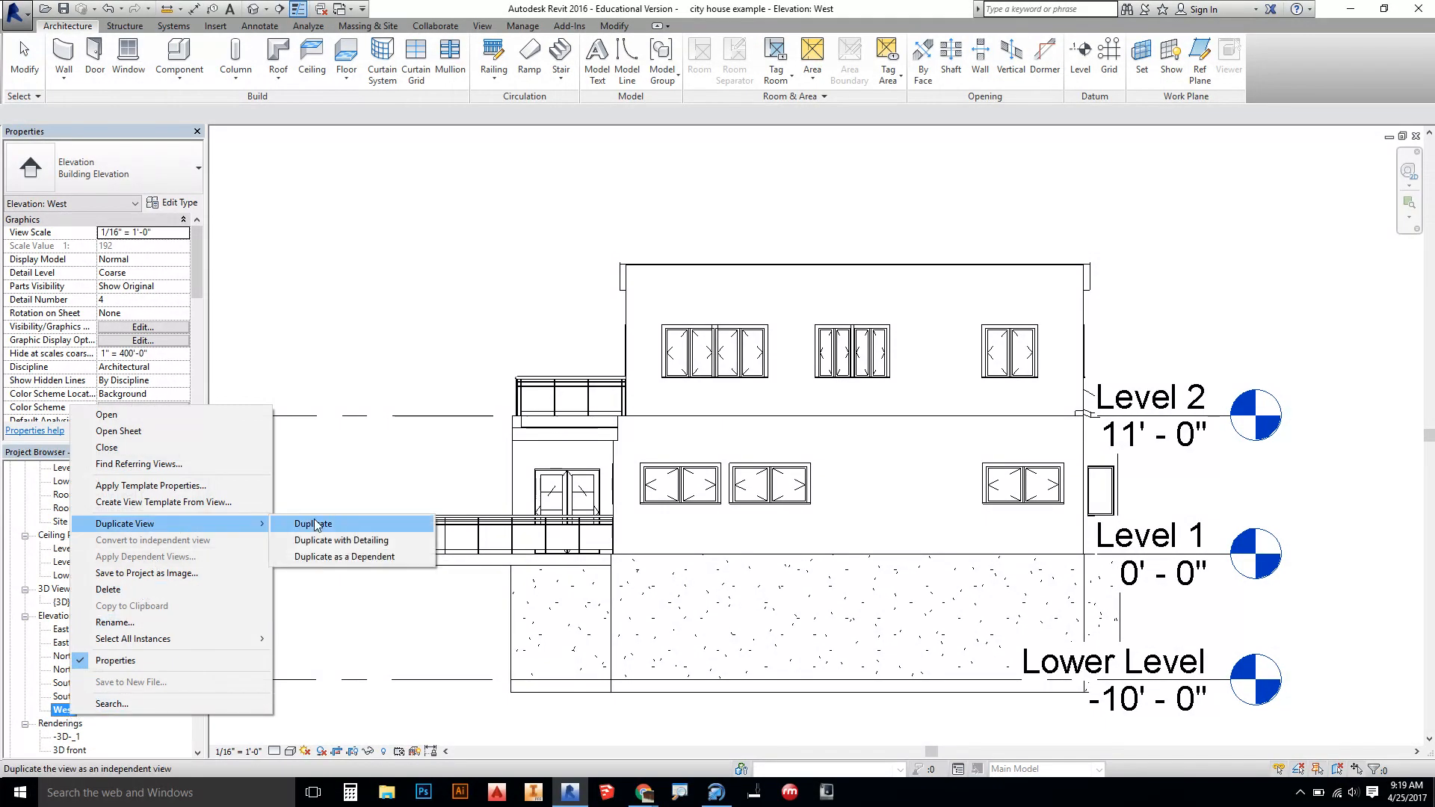
pyautogui.click(313, 523)
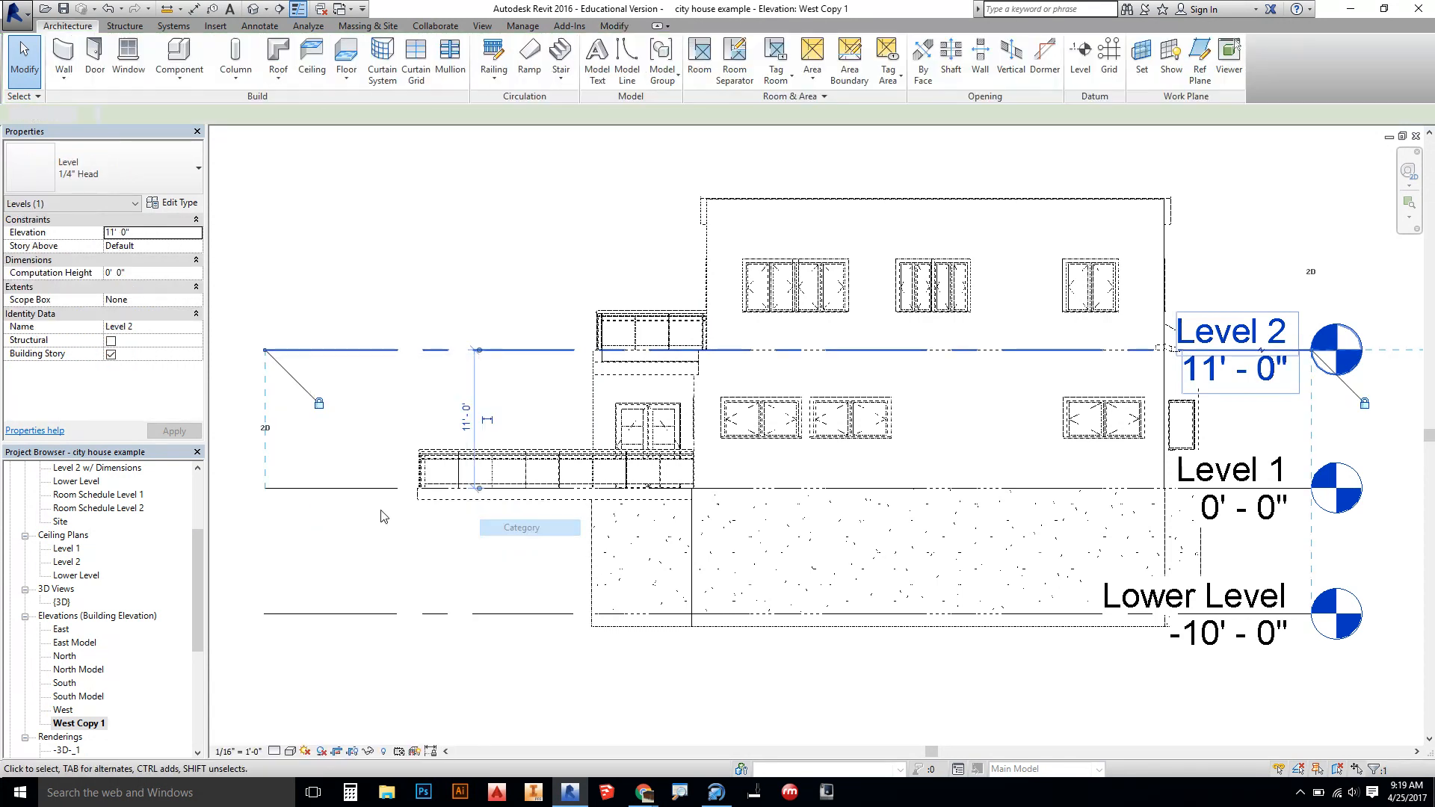
pyautogui.rightClick(77, 723)
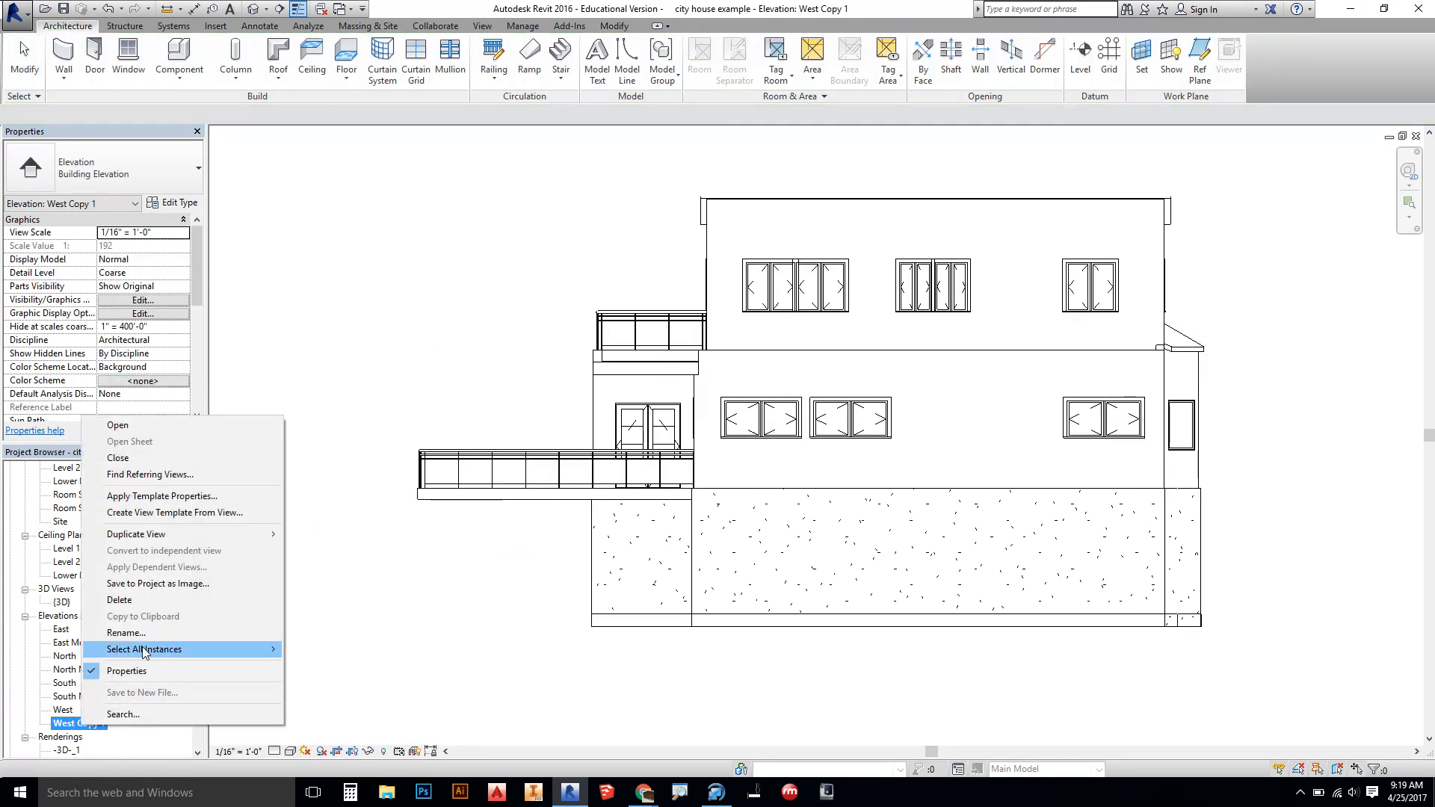
pyautogui.click(126, 632)
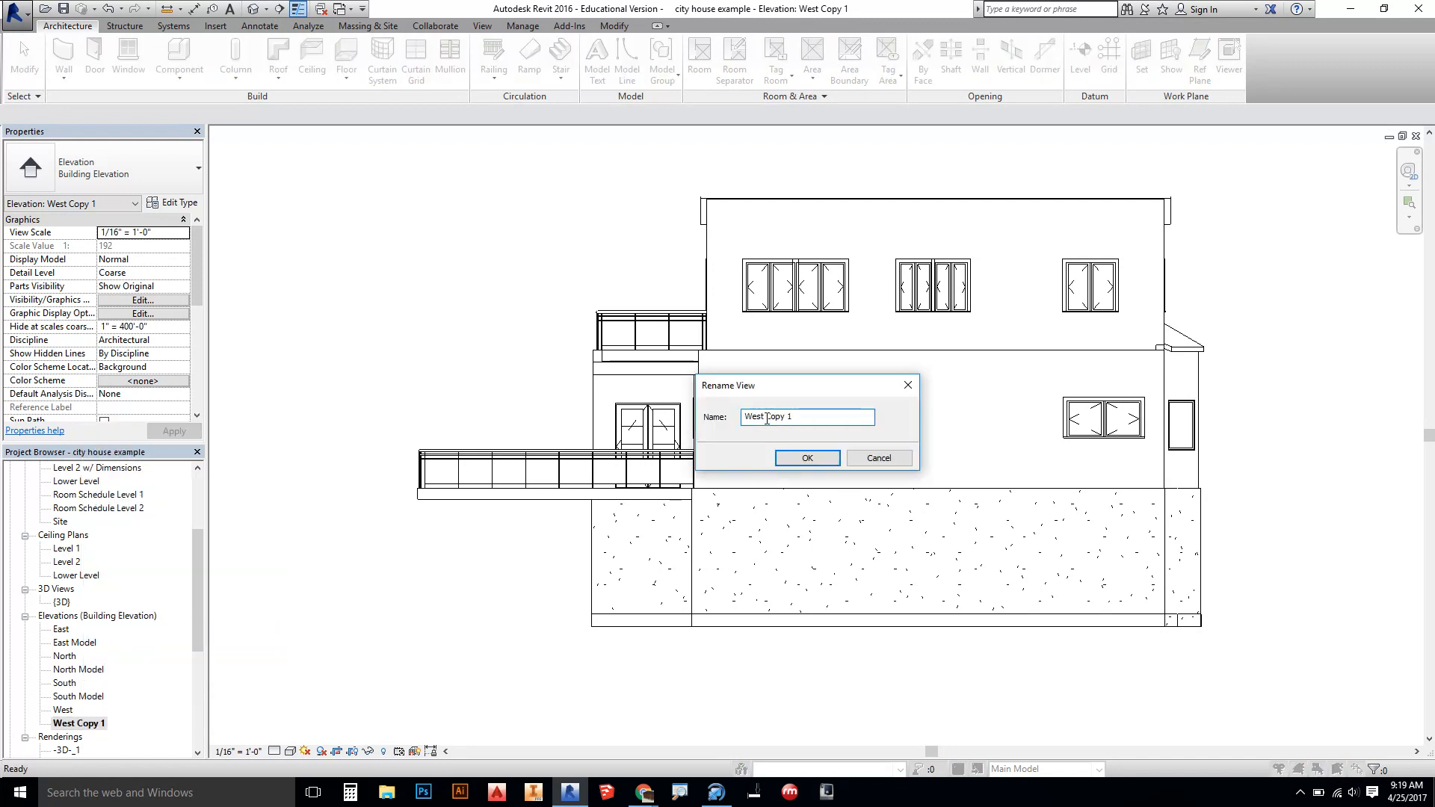
pyautogui.write('West Mdeol')
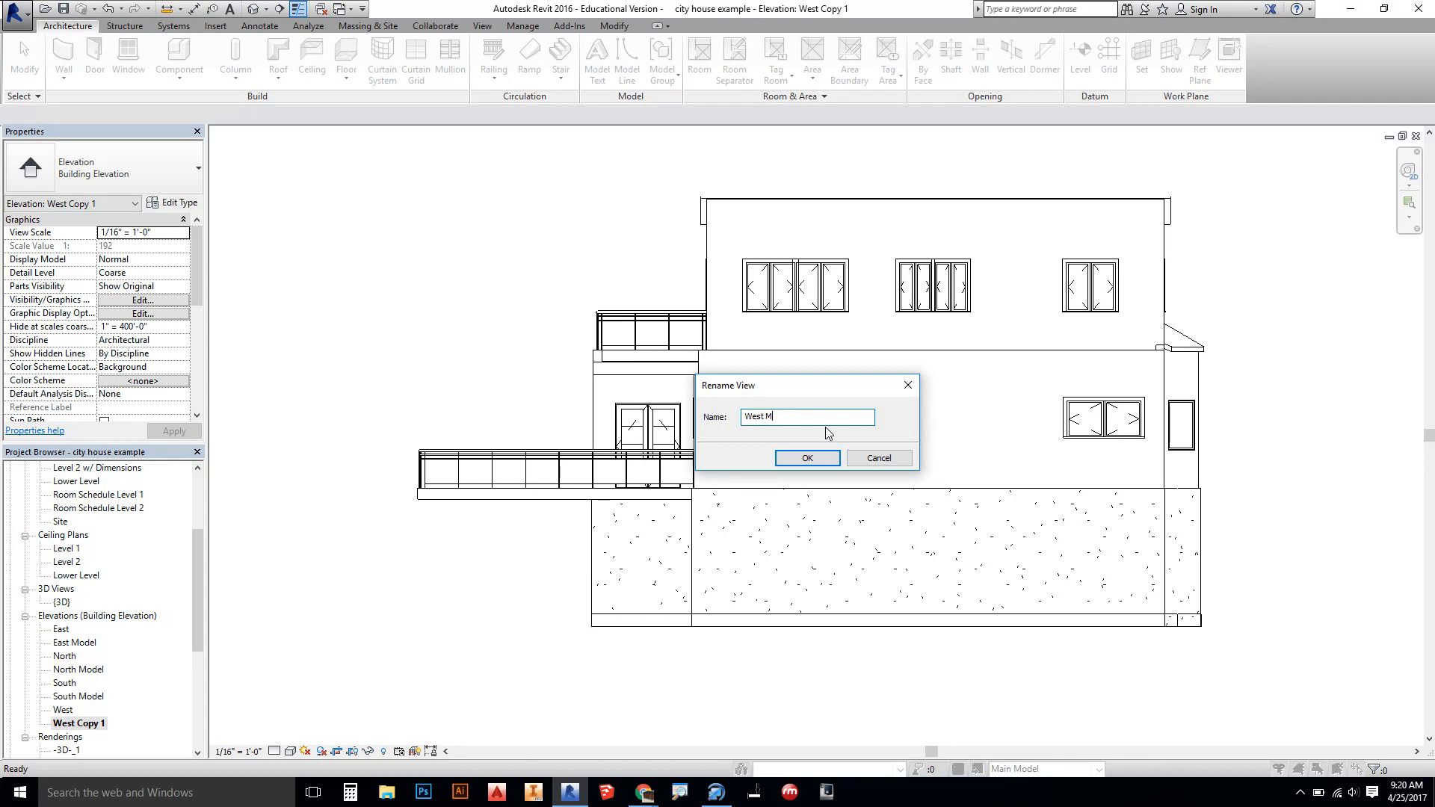
pyautogui.write('odel')
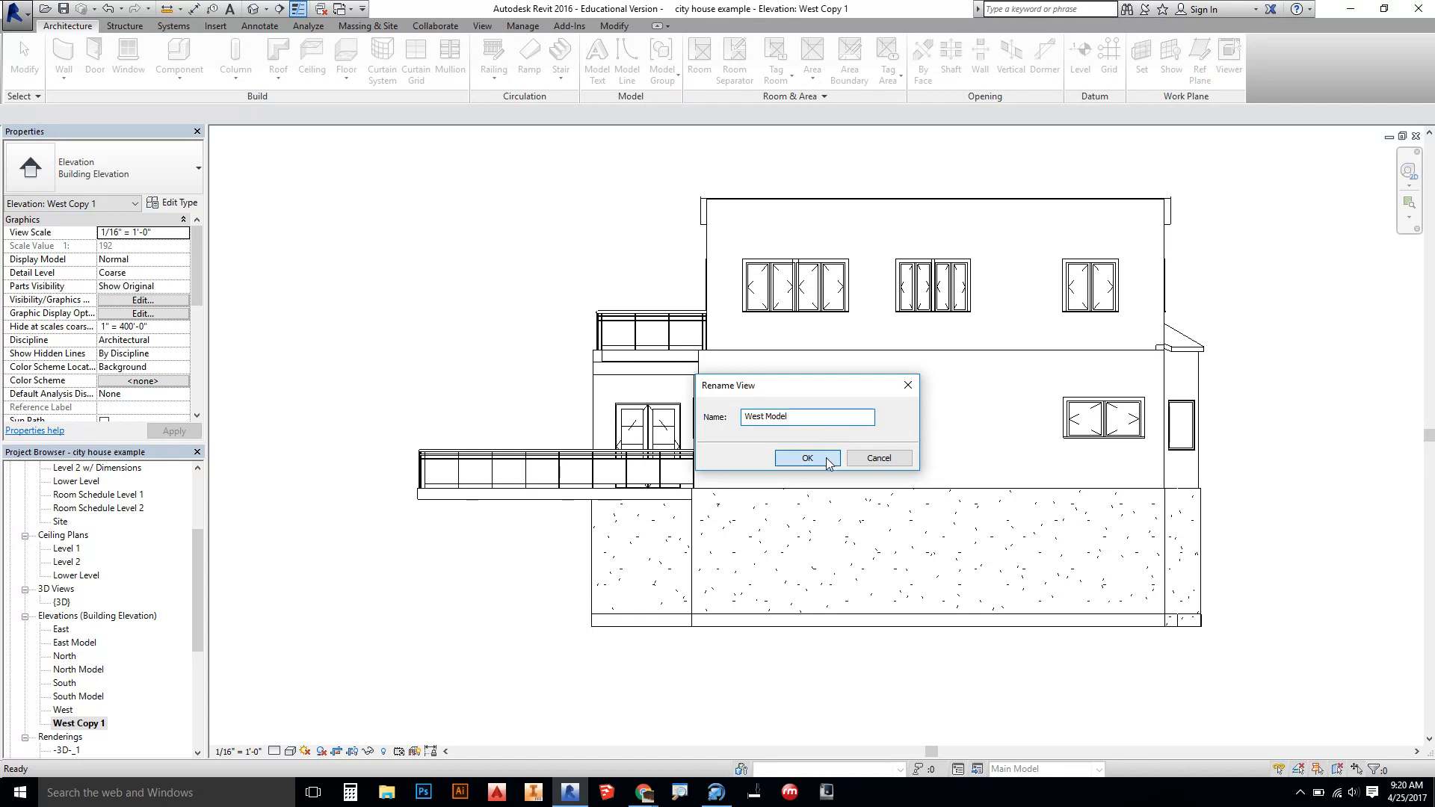
pyautogui.click(806, 457)
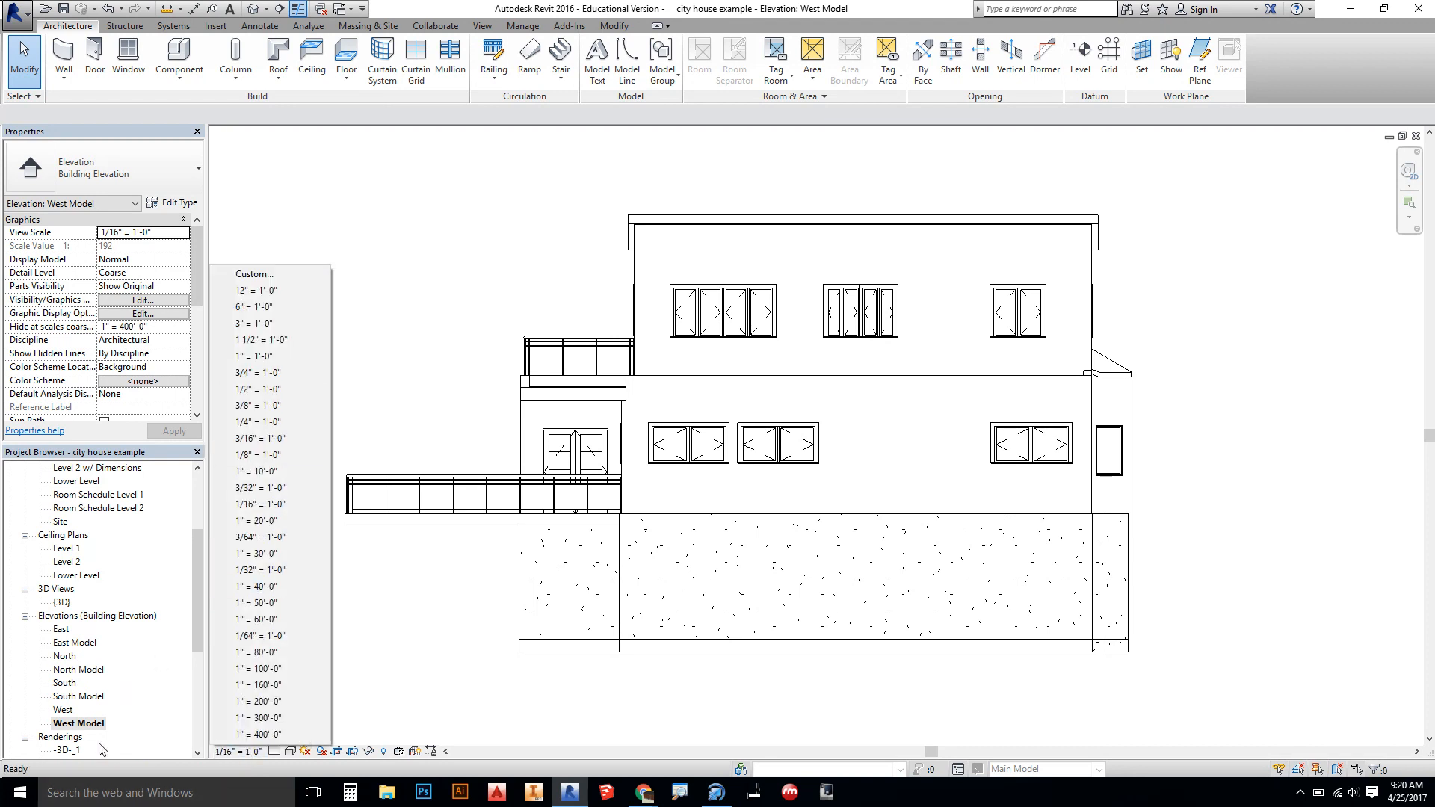
pyautogui.moveTo(247, 372)
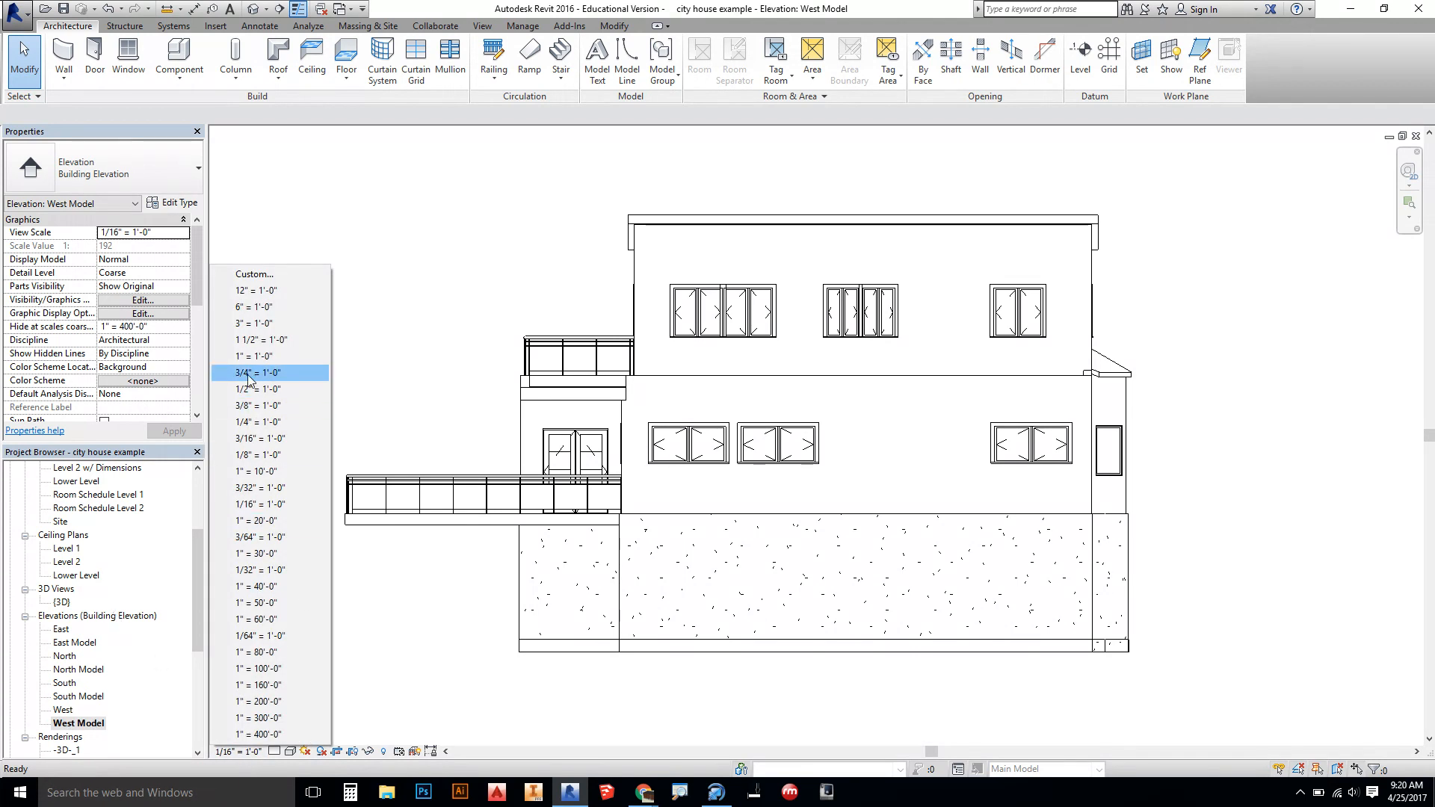
# - Set the West, South and East Model elevations each to 1/4" = 1'-0" scale
pyautogui.click(258, 421)
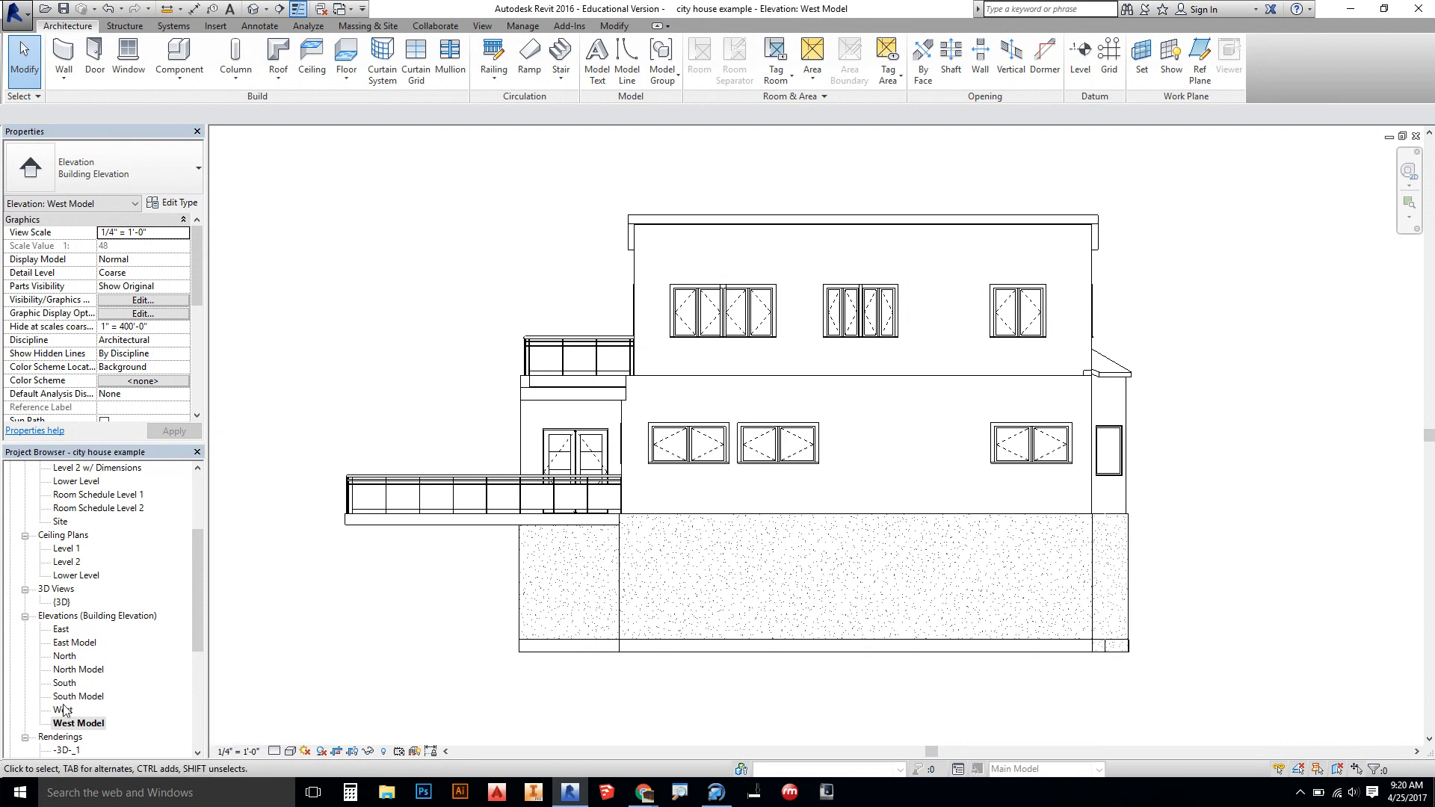
pyautogui.doubleClick(80, 697)
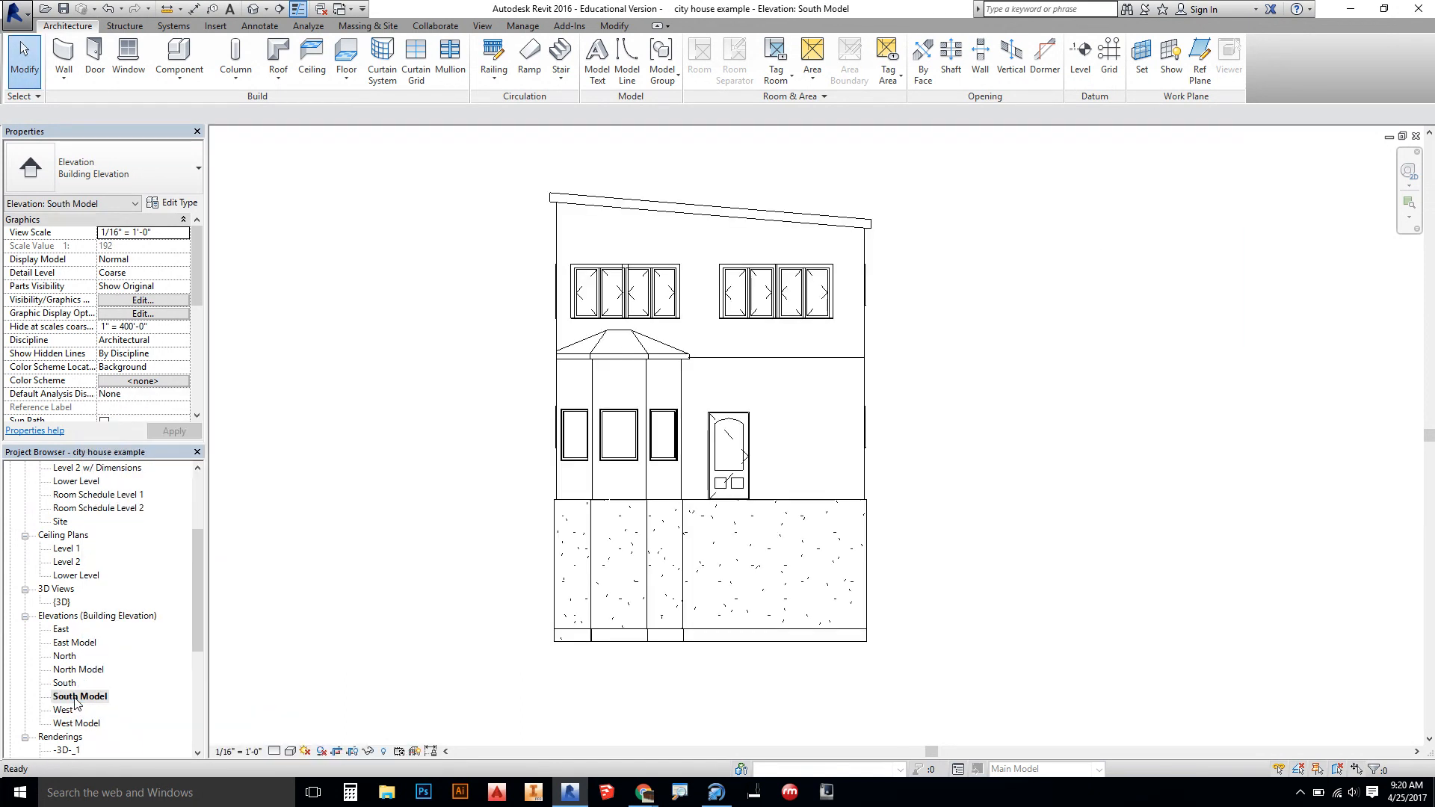
pyautogui.click(143, 232)
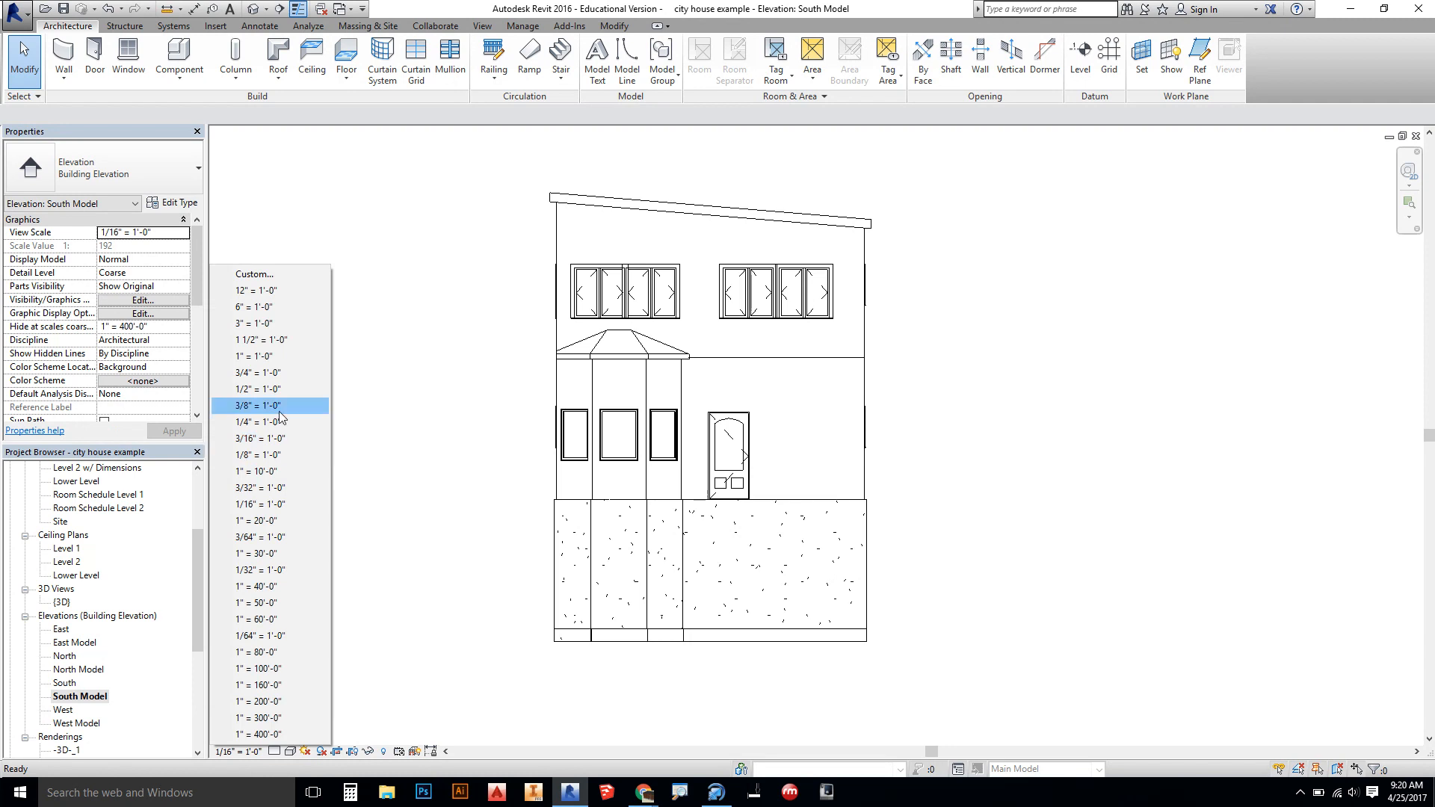
pyautogui.click(259, 422)
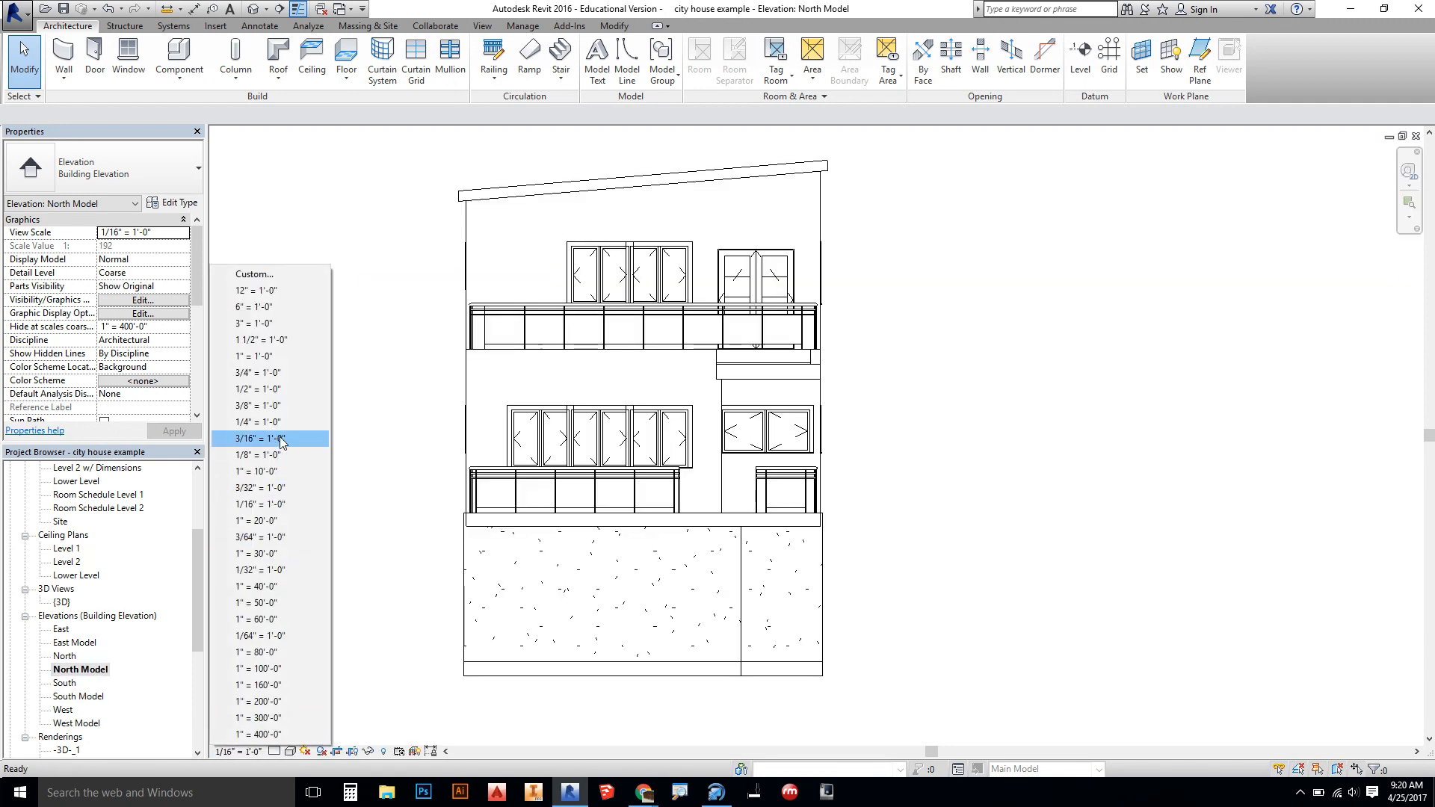
pyautogui.doubleClick(75, 642)
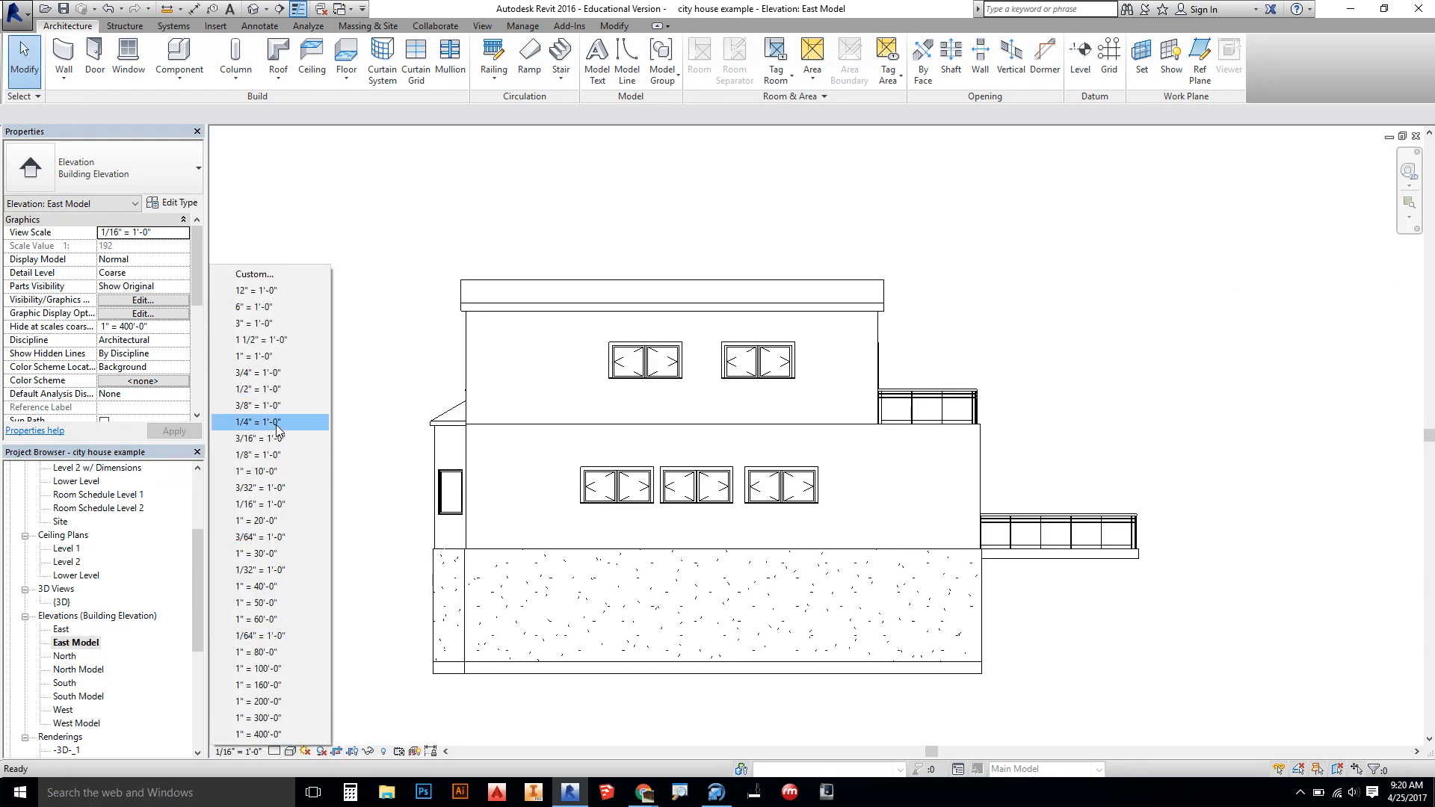
pyautogui.click(259, 421)
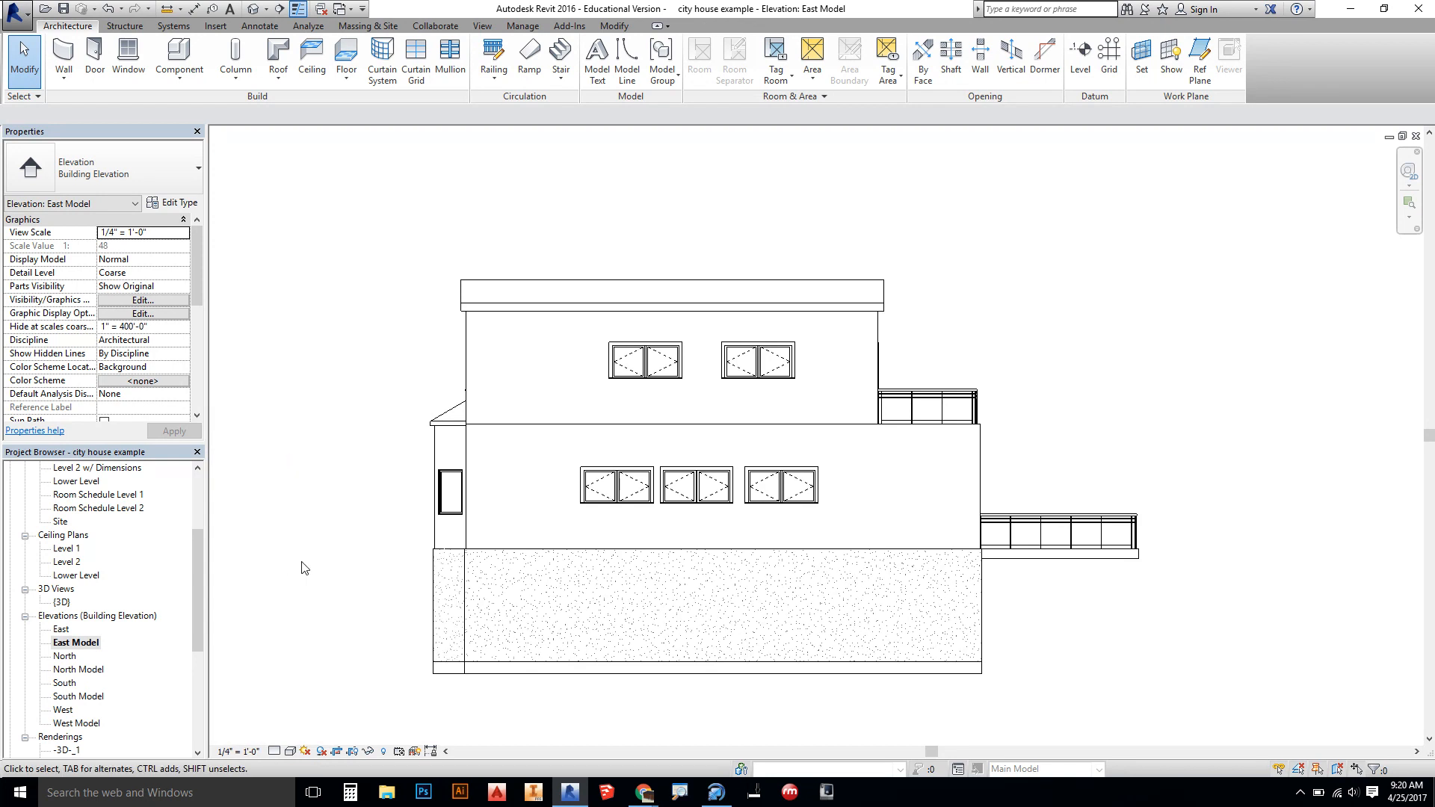
pyautogui.moveTo(99, 654)
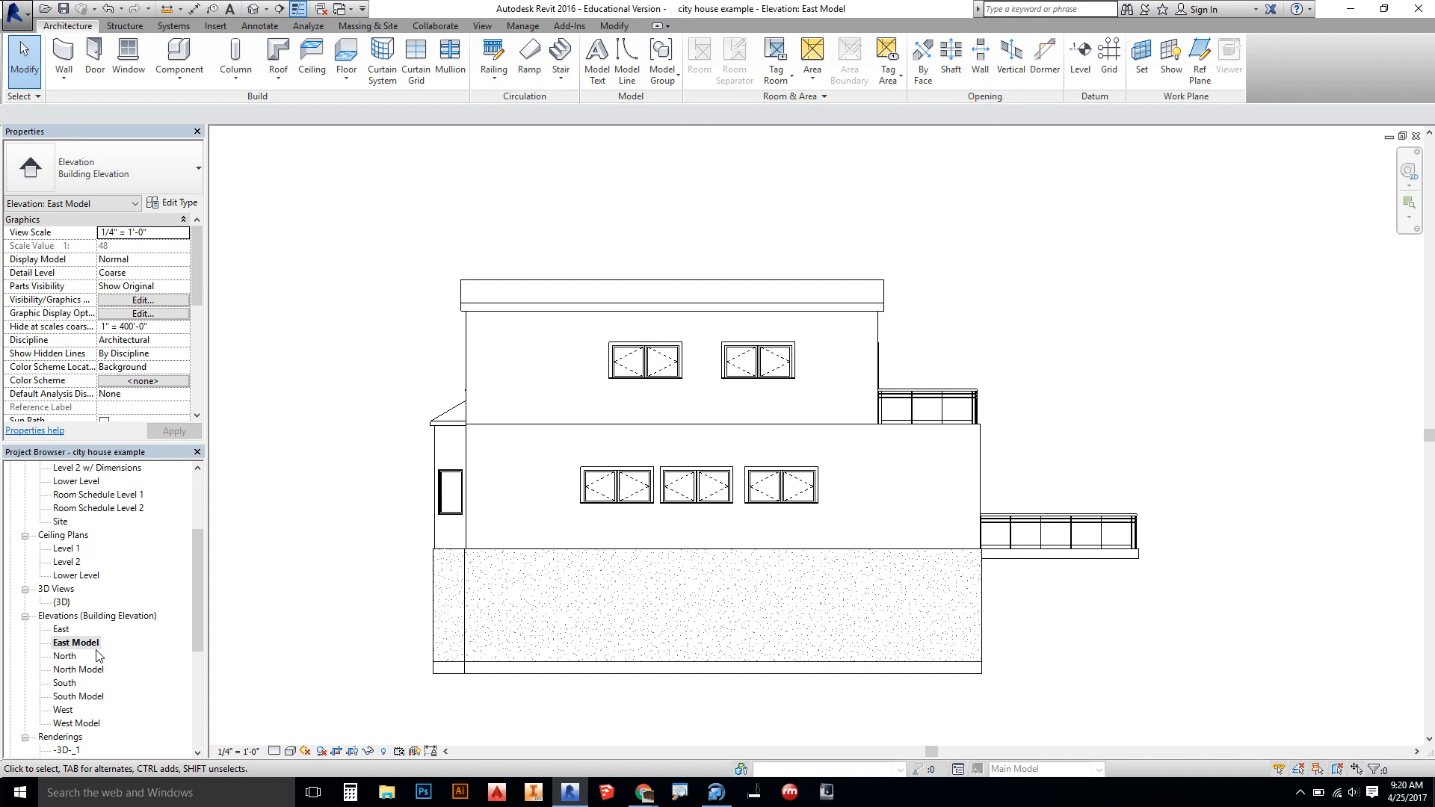
# - Start a new sheet from the Sheets collection and go to load a titleblock family
pyautogui.scroll(-3)
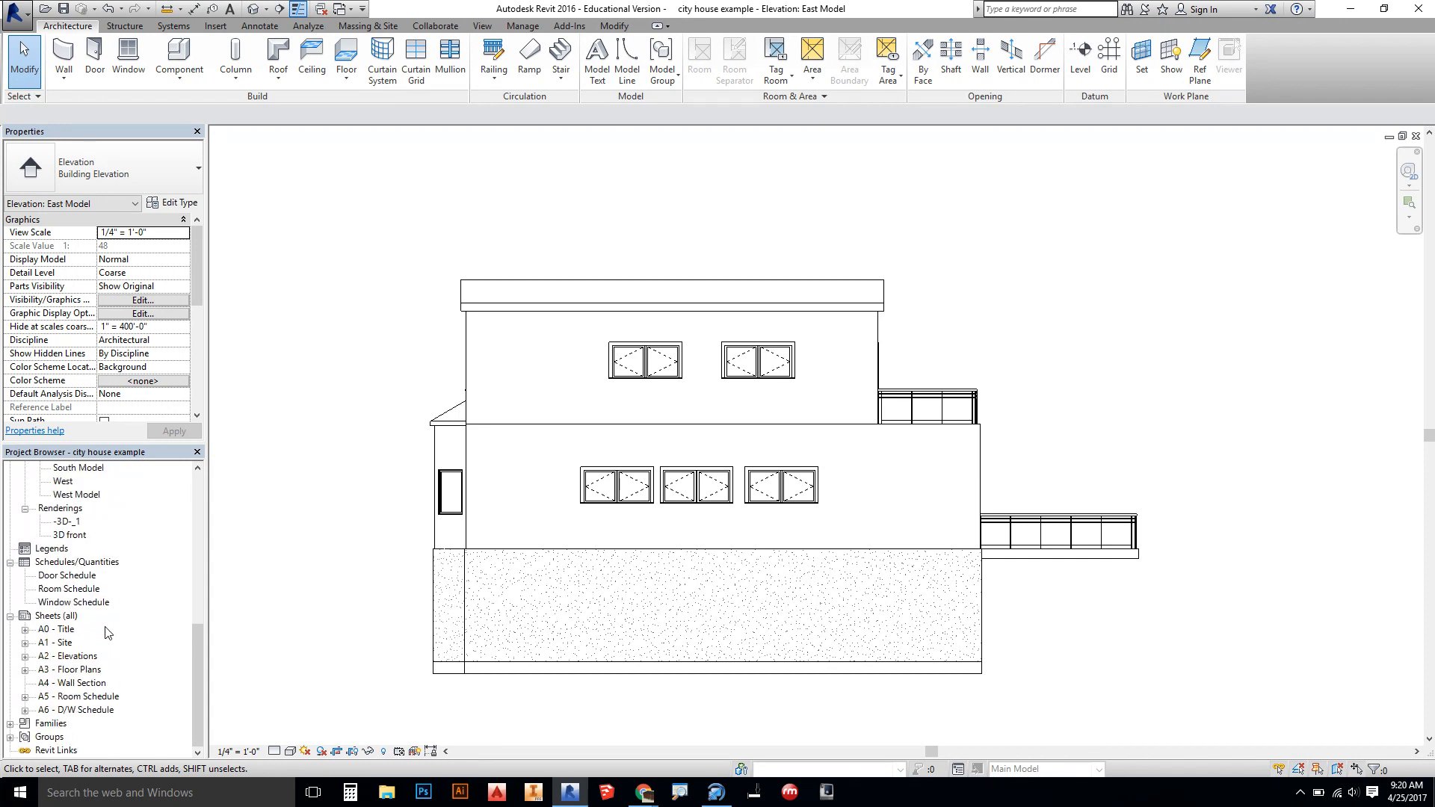
pyautogui.click(57, 615)
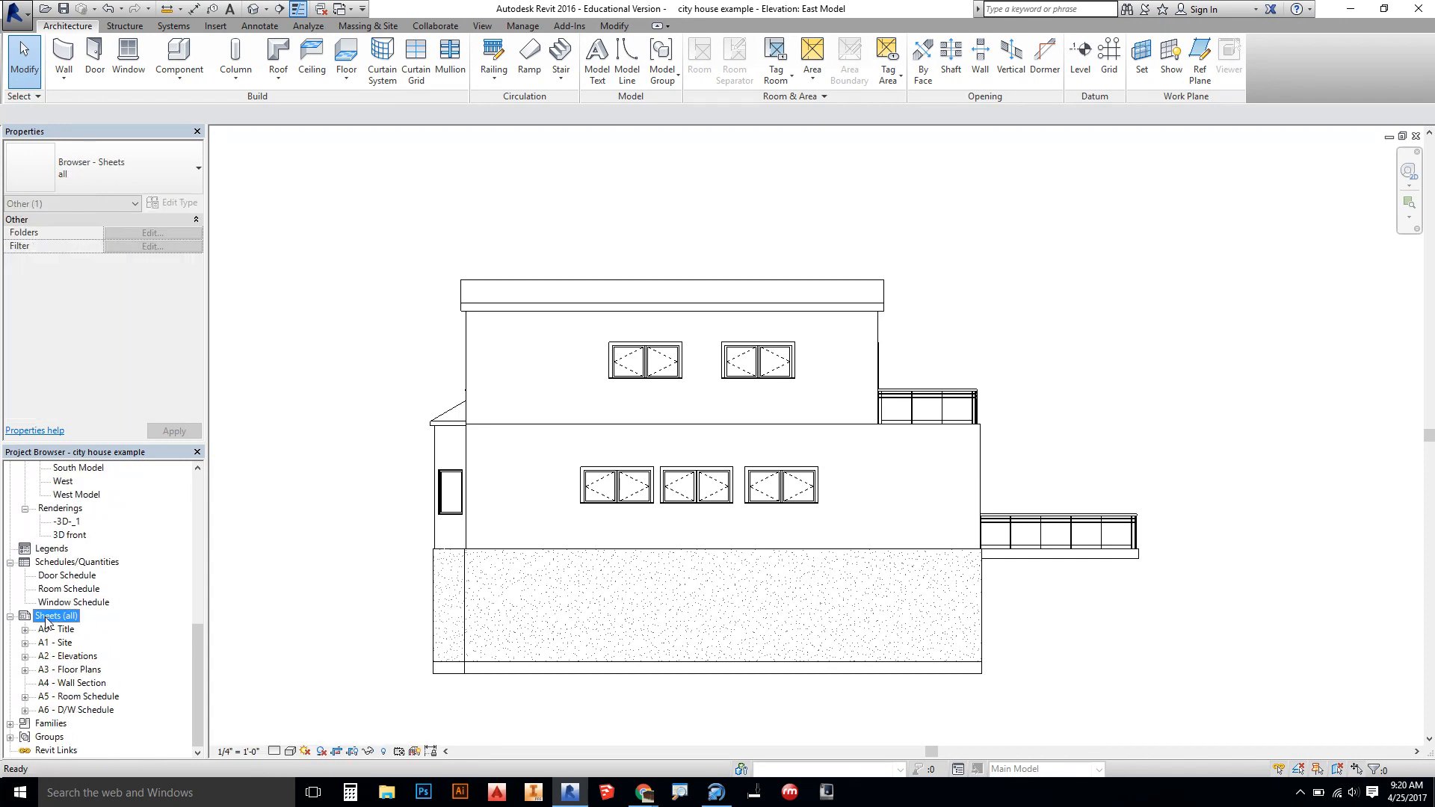
pyautogui.rightClick(55, 614)
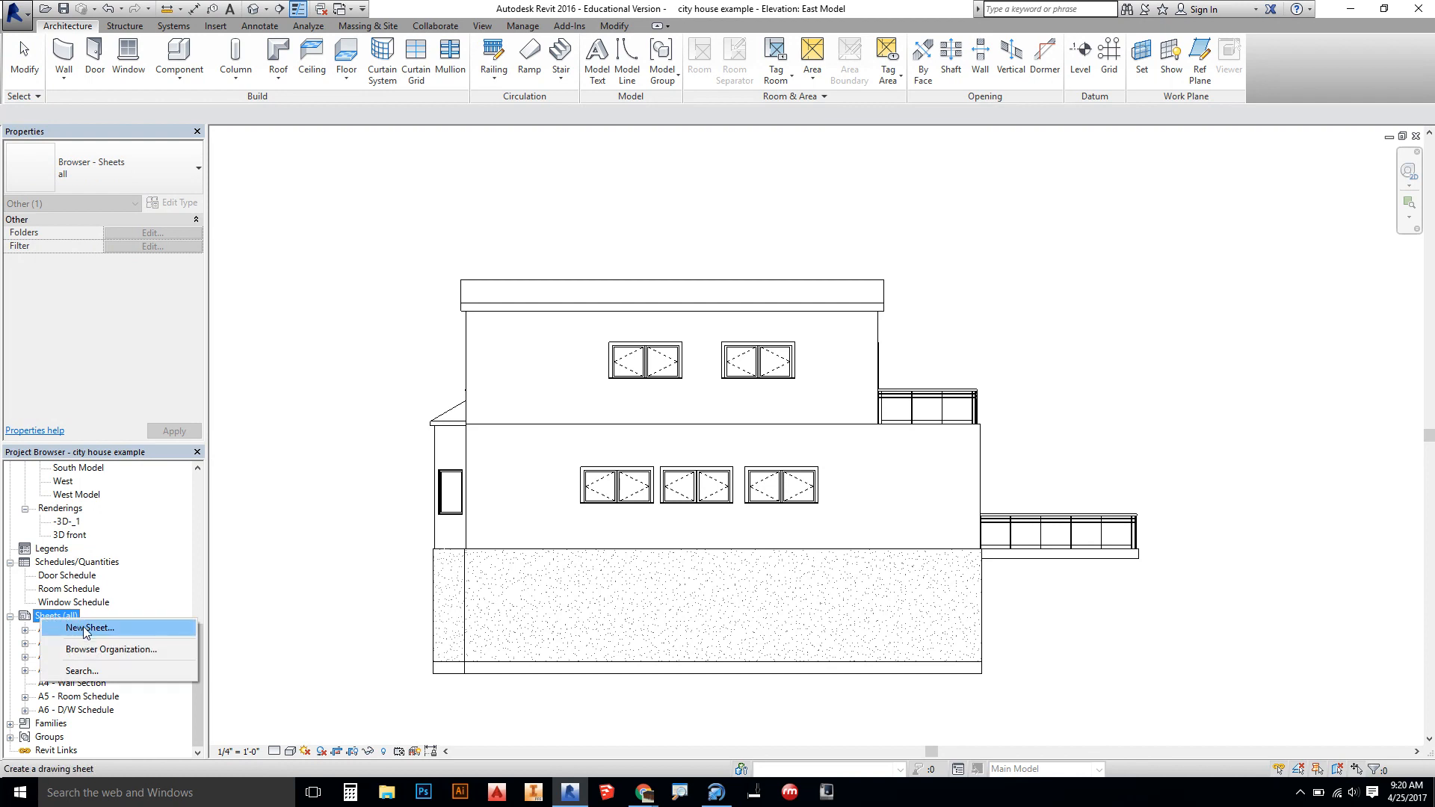
pyautogui.click(88, 626)
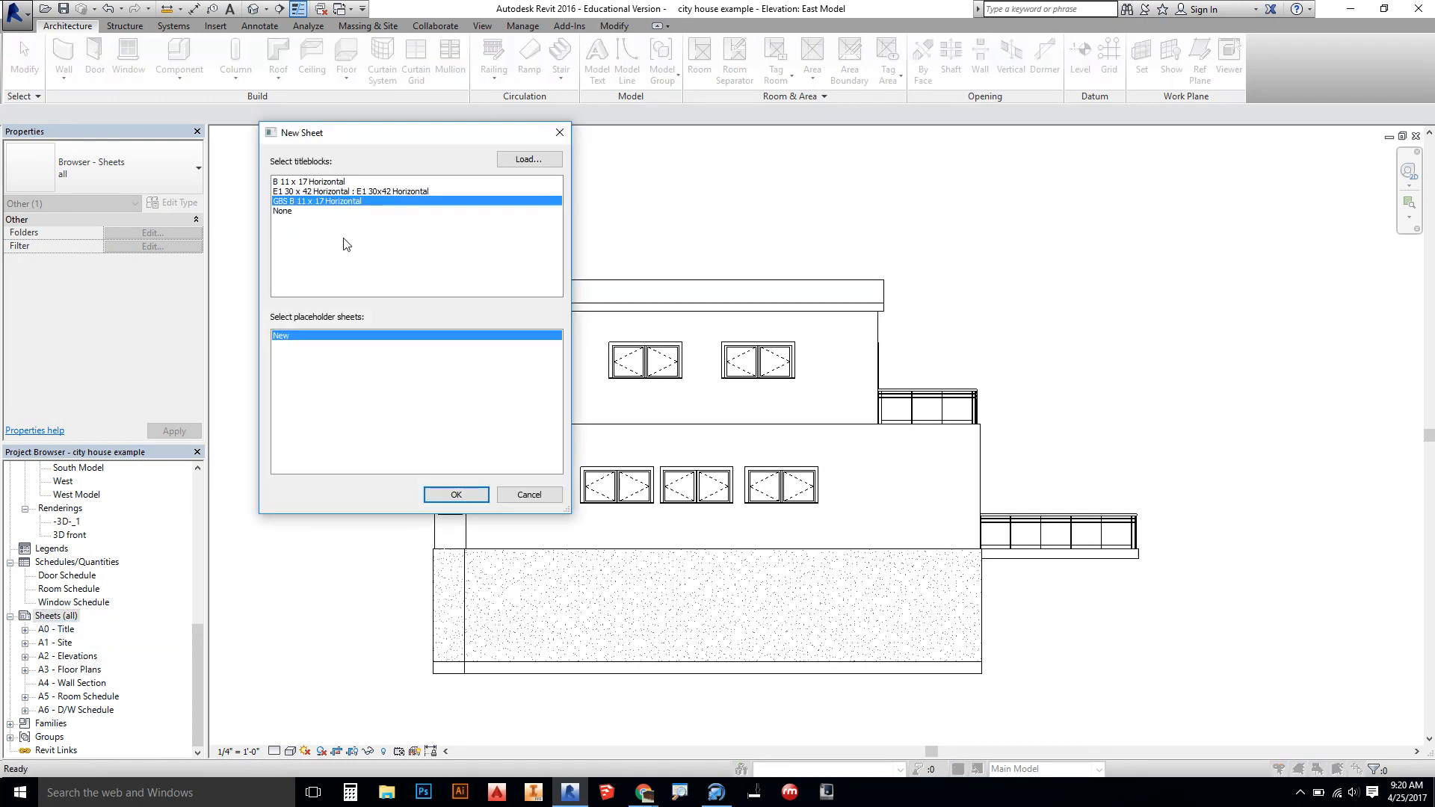
pyautogui.moveTo(345, 238)
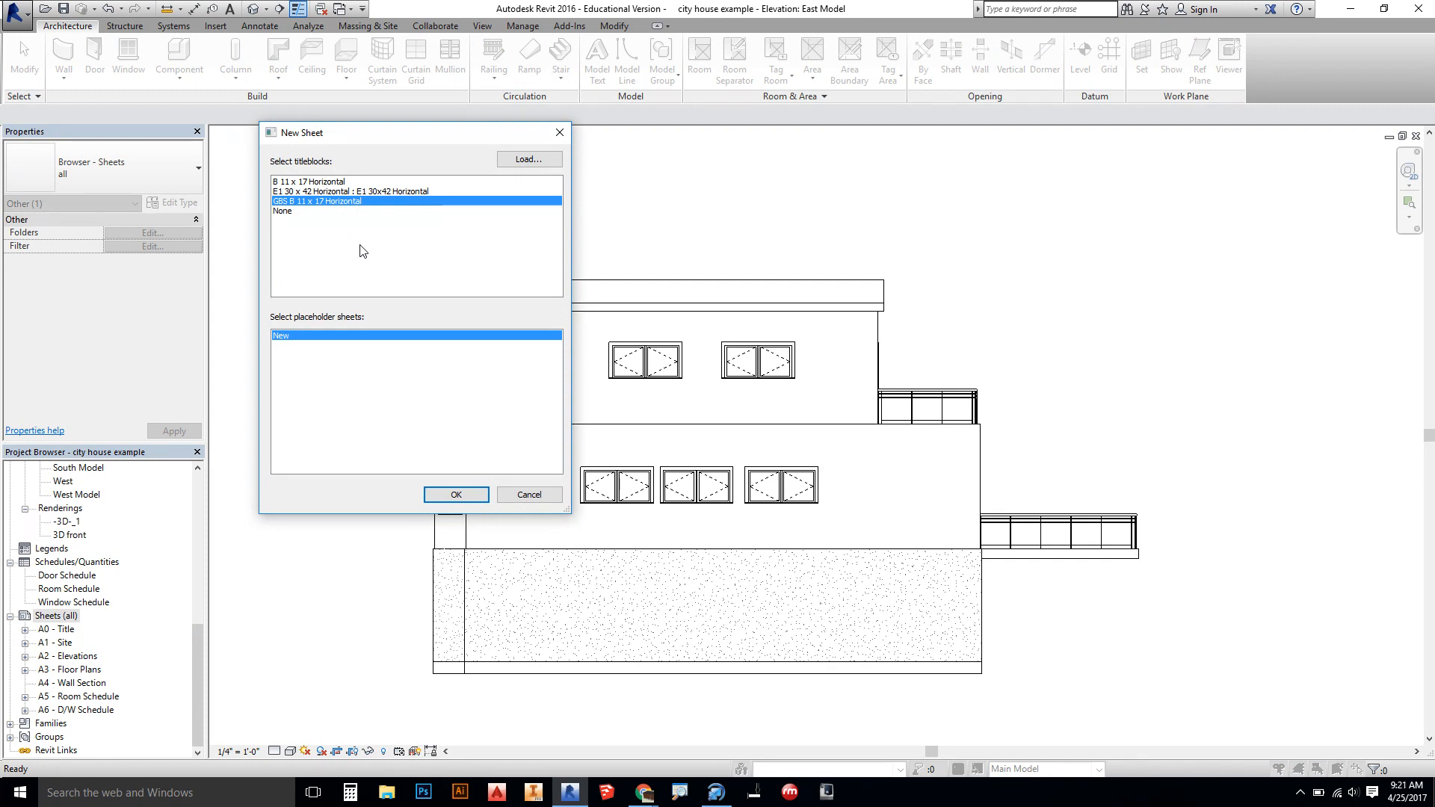
pyautogui.moveTo(429, 245)
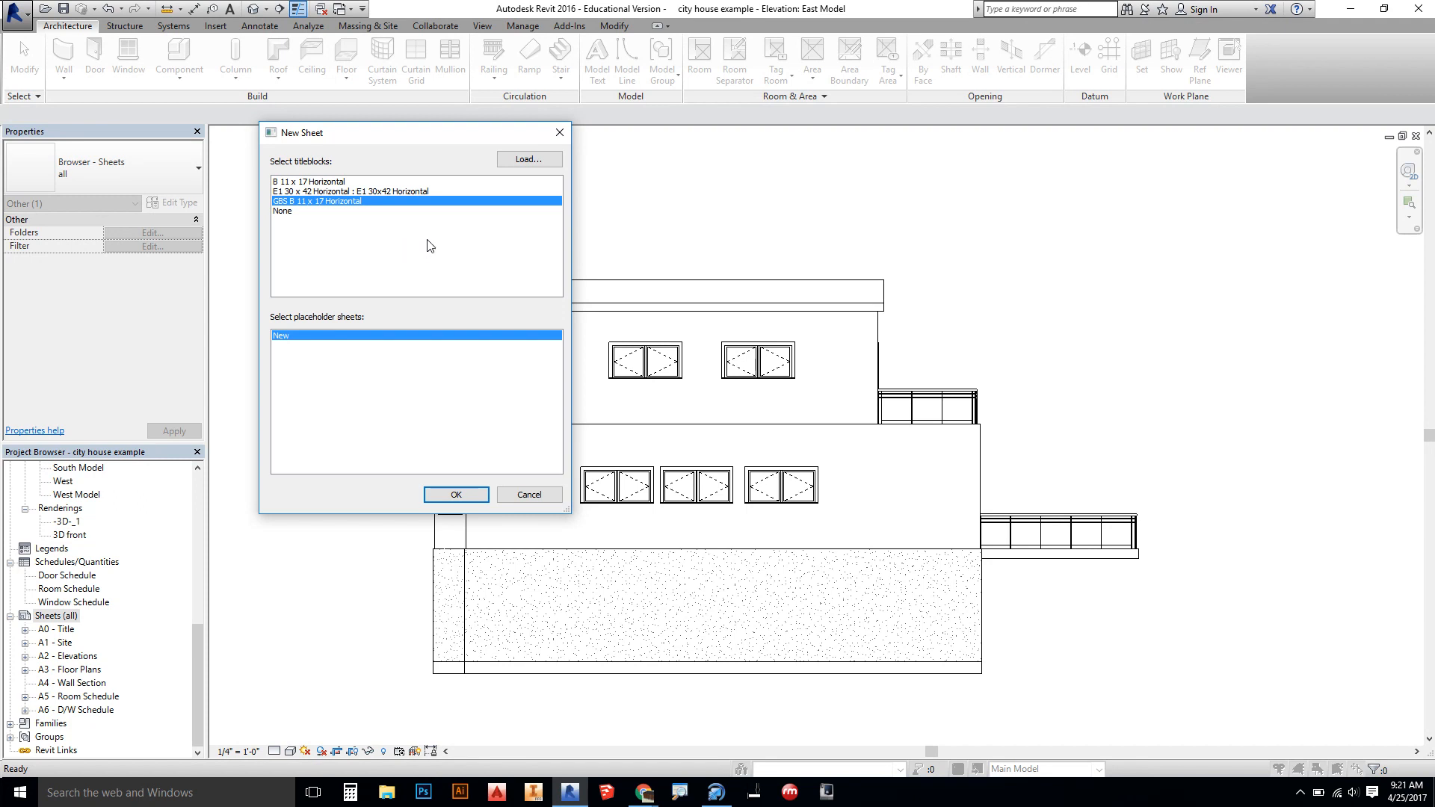
pyautogui.moveTo(355, 234)
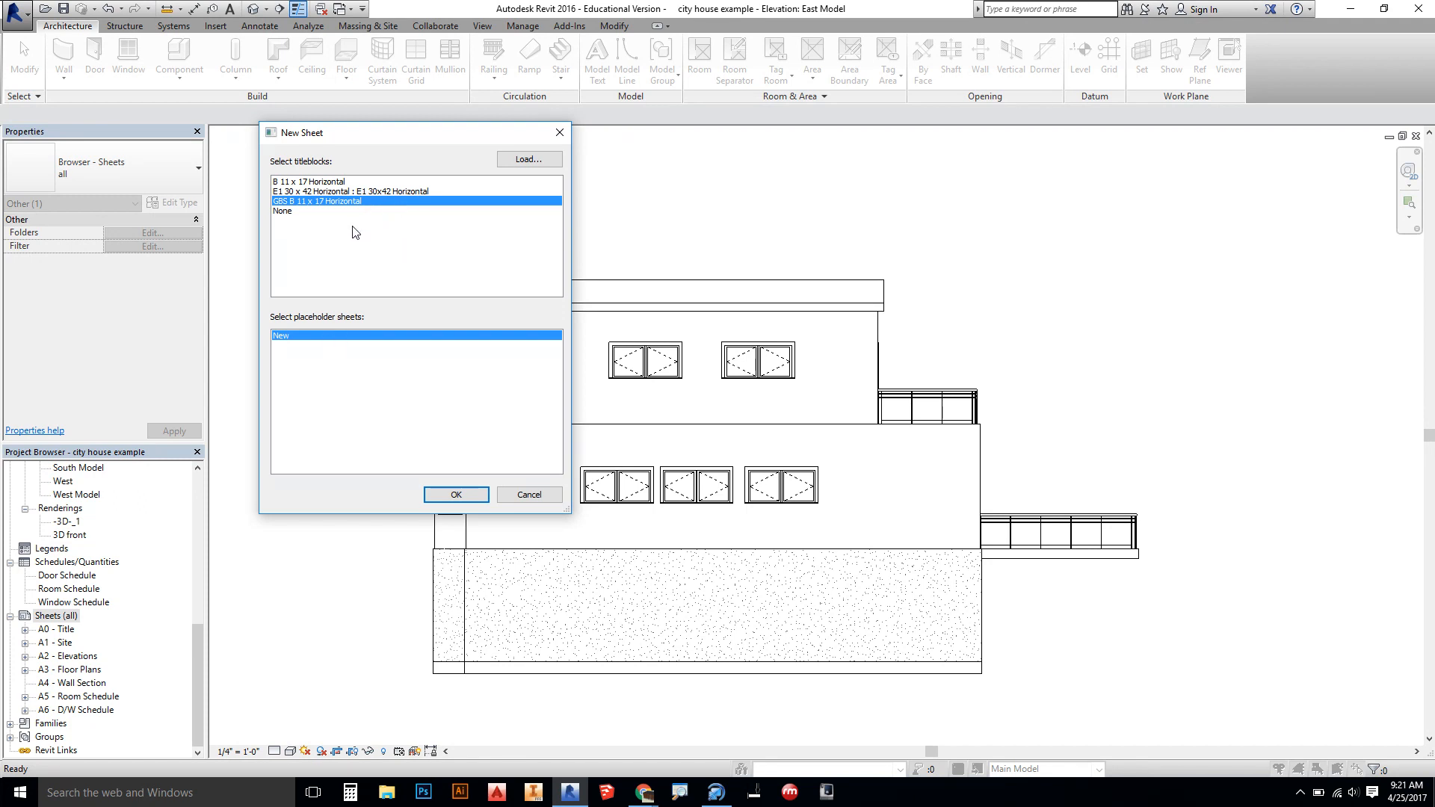
pyautogui.moveTo(350, 211)
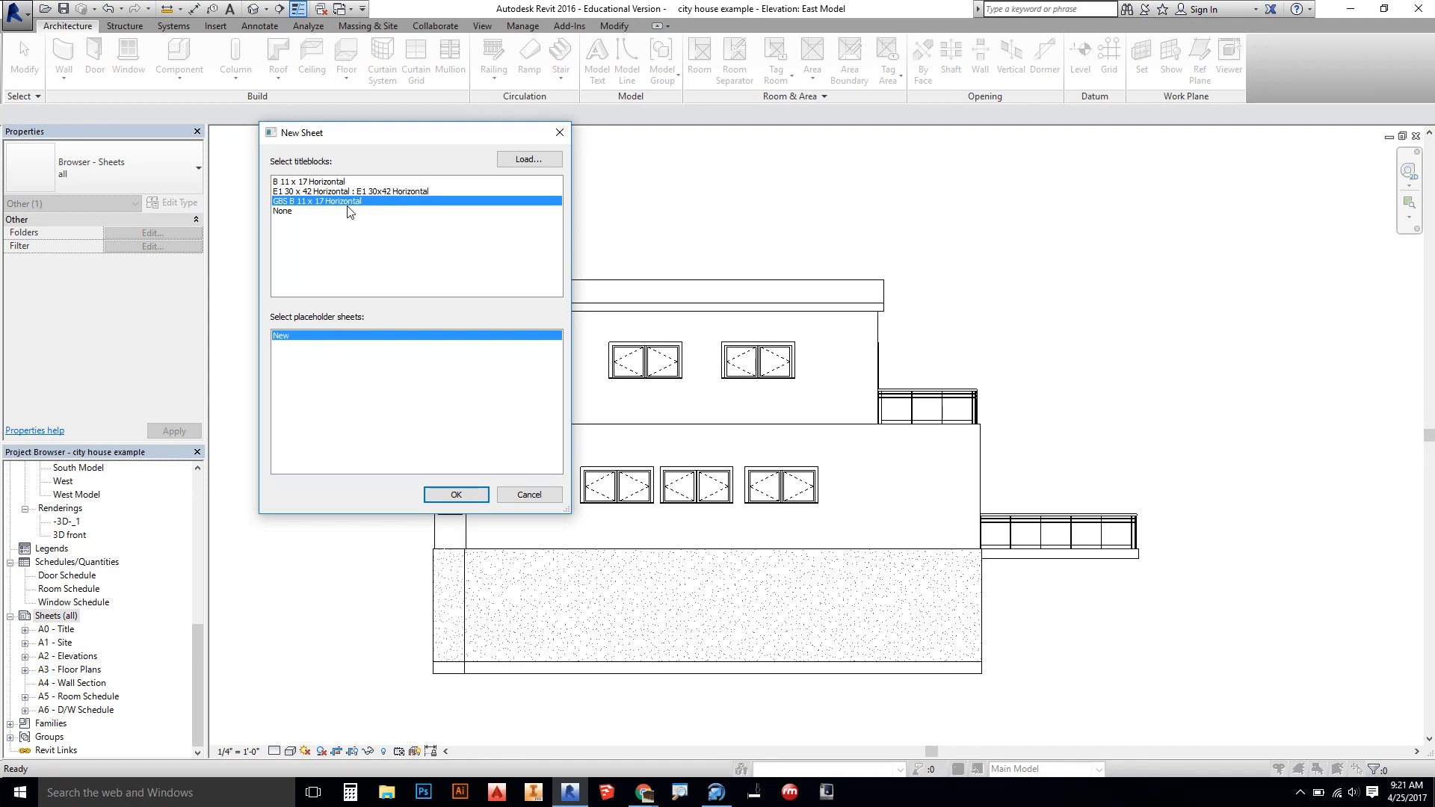
pyautogui.moveTo(556, 133)
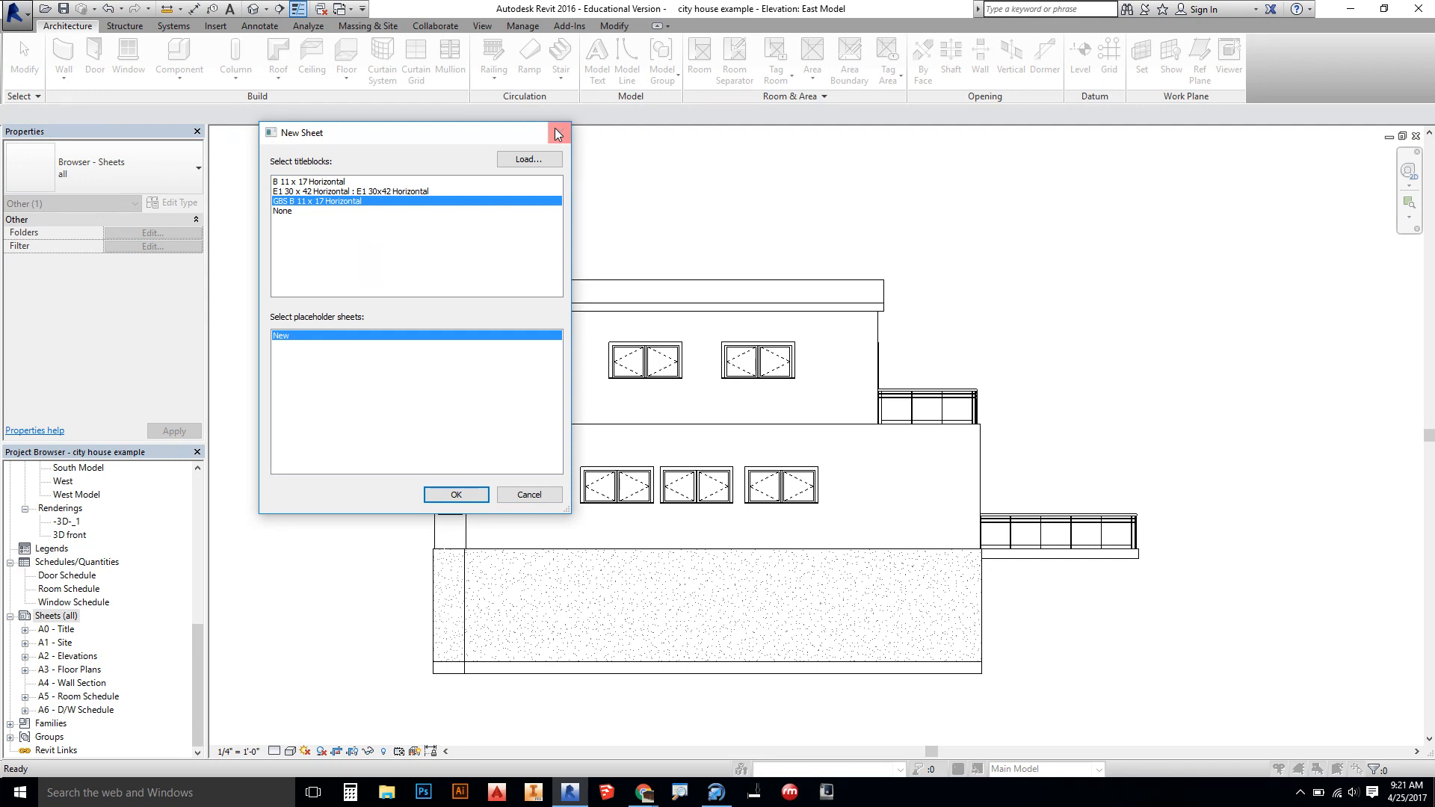
pyautogui.moveTo(558, 133)
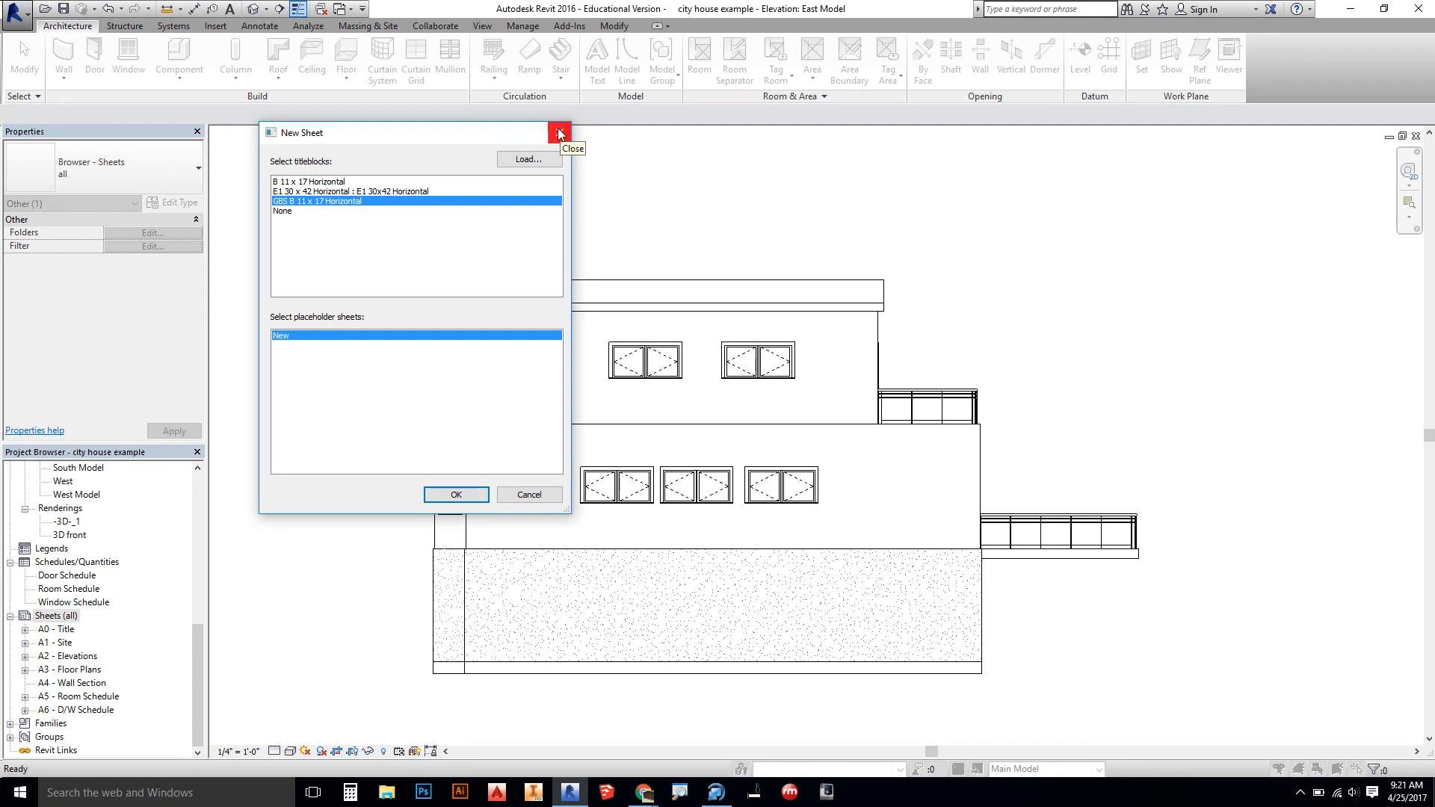
pyautogui.moveTo(503, 162)
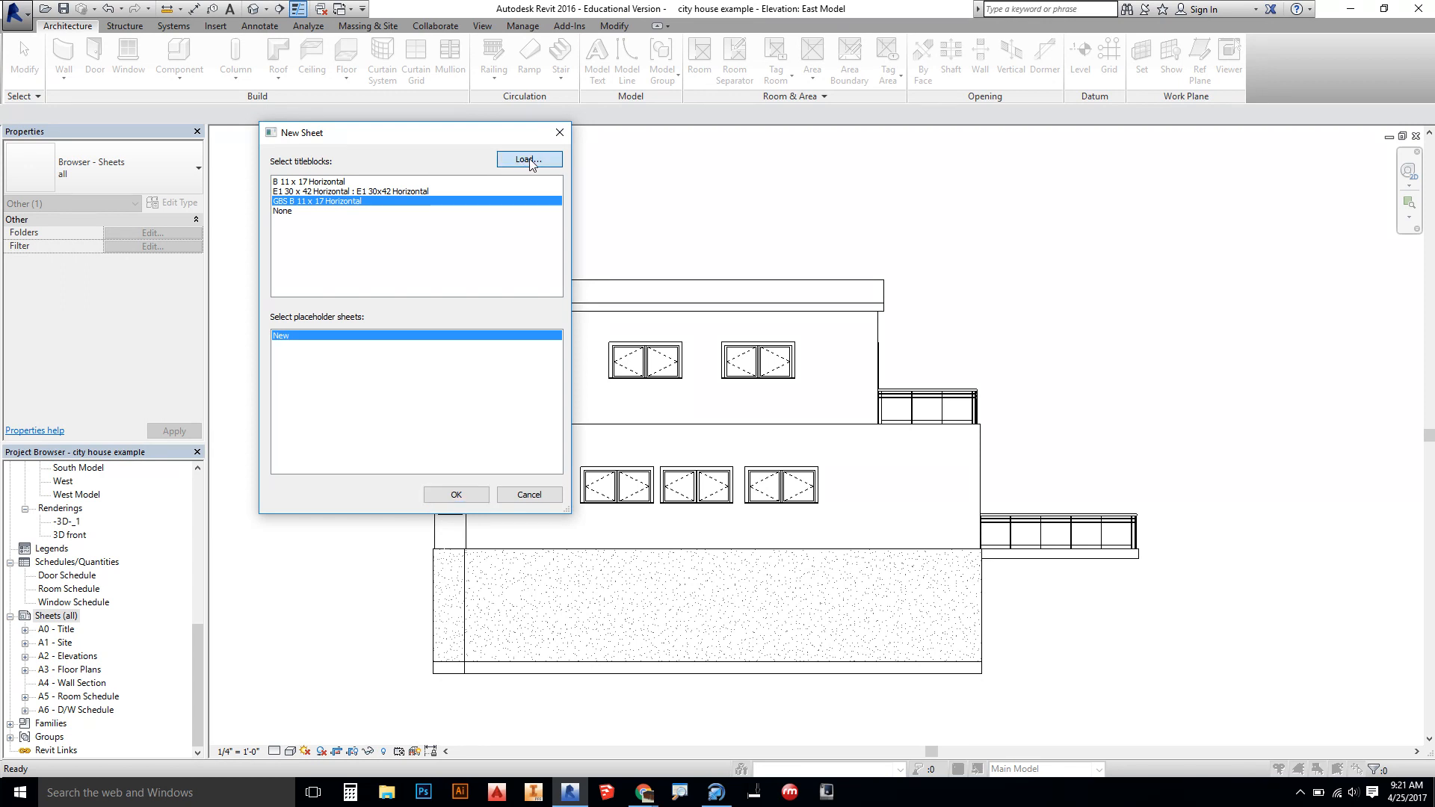
pyautogui.click(529, 160)
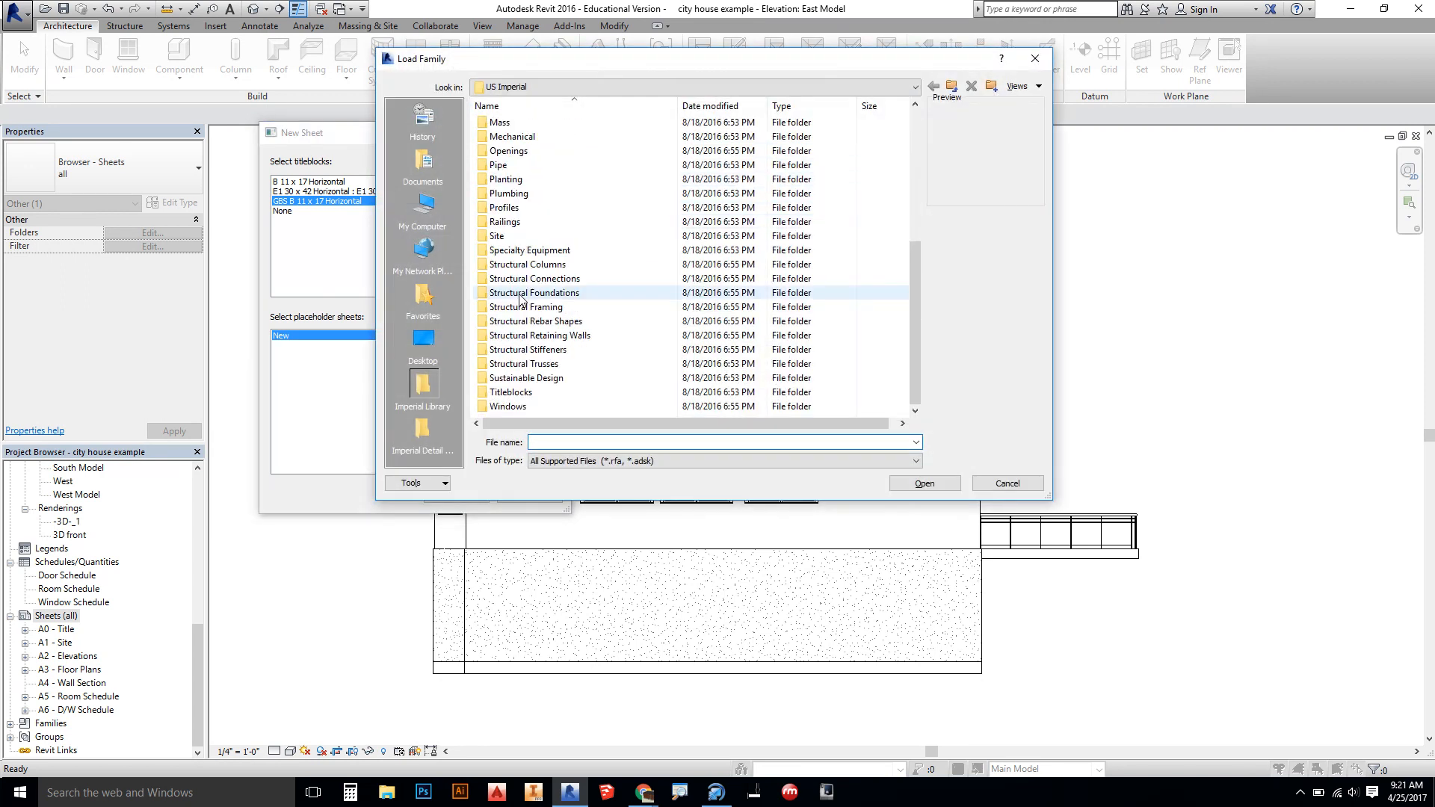
# - Load the D 22 x 34 Horizontal titleblock from the Titleblocks folder into New Sheet
pyautogui.doubleClick(509, 391)
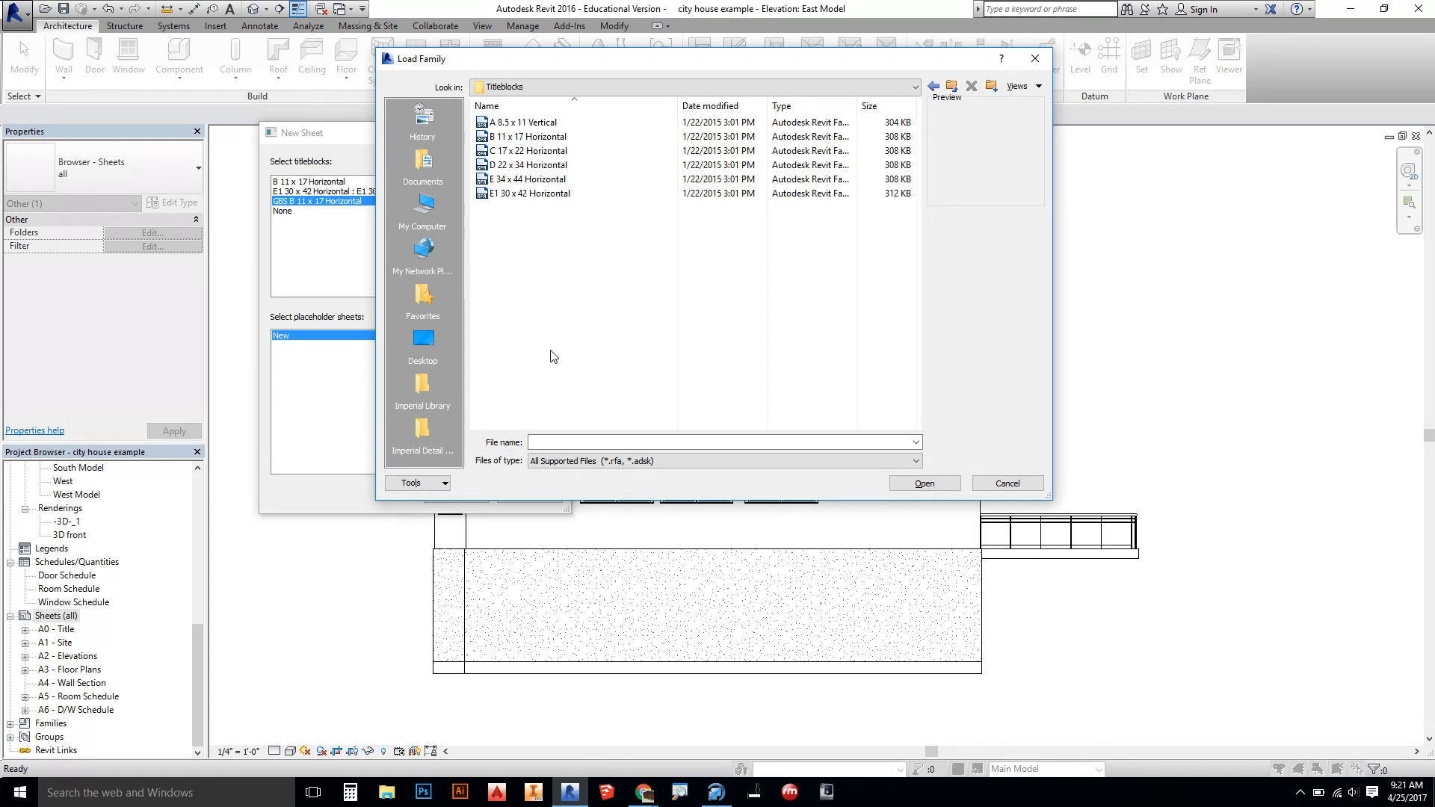
pyautogui.click(529, 165)
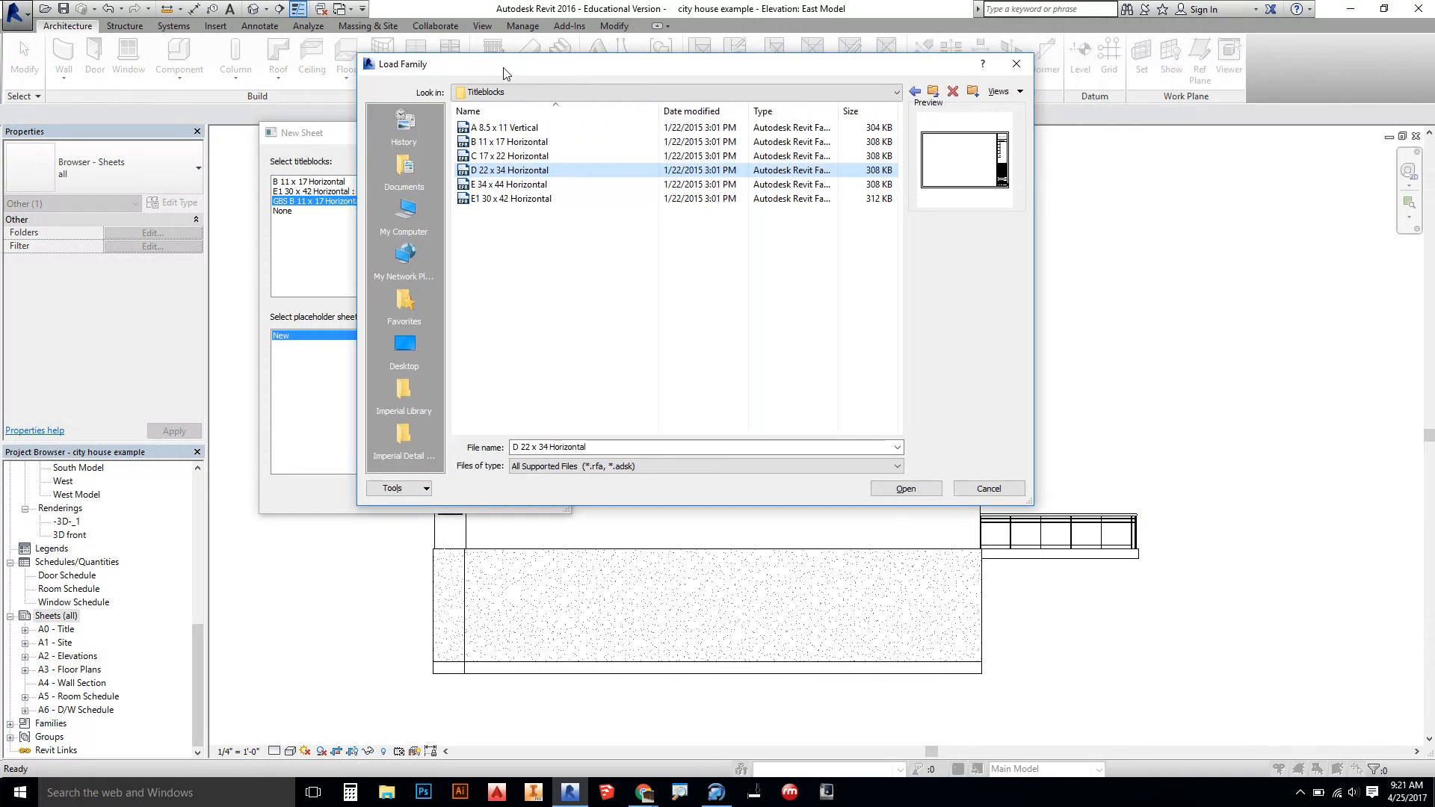
pyautogui.moveTo(507, 234)
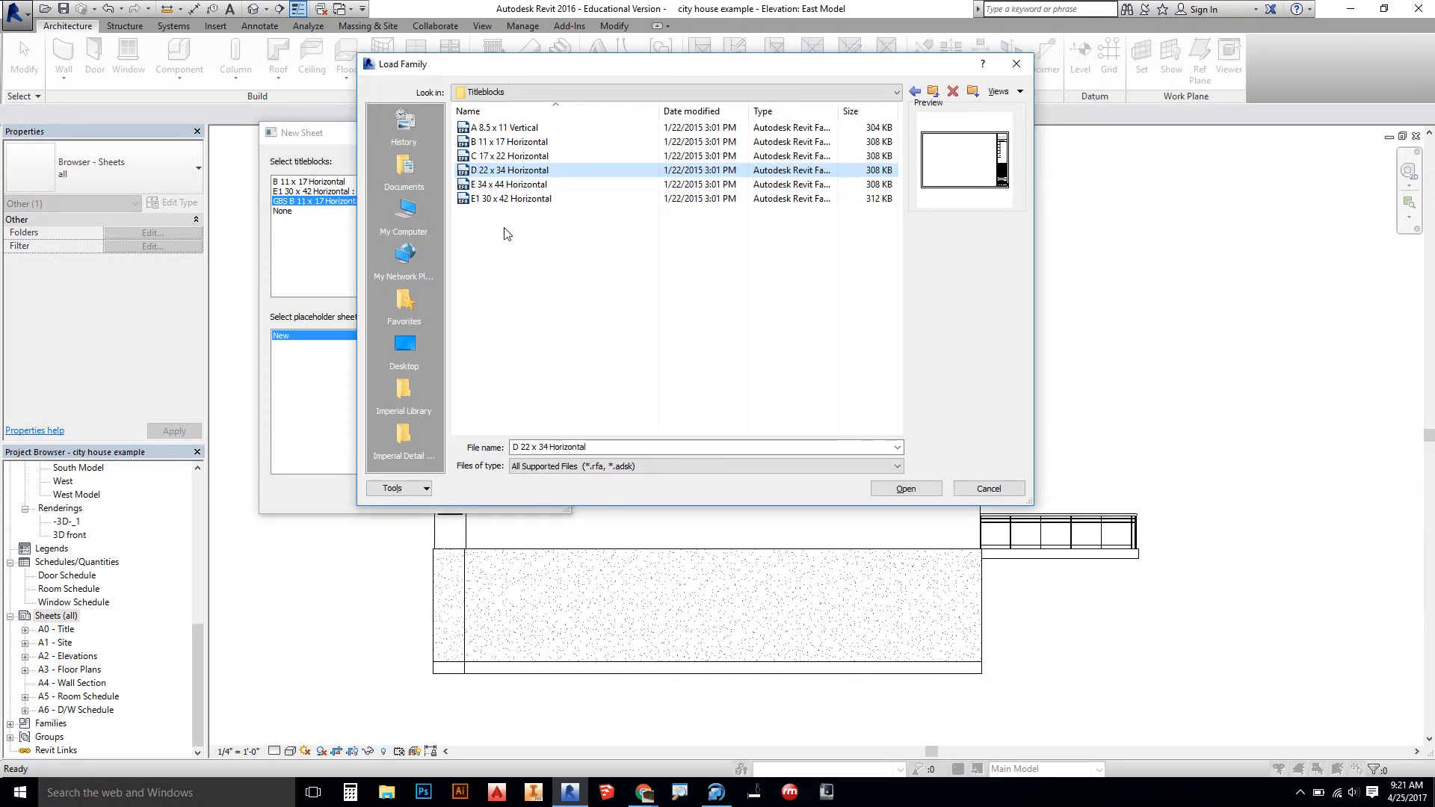
pyautogui.moveTo(539, 190)
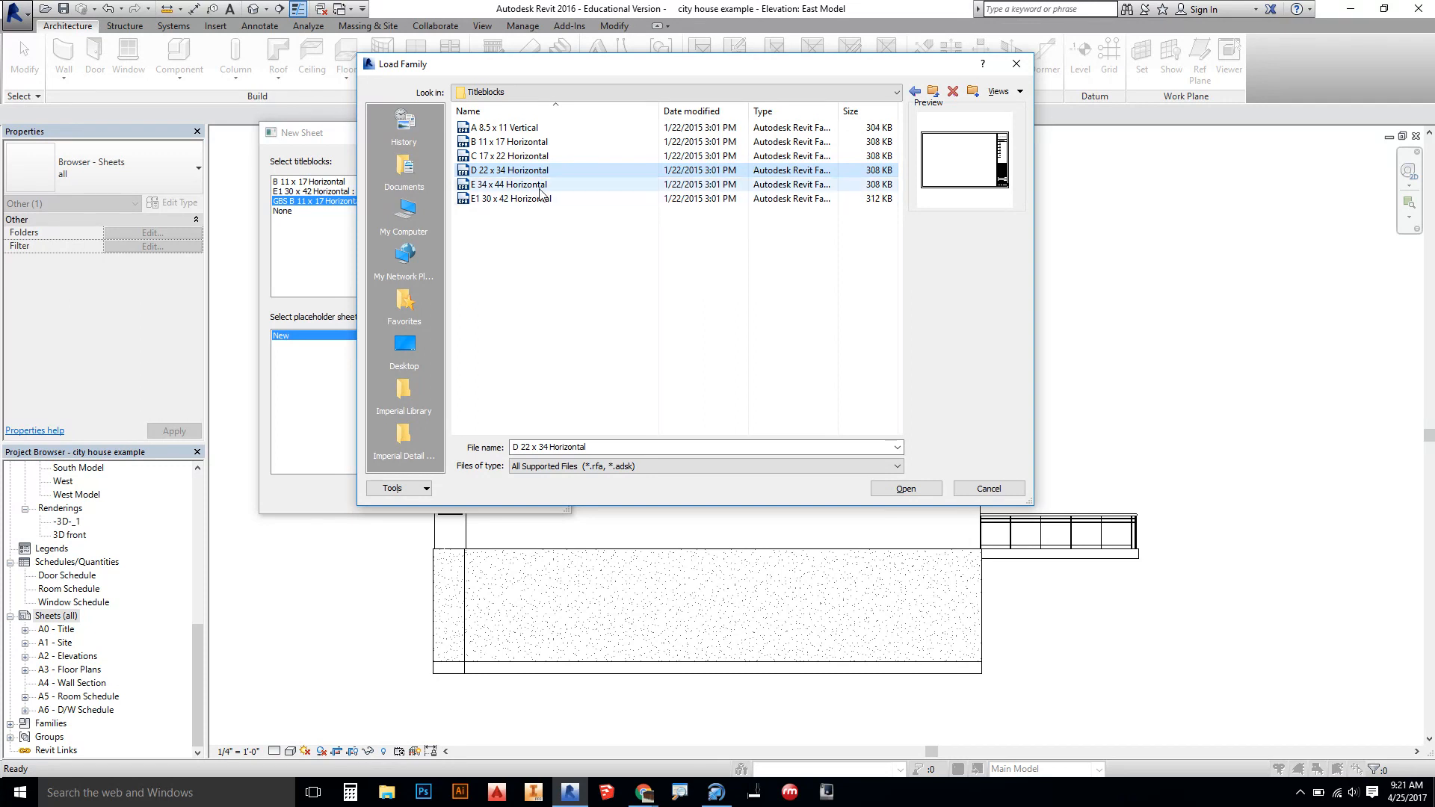
pyautogui.moveTo(509, 170)
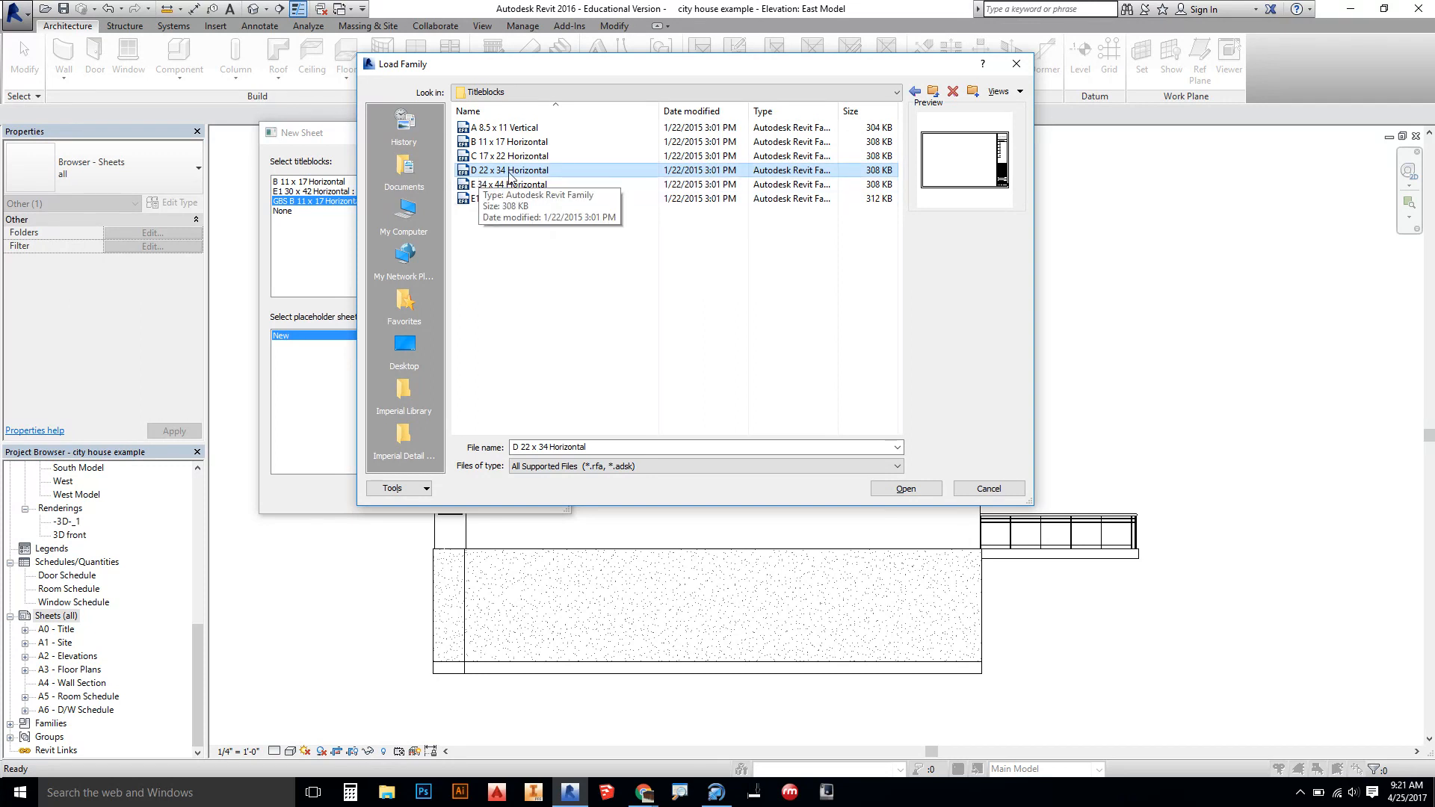
pyautogui.moveTo(559, 287)
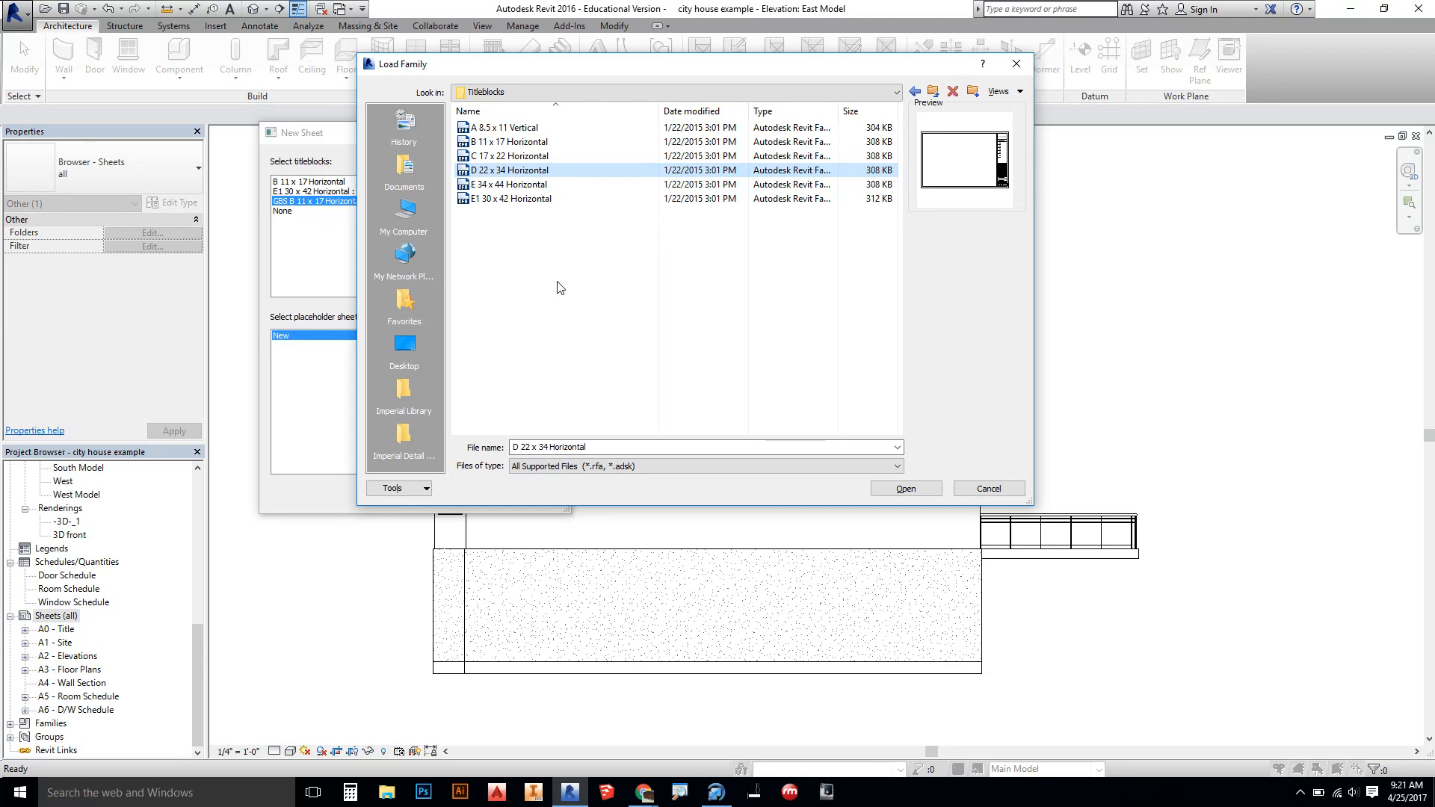
pyautogui.moveTo(586, 298)
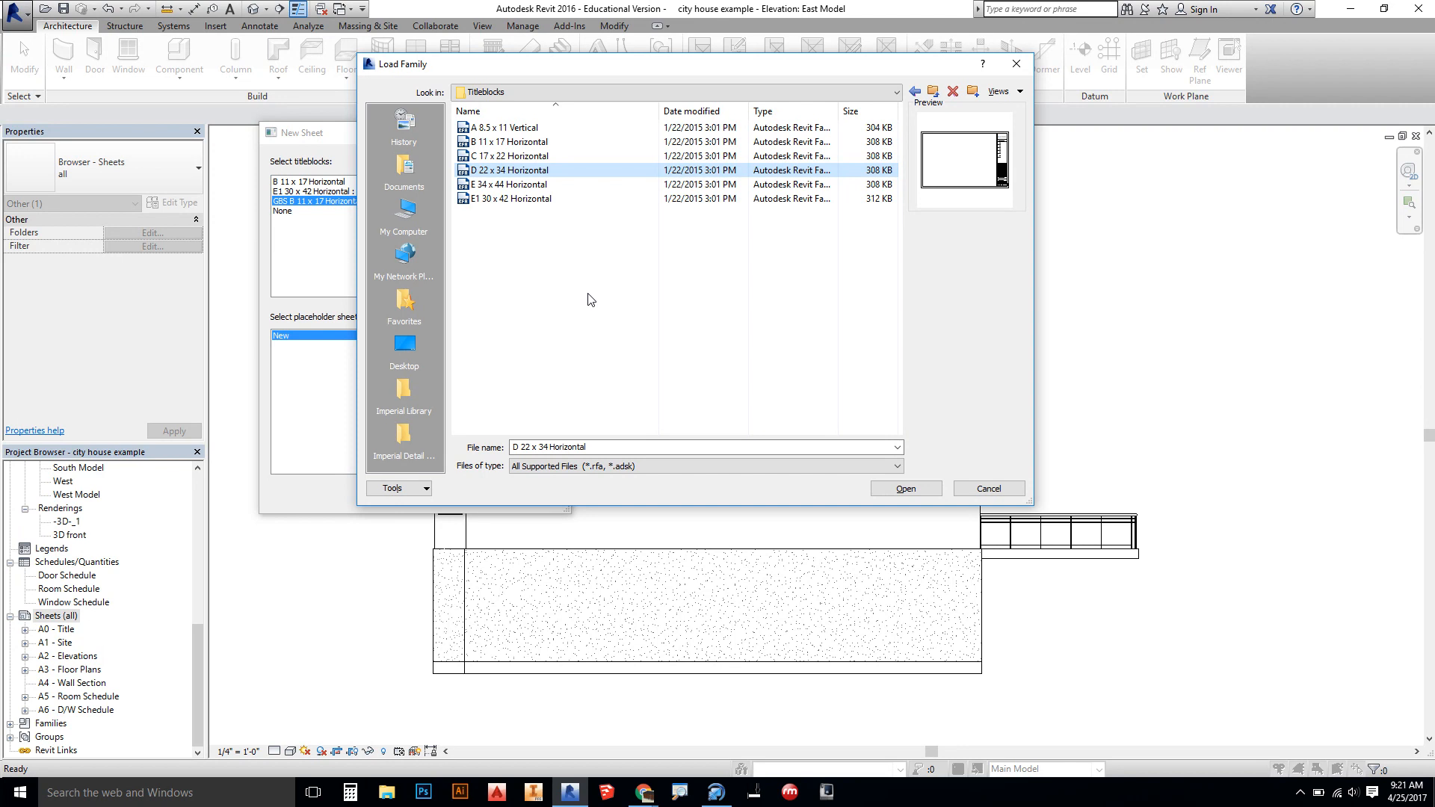
pyautogui.moveTo(524, 173)
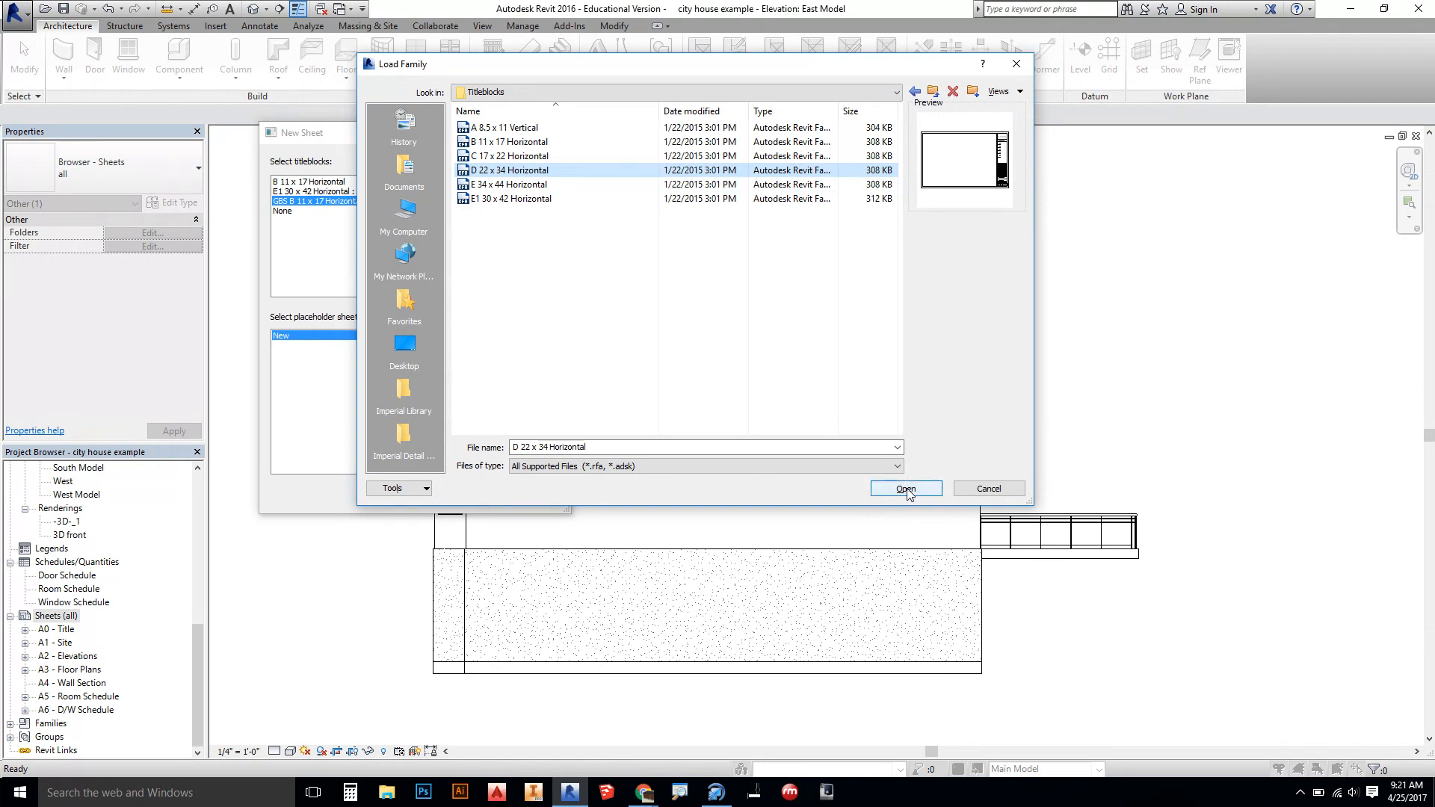
pyautogui.click(902, 487)
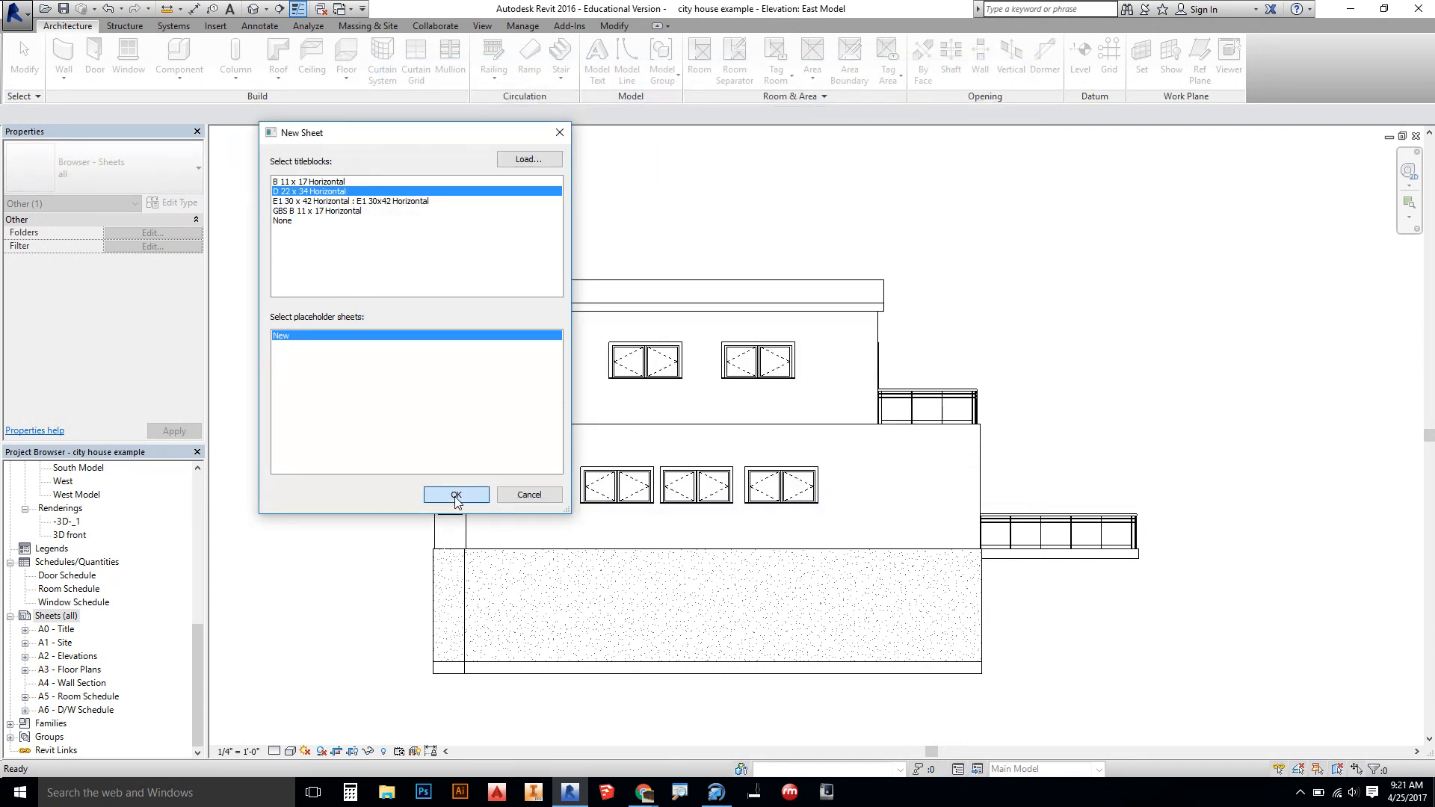
# - Create sheet A7 on the D-size titleblock, strip it to border lines, and load it back
pyautogui.click(454, 494)
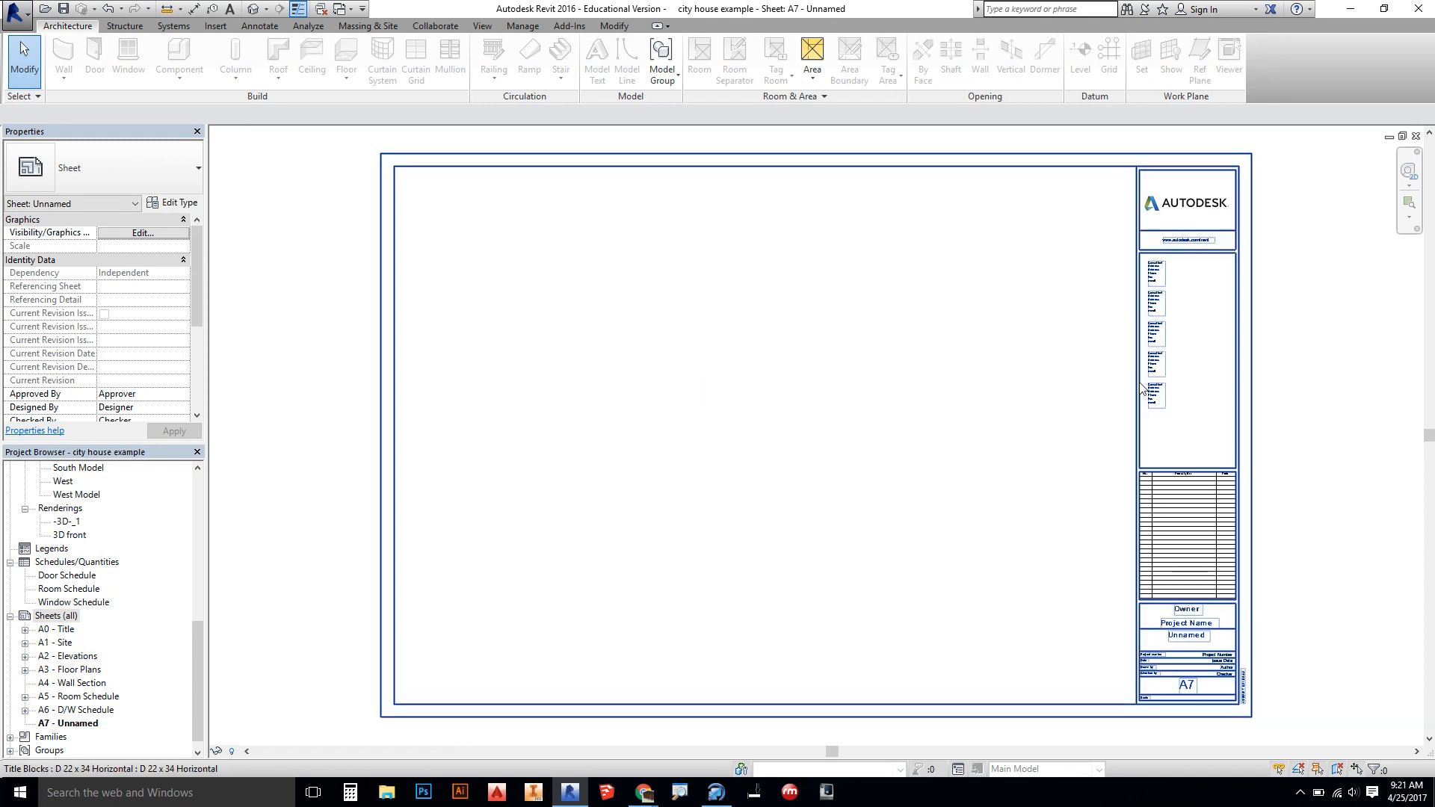
pyautogui.doubleClick(1185, 360)
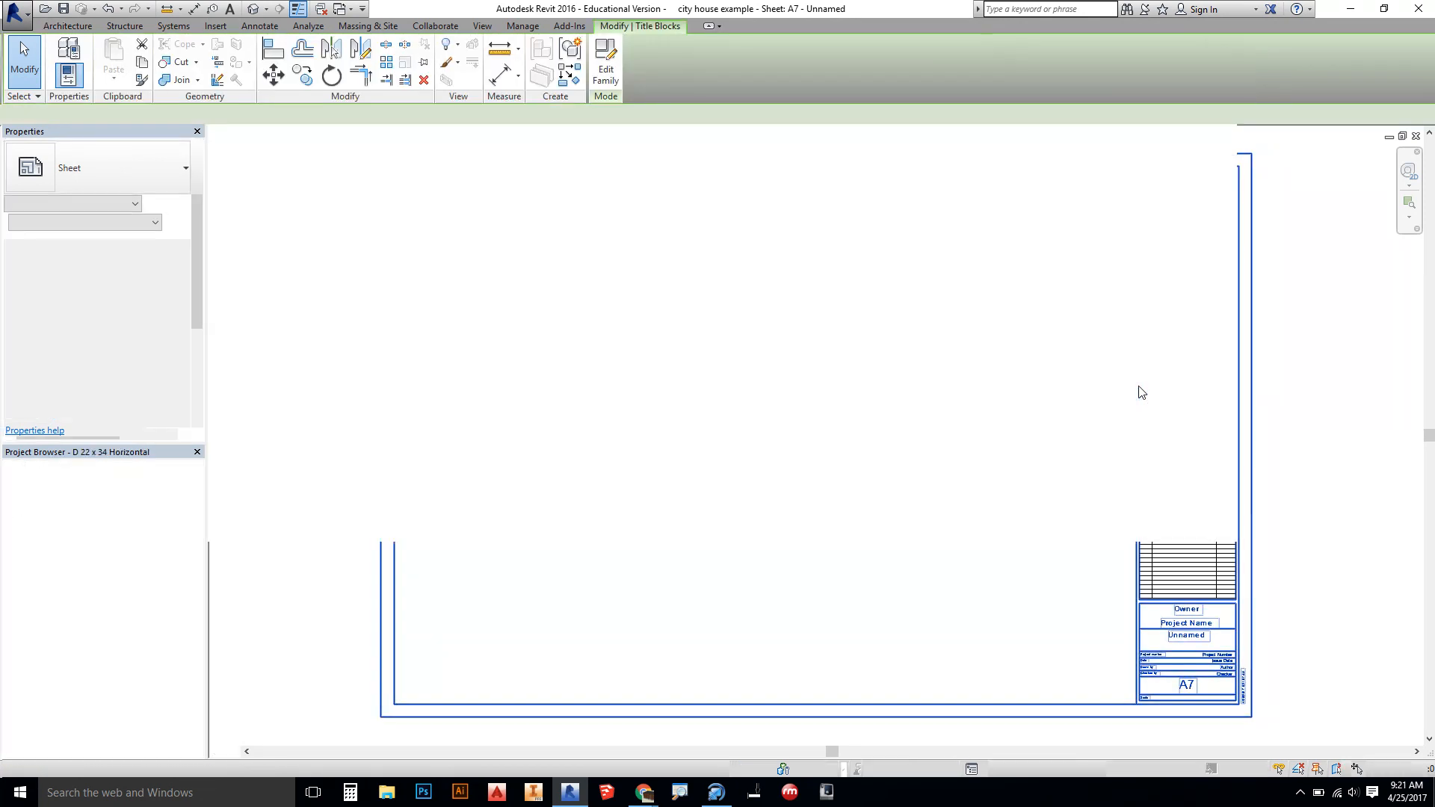
pyautogui.click(606, 69)
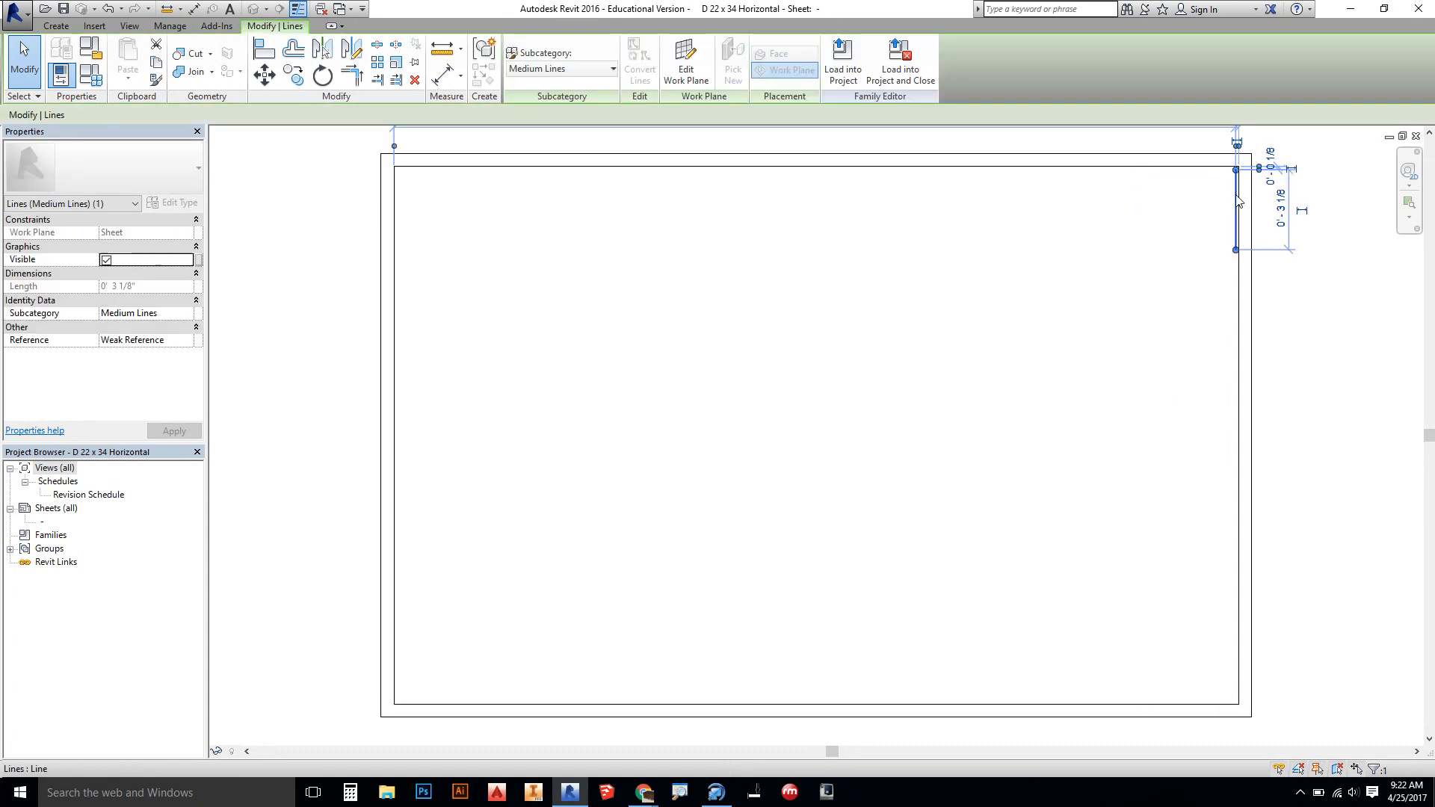
pyautogui.click(562, 159)
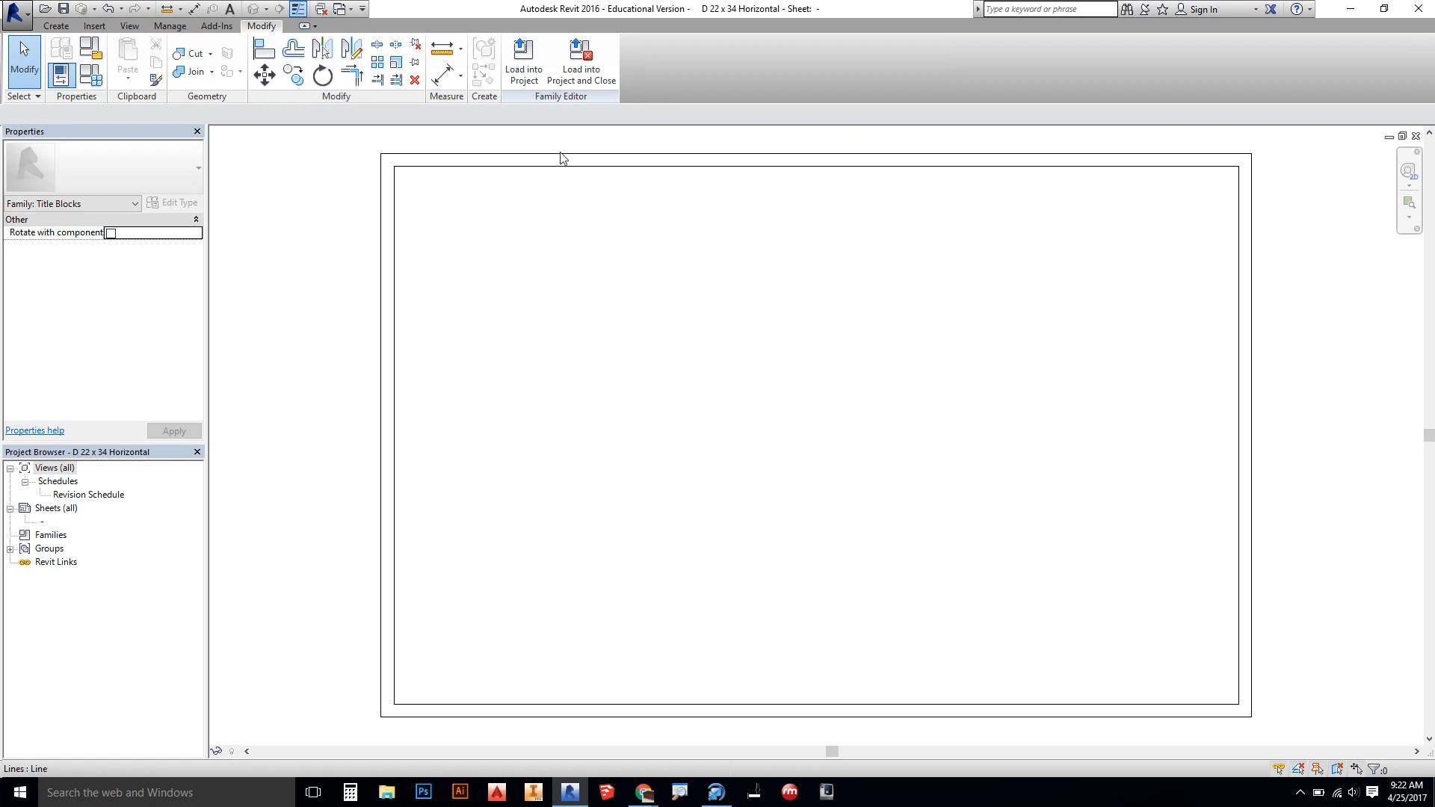
pyautogui.click(580, 60)
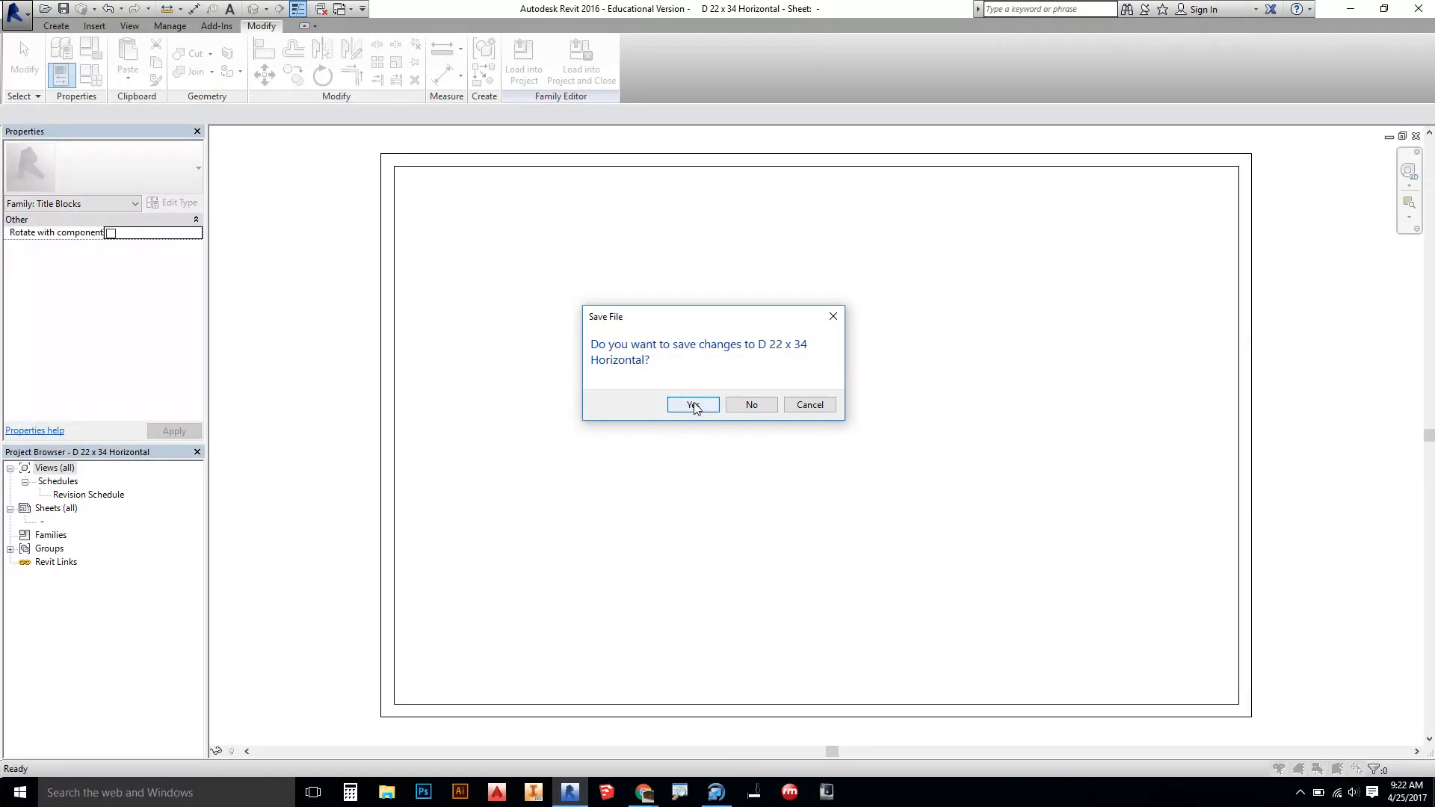
# - Save the edited titleblock as a new family named D 22 x 34 Horizontal MODEL
pyautogui.click(692, 405)
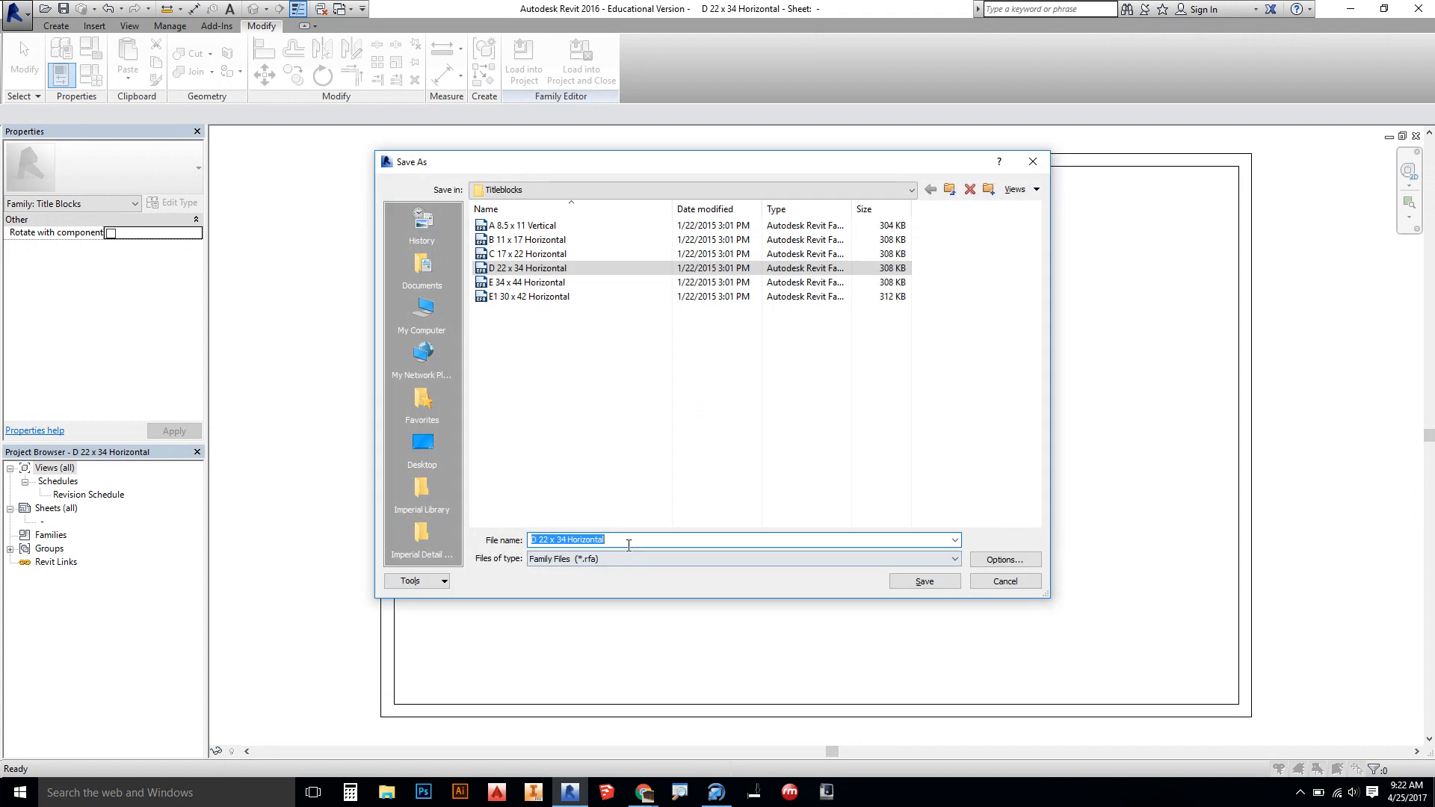
pyautogui.click(626, 540)
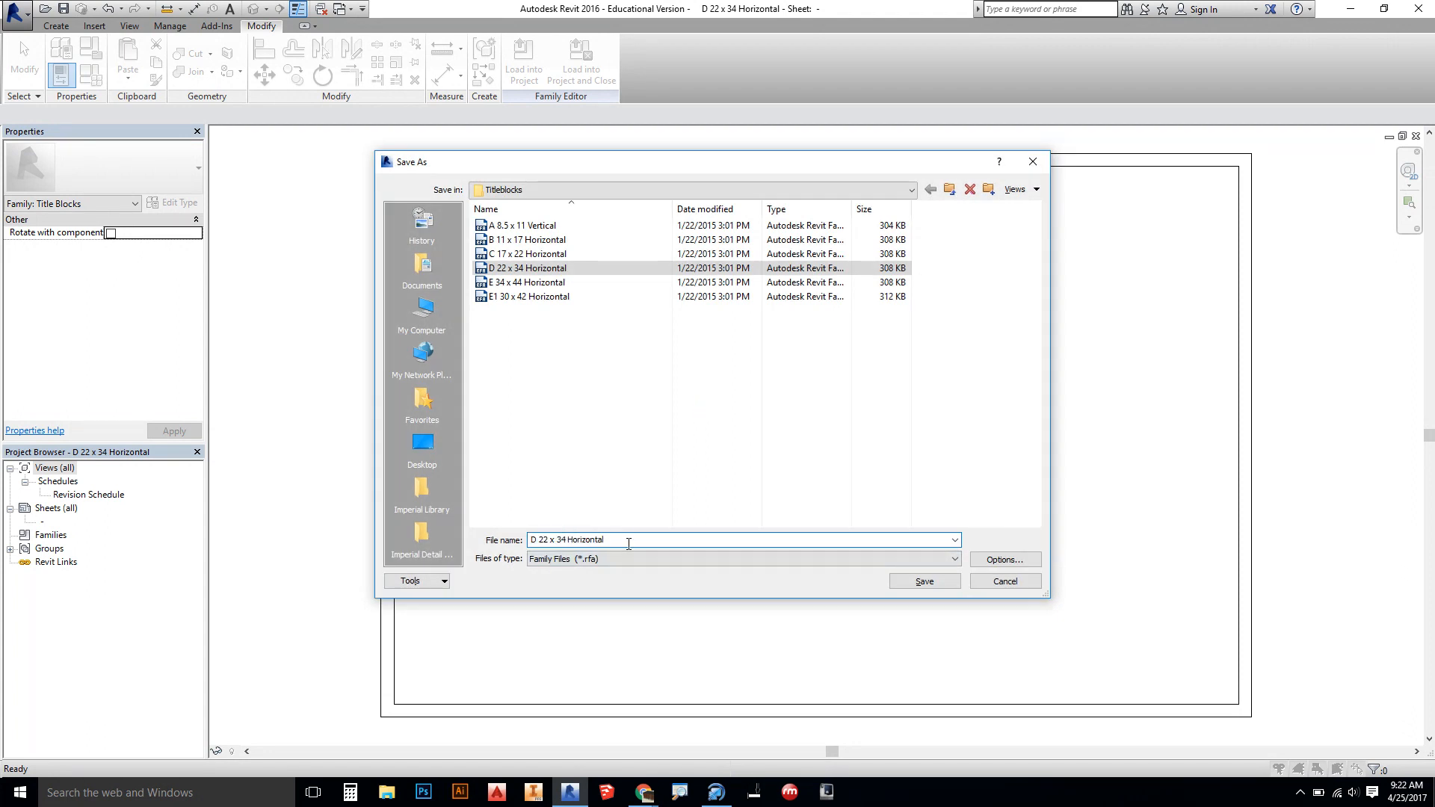
pyautogui.write('MODEL')
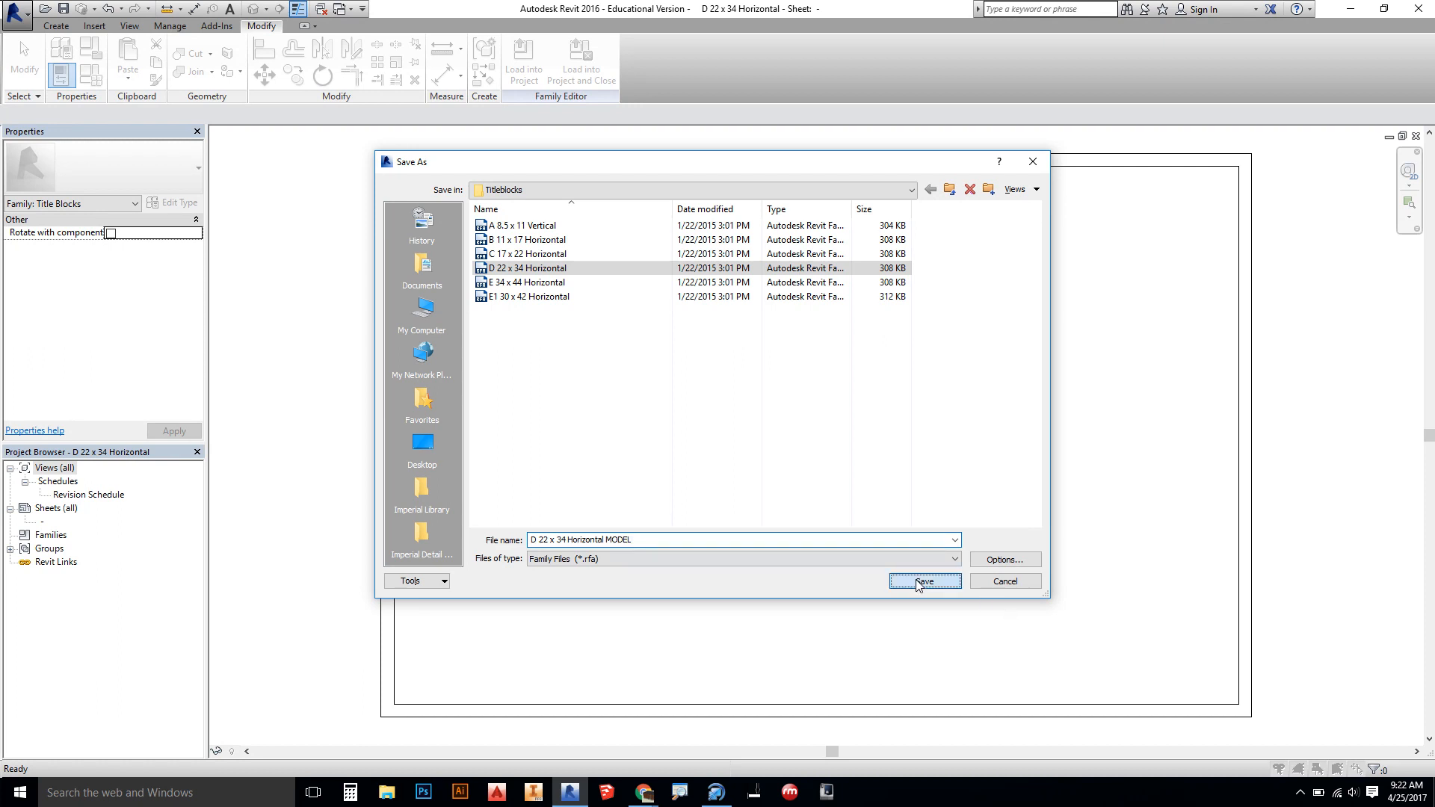
pyautogui.click(924, 580)
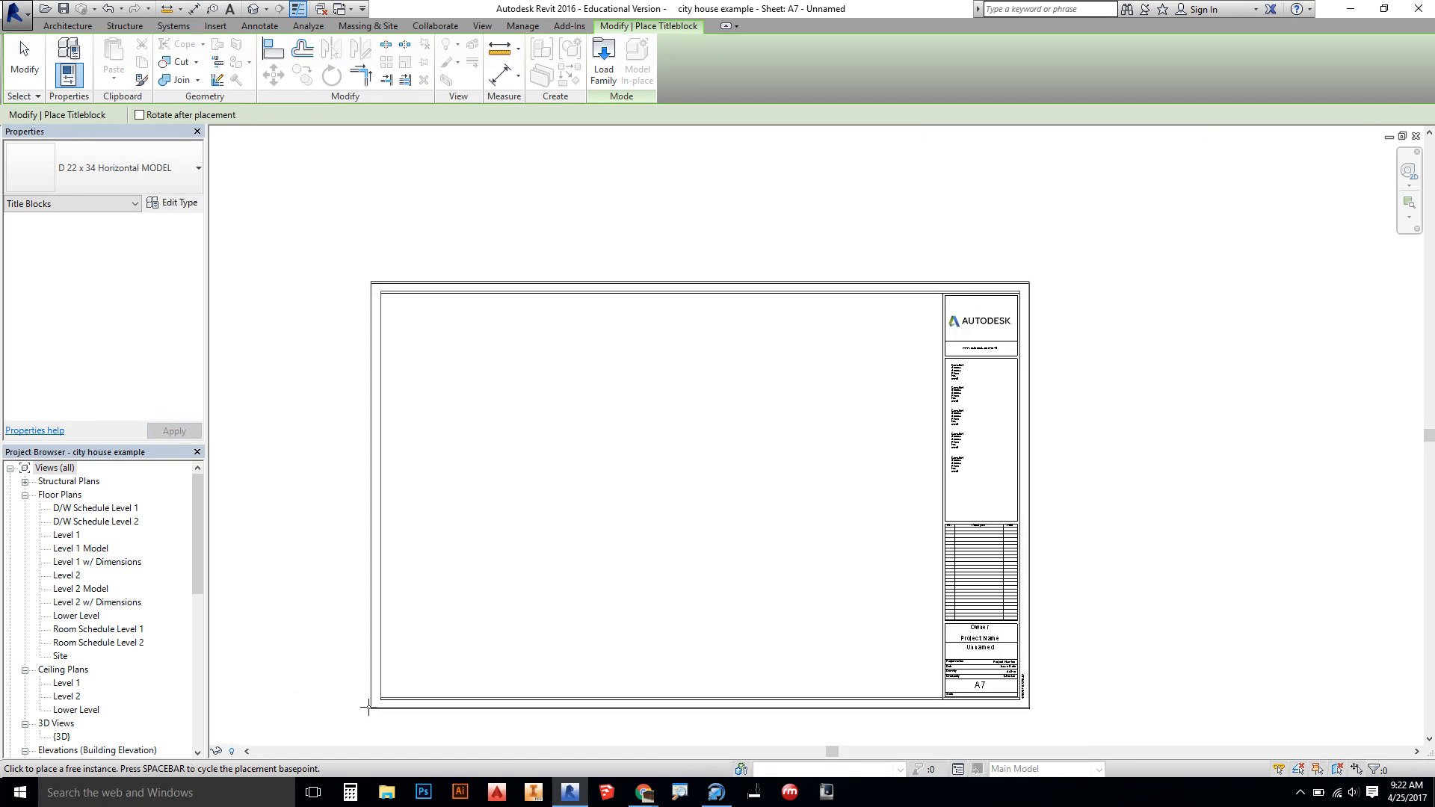
# - Place the D 22 x 34 Horizontal MODEL titleblock onto sheet A7
pyautogui.click(394, 703)
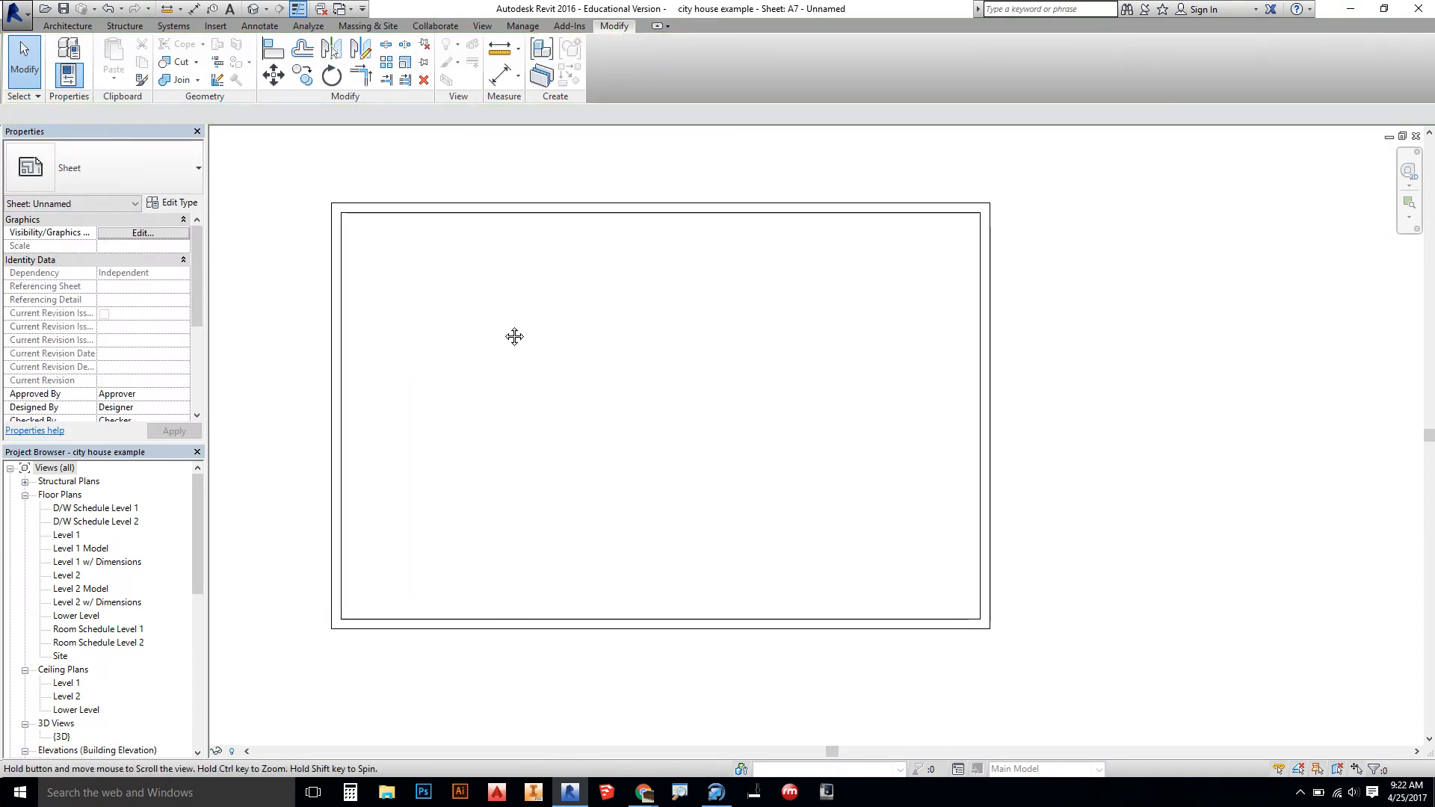
pyautogui.moveTo(659, 379)
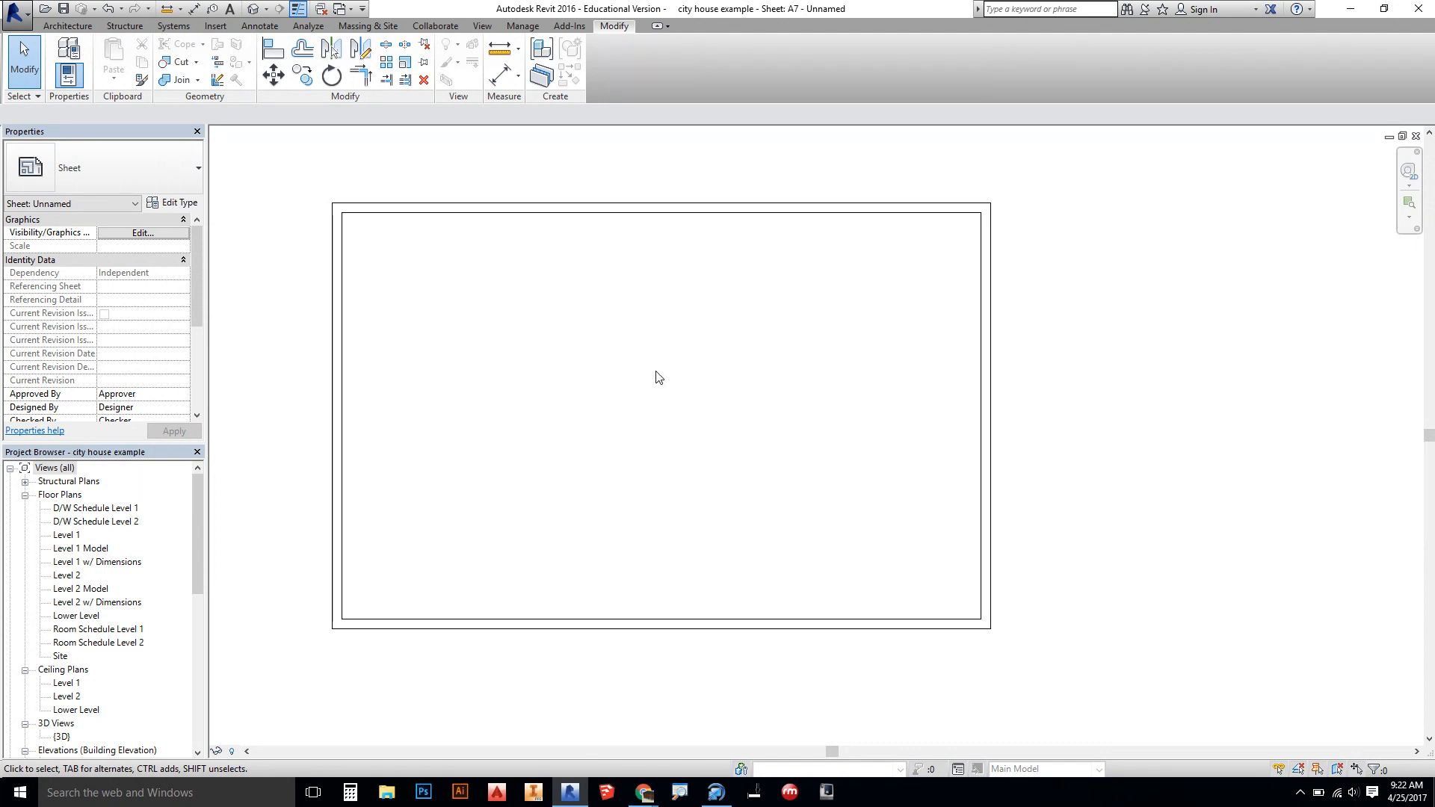
pyautogui.moveTo(652, 377)
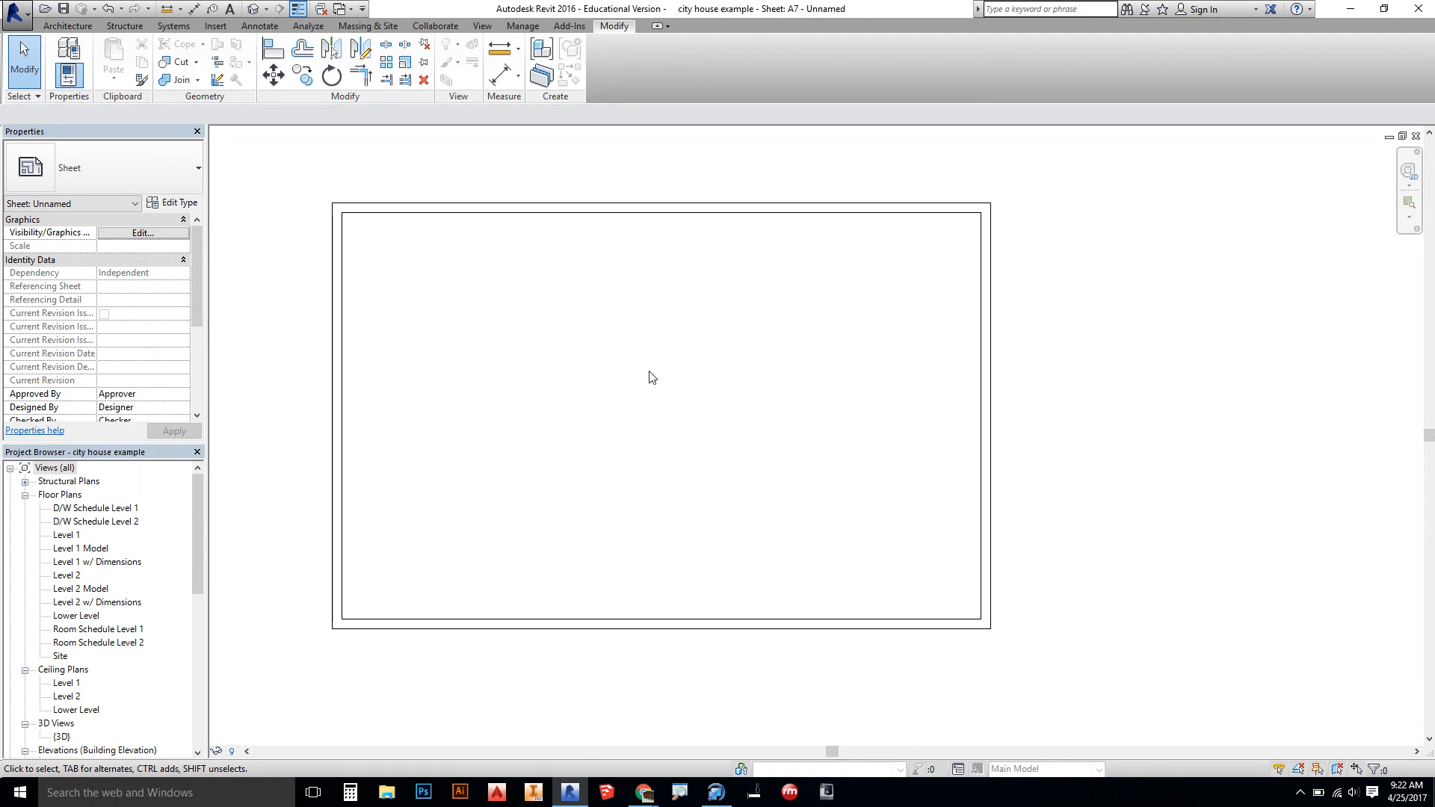
pyautogui.click(81, 549)
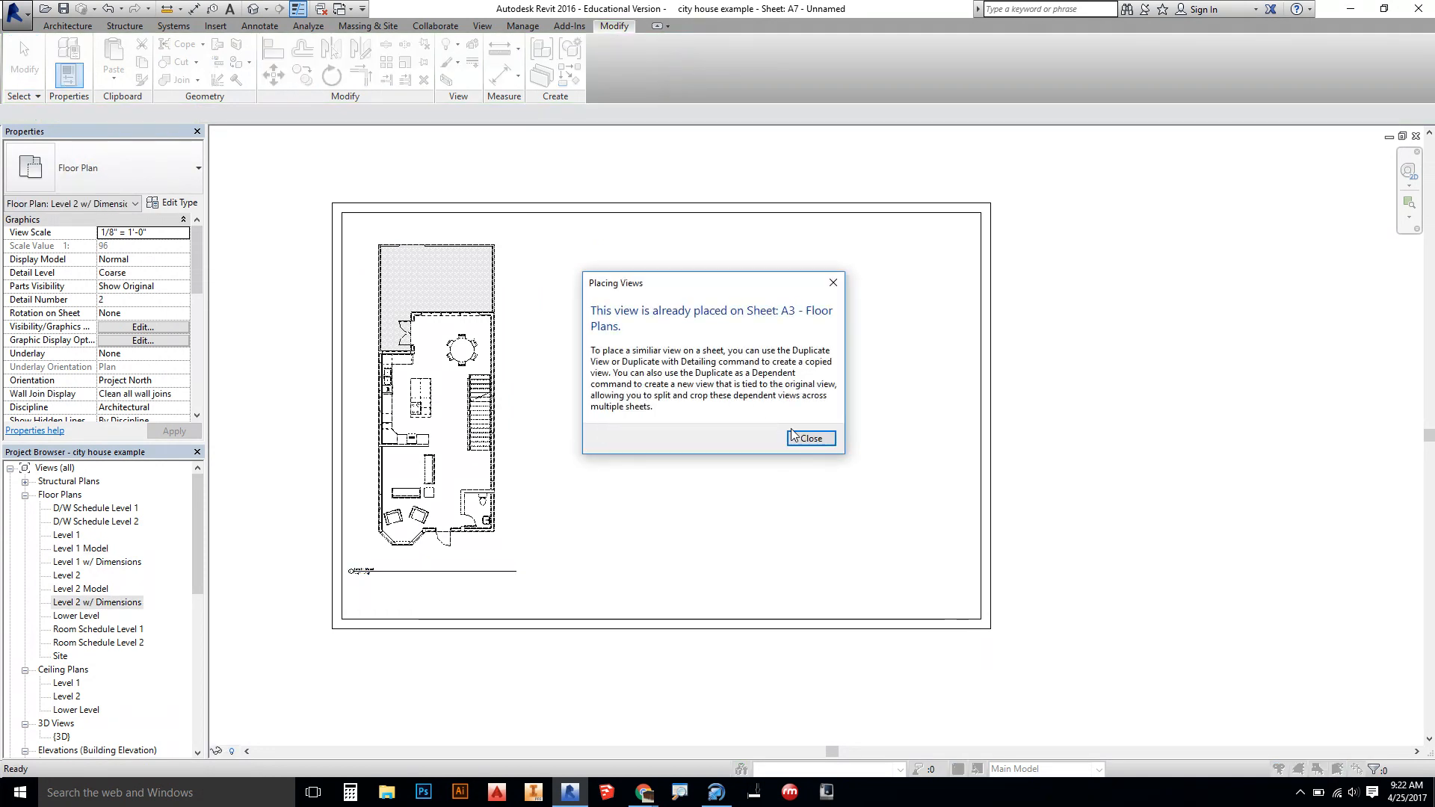
# - Dismiss the already-placed warning, check the East Model elevation, and return to sheet A7
pyautogui.click(809, 438)
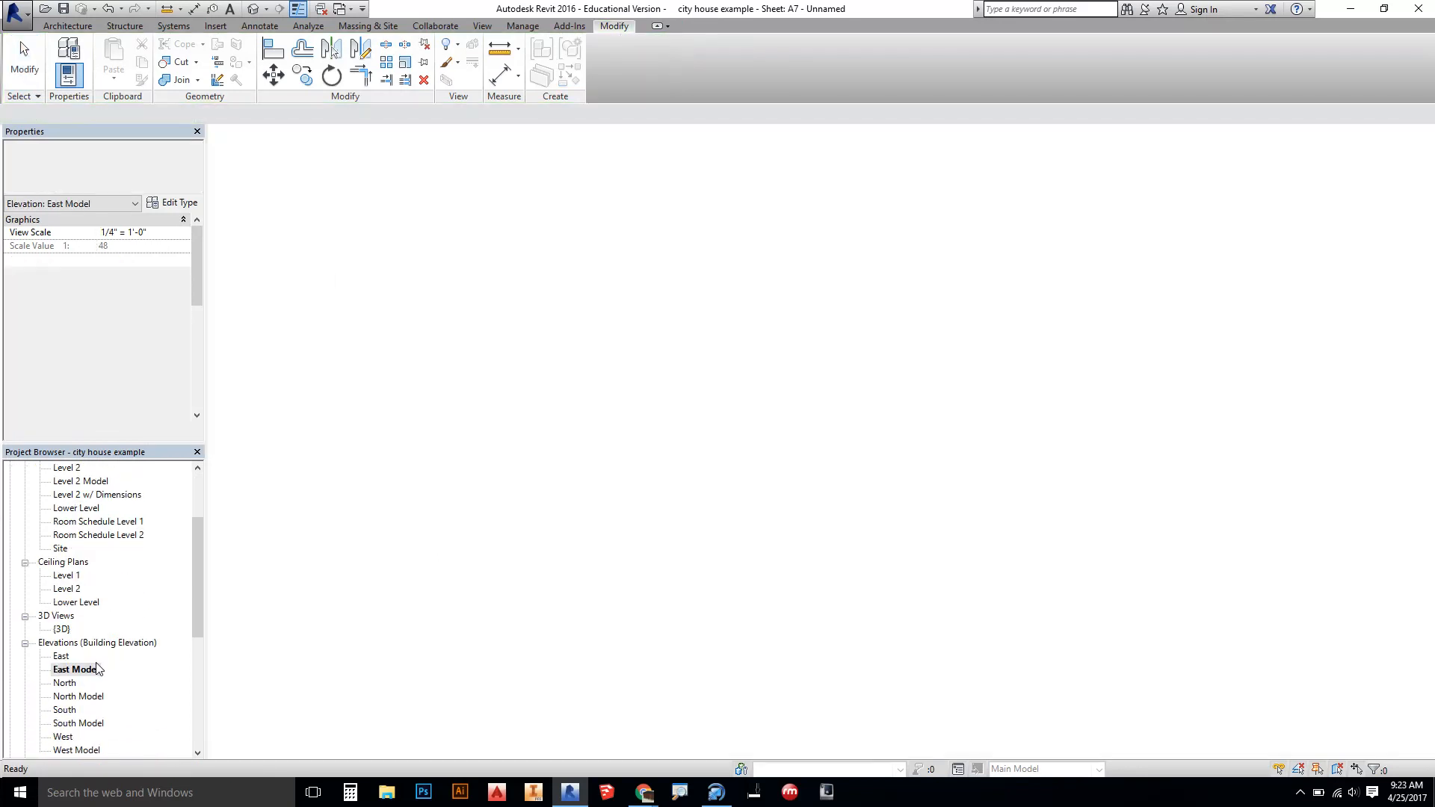
pyautogui.doubleClick(75, 669)
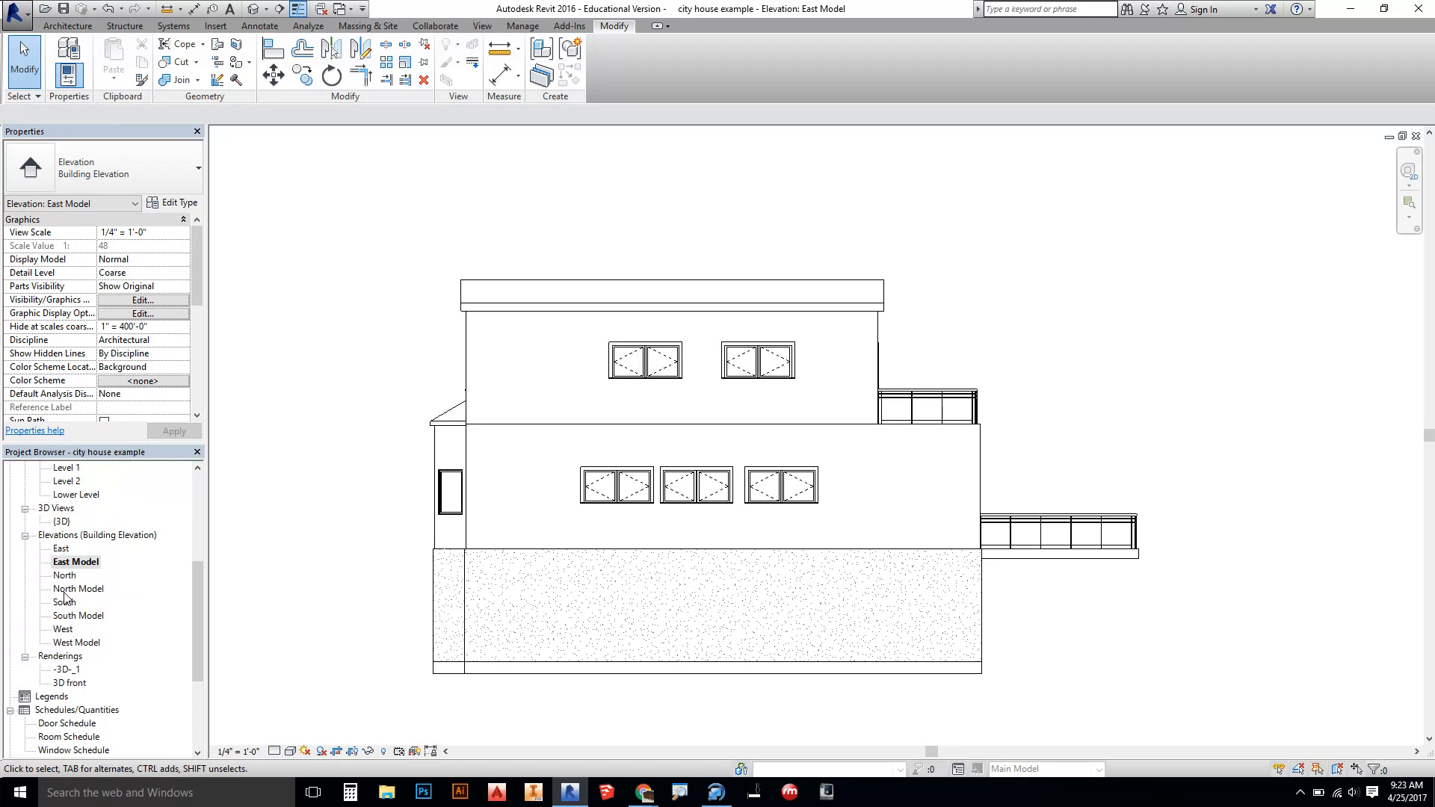
pyautogui.scroll(-3)
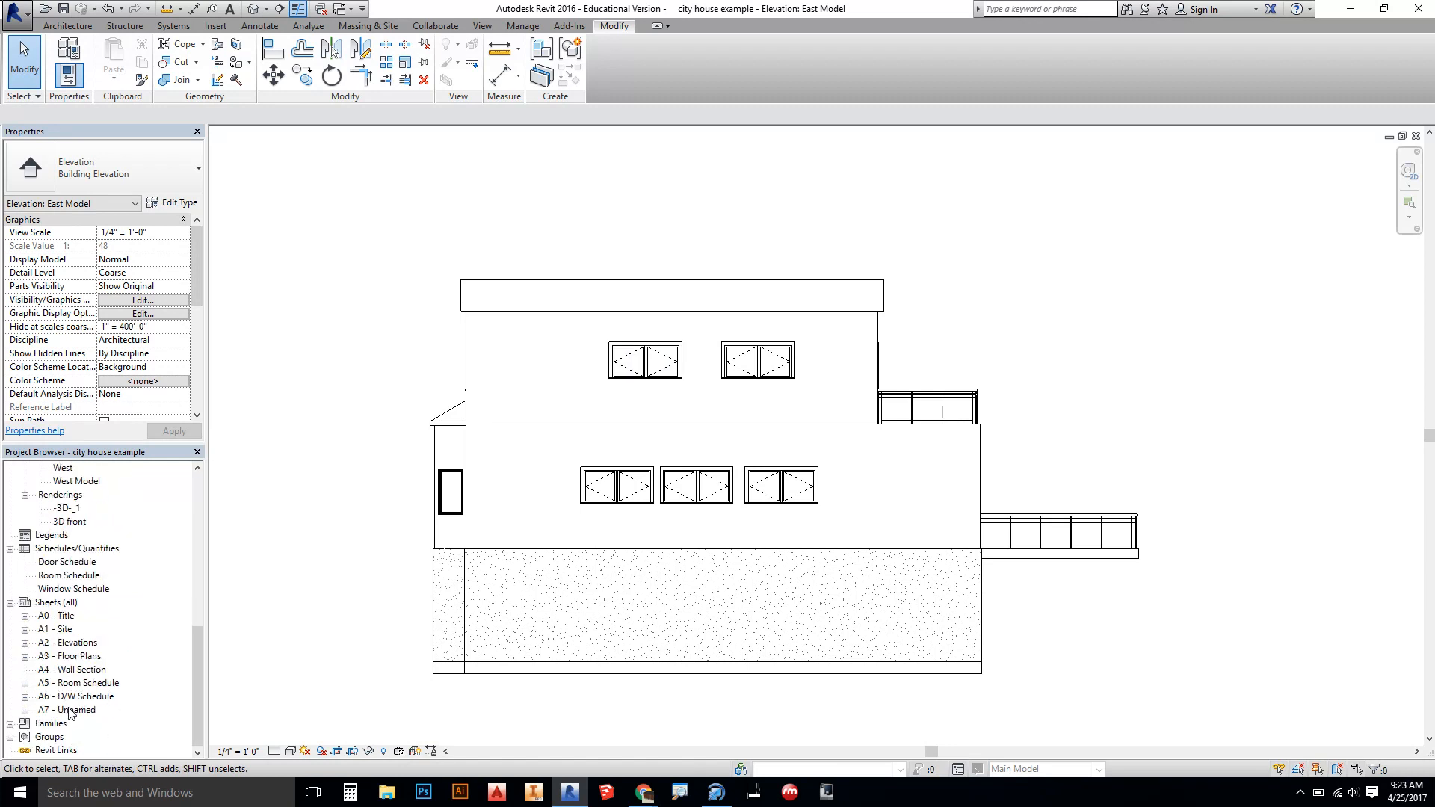
pyautogui.doubleClick(69, 709)
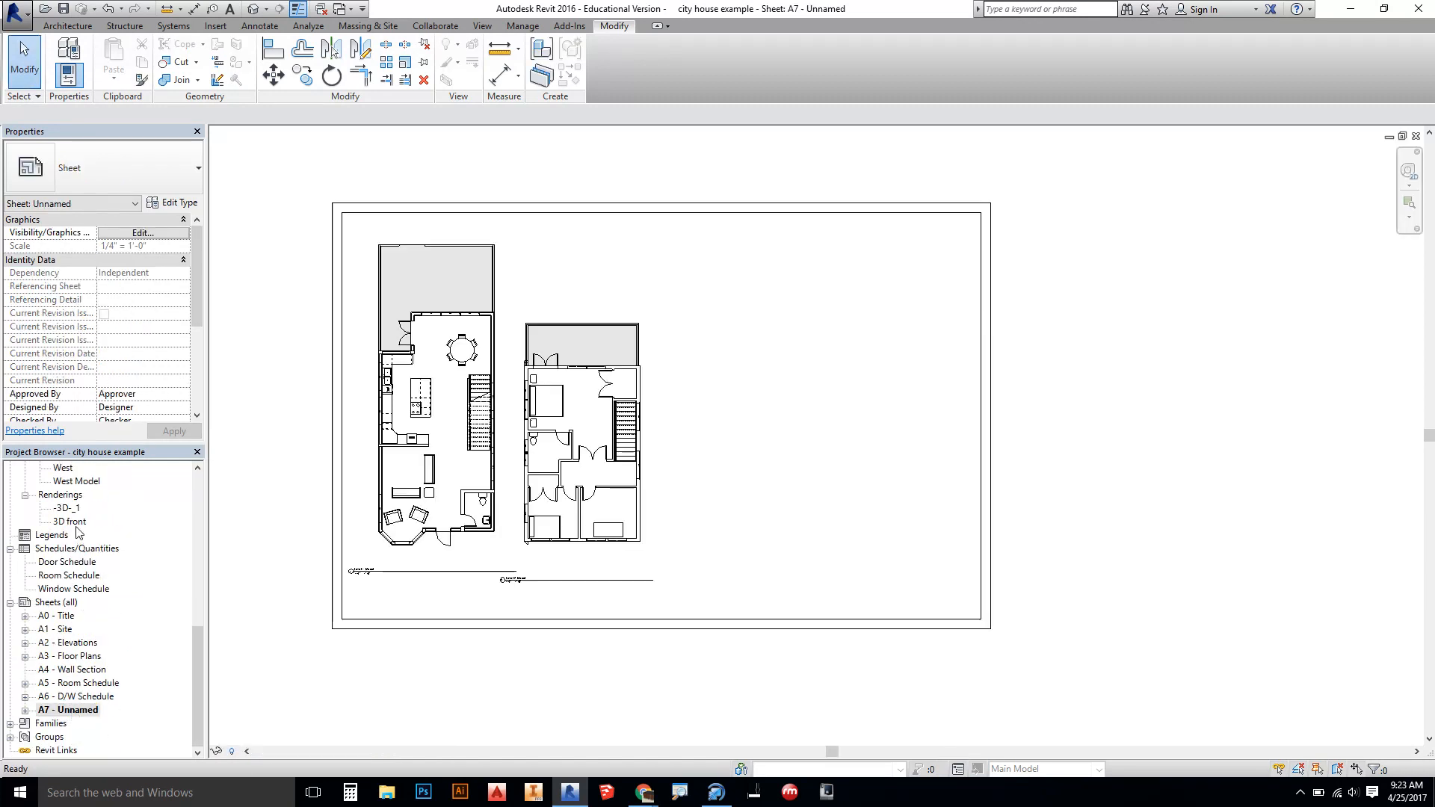
# - Place the North Model elevation below East and the West Model right of the titleblock
pyautogui.click(75, 560)
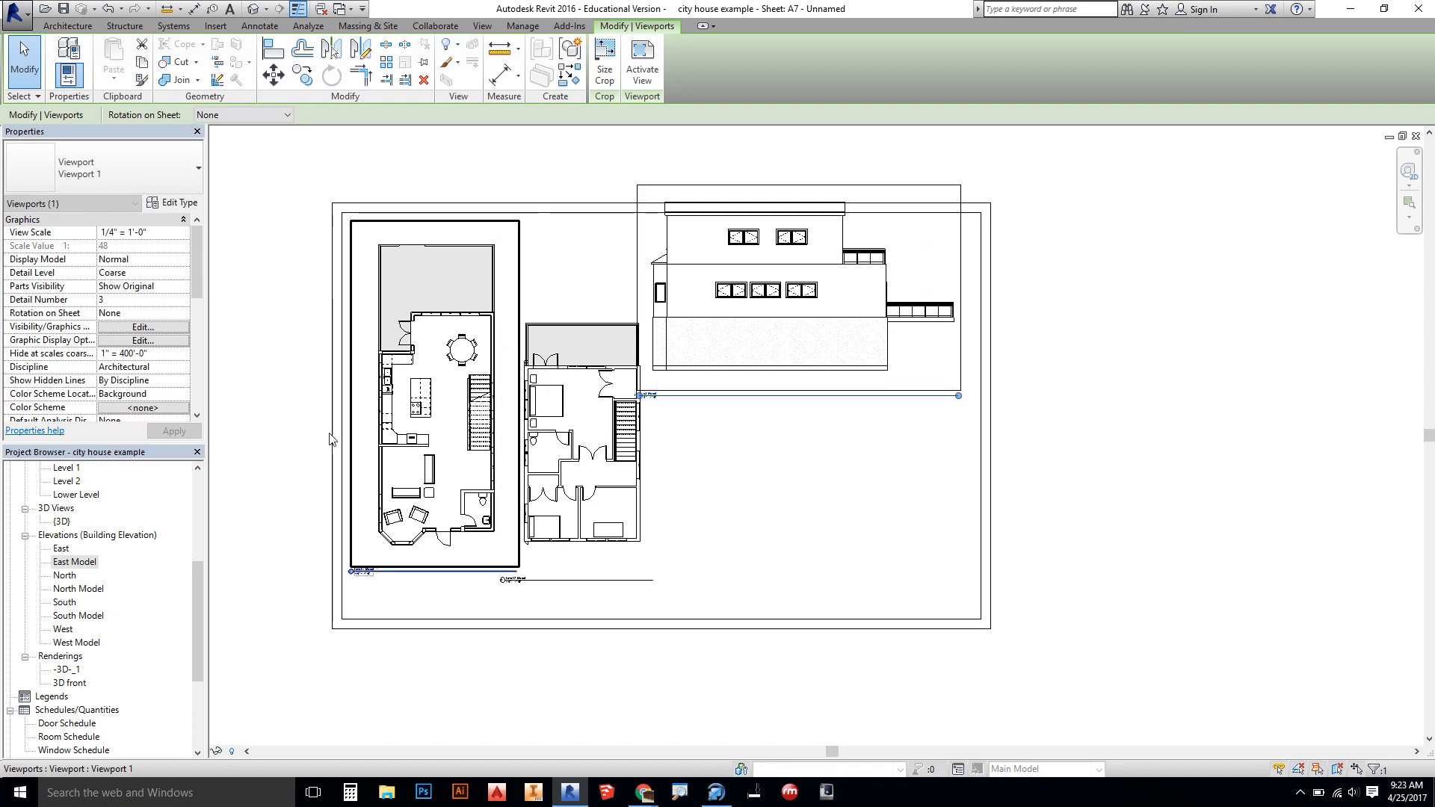
pyautogui.click(65, 574)
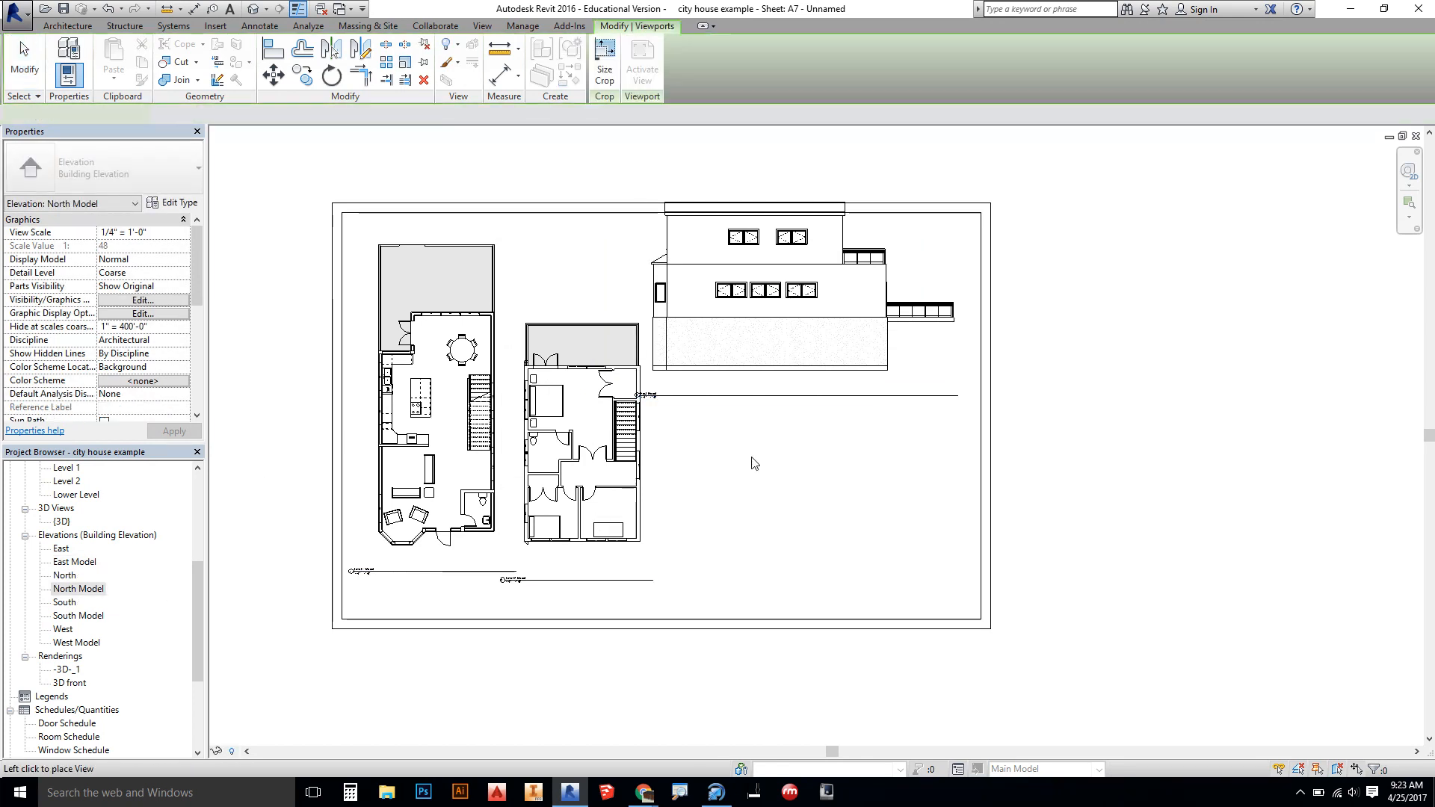
pyautogui.click(729, 495)
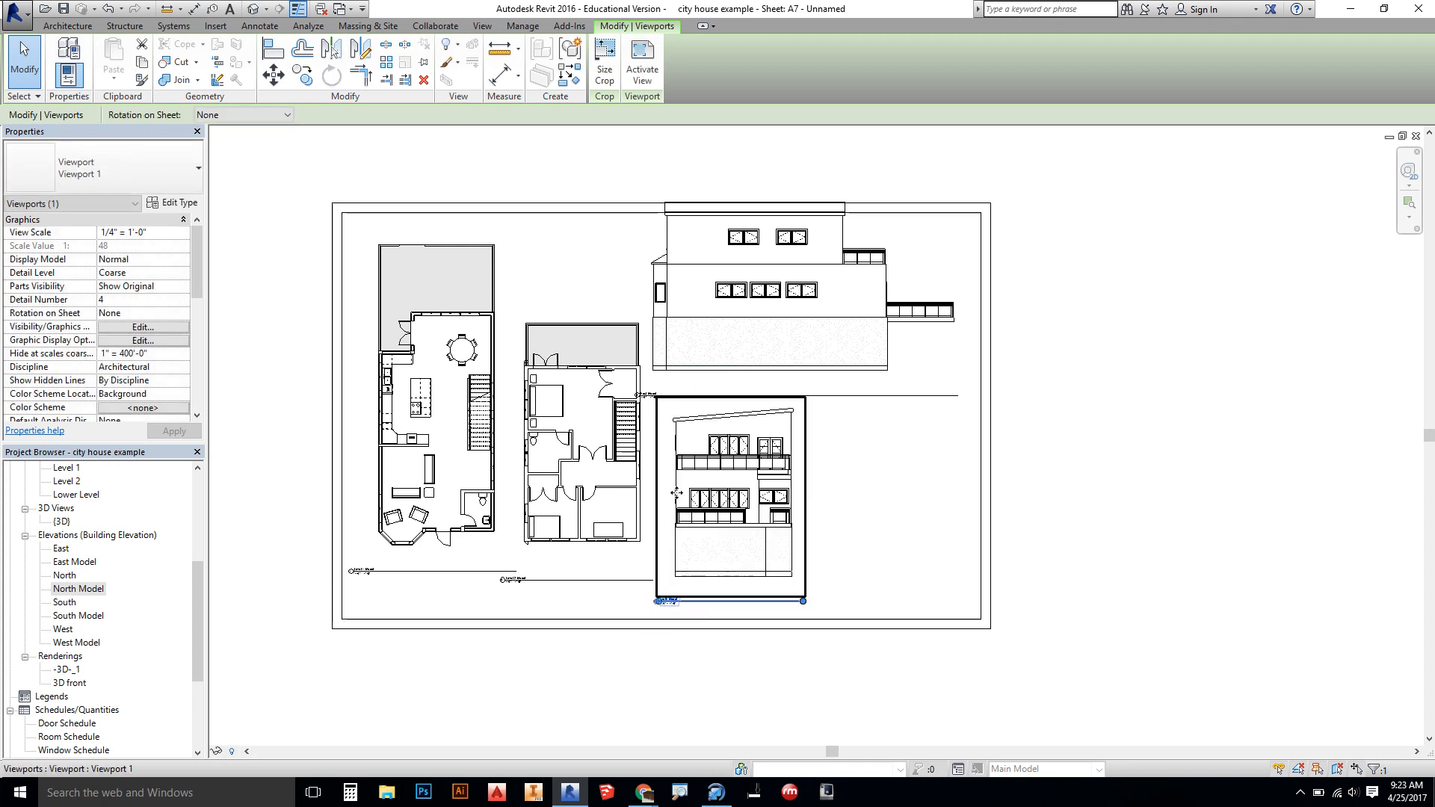
pyautogui.click(78, 615)
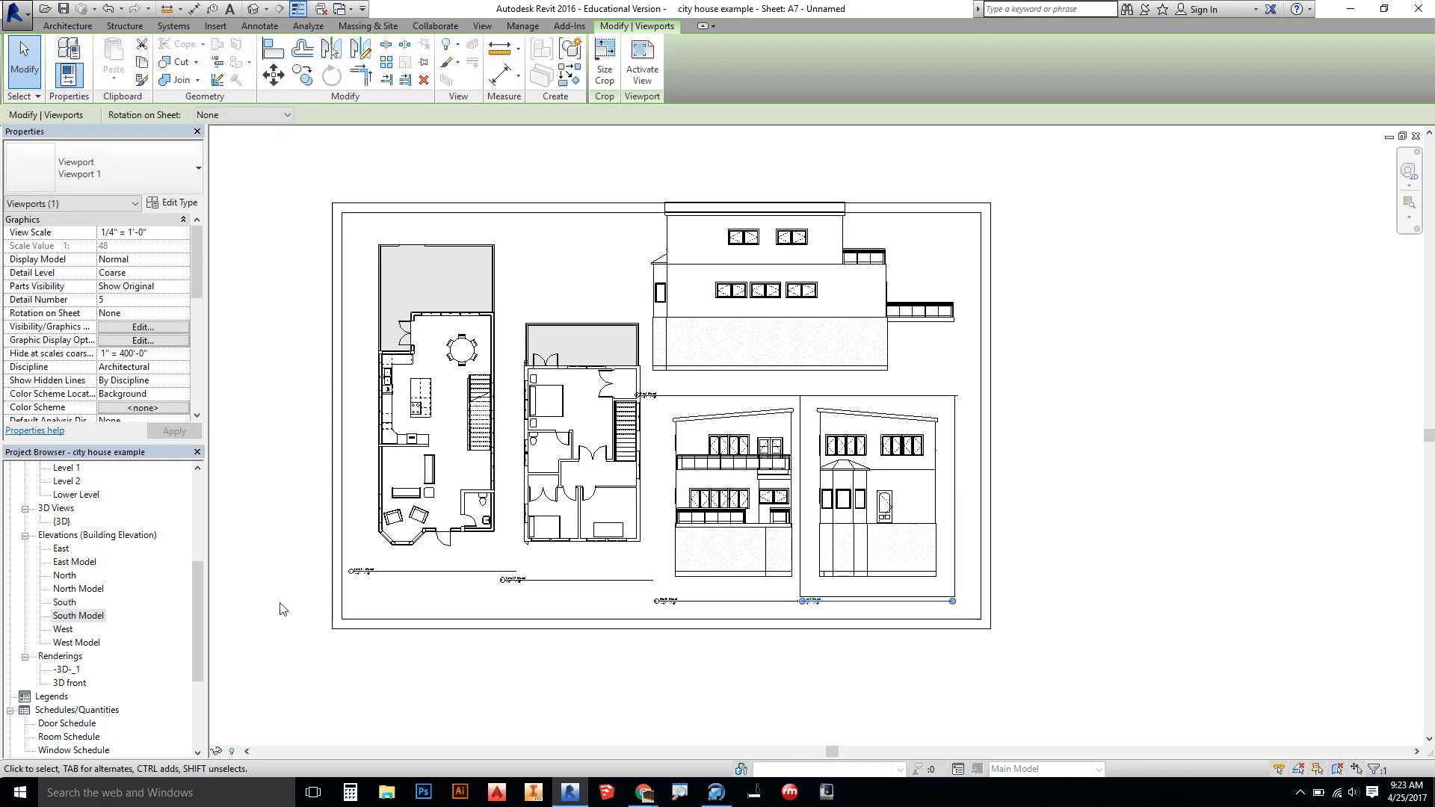
pyautogui.click(77, 641)
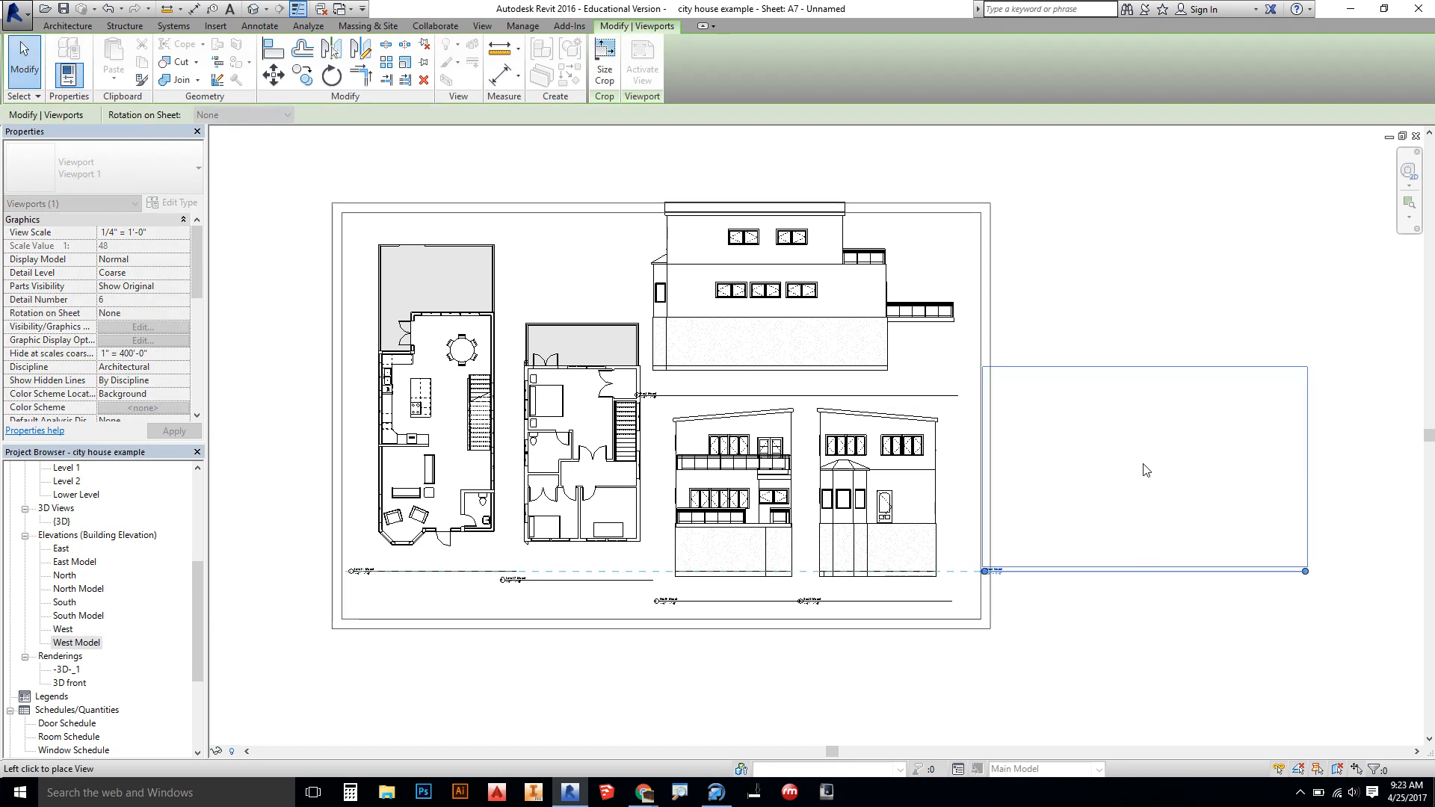
pyautogui.click(1143, 469)
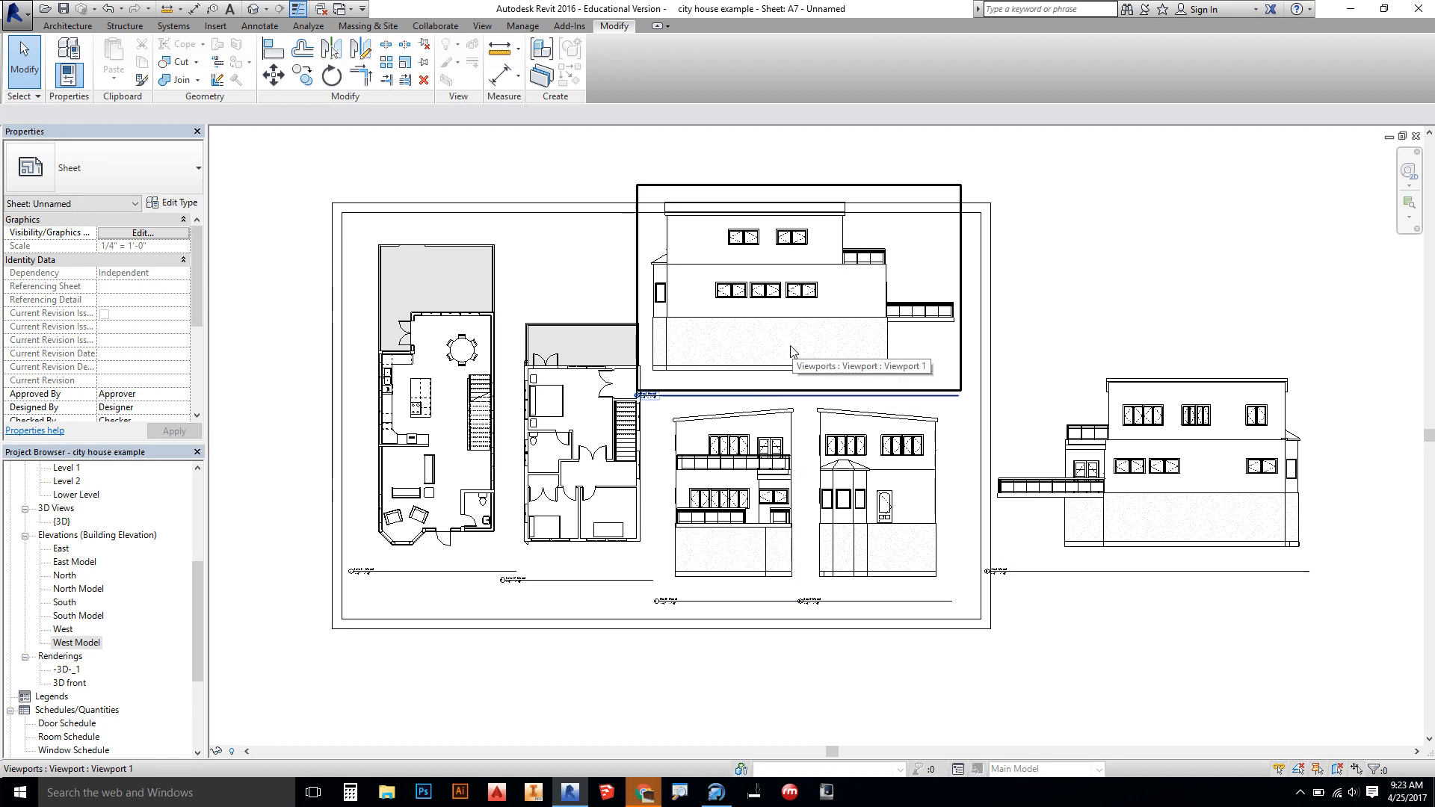
pyautogui.moveTo(757, 348)
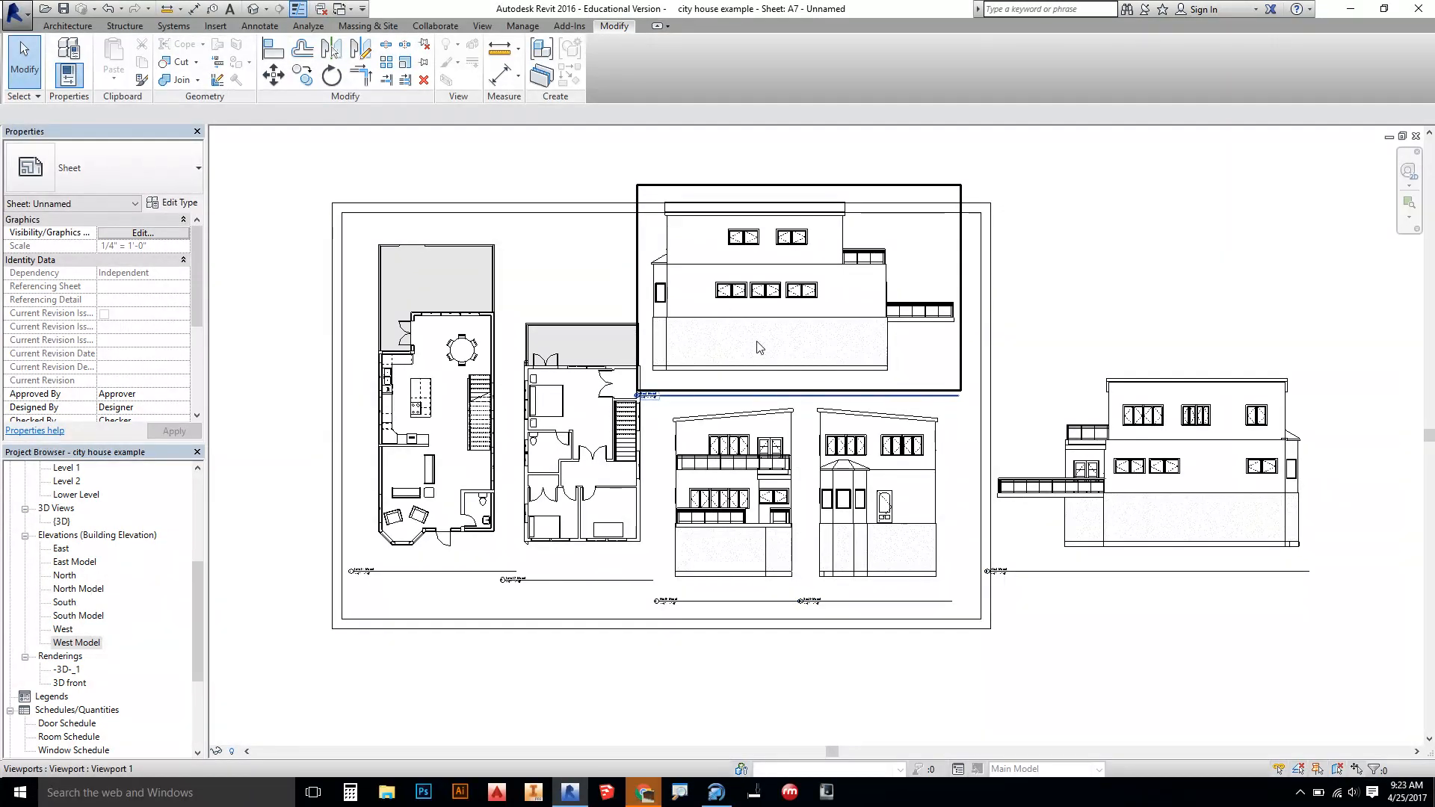
pyautogui.moveTo(742, 356)
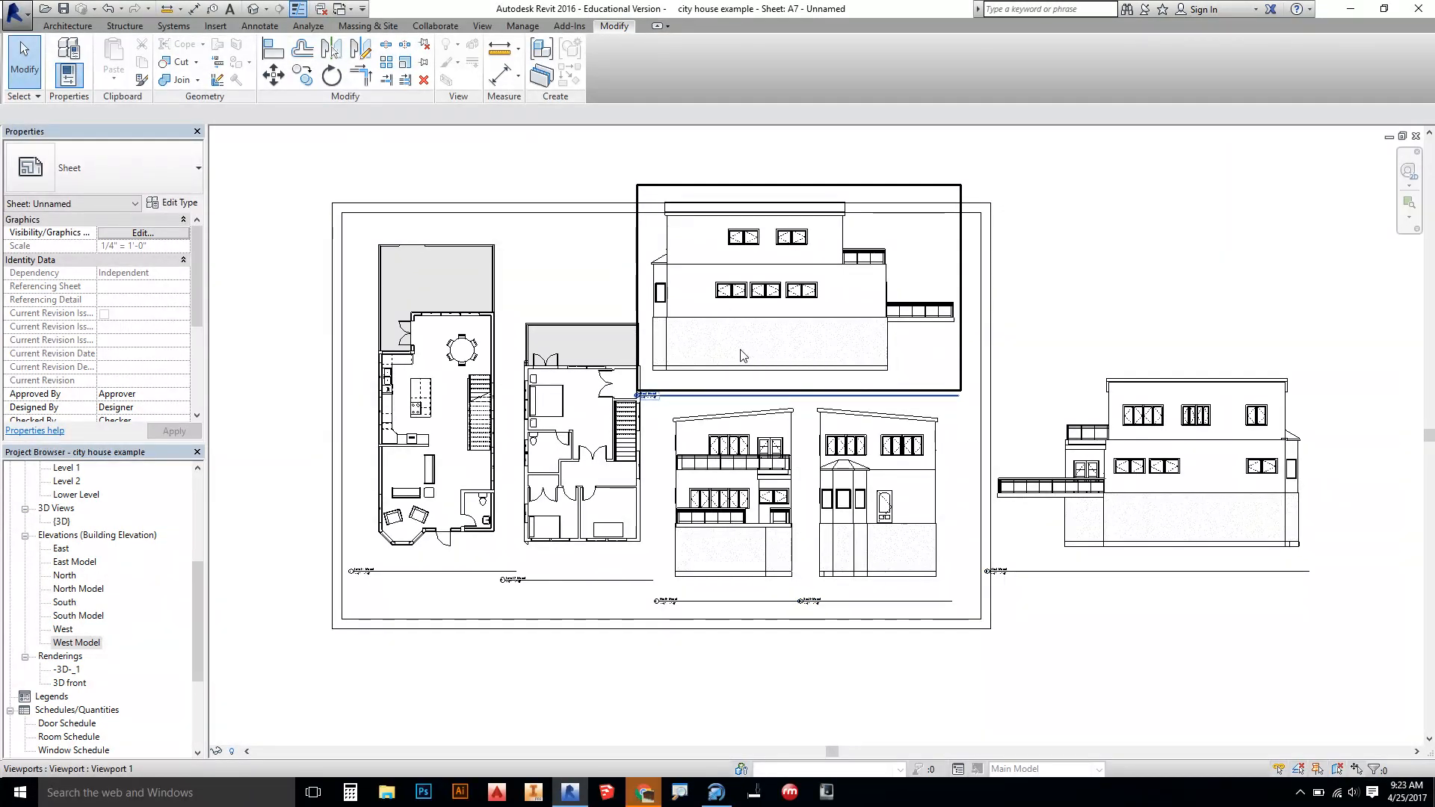
pyautogui.moveTo(741, 356)
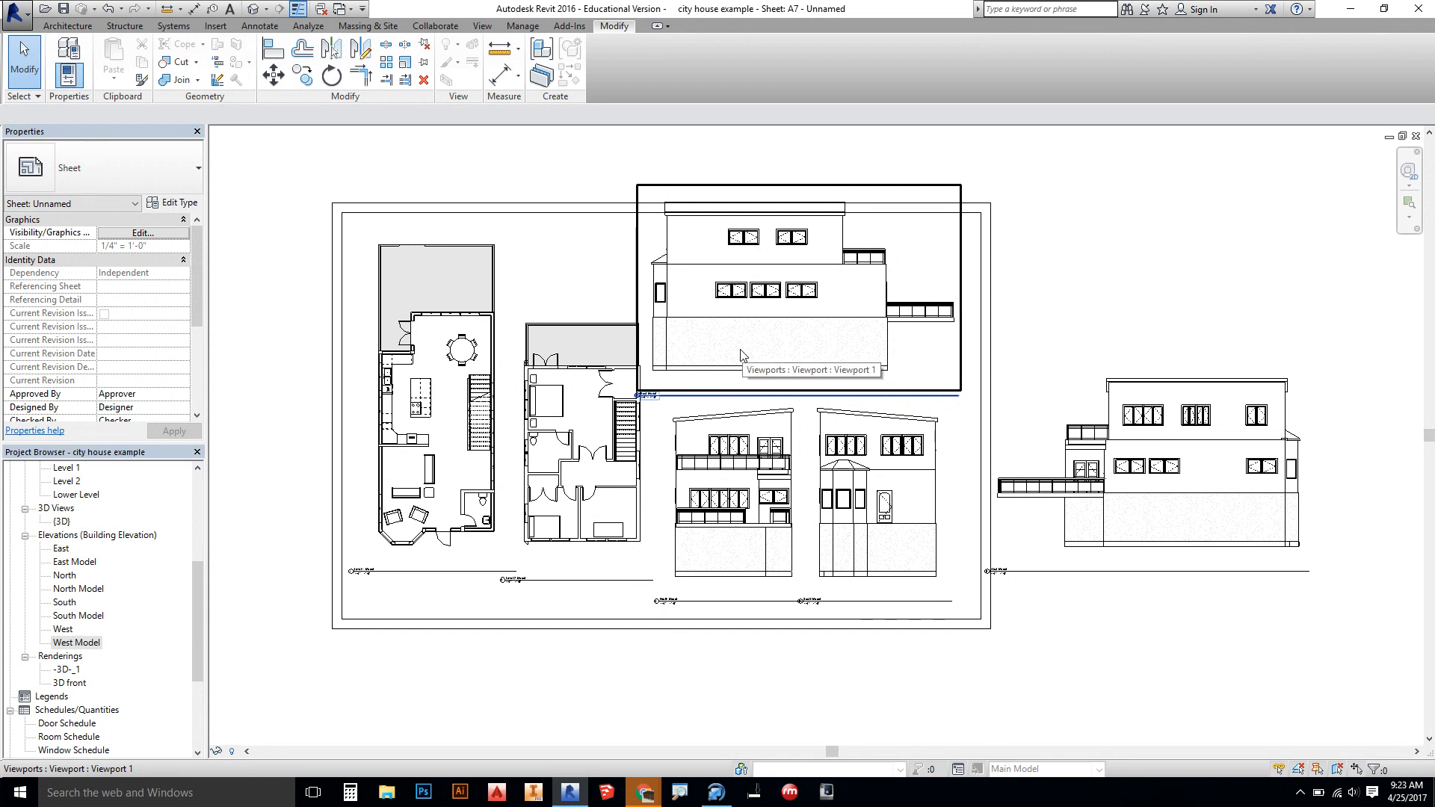
pyautogui.moveTo(932, 375)
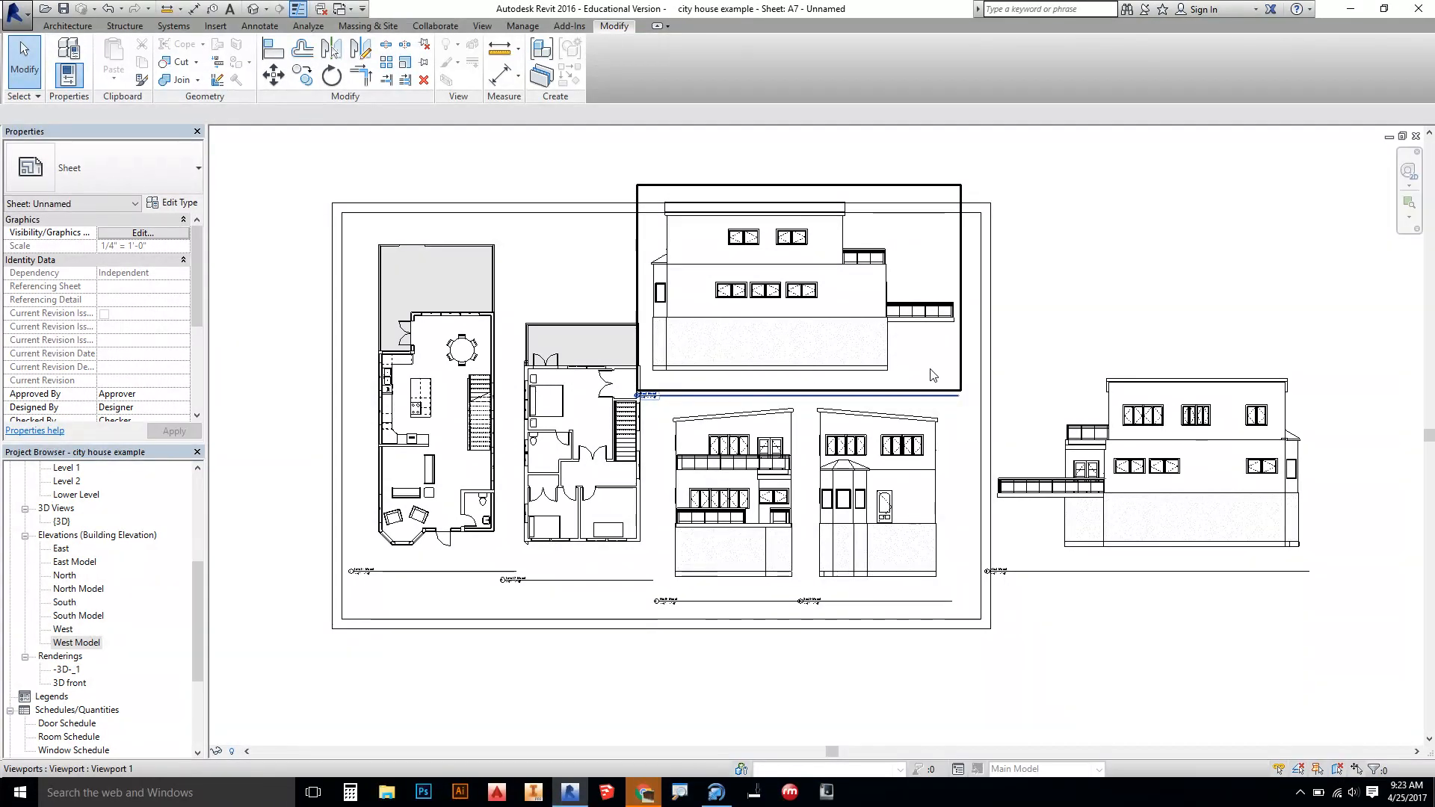
# - Crop the top and North Model elevation viewports tight to the building base
pyautogui.click(797, 293)
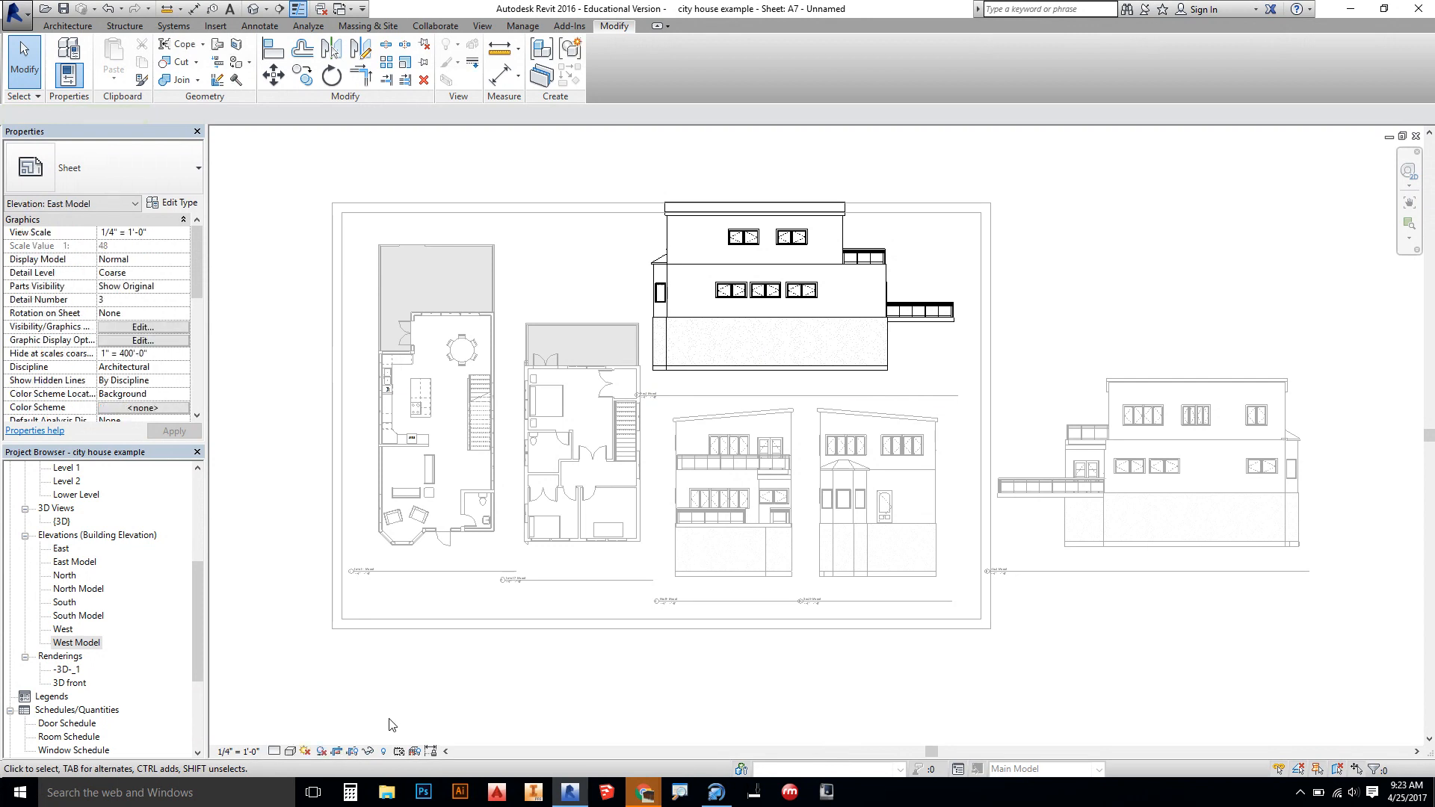
pyautogui.click(797, 289)
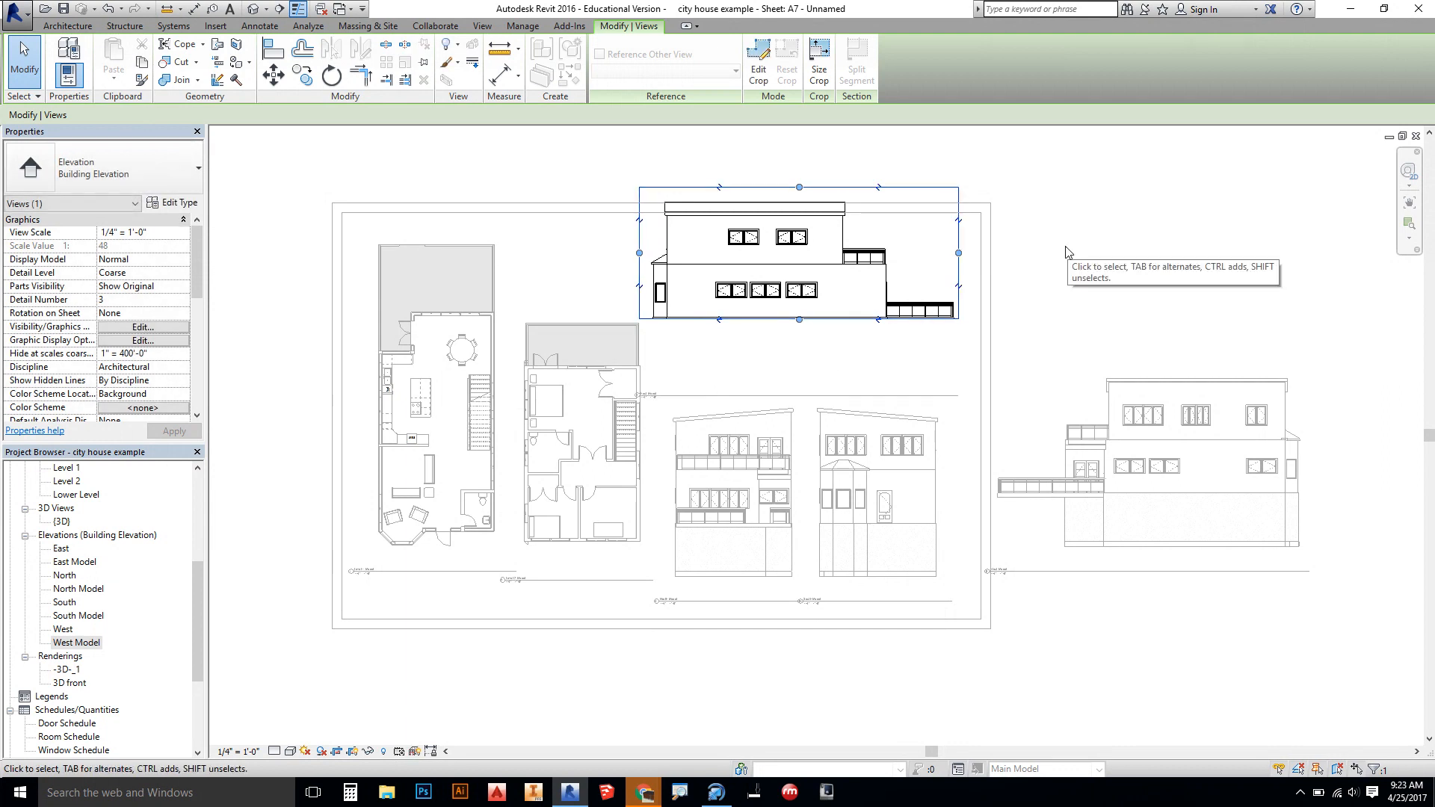
pyautogui.click(732, 356)
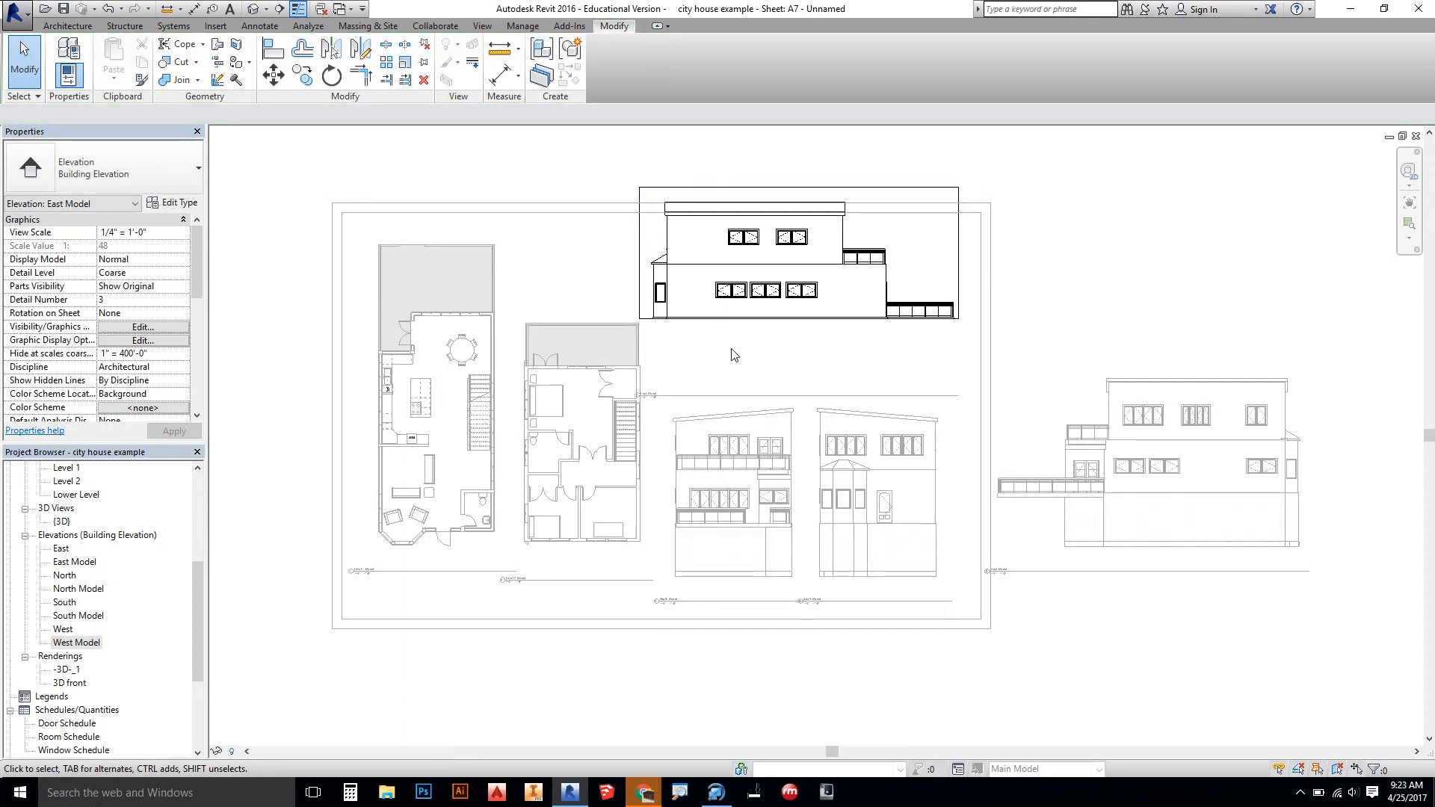
pyautogui.click(768, 395)
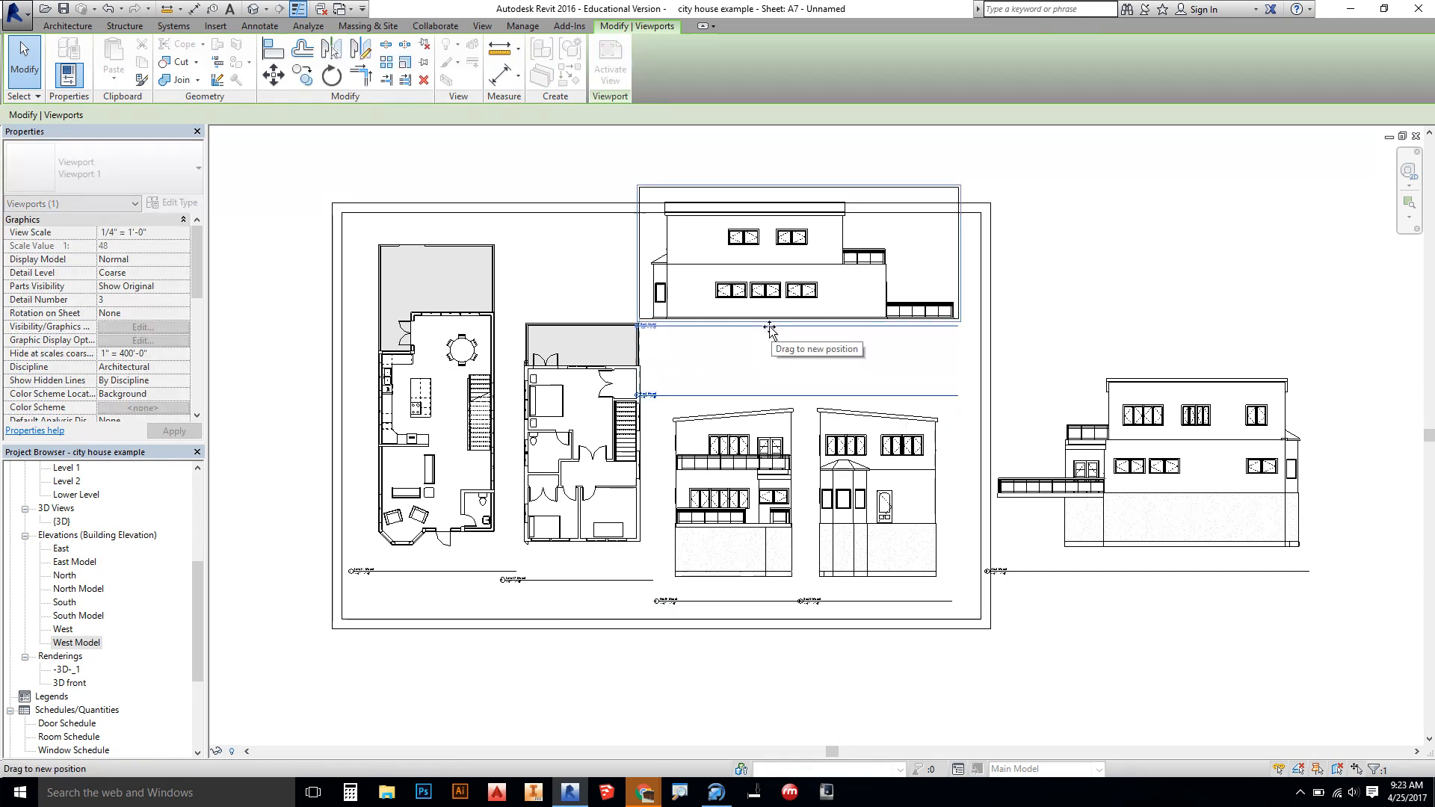
pyautogui.click(423, 693)
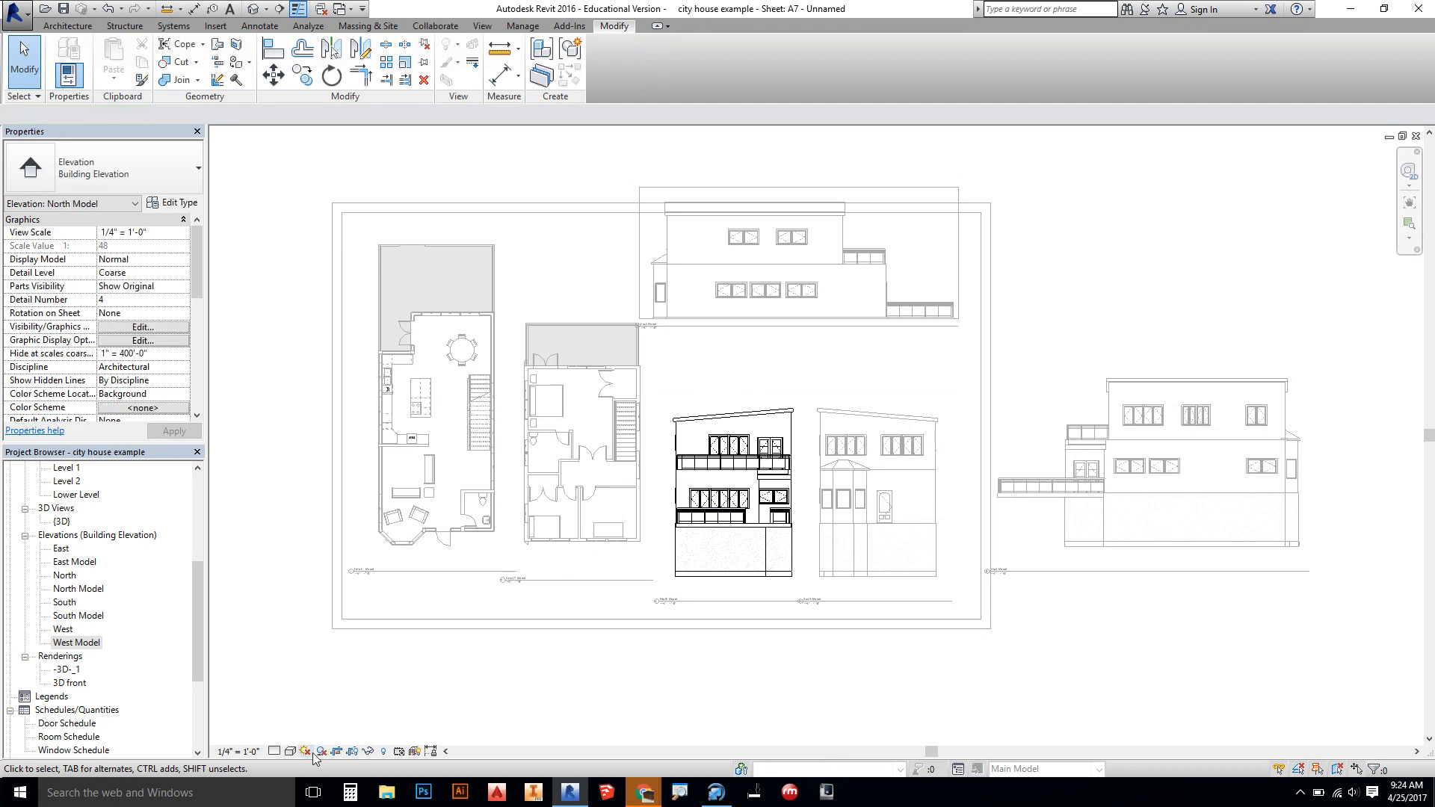
pyautogui.click(731, 462)
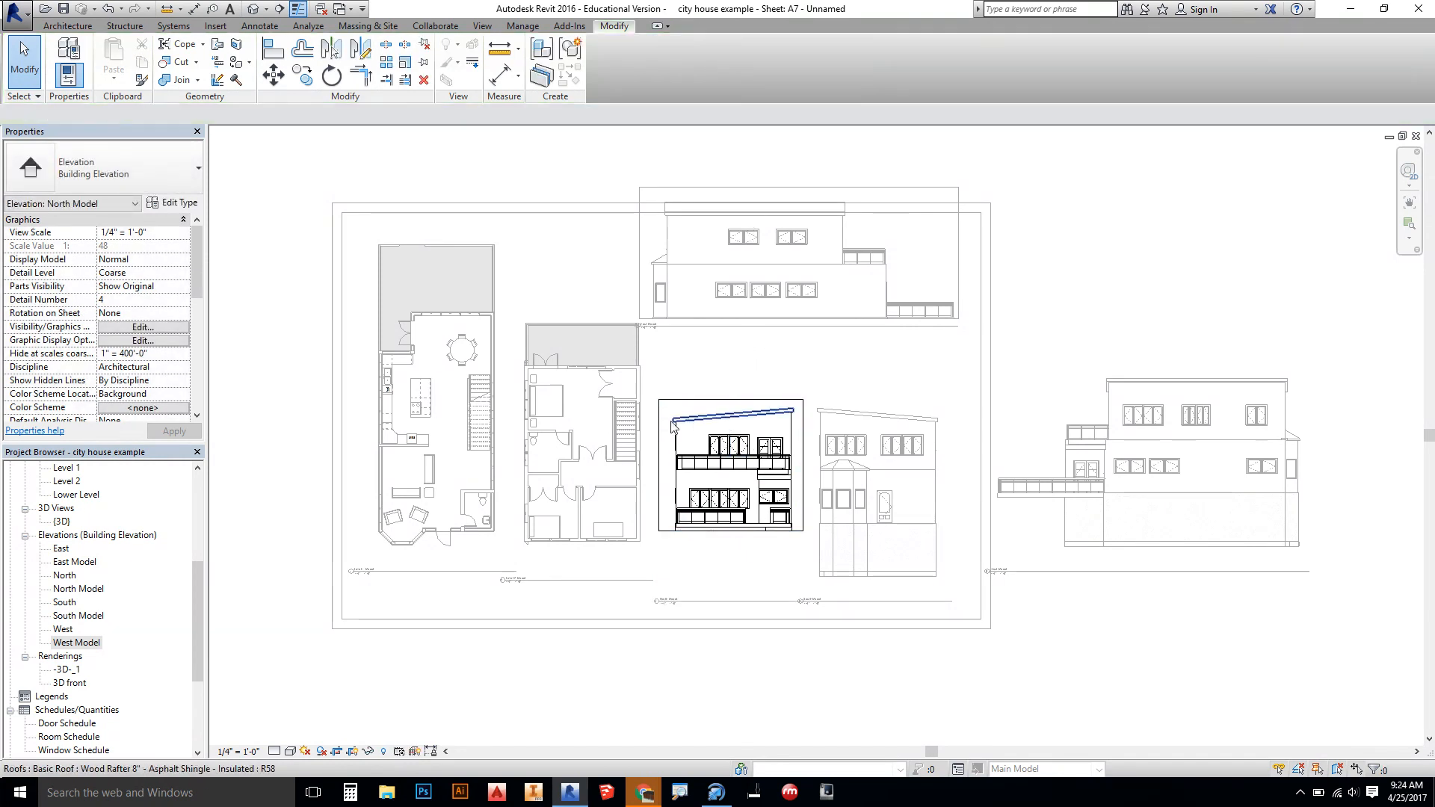
pyautogui.click(669, 218)
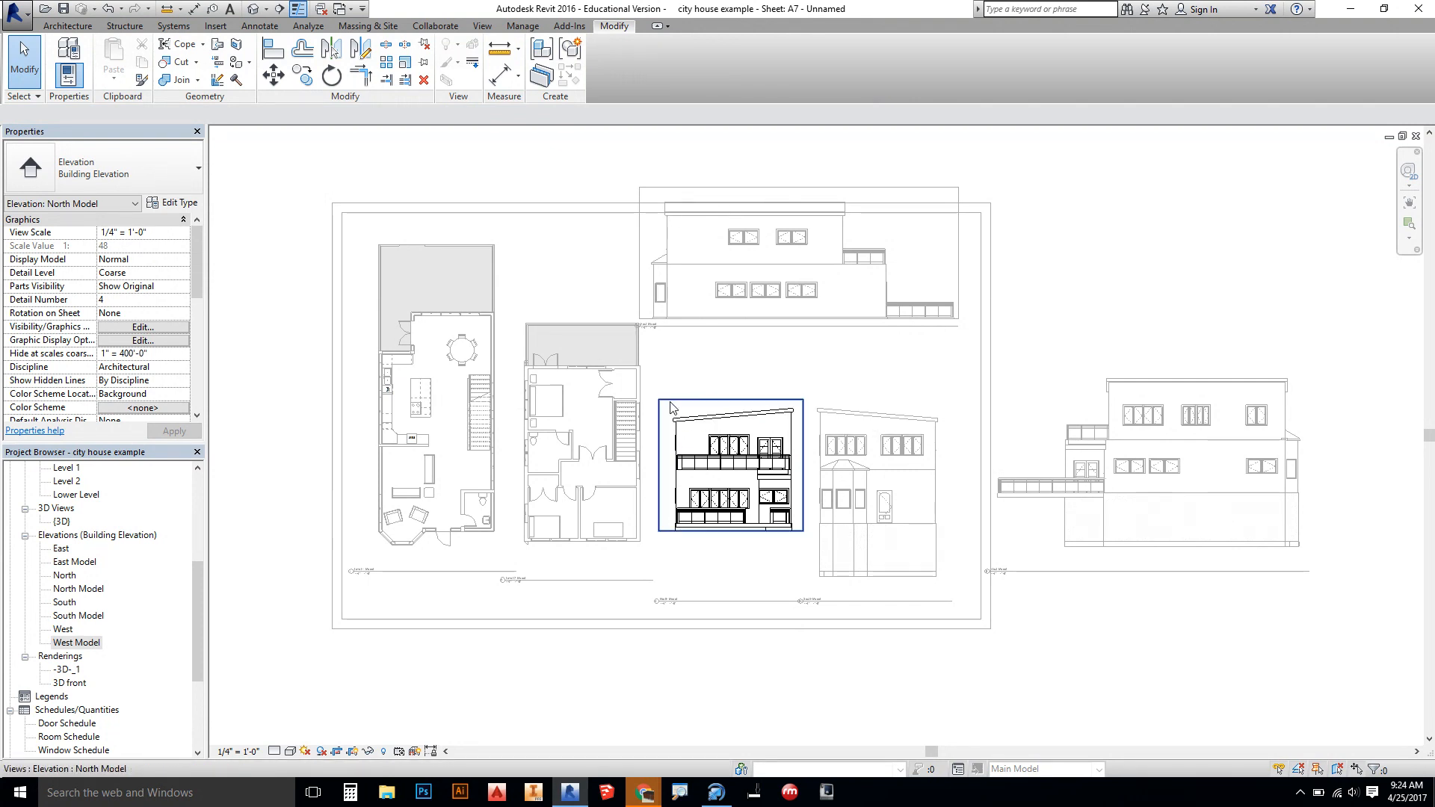
pyautogui.click(750, 366)
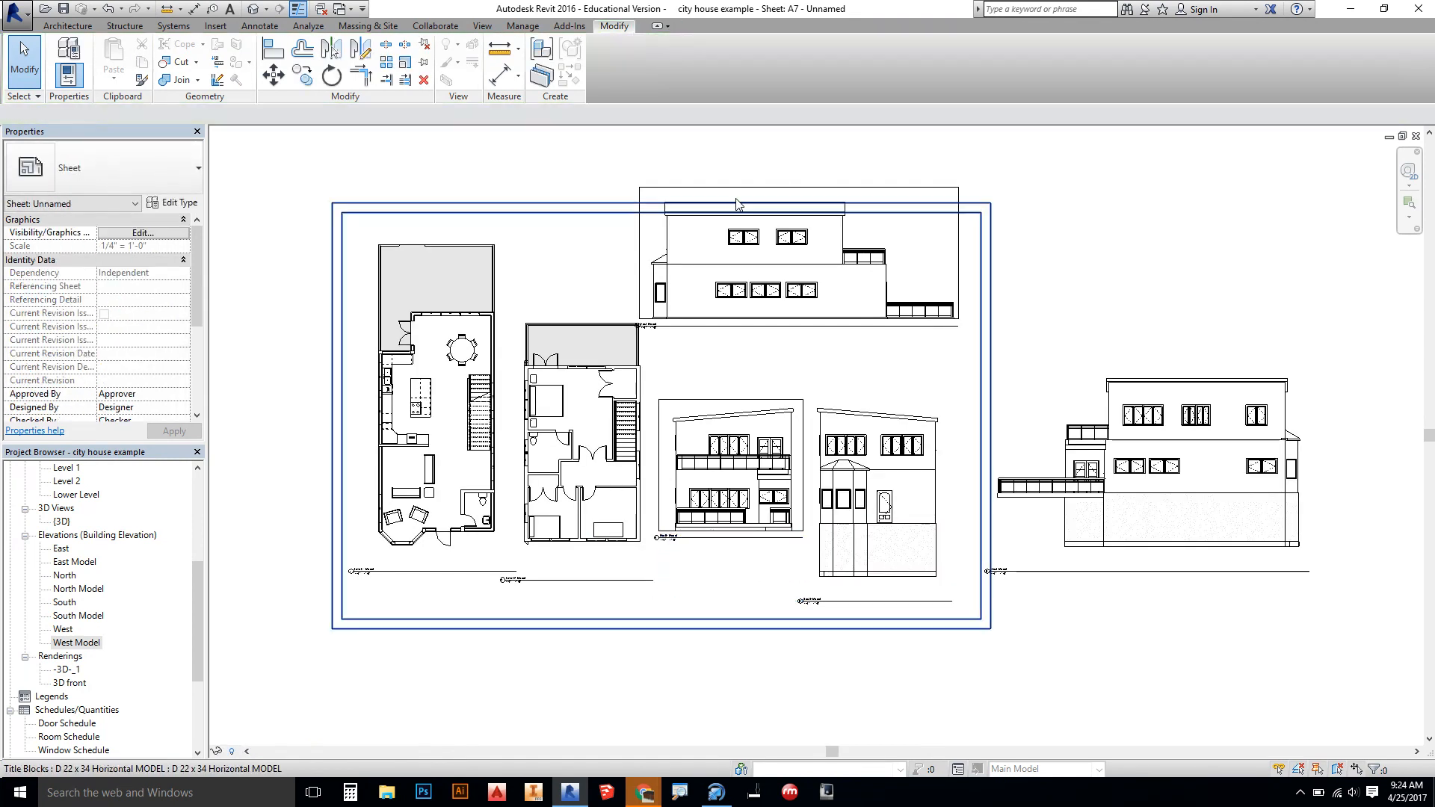
pyautogui.moveTo(828, 209)
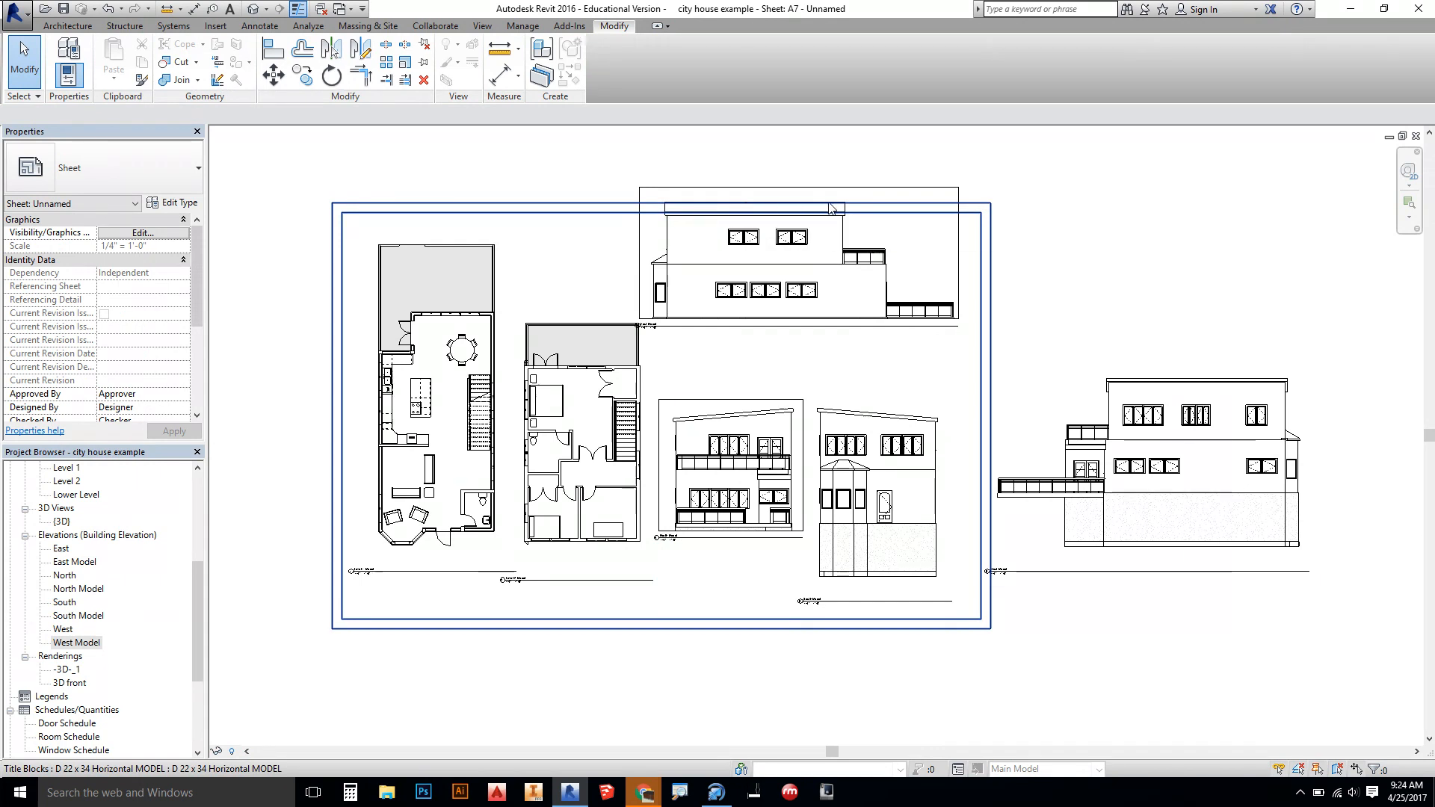
# - Crop the South and West Model elevation viewports tightly around the house
pyautogui.click(876, 500)
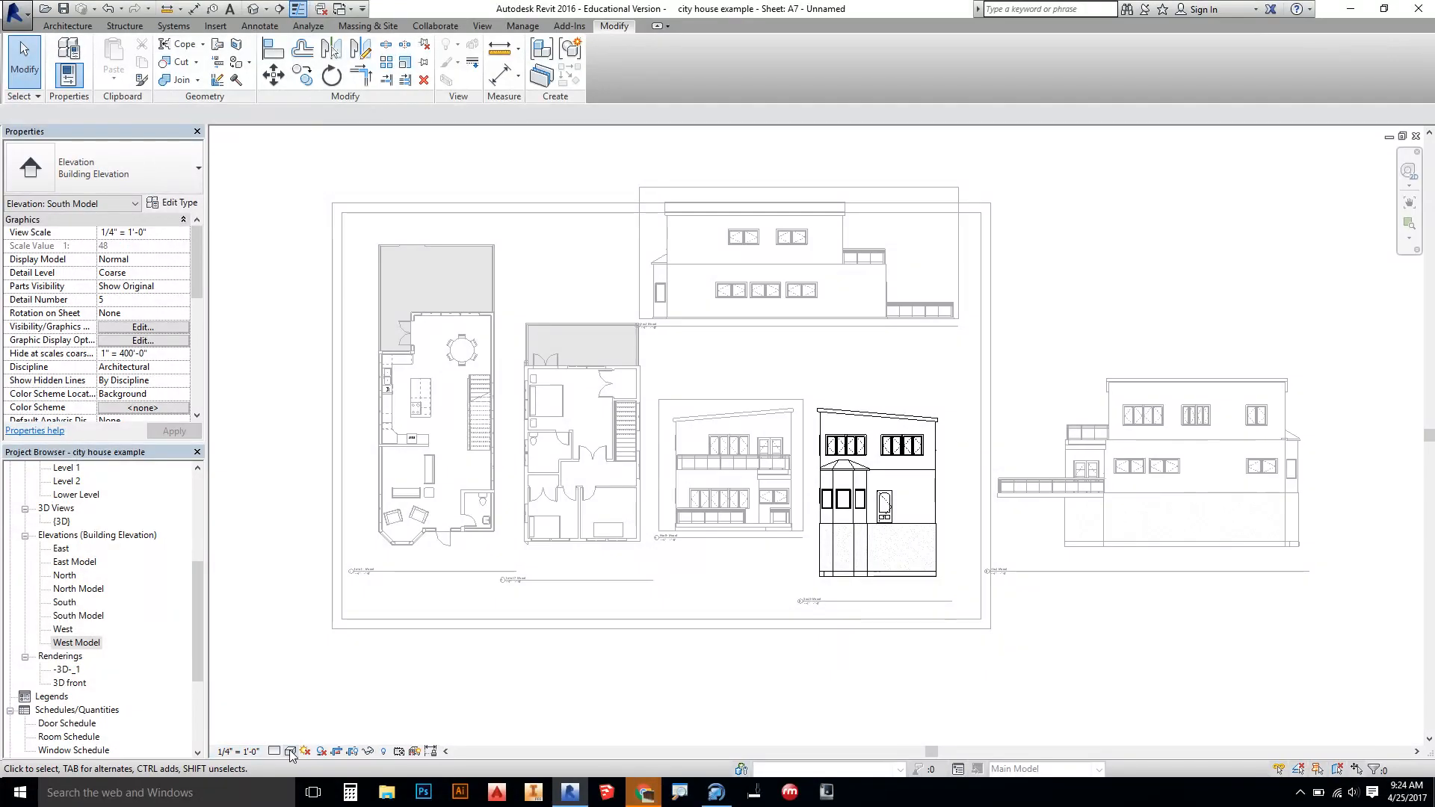
pyautogui.moveTo(389, 765)
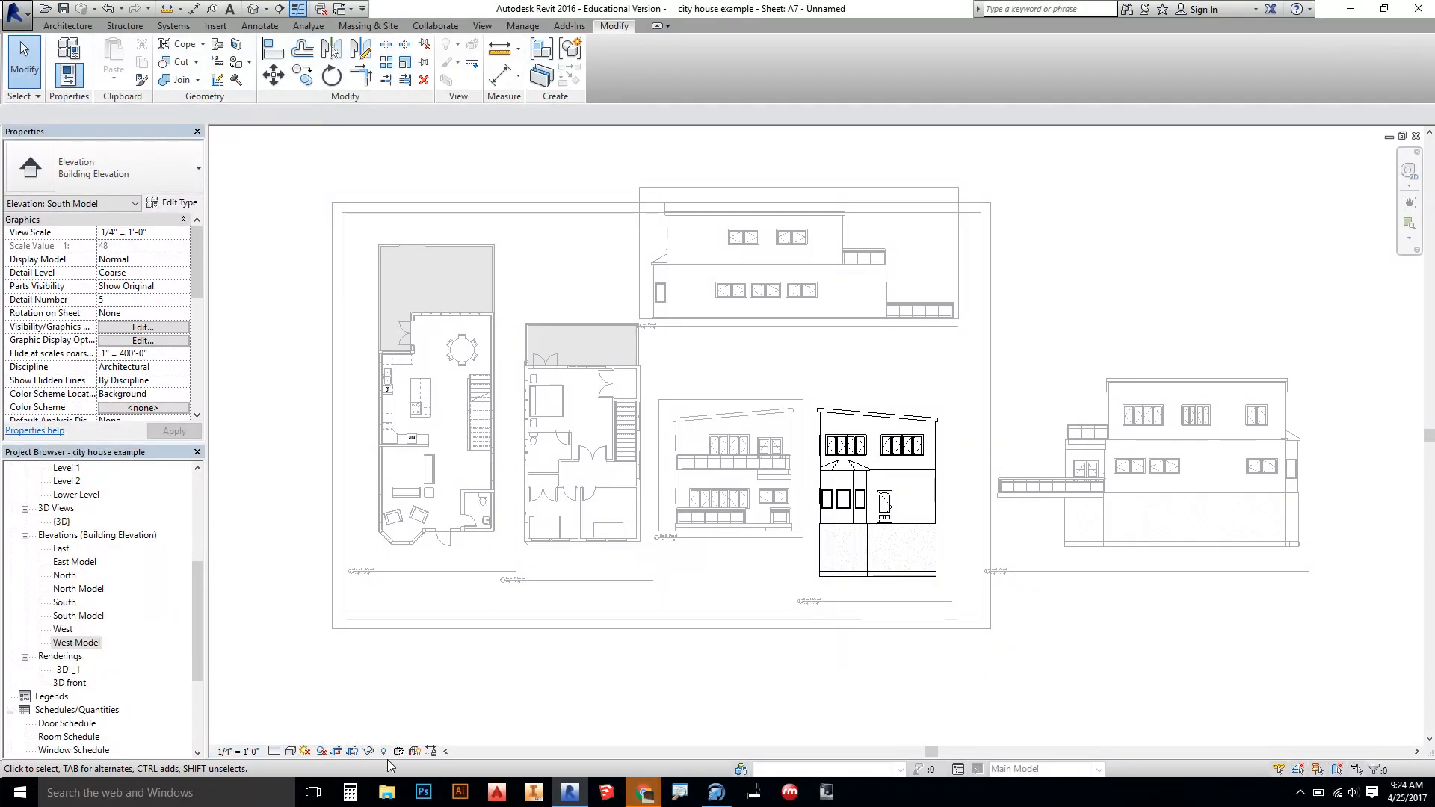
pyautogui.click(878, 495)
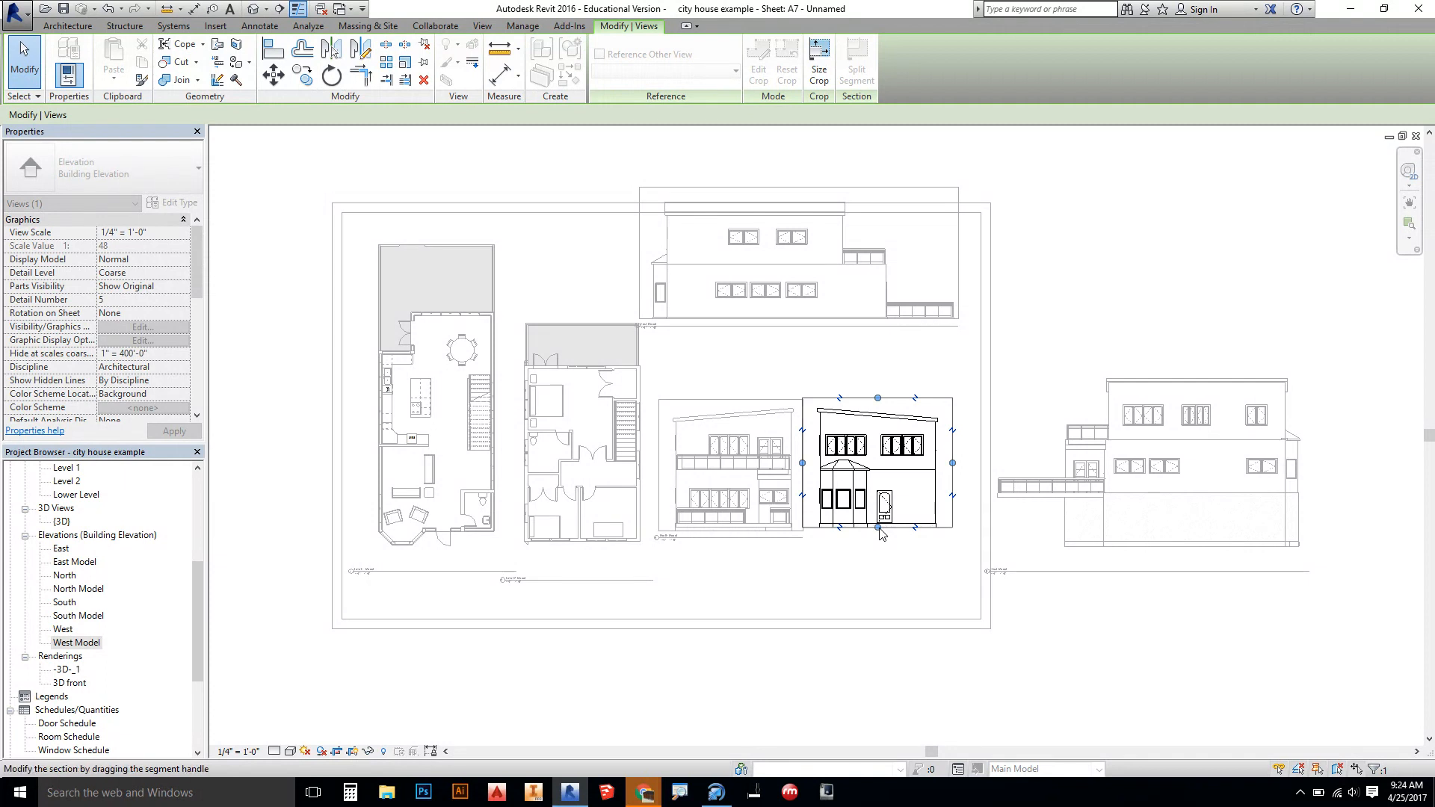
pyautogui.click(882, 562)
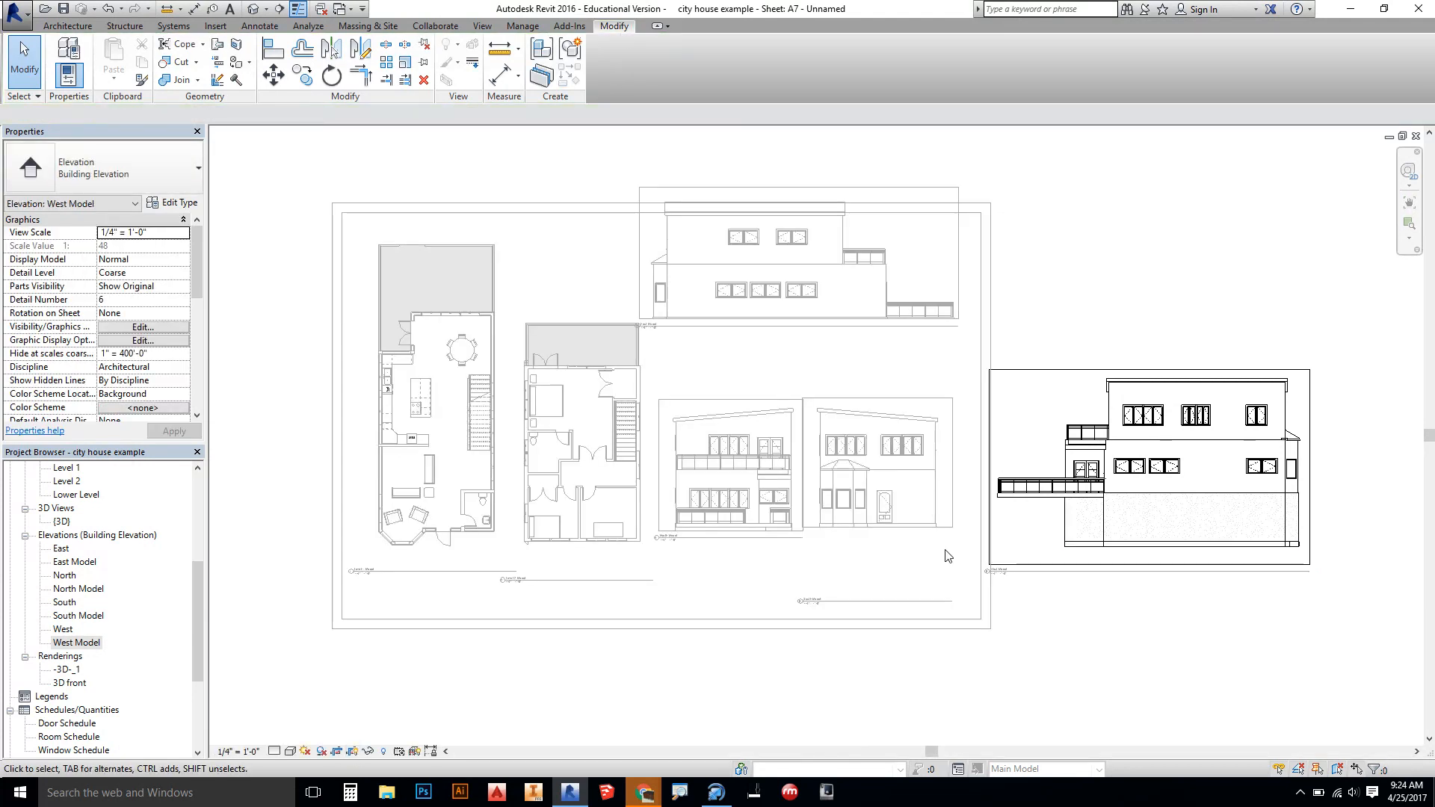
pyautogui.click(1148, 466)
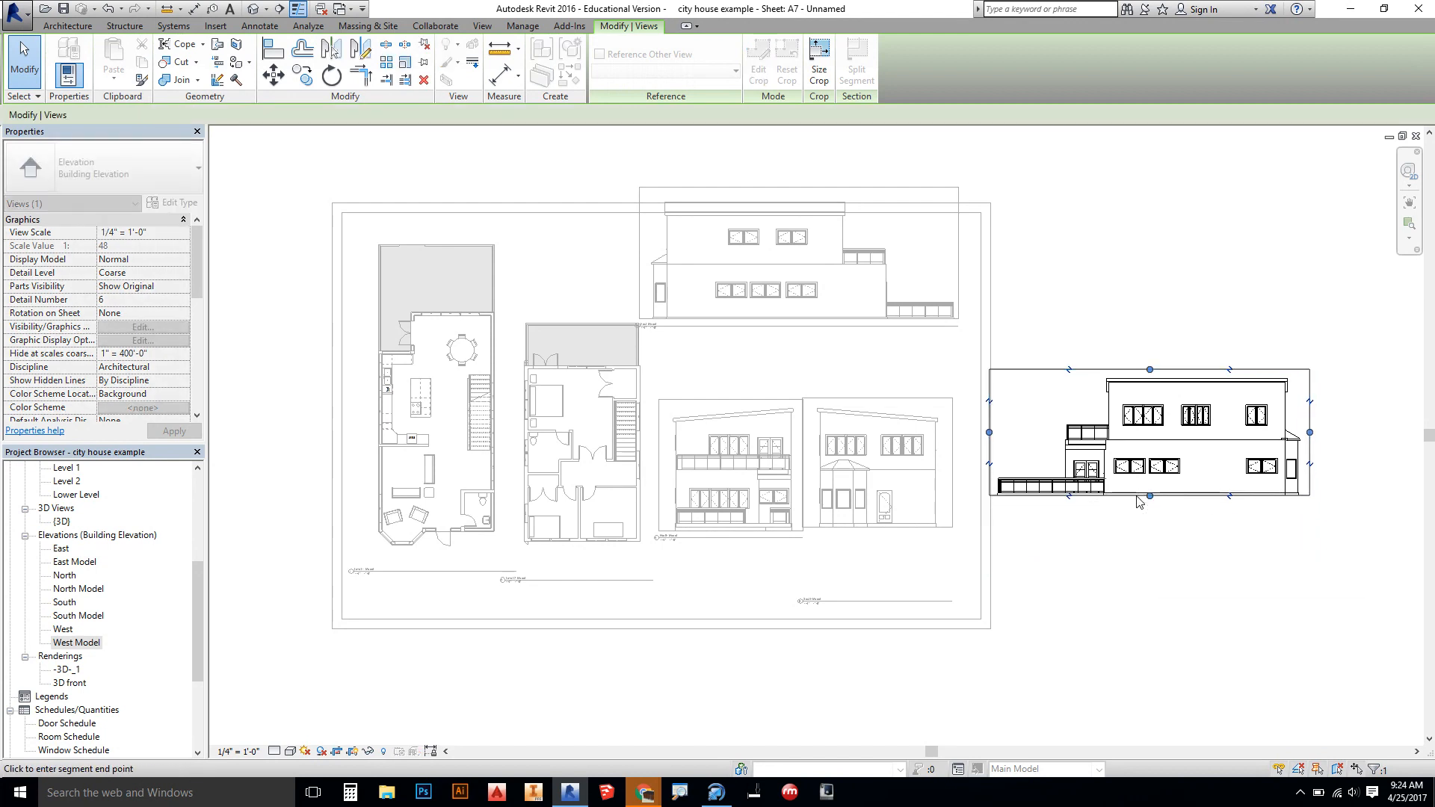
pyautogui.click(1137, 537)
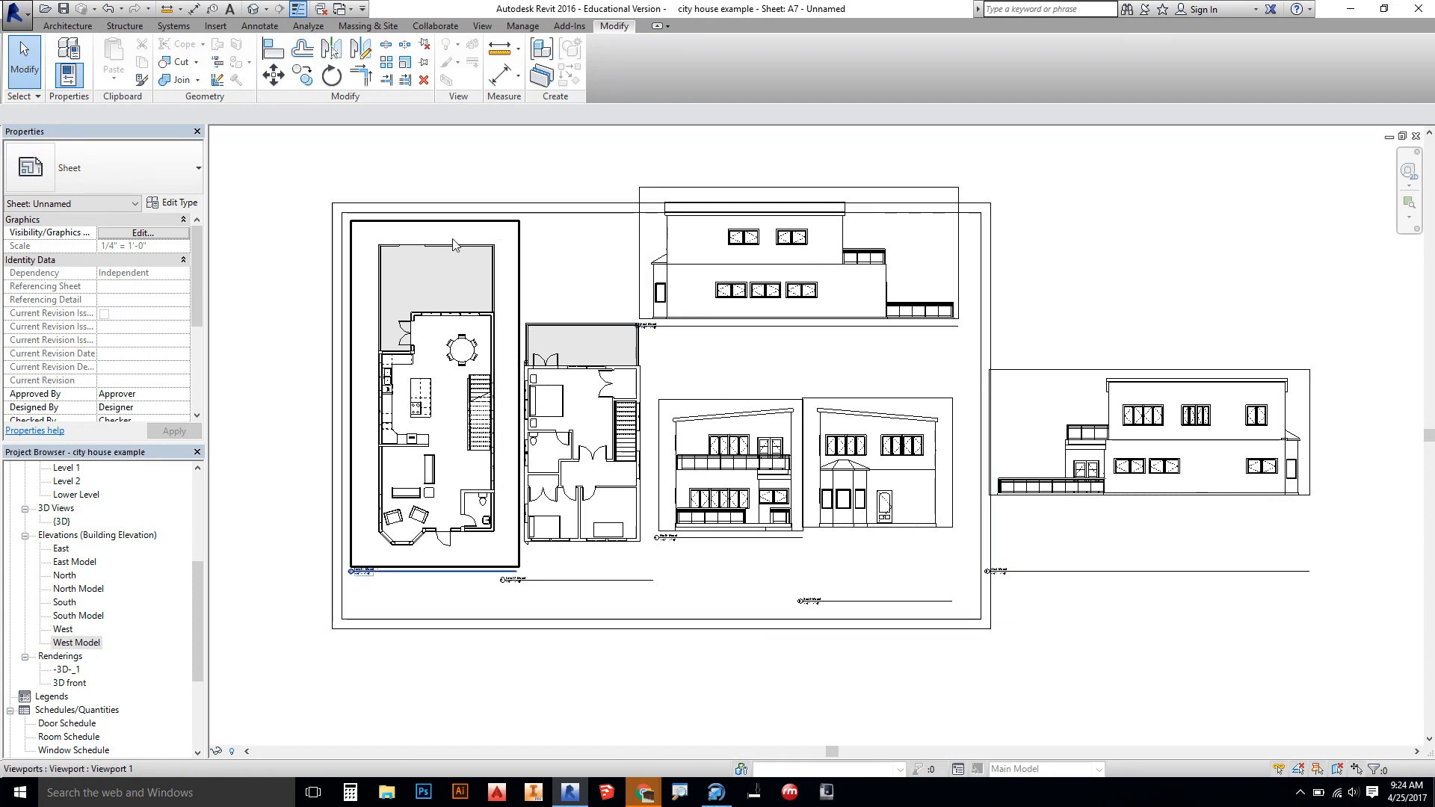
# - Pack the two floor plans top left with the top and North elevations beside them
pyautogui.click(432, 393)
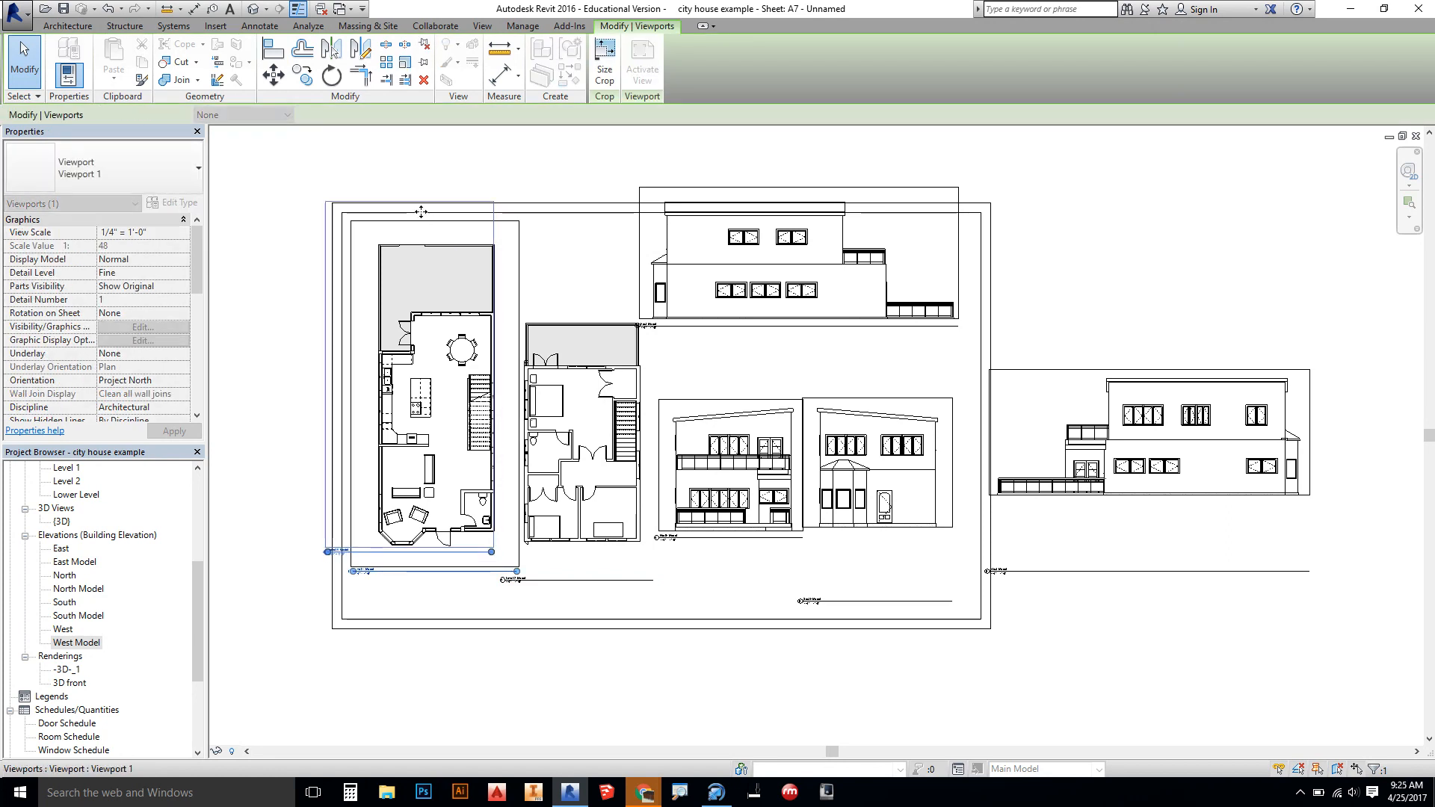
pyautogui.moveTo(421, 210); pyautogui.dragTo(410, 202)
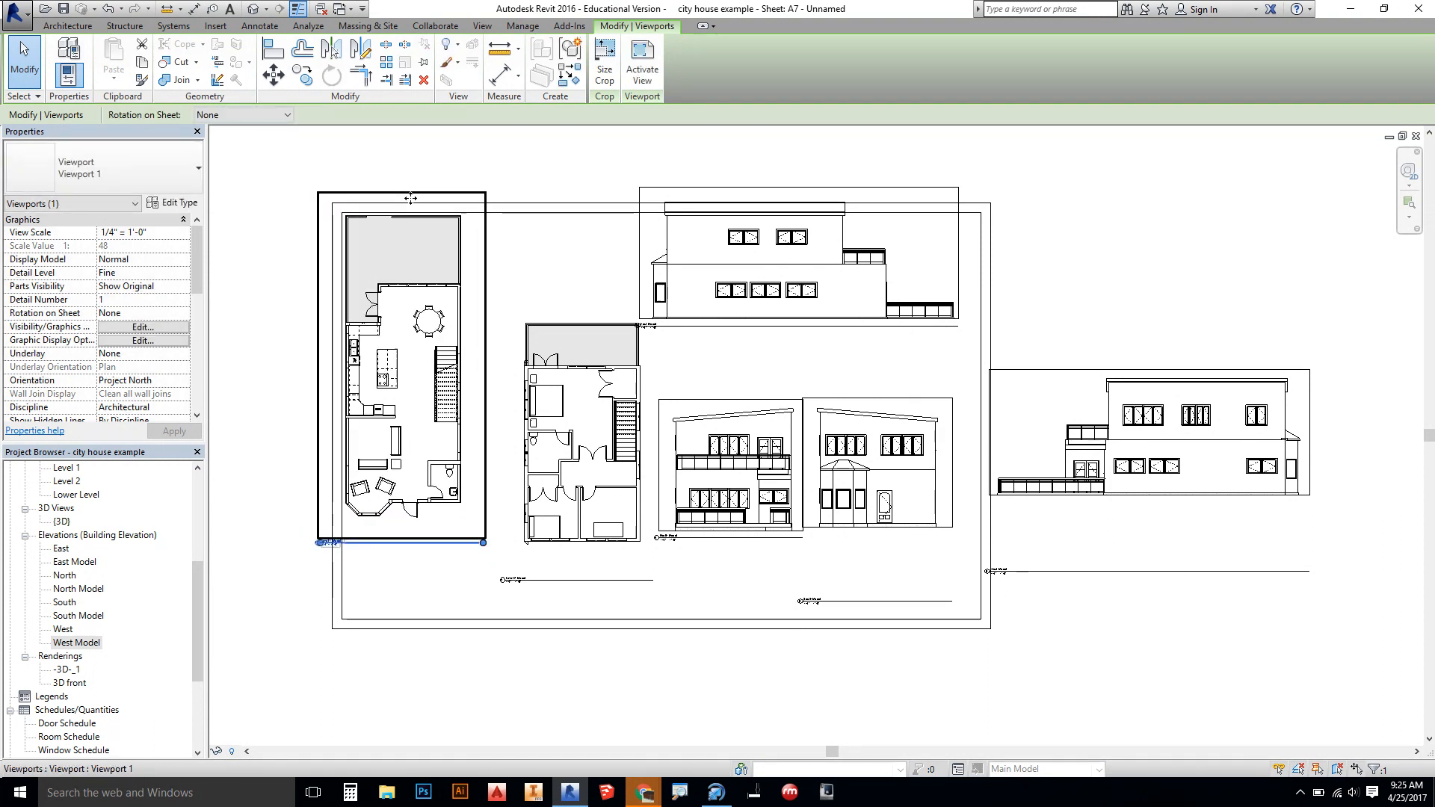
pyautogui.click(534, 178)
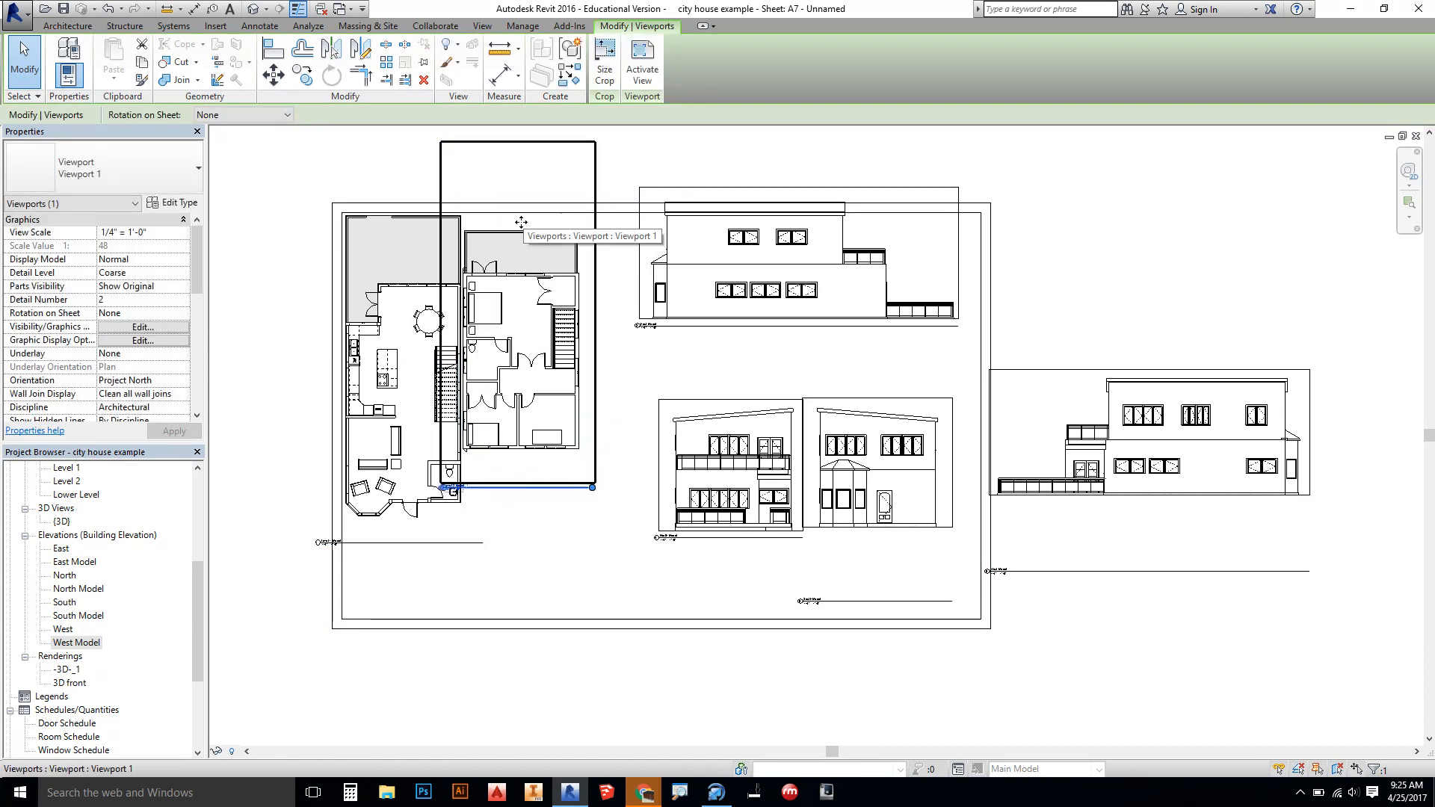
pyautogui.click(744, 211)
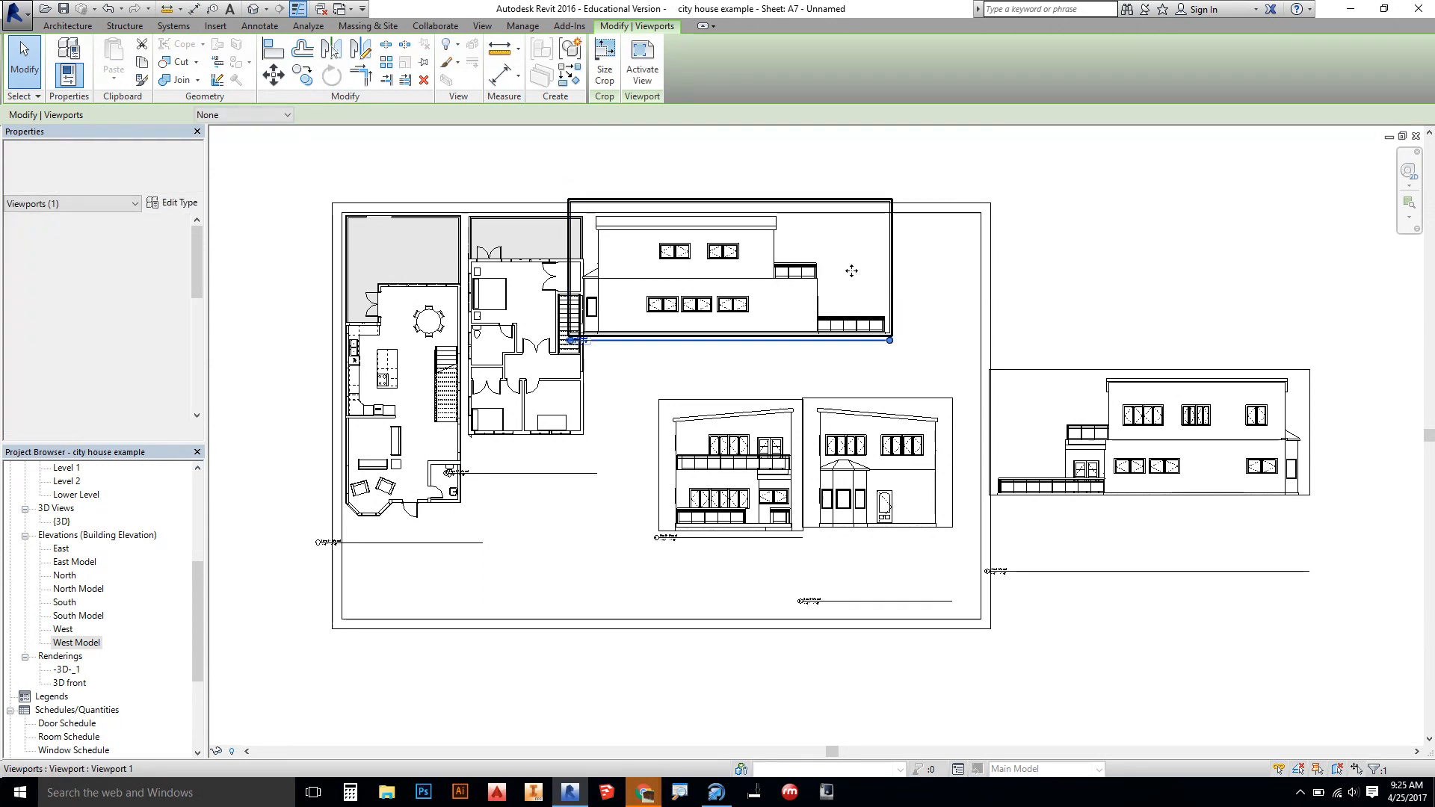
pyautogui.click(736, 270)
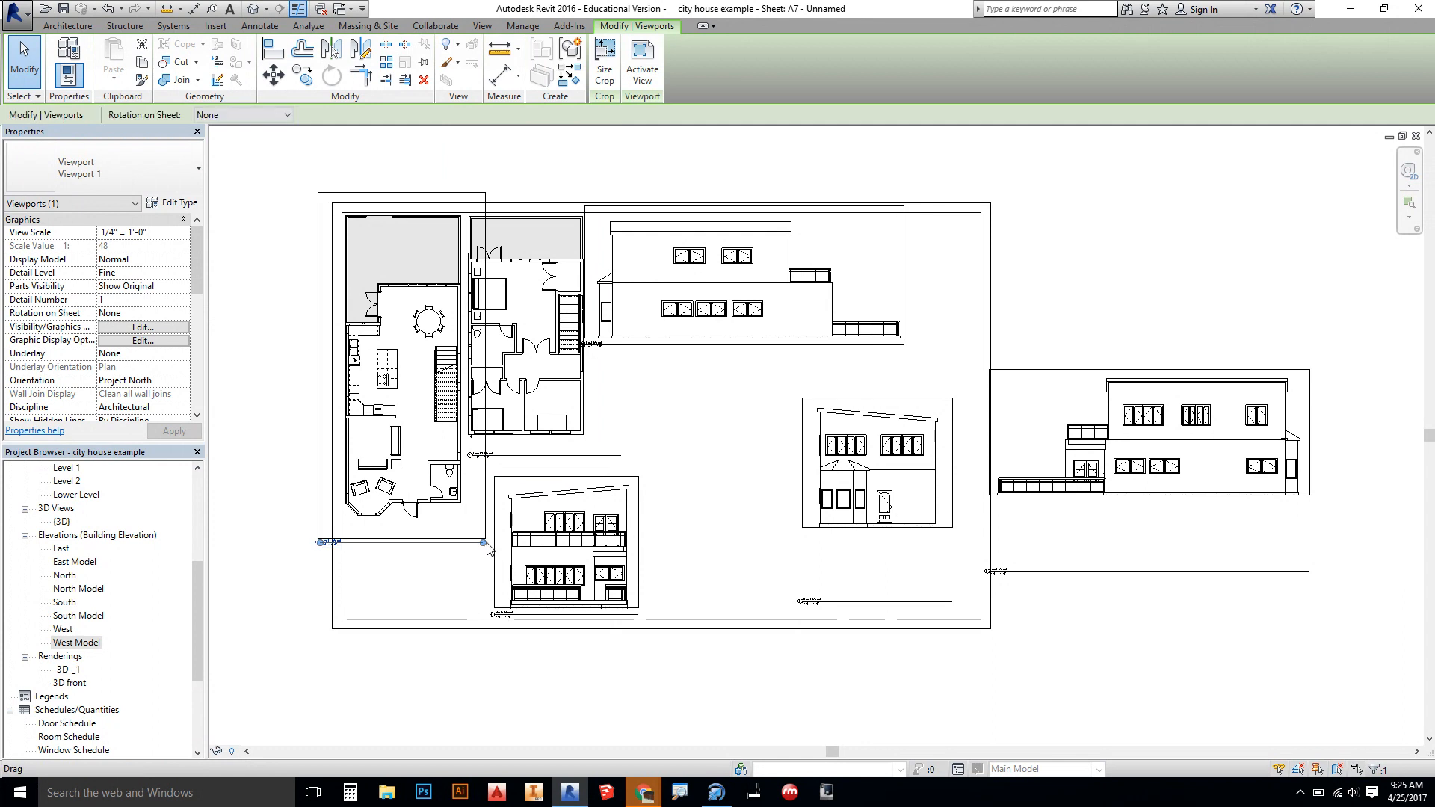
pyautogui.click(366, 563)
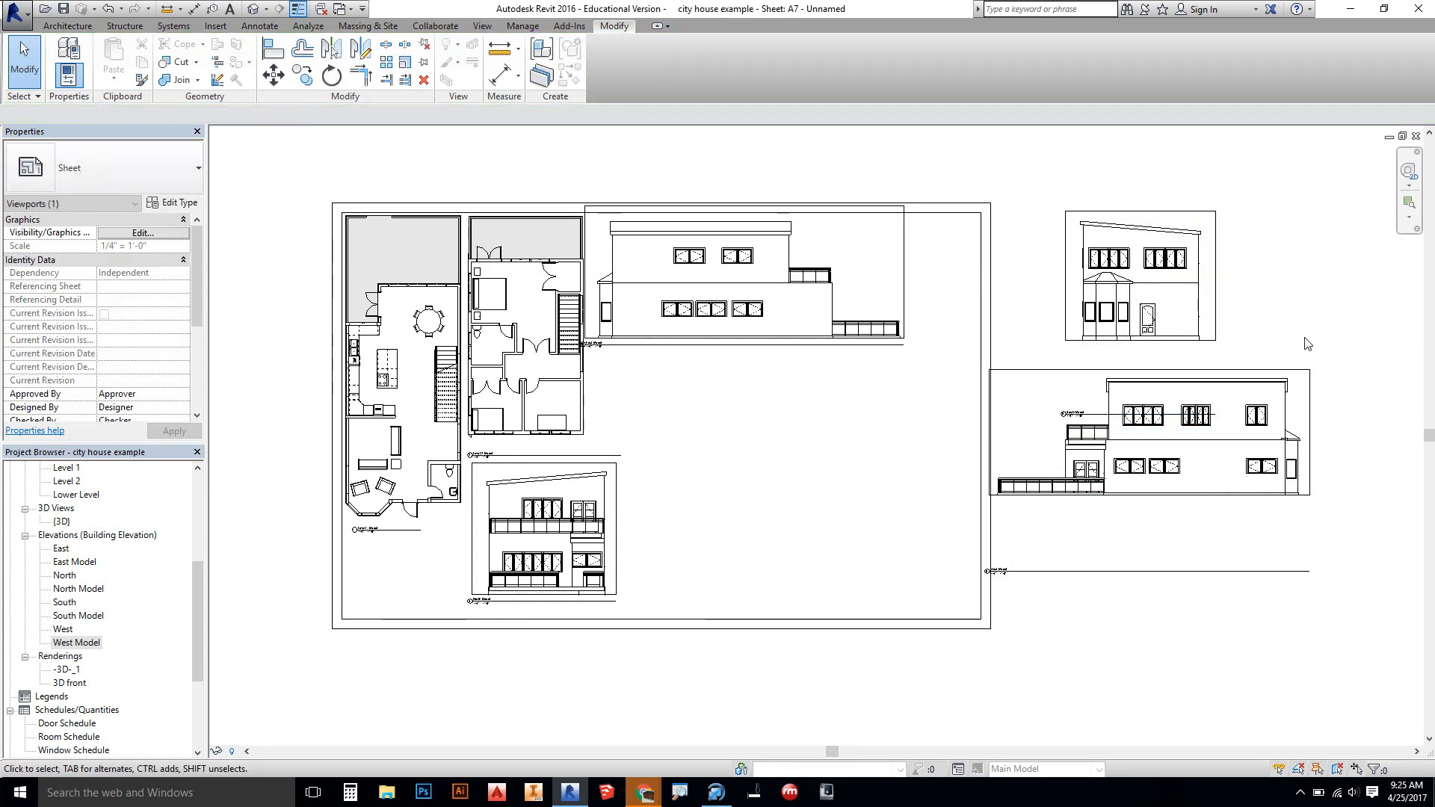
# - Move the West and South elevations into the sheet's lower right inside the border
pyautogui.click(855, 367)
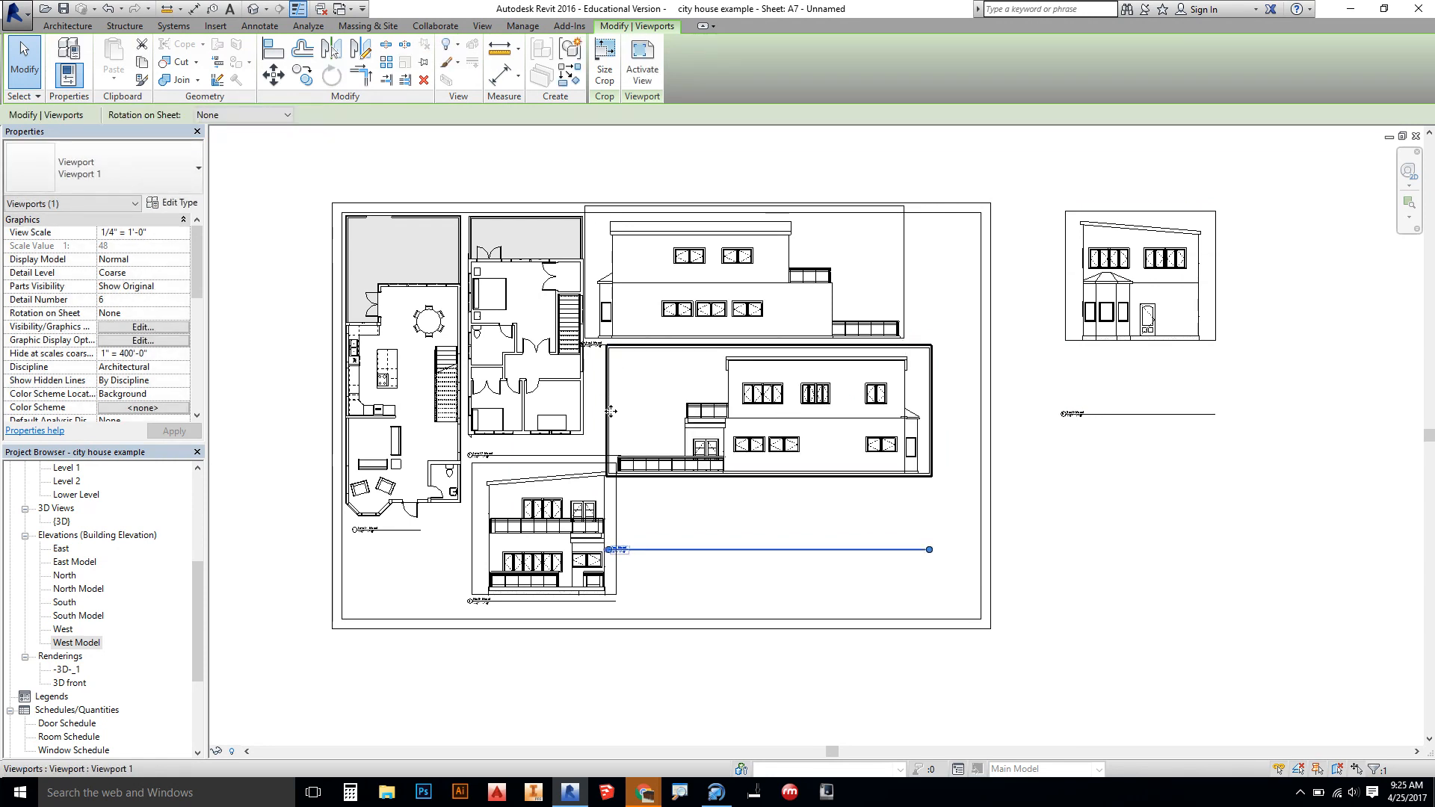
pyautogui.click(772, 569)
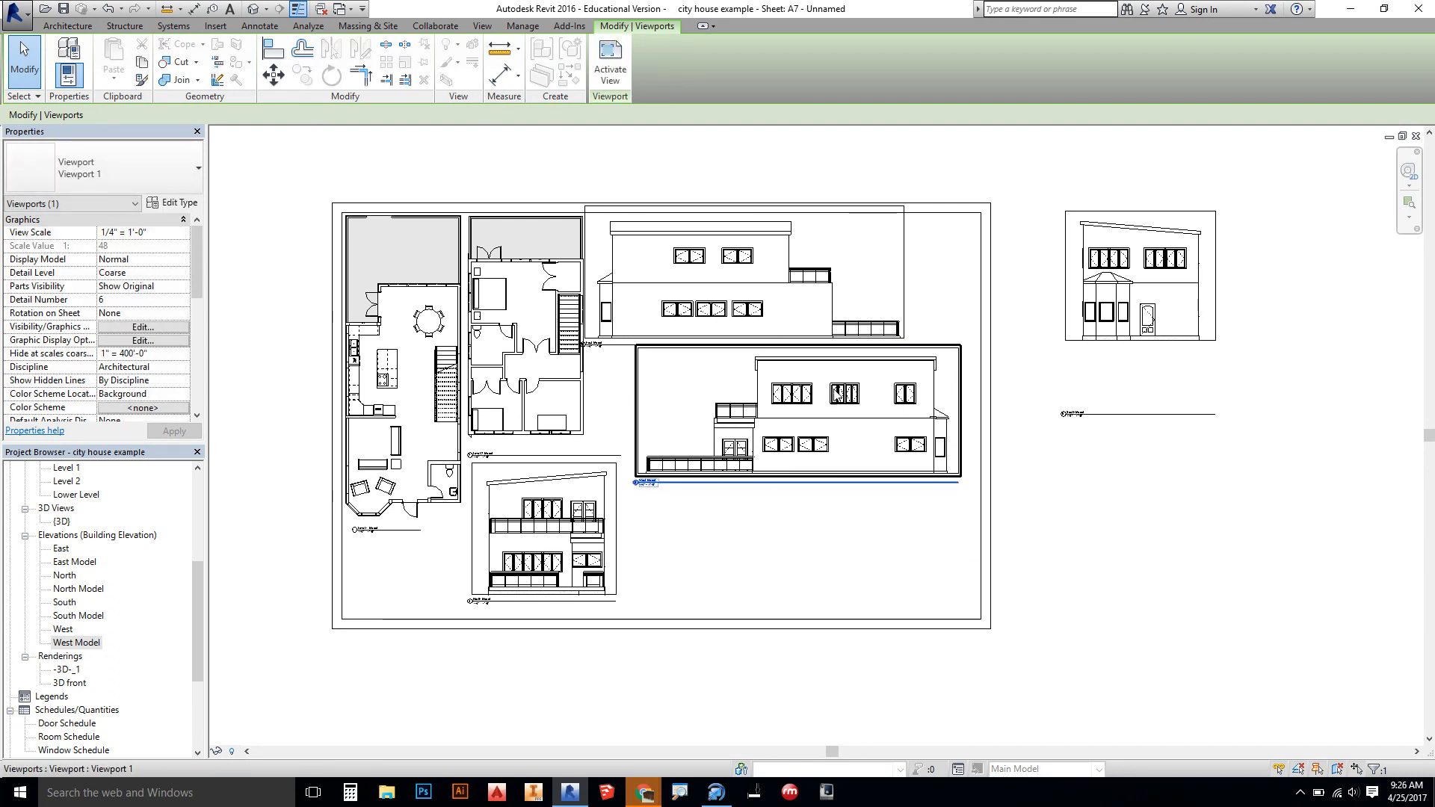
pyautogui.click(1139, 275)
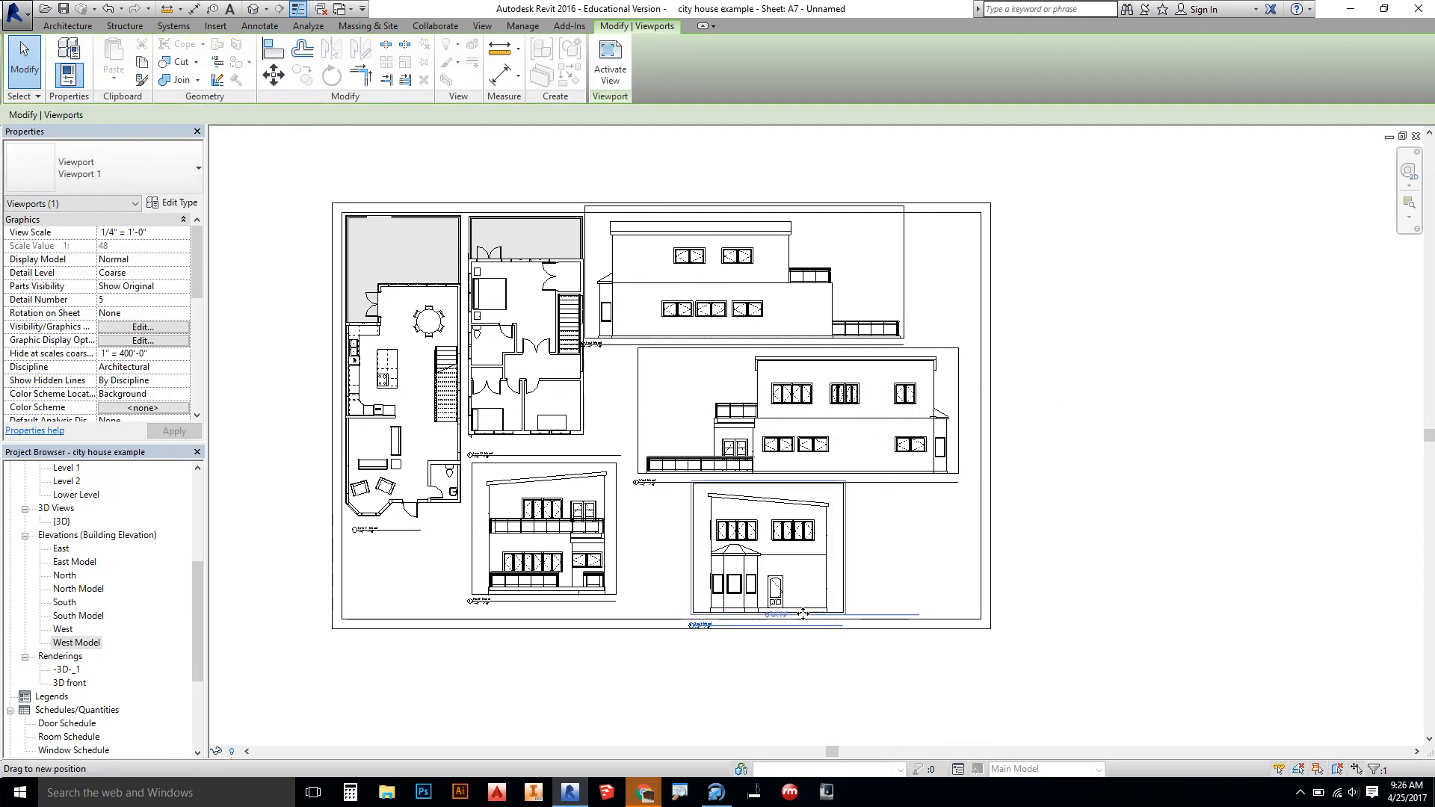
pyautogui.click(769, 548)
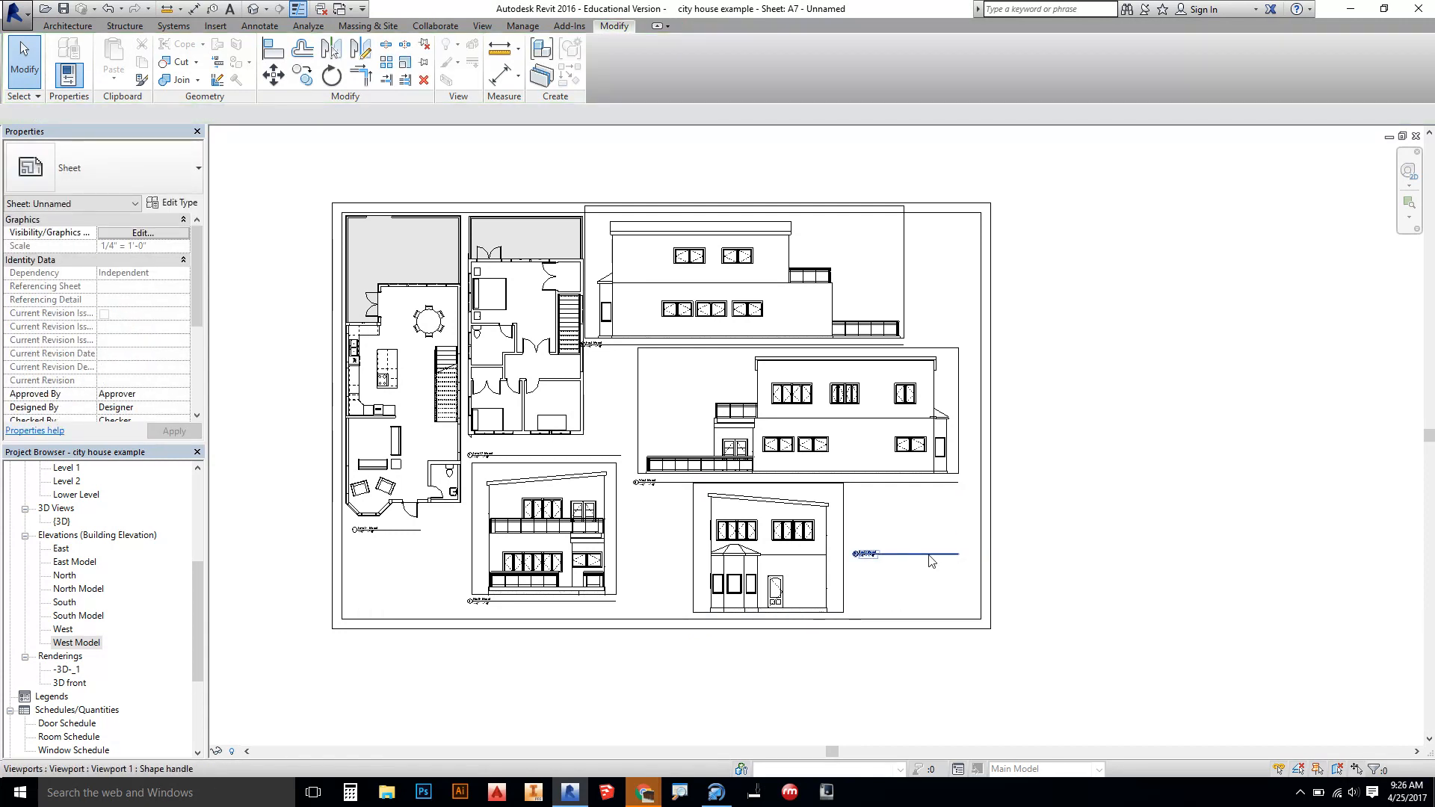
pyautogui.click(902, 553)
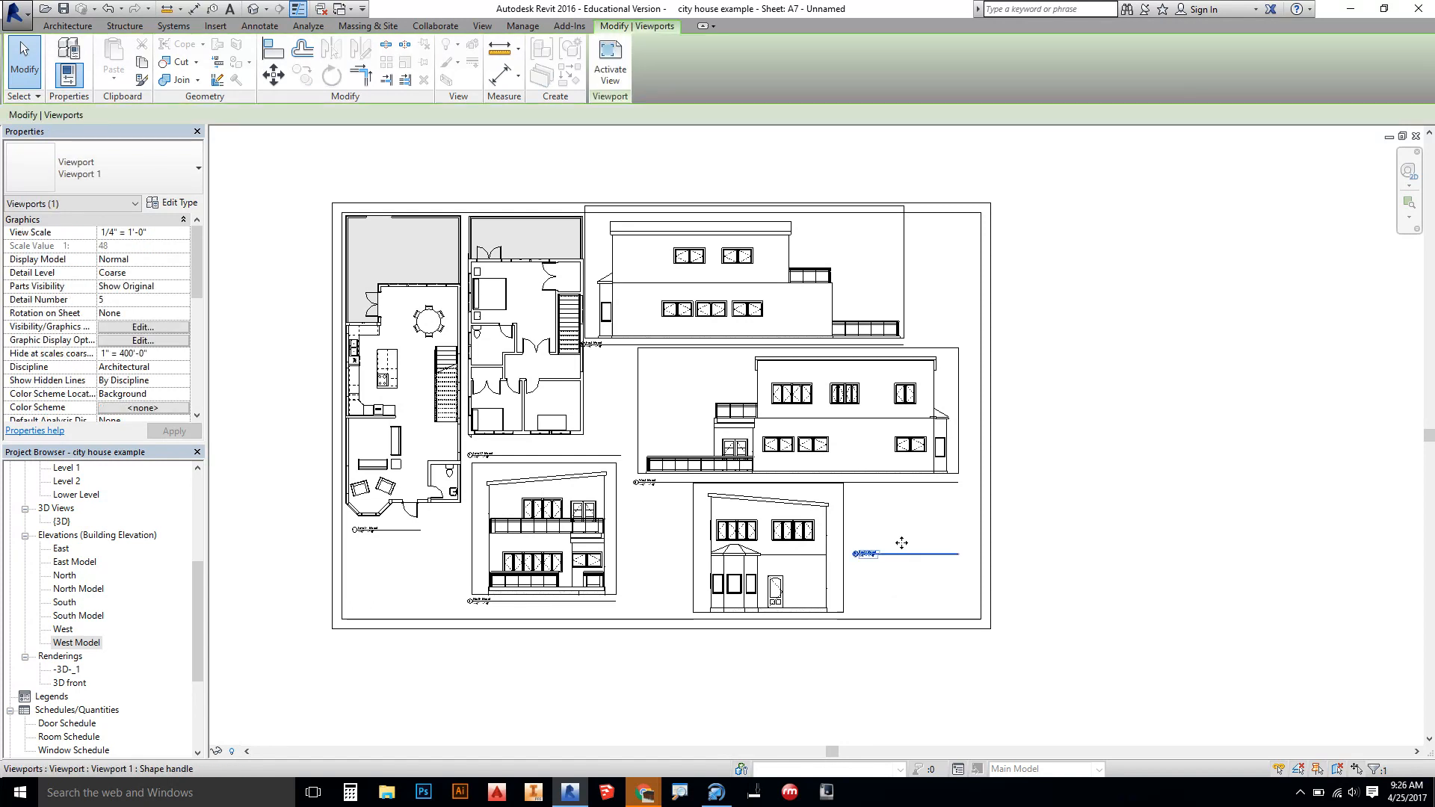
pyautogui.click(877, 577)
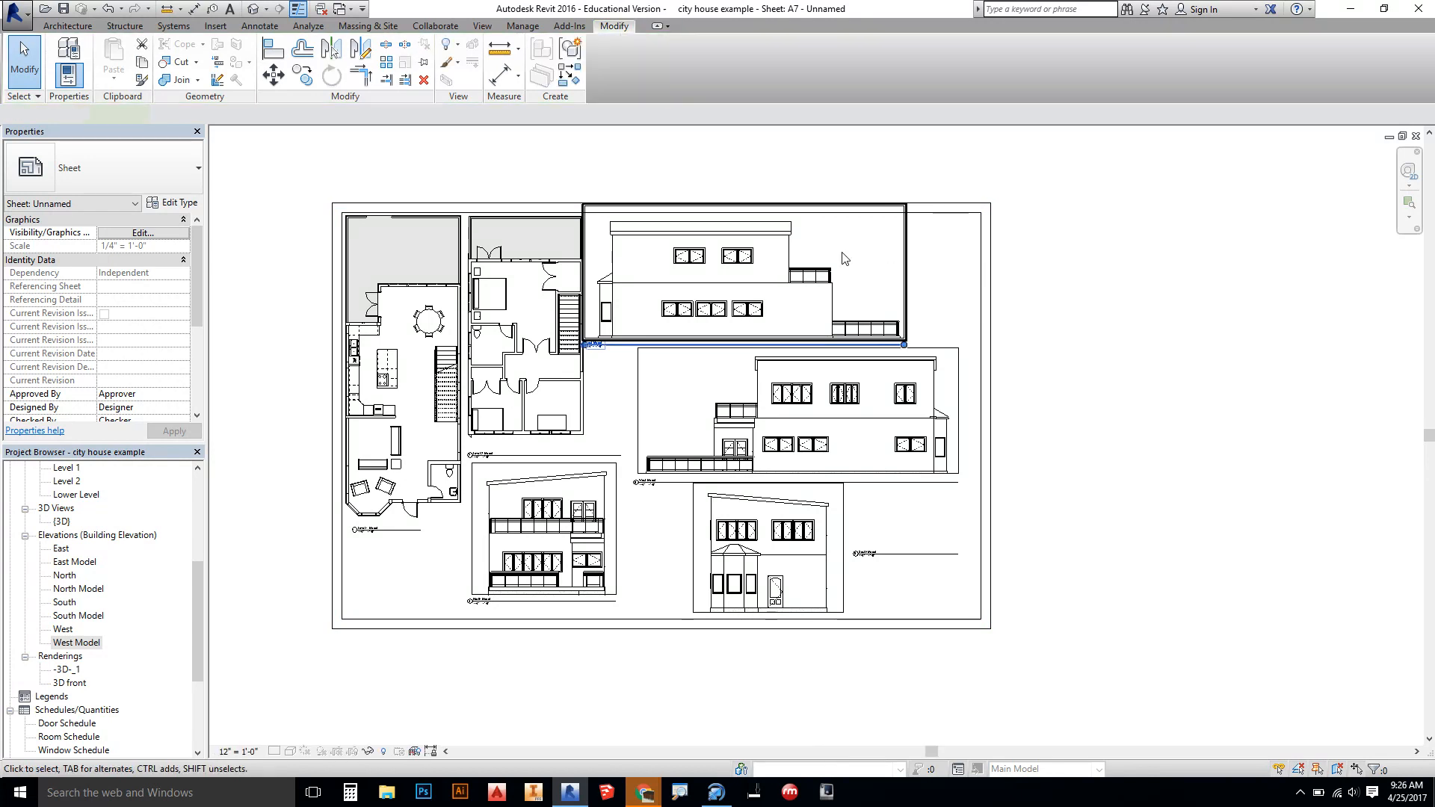
pyautogui.click(785, 266)
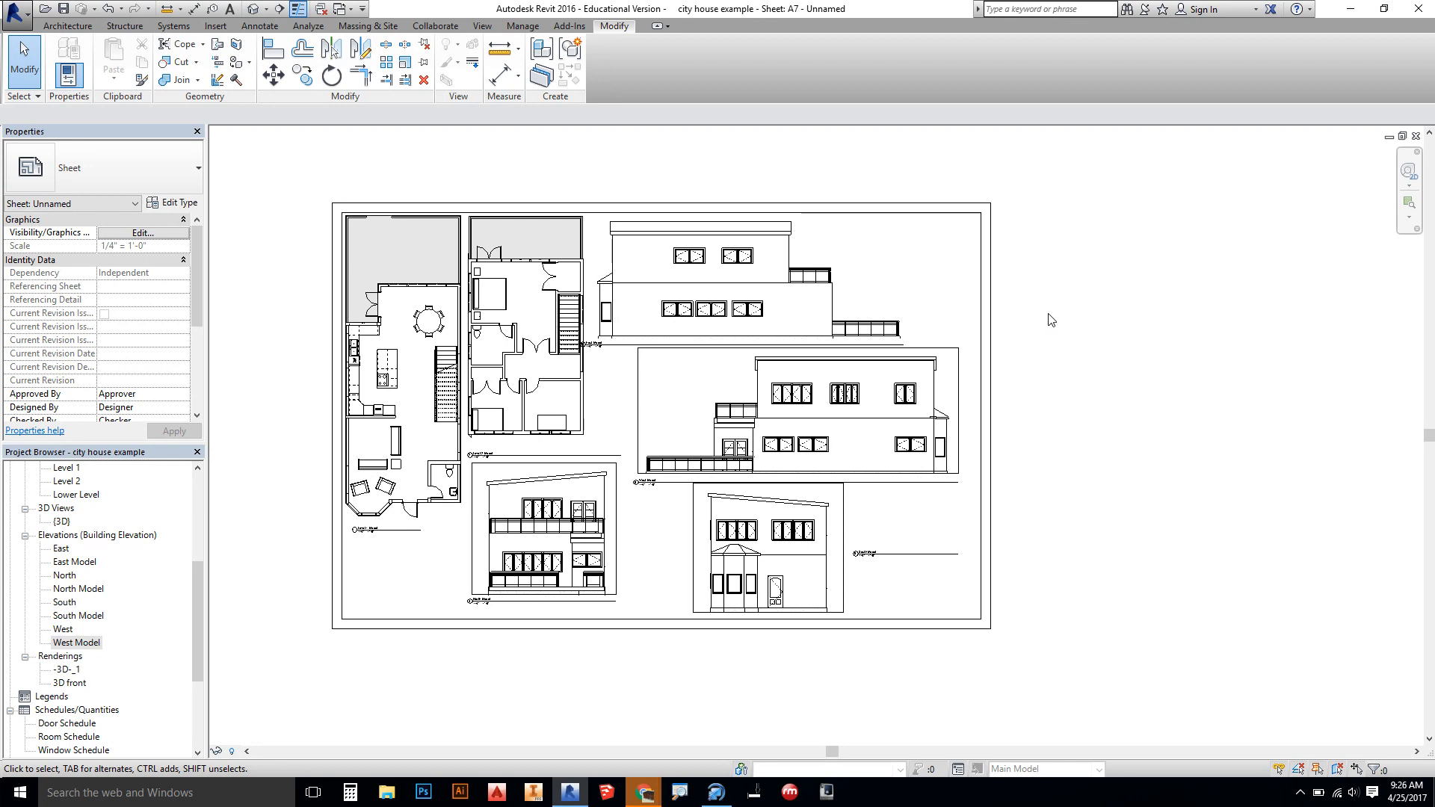
pyautogui.moveTo(1059, 305)
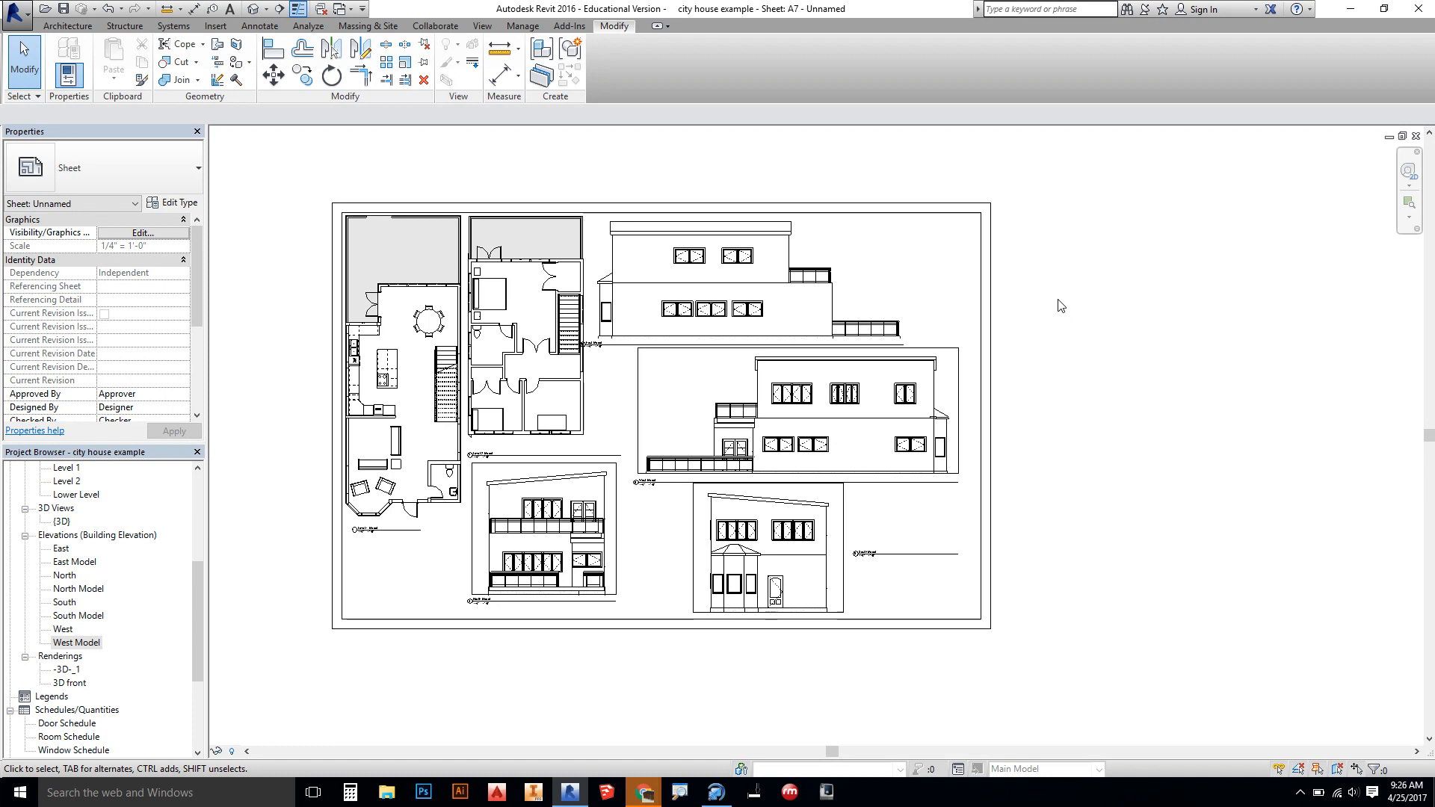
pyautogui.click(540, 539)
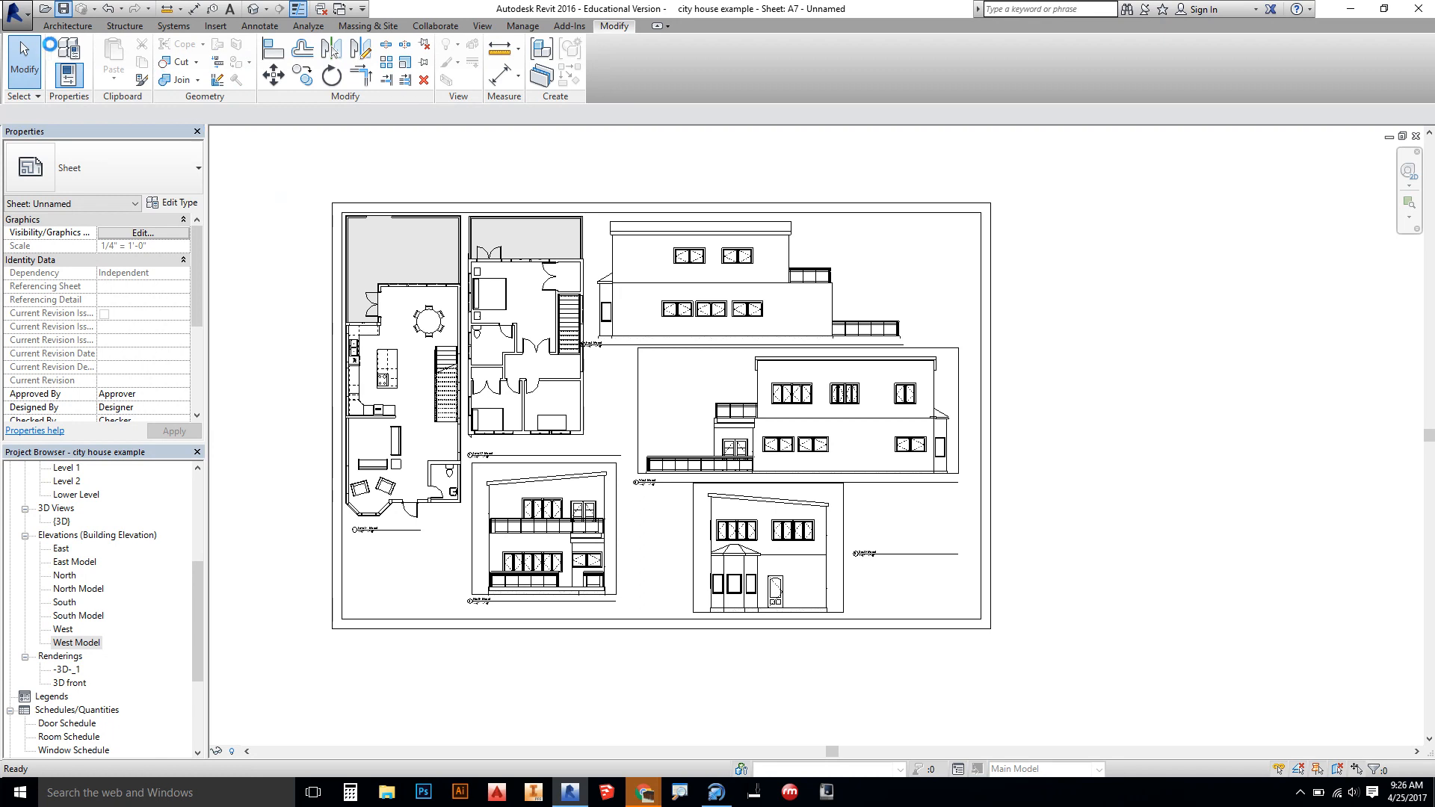
# - Start printing the sheet and go into the print page setup
pyautogui.click(18, 14)
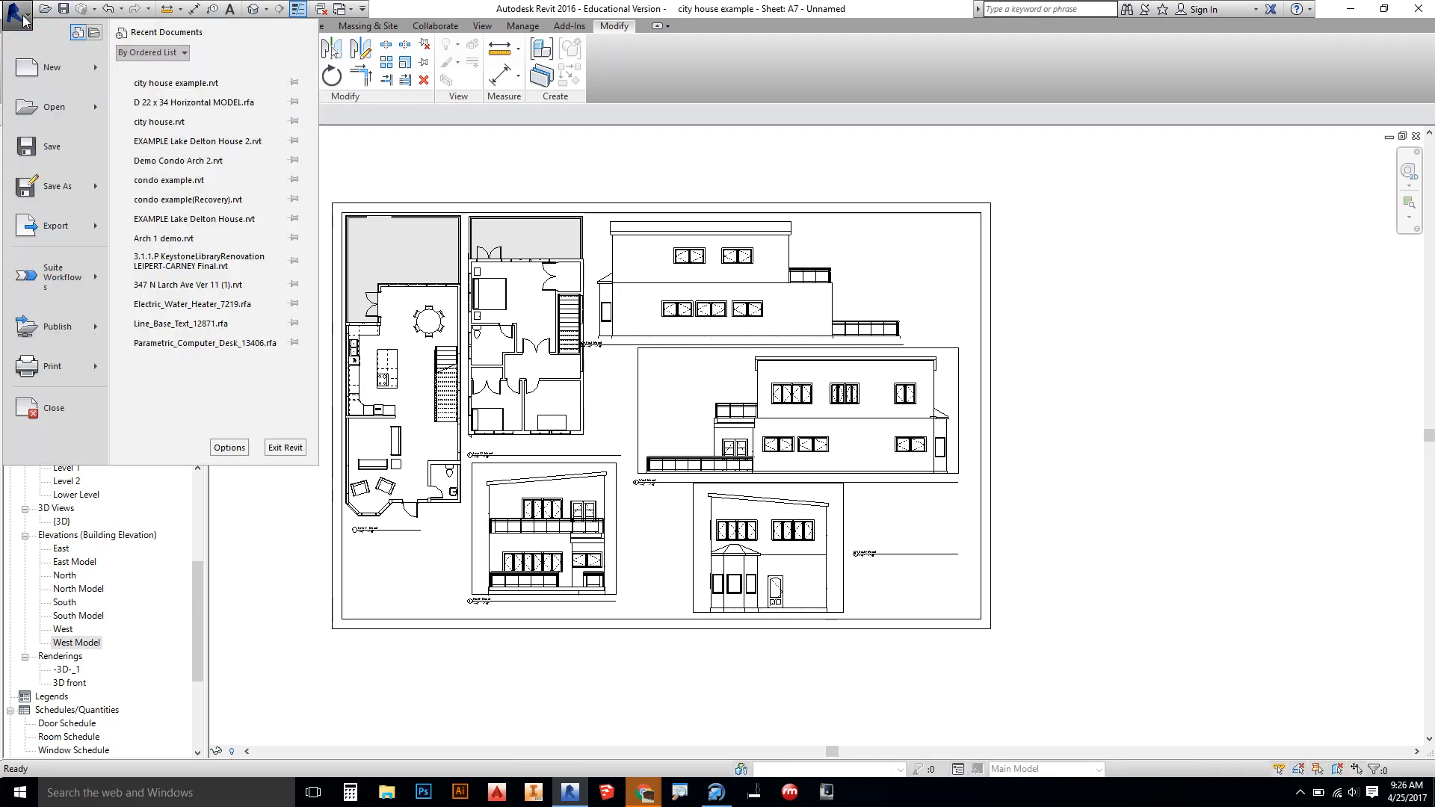
pyautogui.click(52, 365)
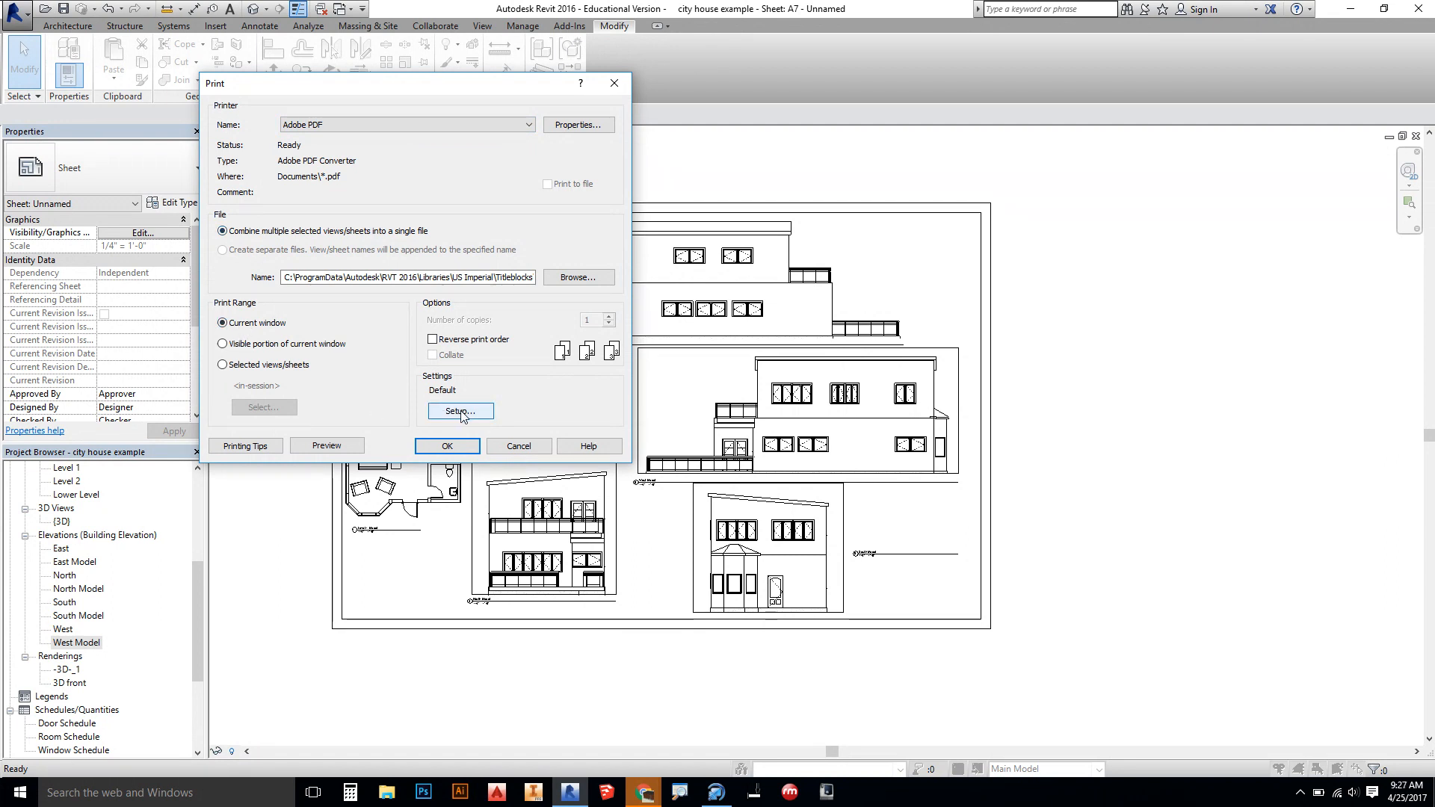
pyautogui.click(459, 411)
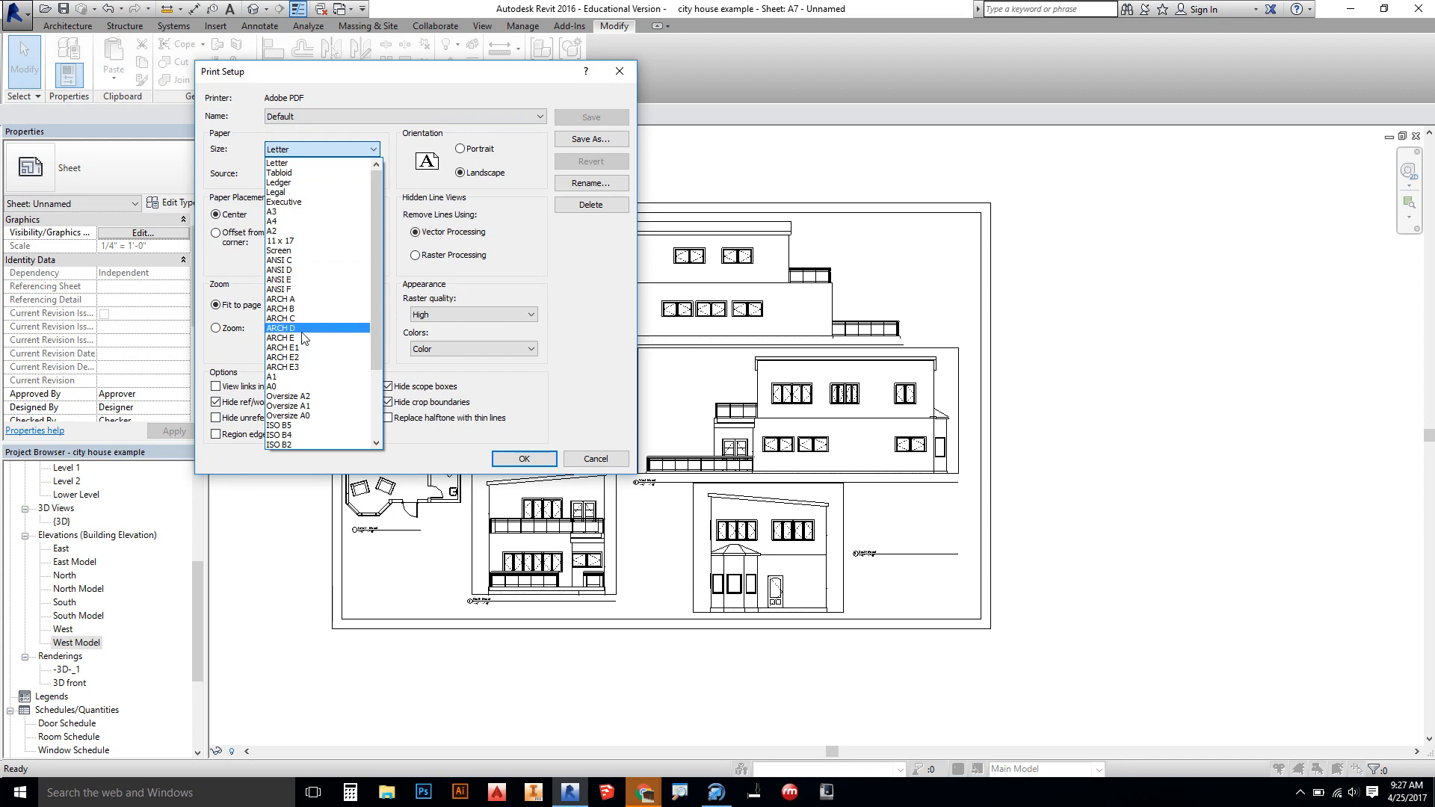
# - Set paper size ARCH D, fixed 100% zoom and centered placement, and confirm the setup
pyautogui.click(281, 327)
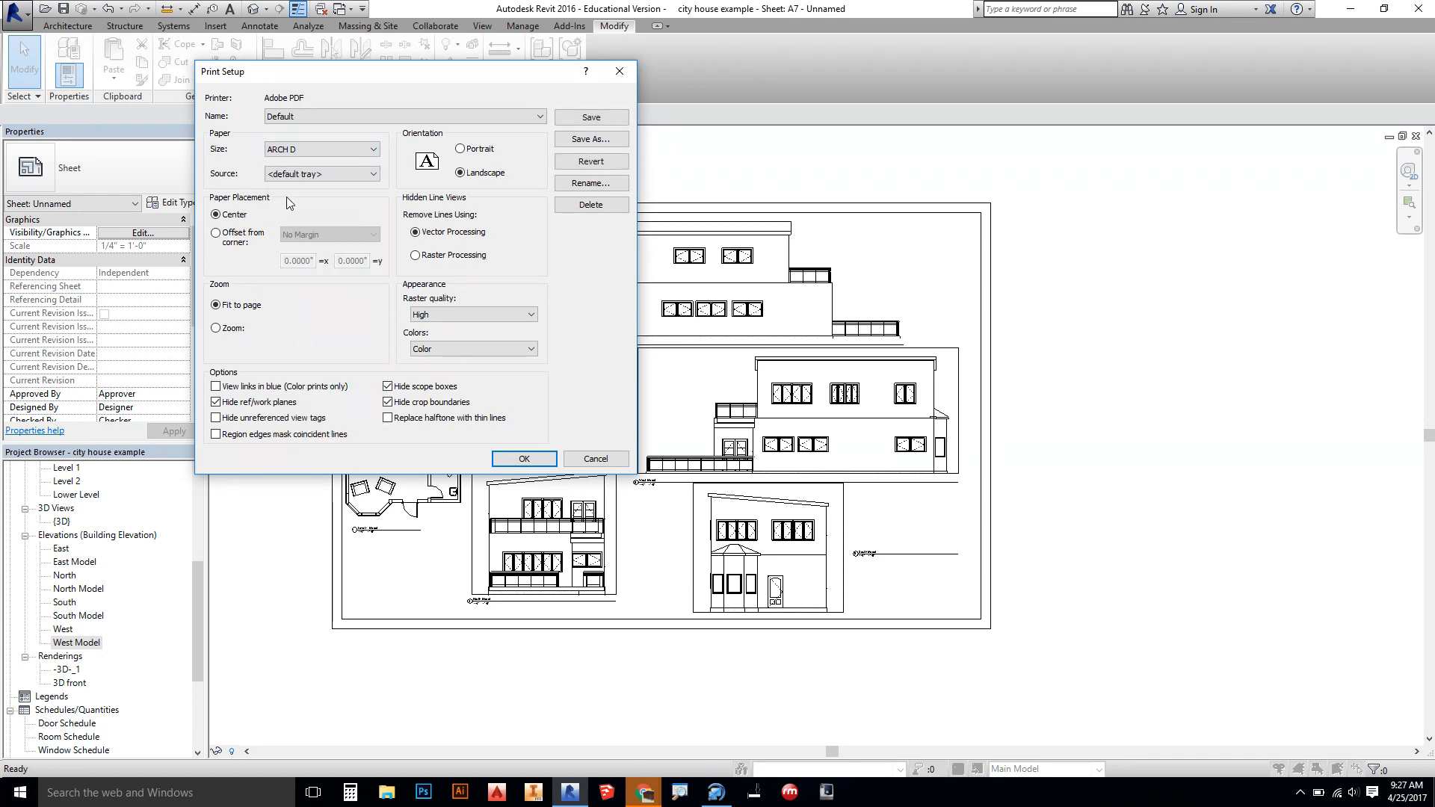
pyautogui.click(215, 328)
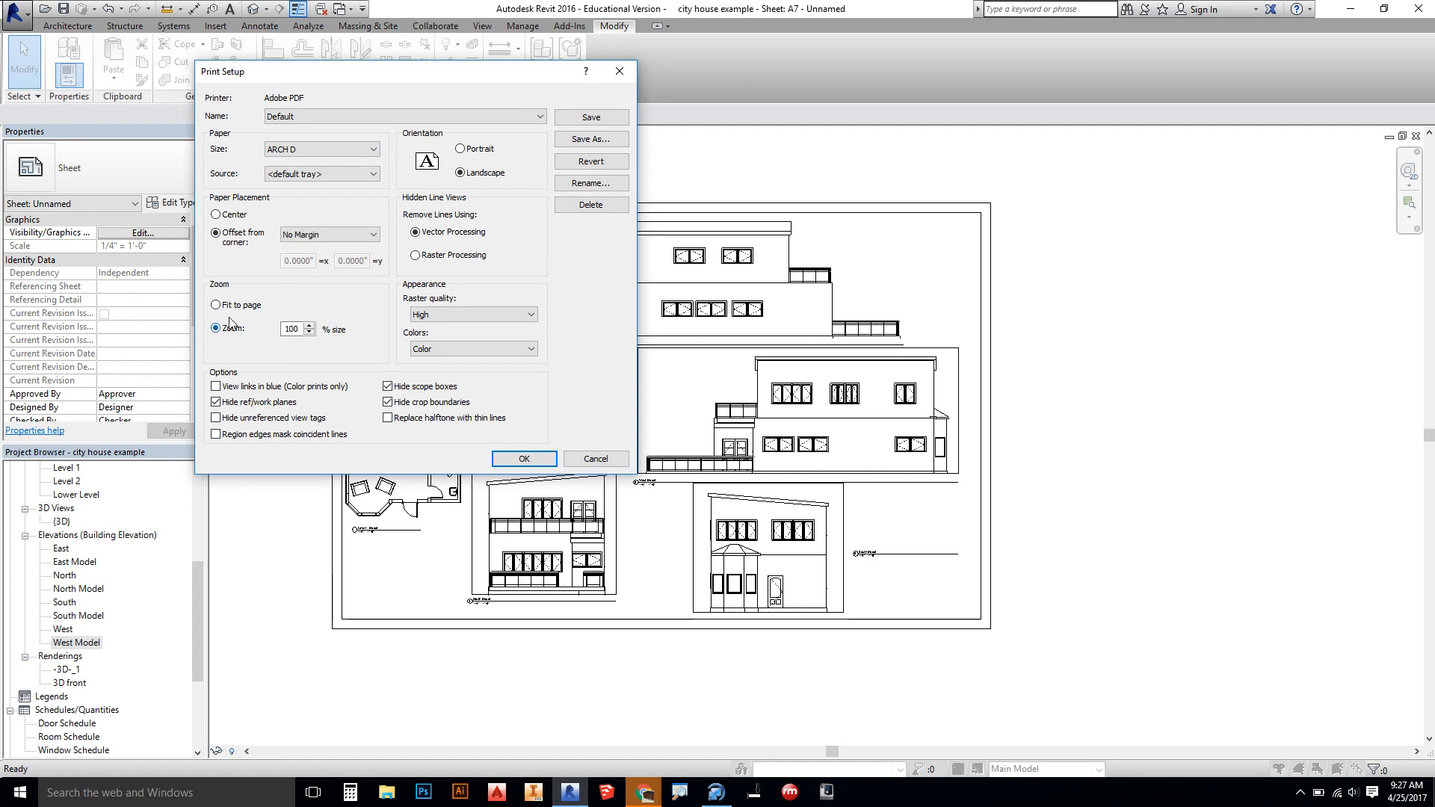
pyautogui.click(215, 214)
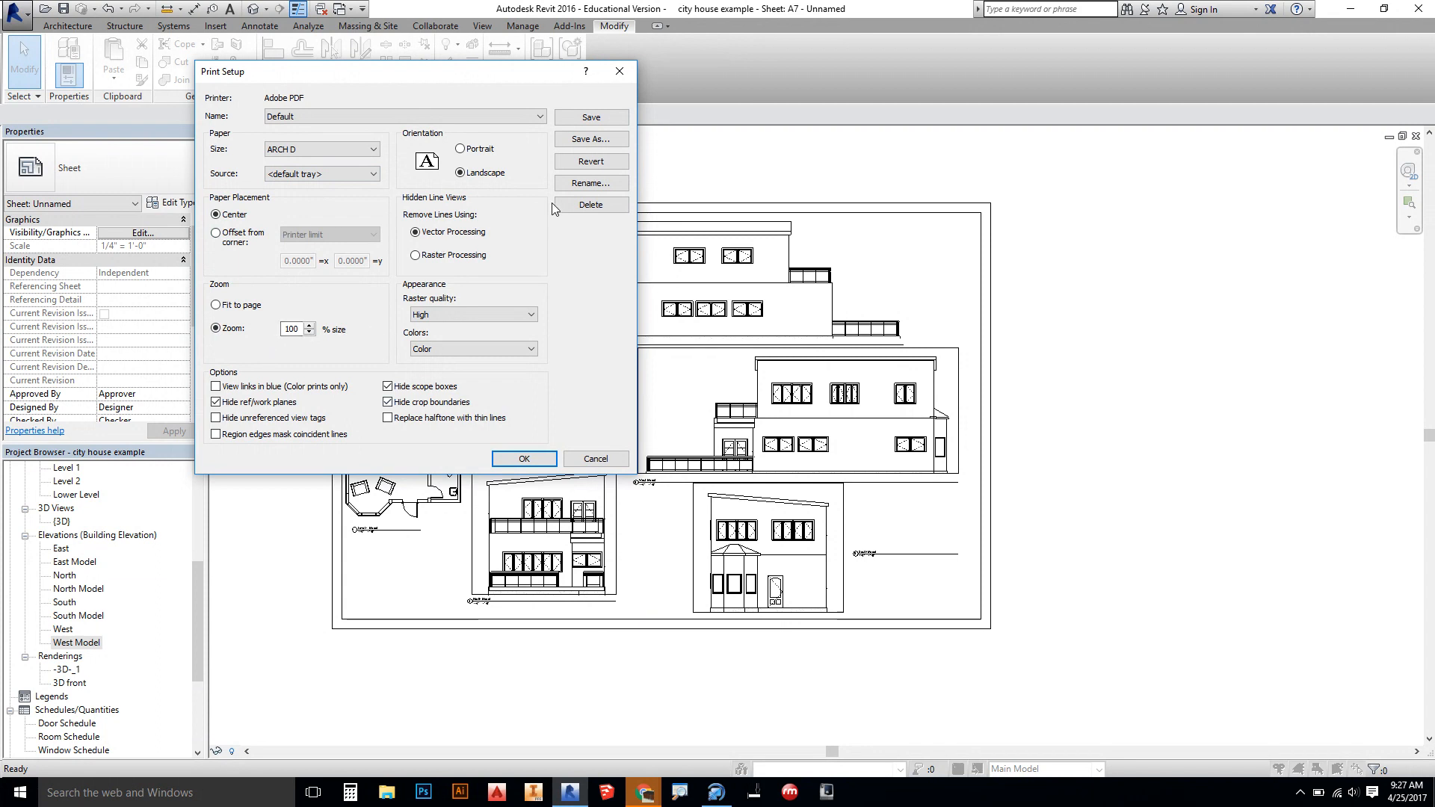
pyautogui.click(523, 459)
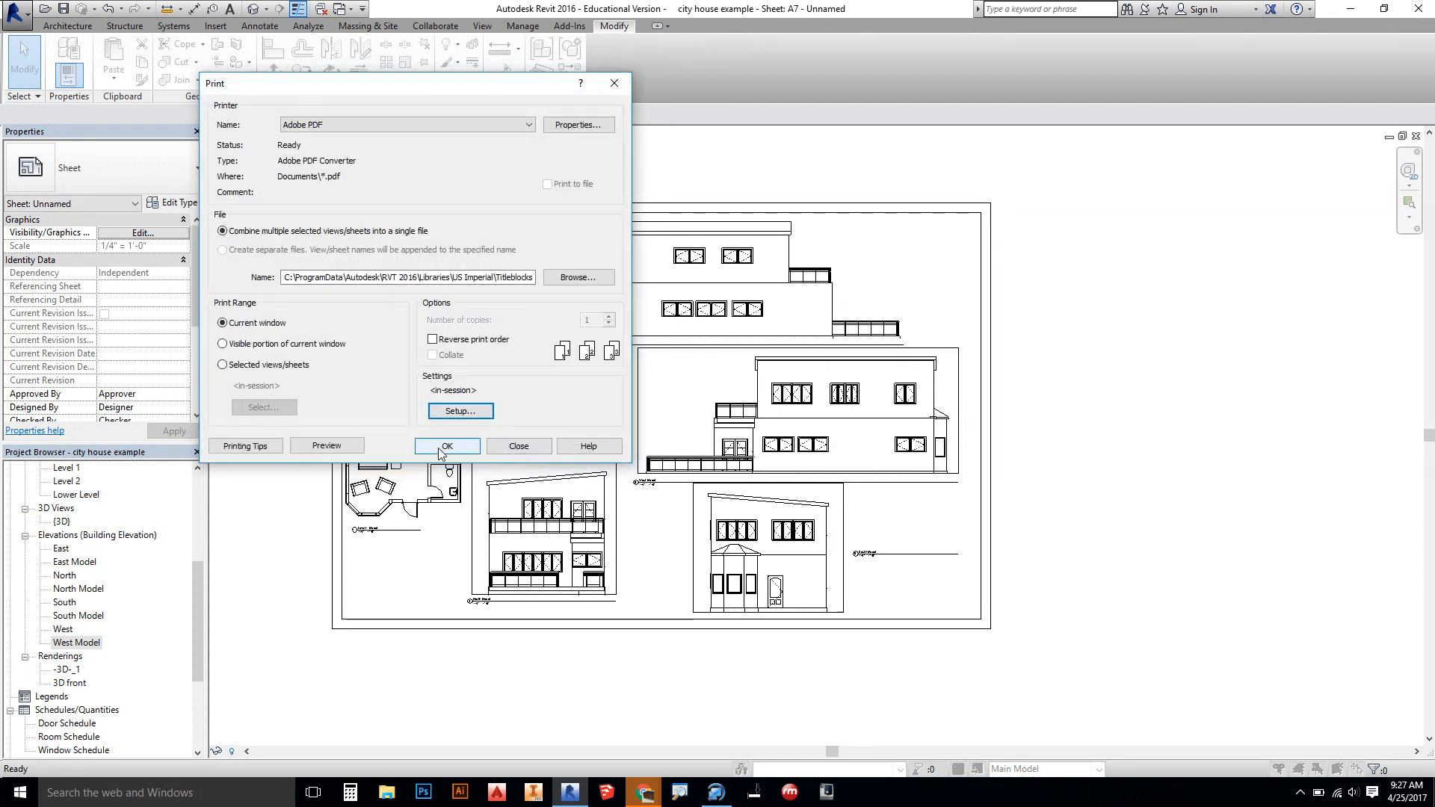
# - Print to PDF as 'city house example Model sheet.pdf' on the Desktop
pyautogui.click(446, 447)
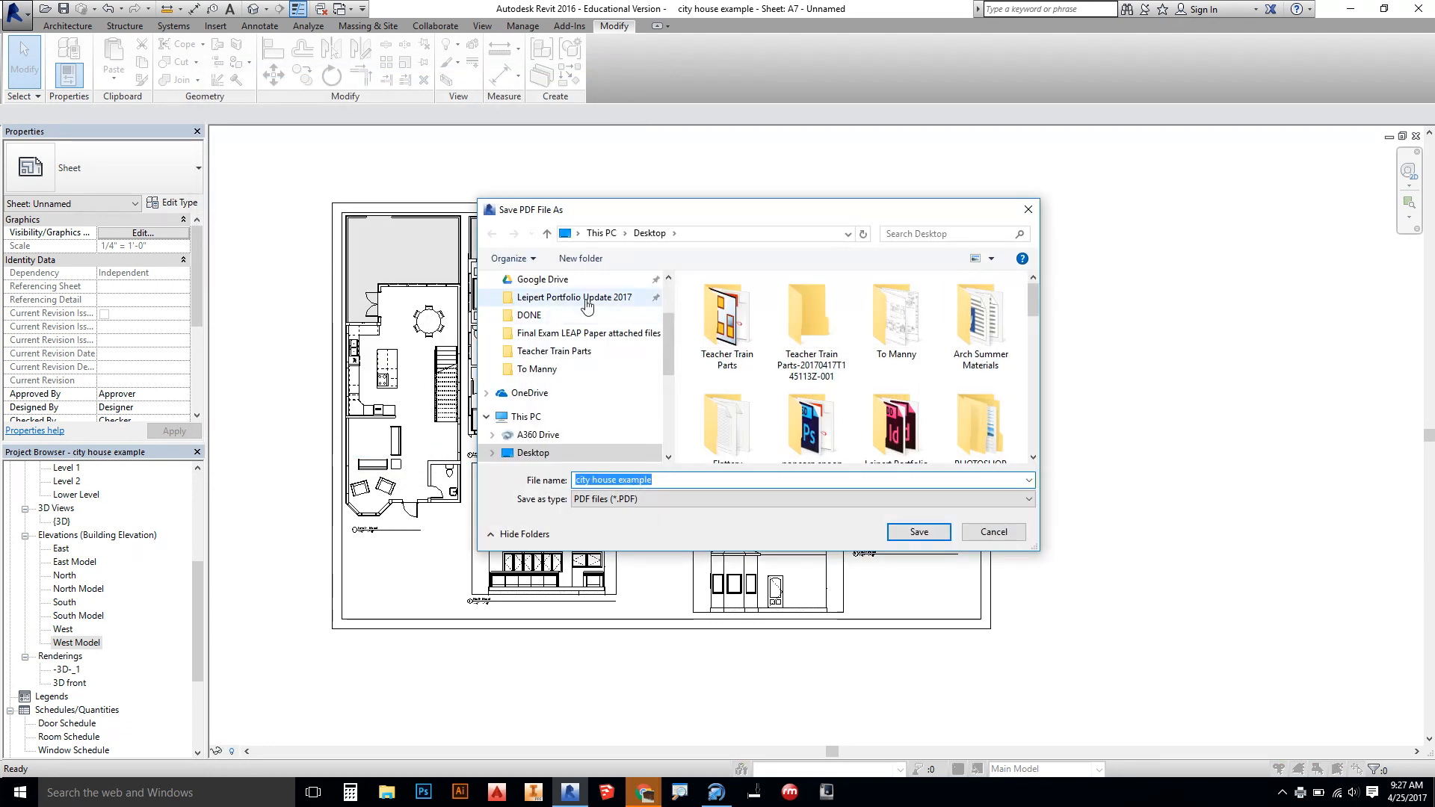
pyautogui.click(668, 478)
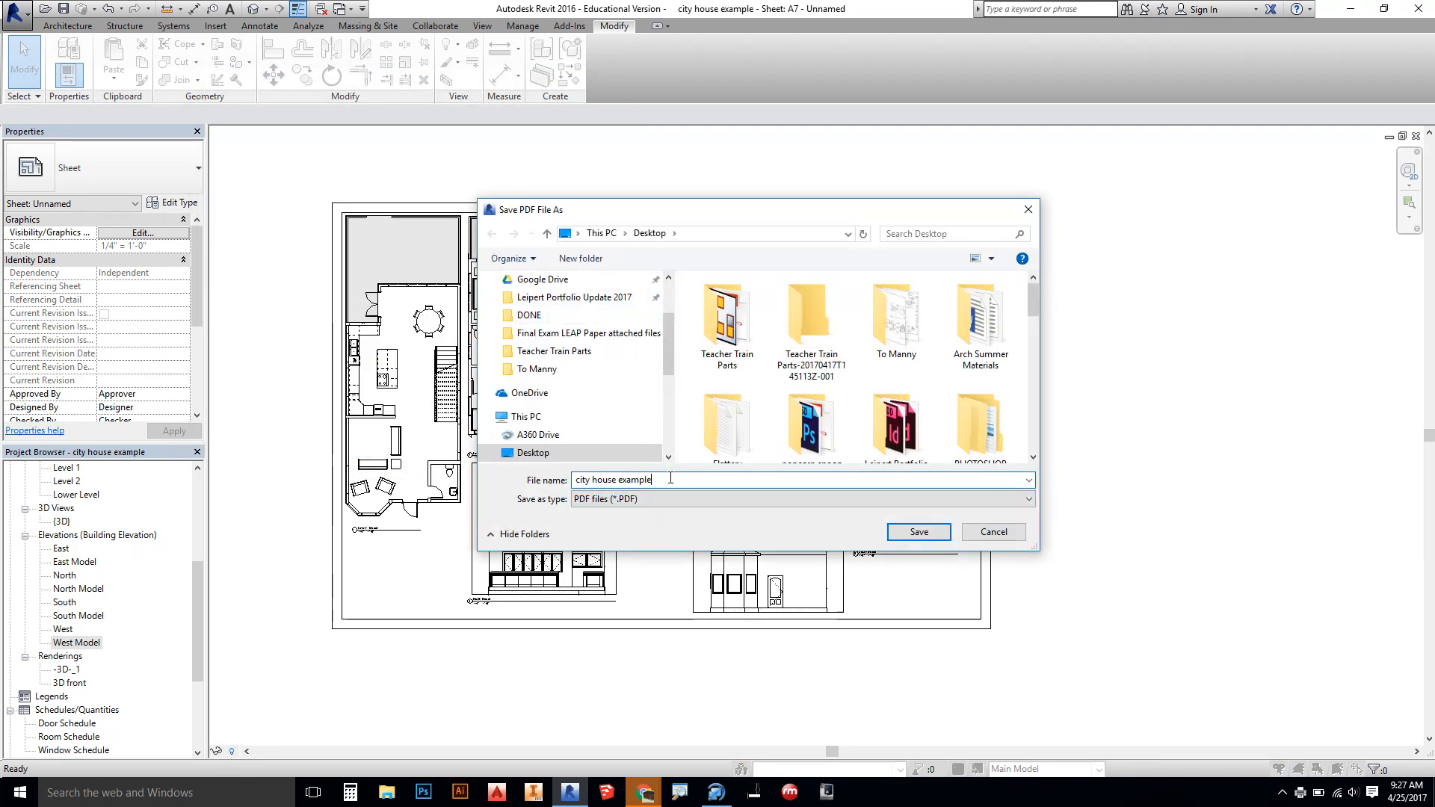
pyautogui.write('Model sheet')
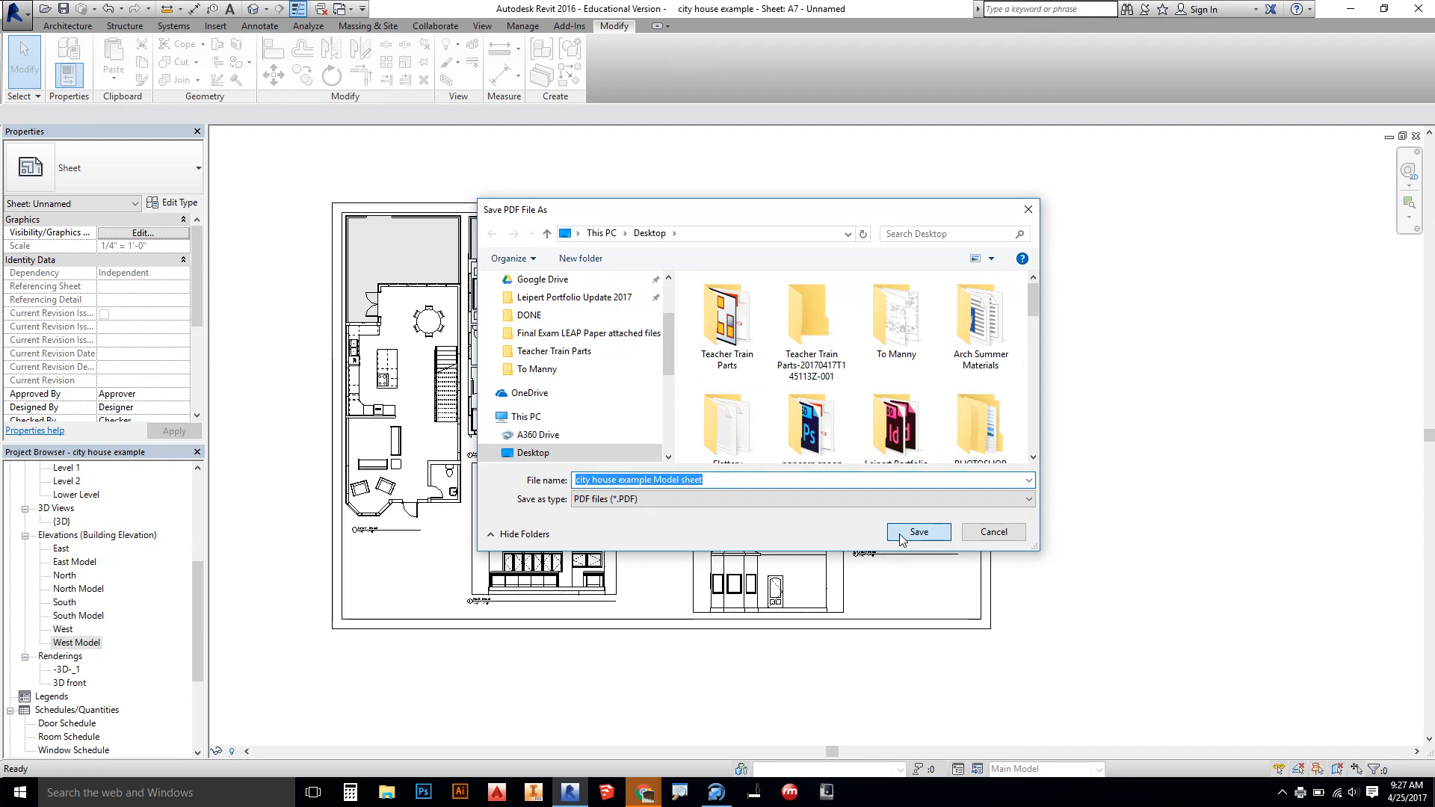
pyautogui.click(918, 532)
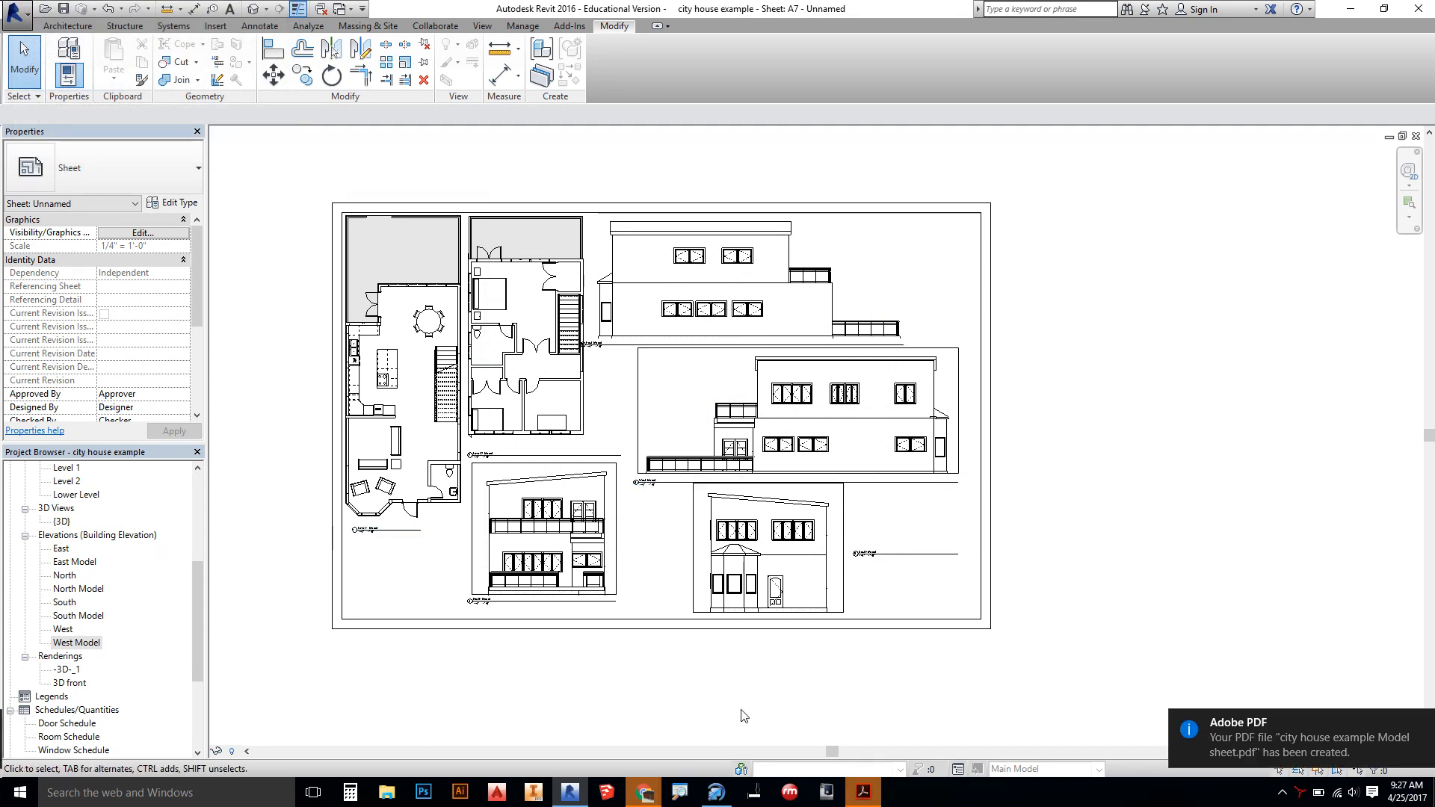
pyautogui.moveTo(785, 677)
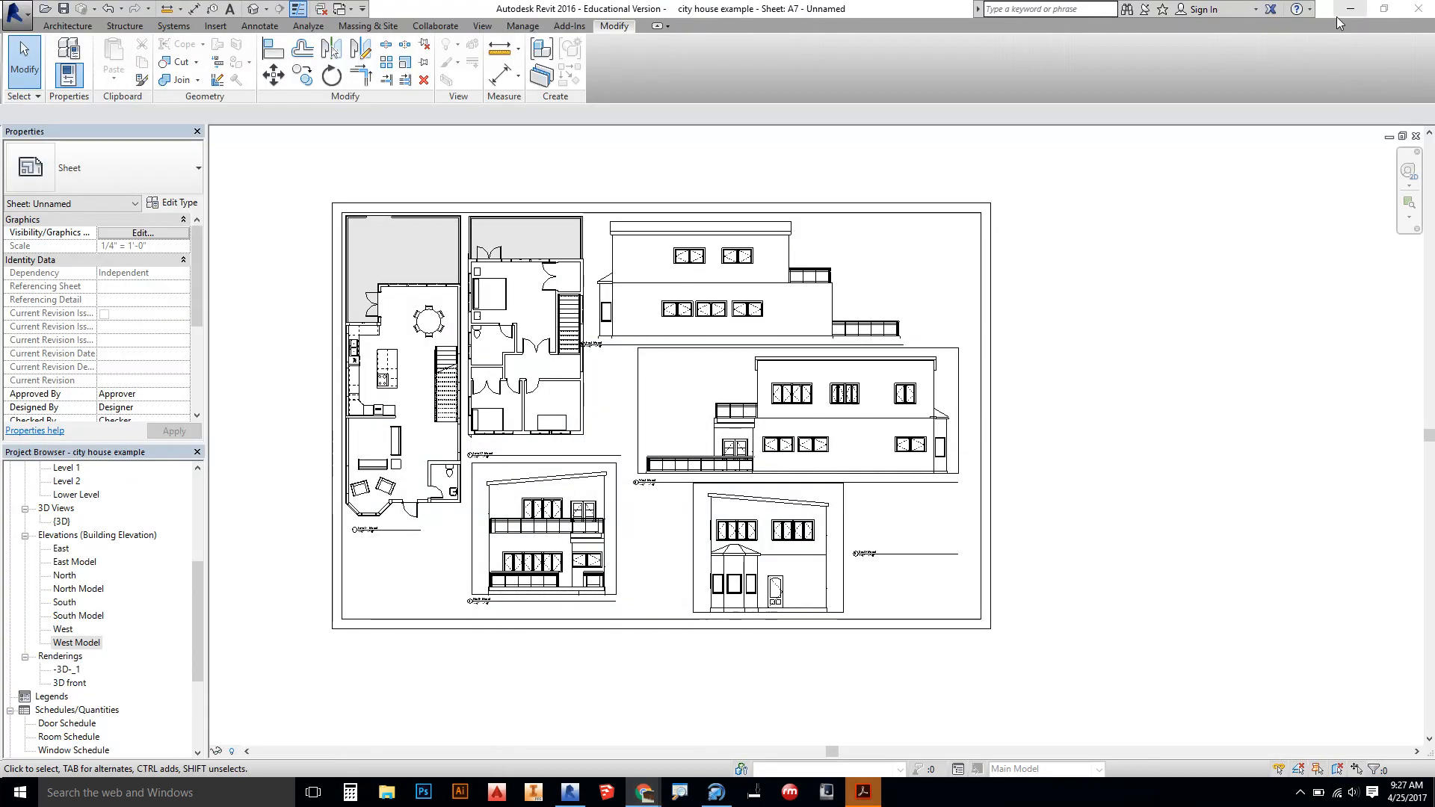
# - Minimize Revit so the exported Model sheet PDF shows in Acrobat
pyautogui.click(861, 792)
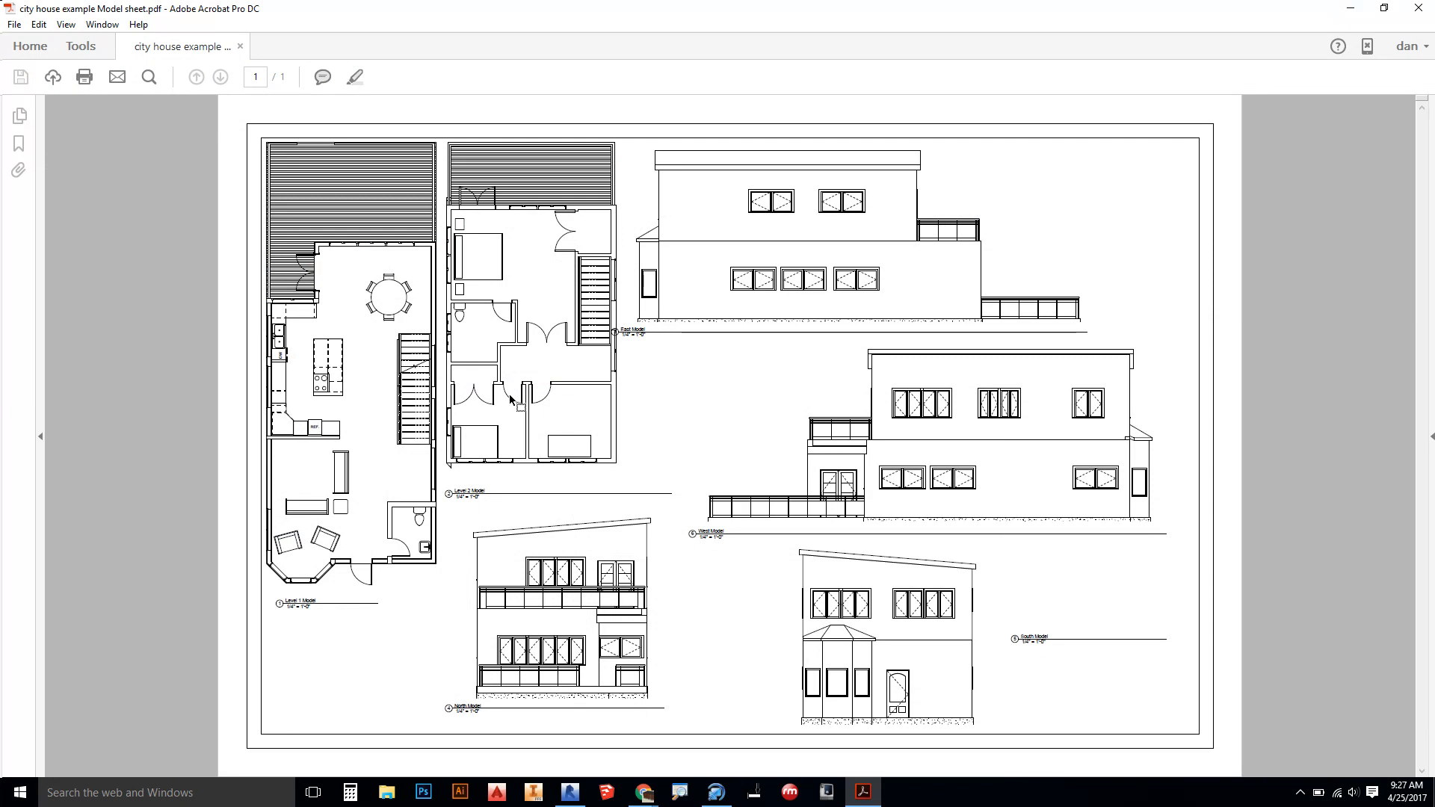
pyautogui.moveTo(509, 358)
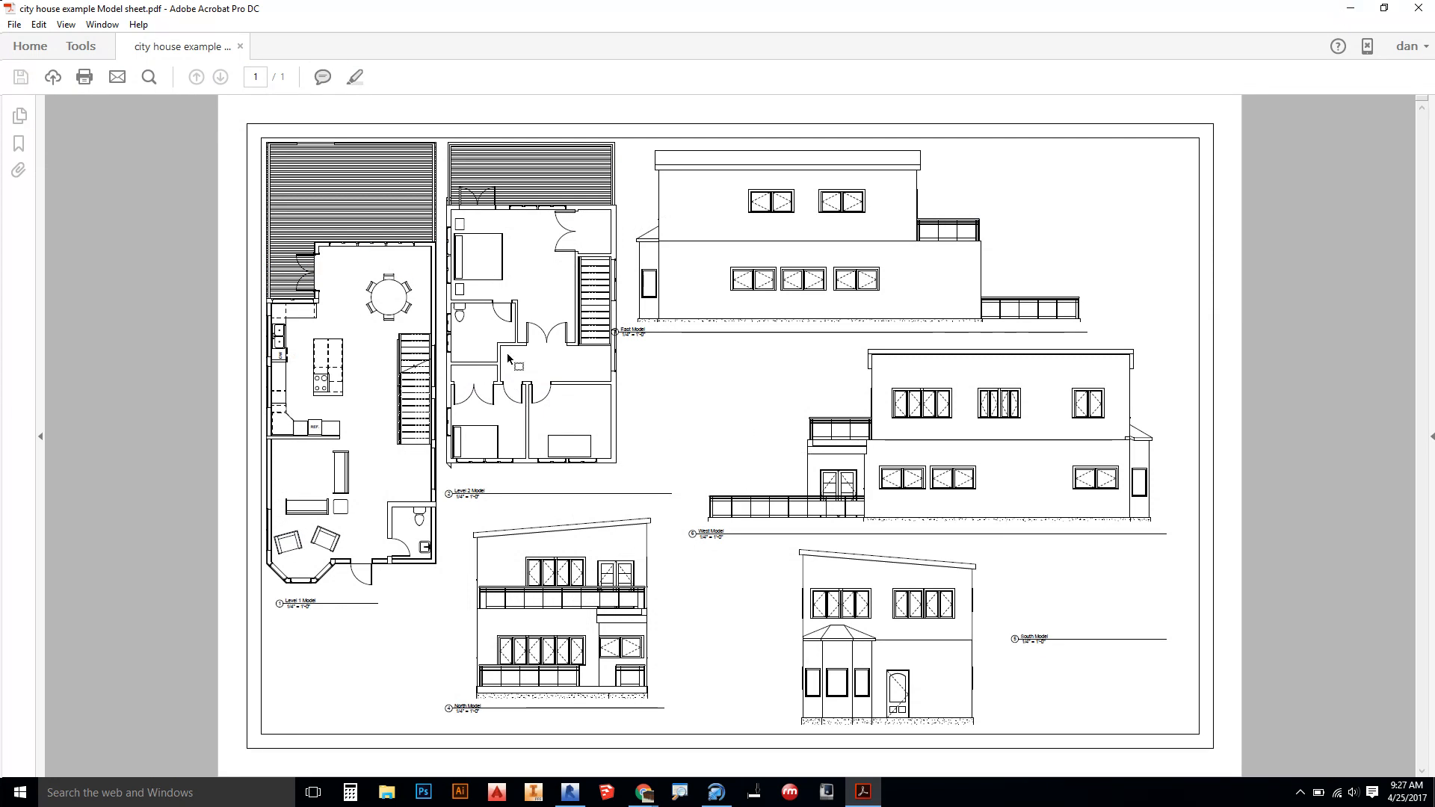
pyautogui.moveTo(504, 349)
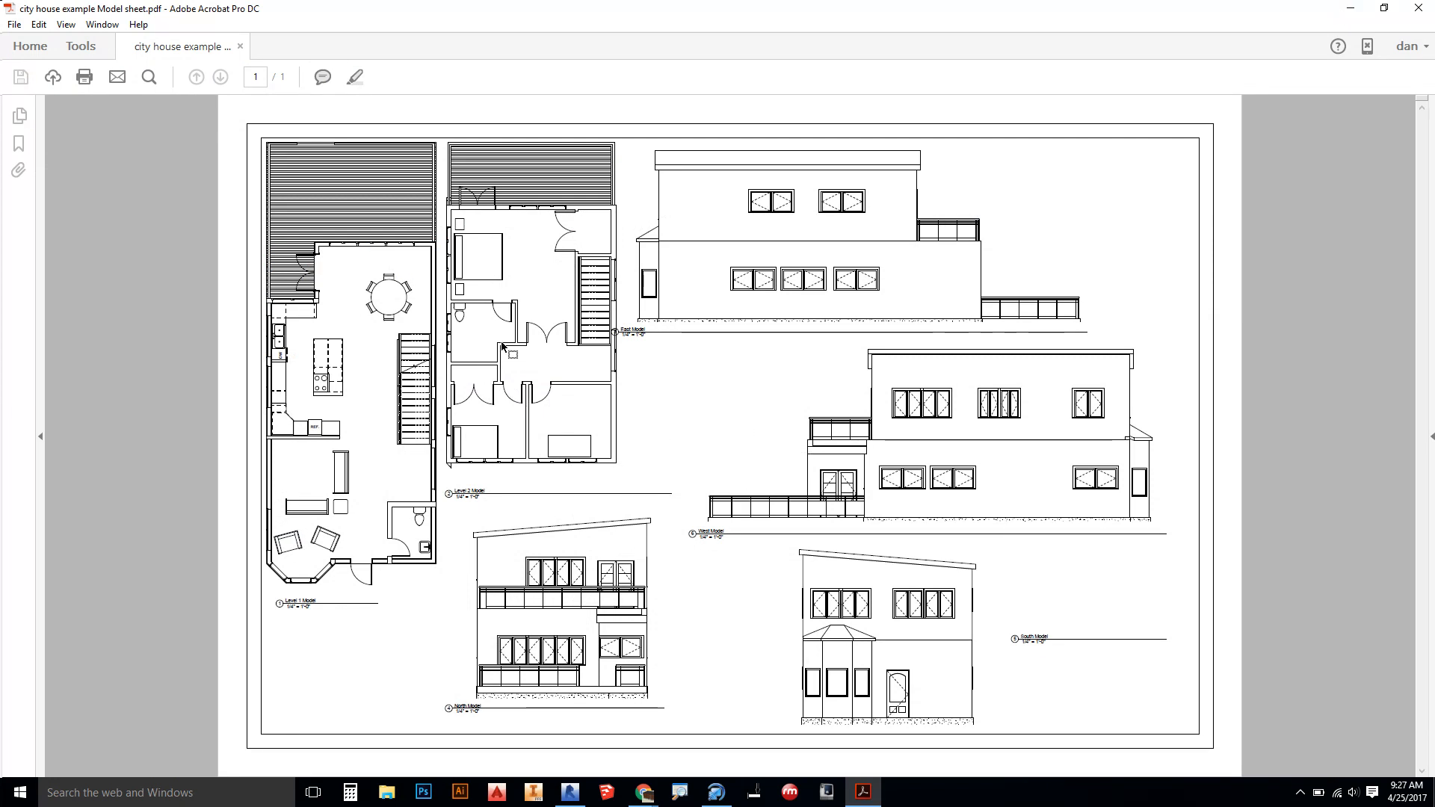
pyautogui.moveTo(495, 335)
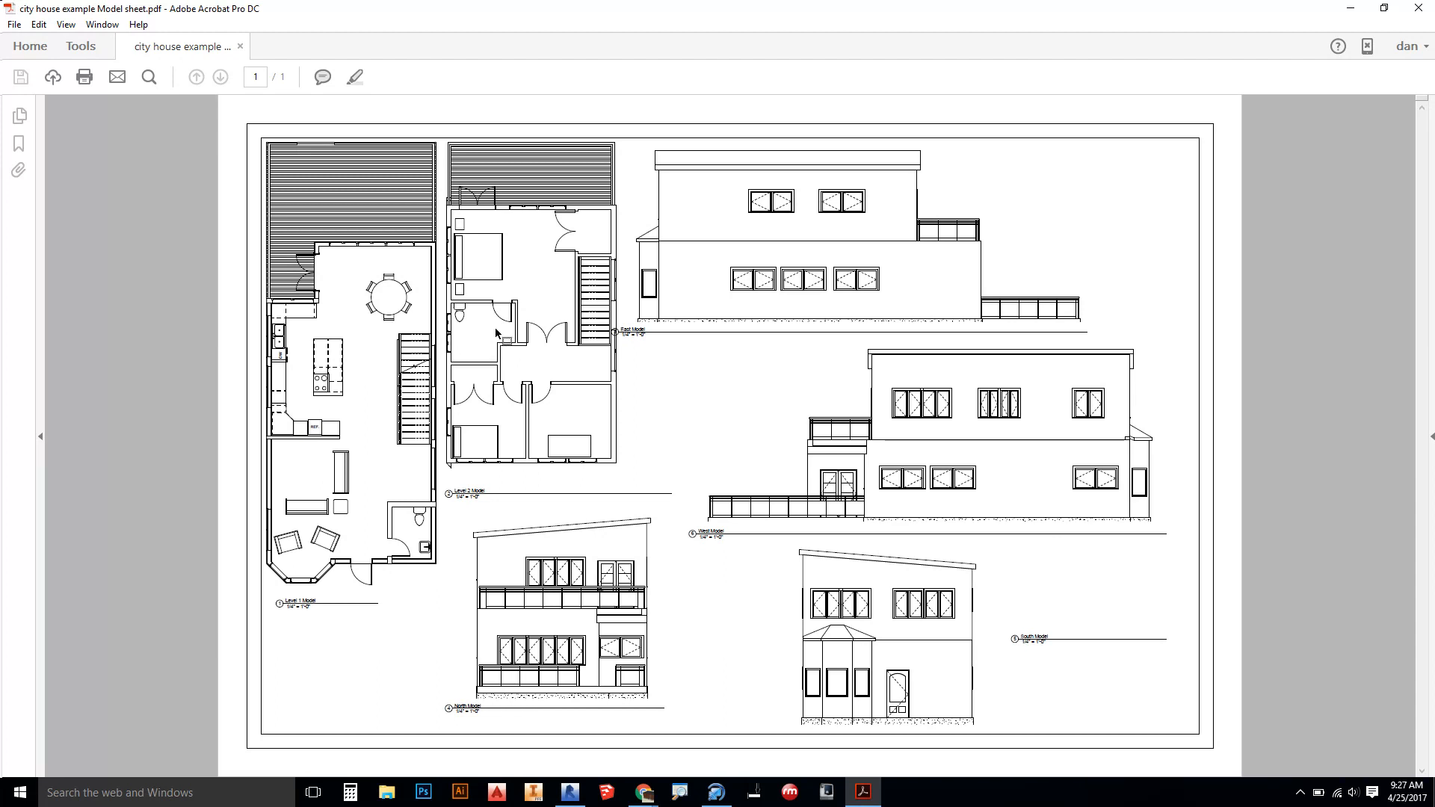
pyautogui.moveTo(228, 194)
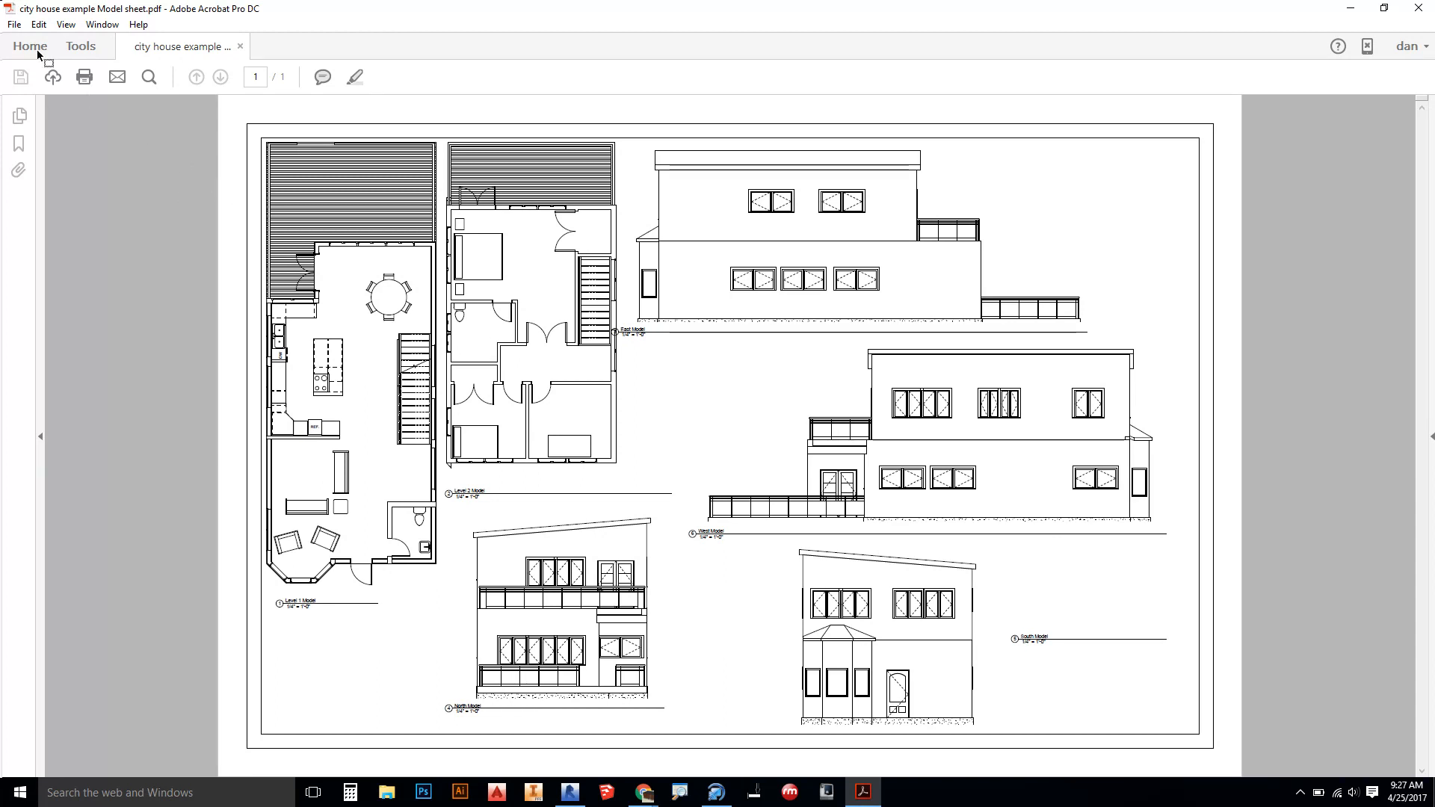
# - Start printing the PDF and choose the SAPPPLOTTER printer
pyautogui.click(13, 25)
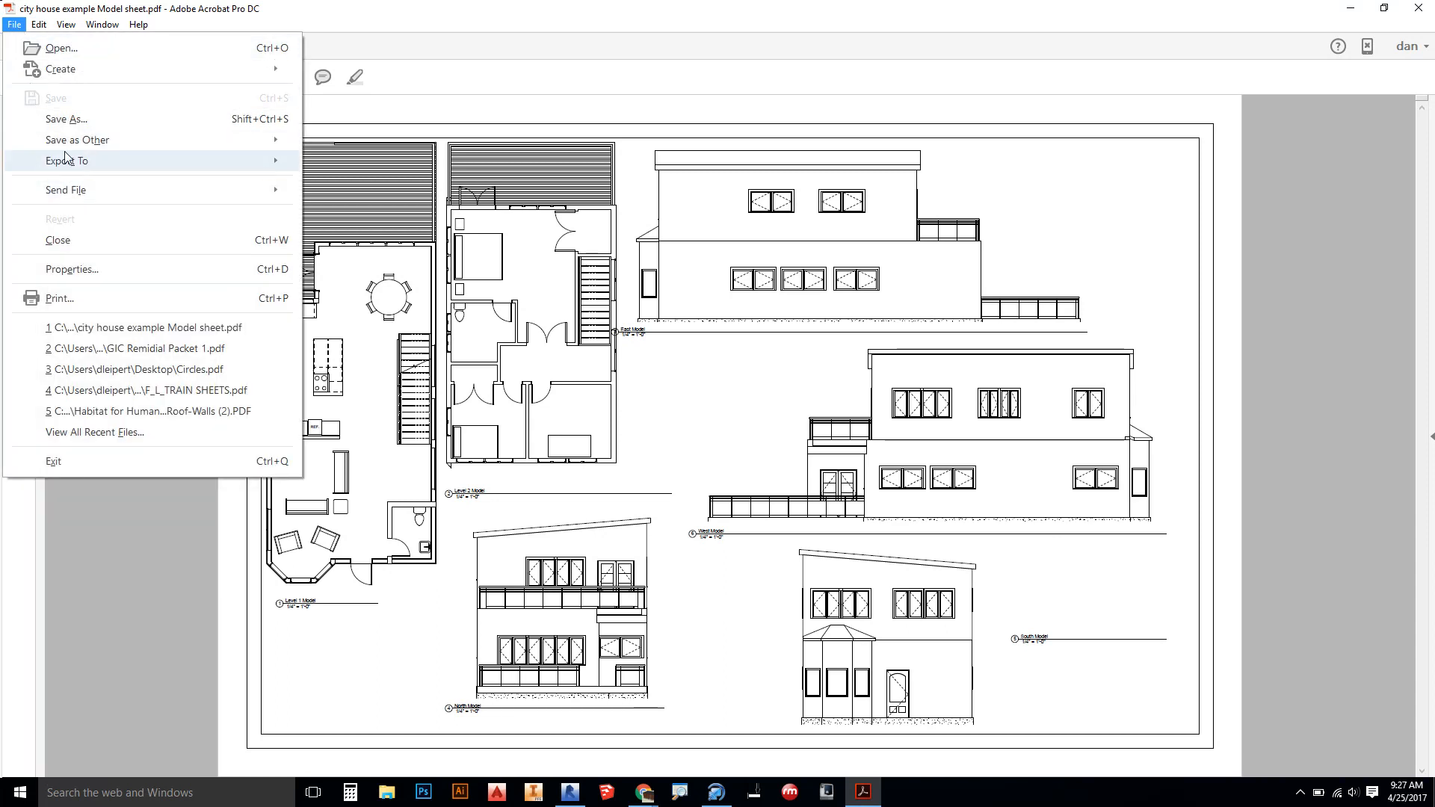
pyautogui.moveTo(53, 287)
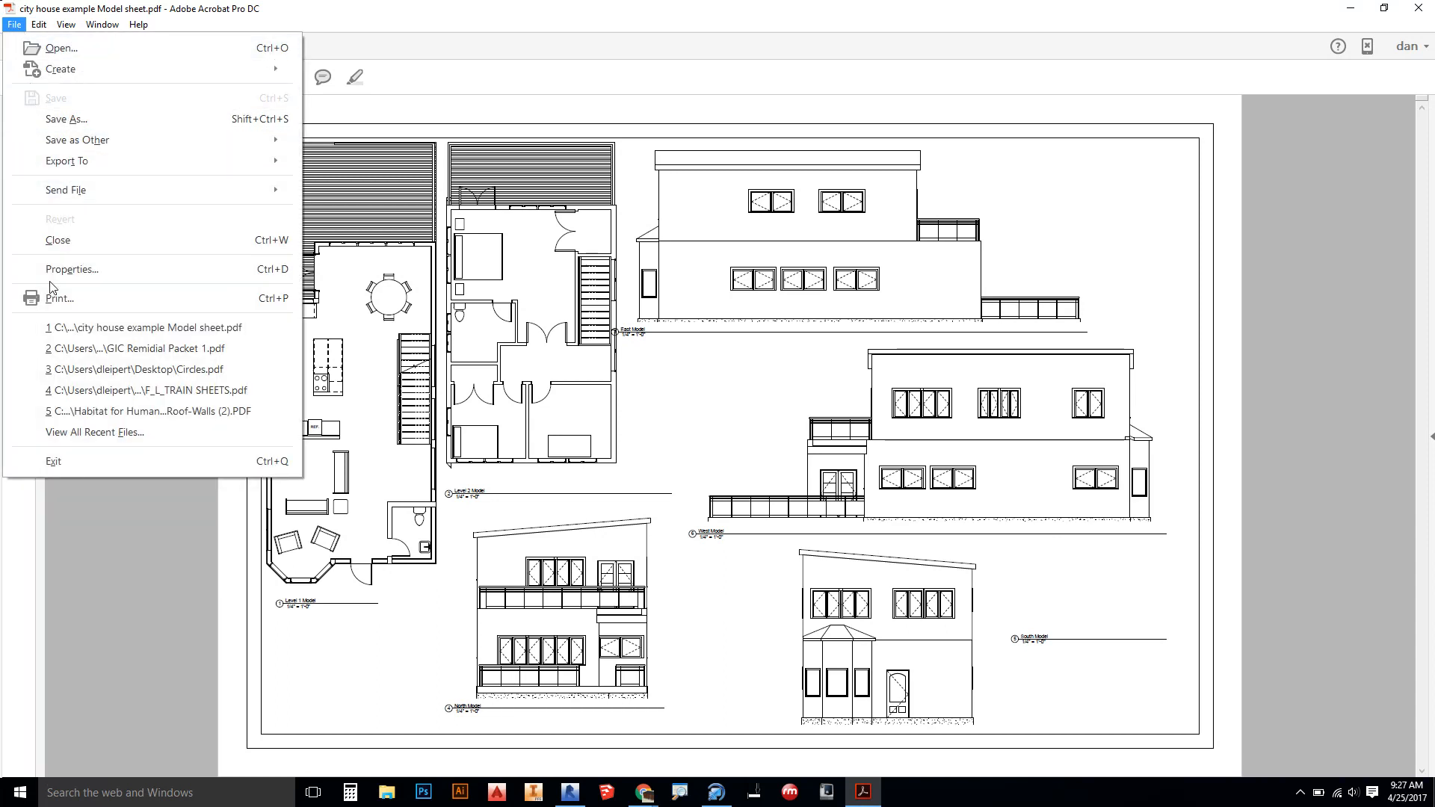
pyautogui.click(59, 297)
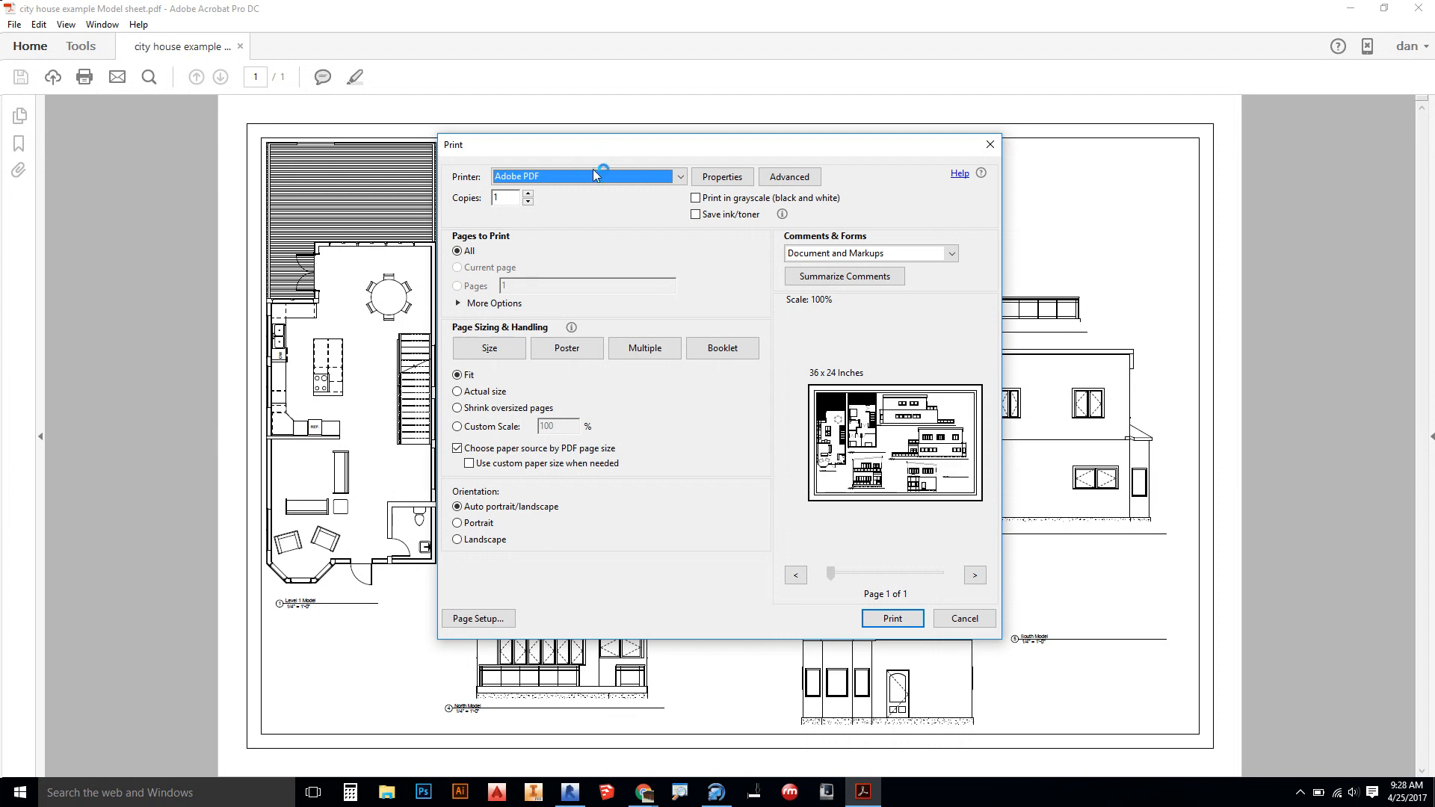
pyautogui.click(678, 177)
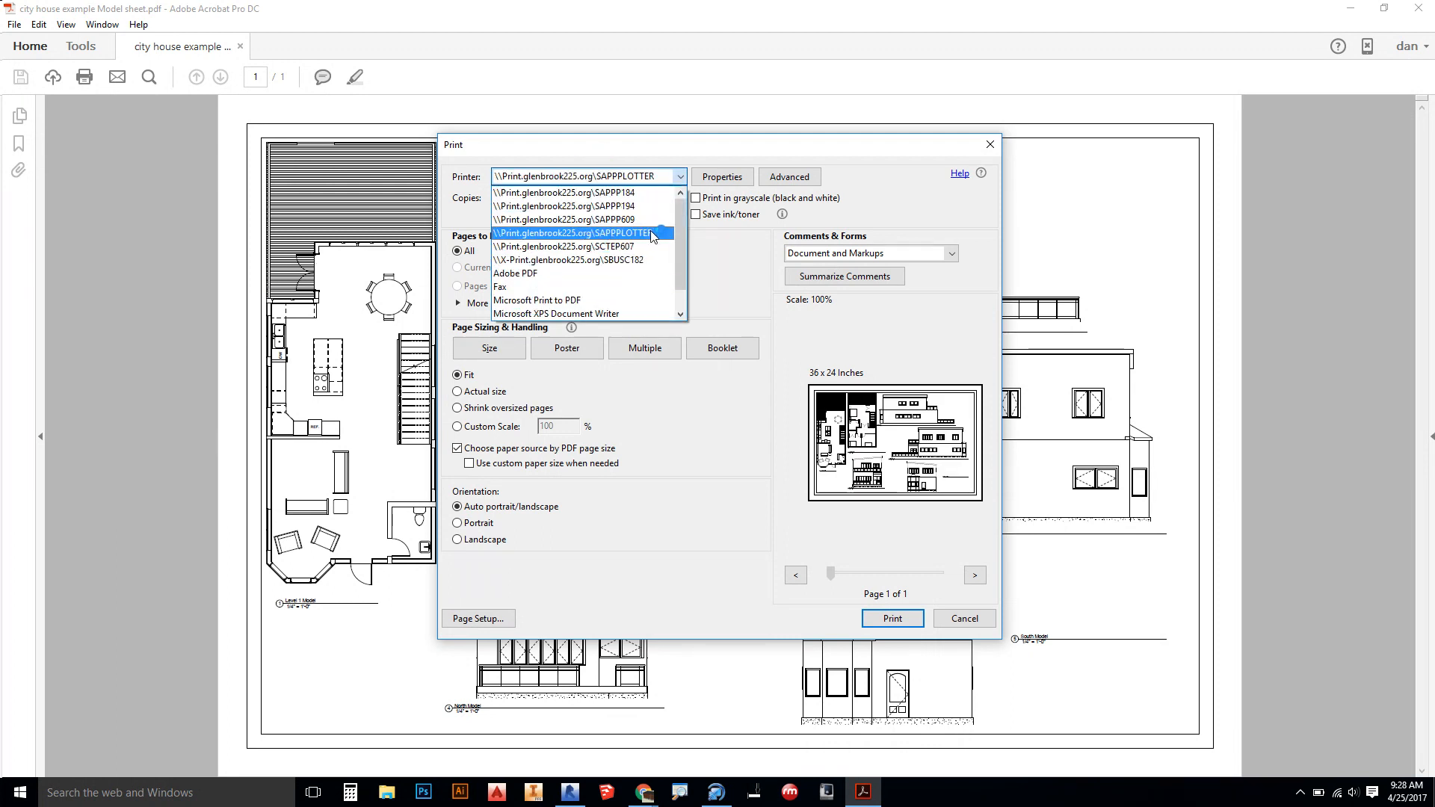
pyautogui.click(572, 233)
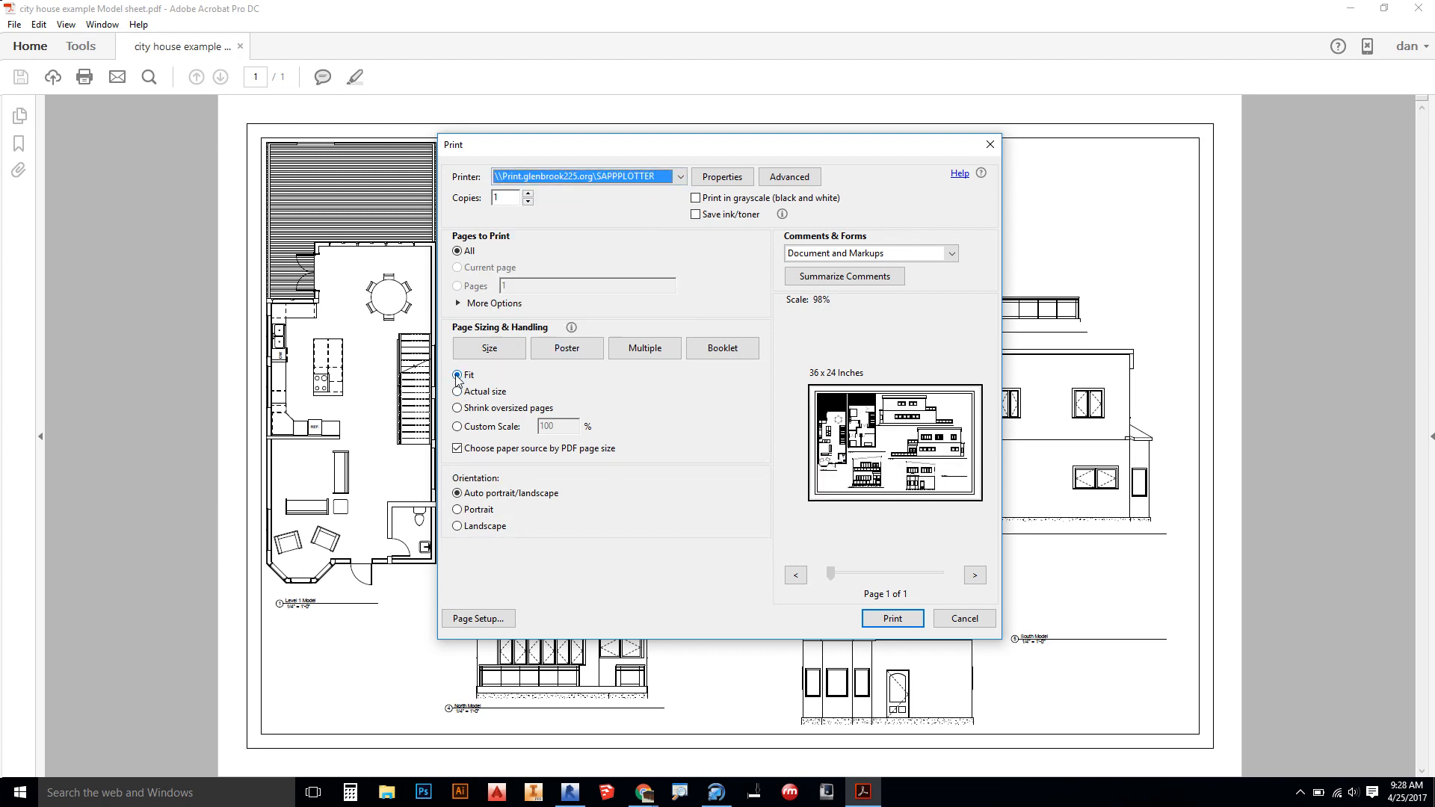
# - Set the print scaling to a custom 100% scale instead of fitting
pyautogui.click(457, 391)
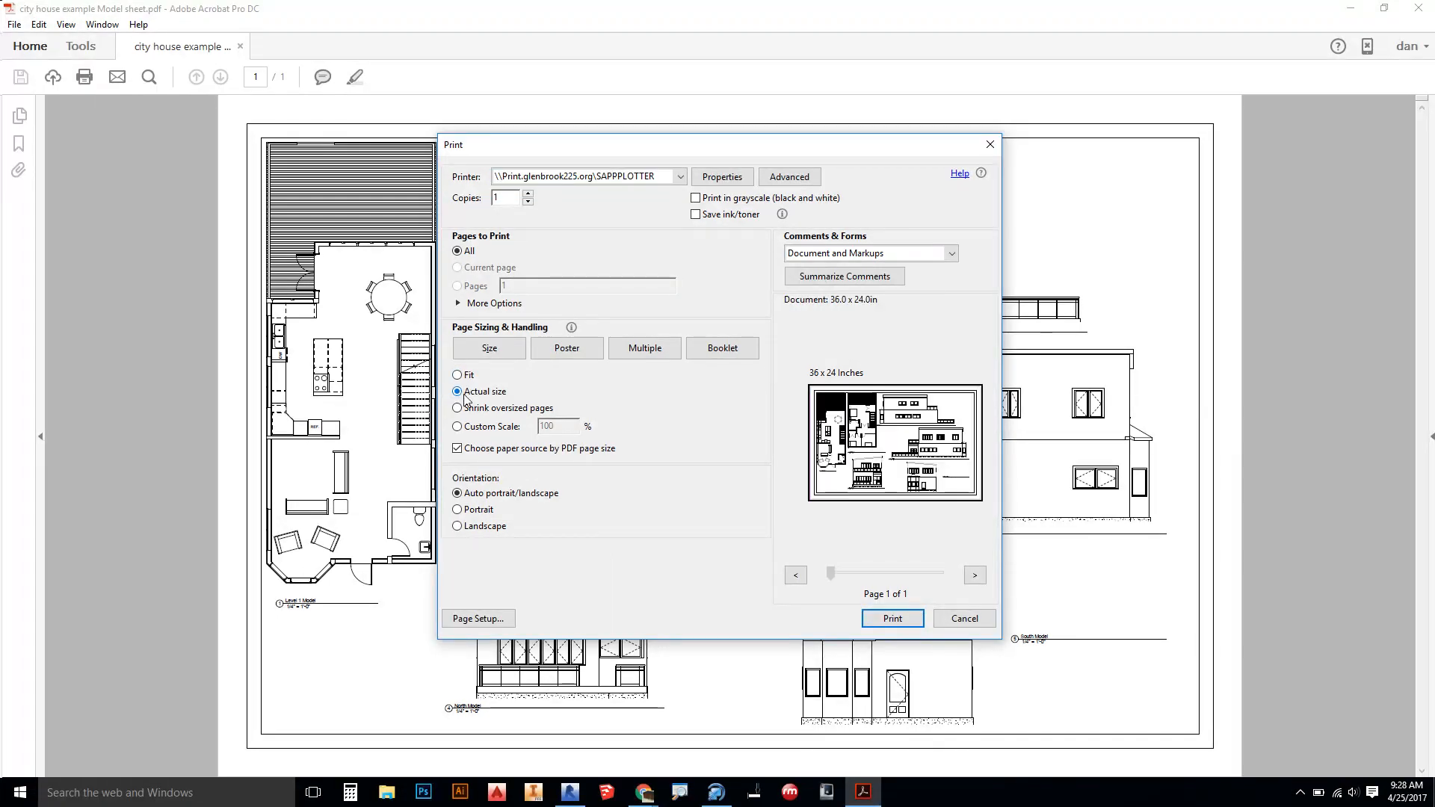
pyautogui.click(457, 426)
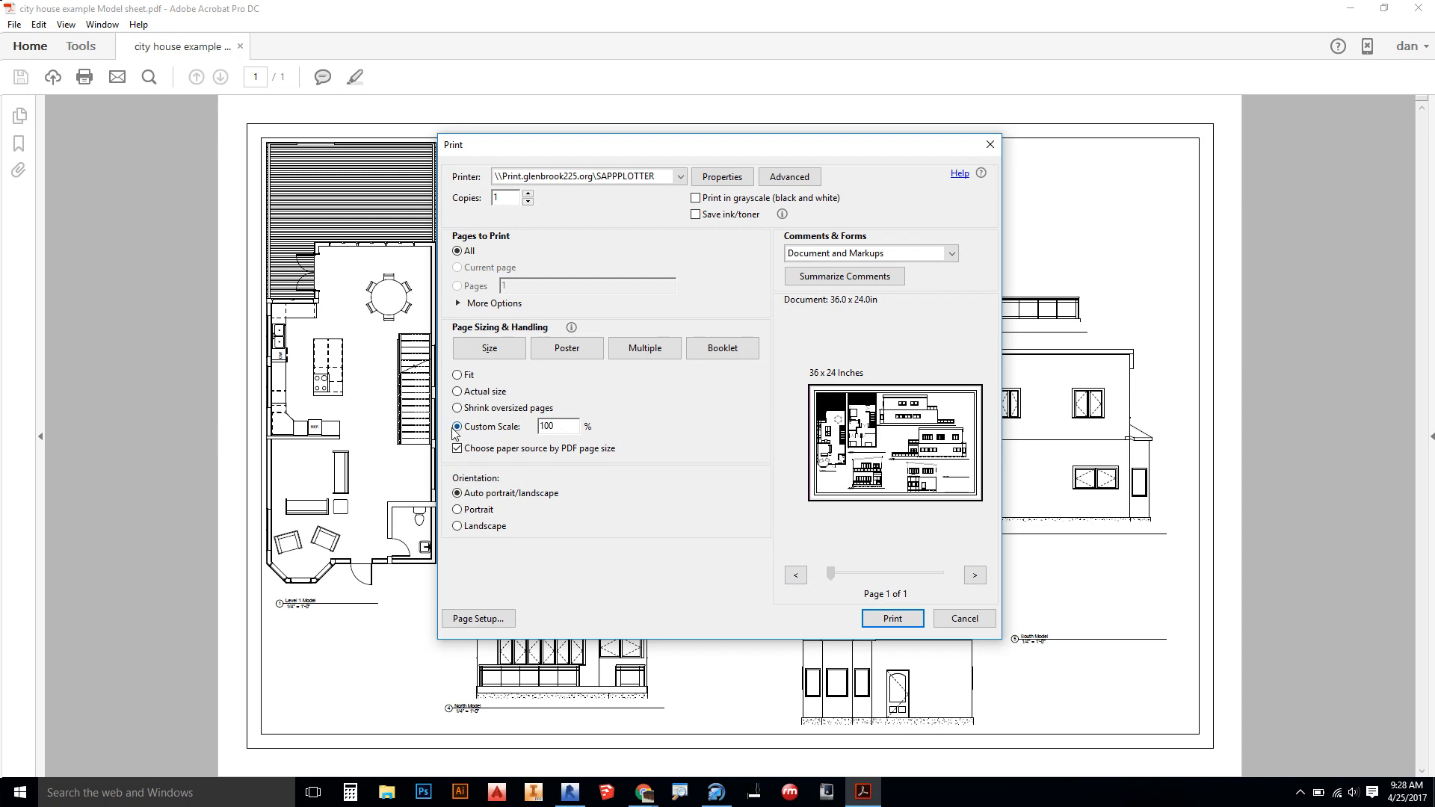
pyautogui.moveTo(487, 461)
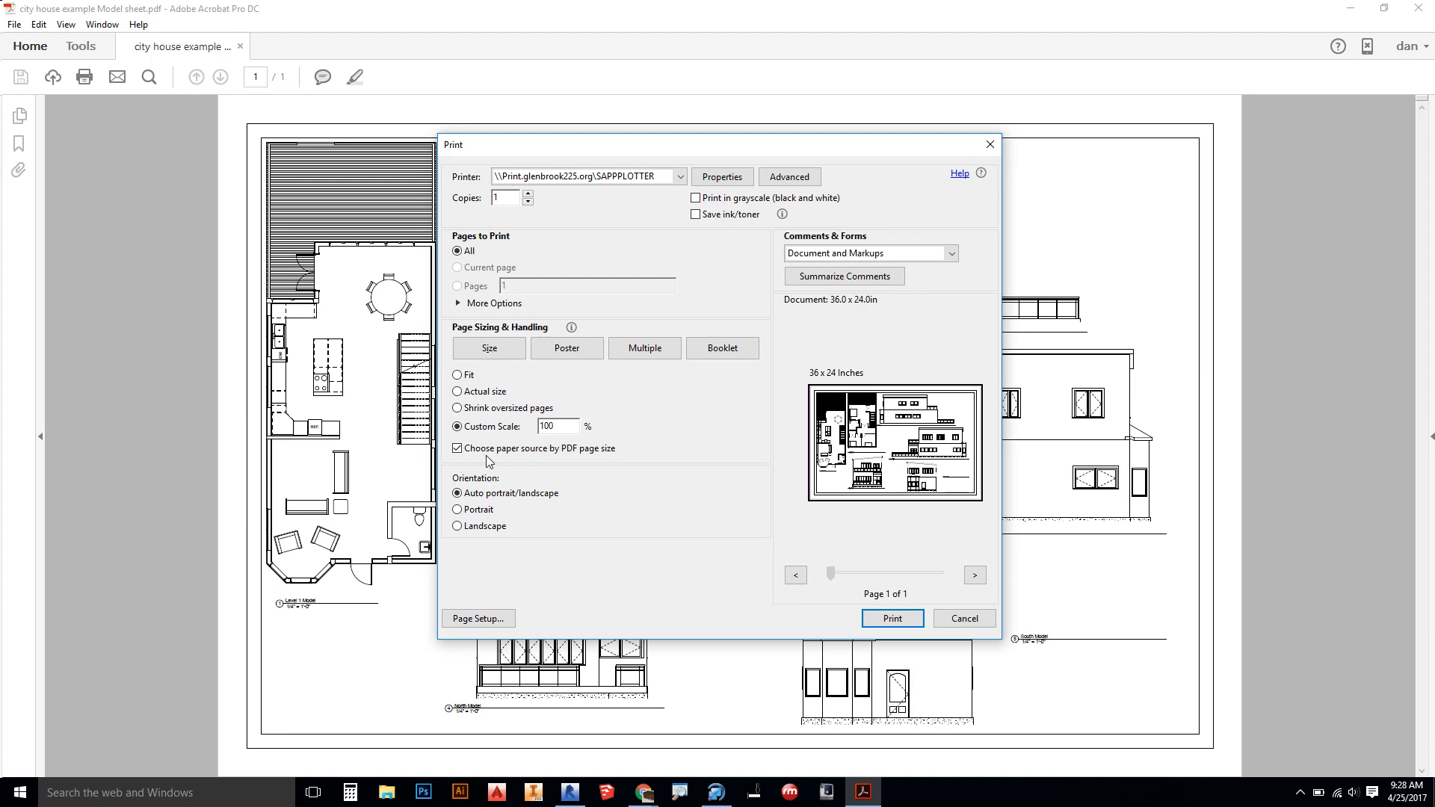